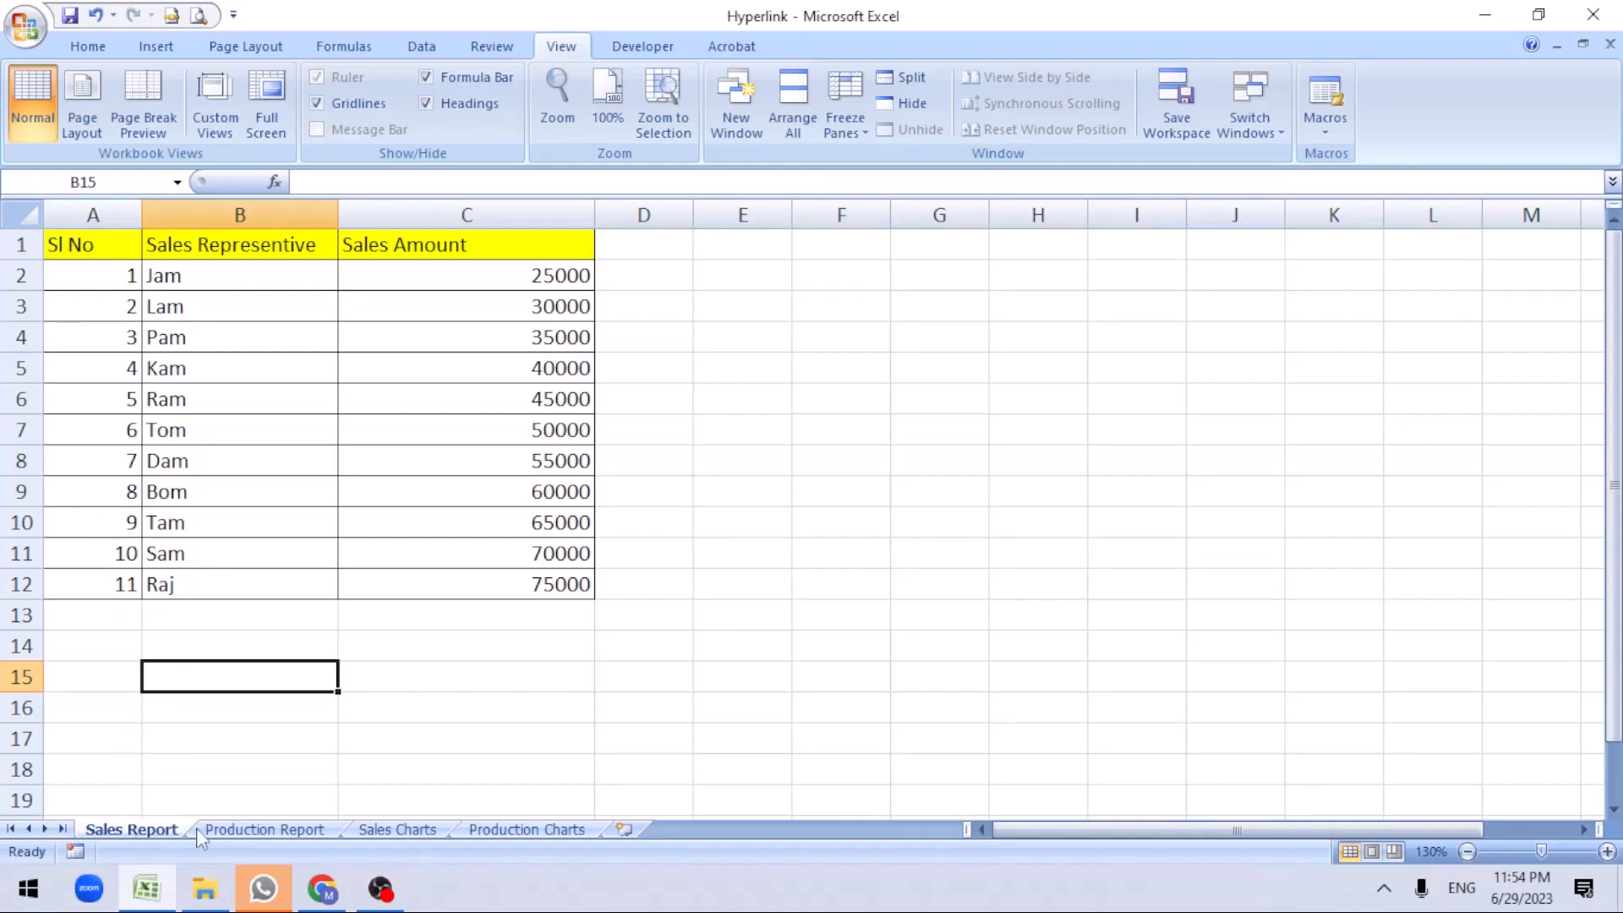
# Browse the Sales Charts and Production Charts sheets, then return to Sales Report
pyautogui.click(396, 829)
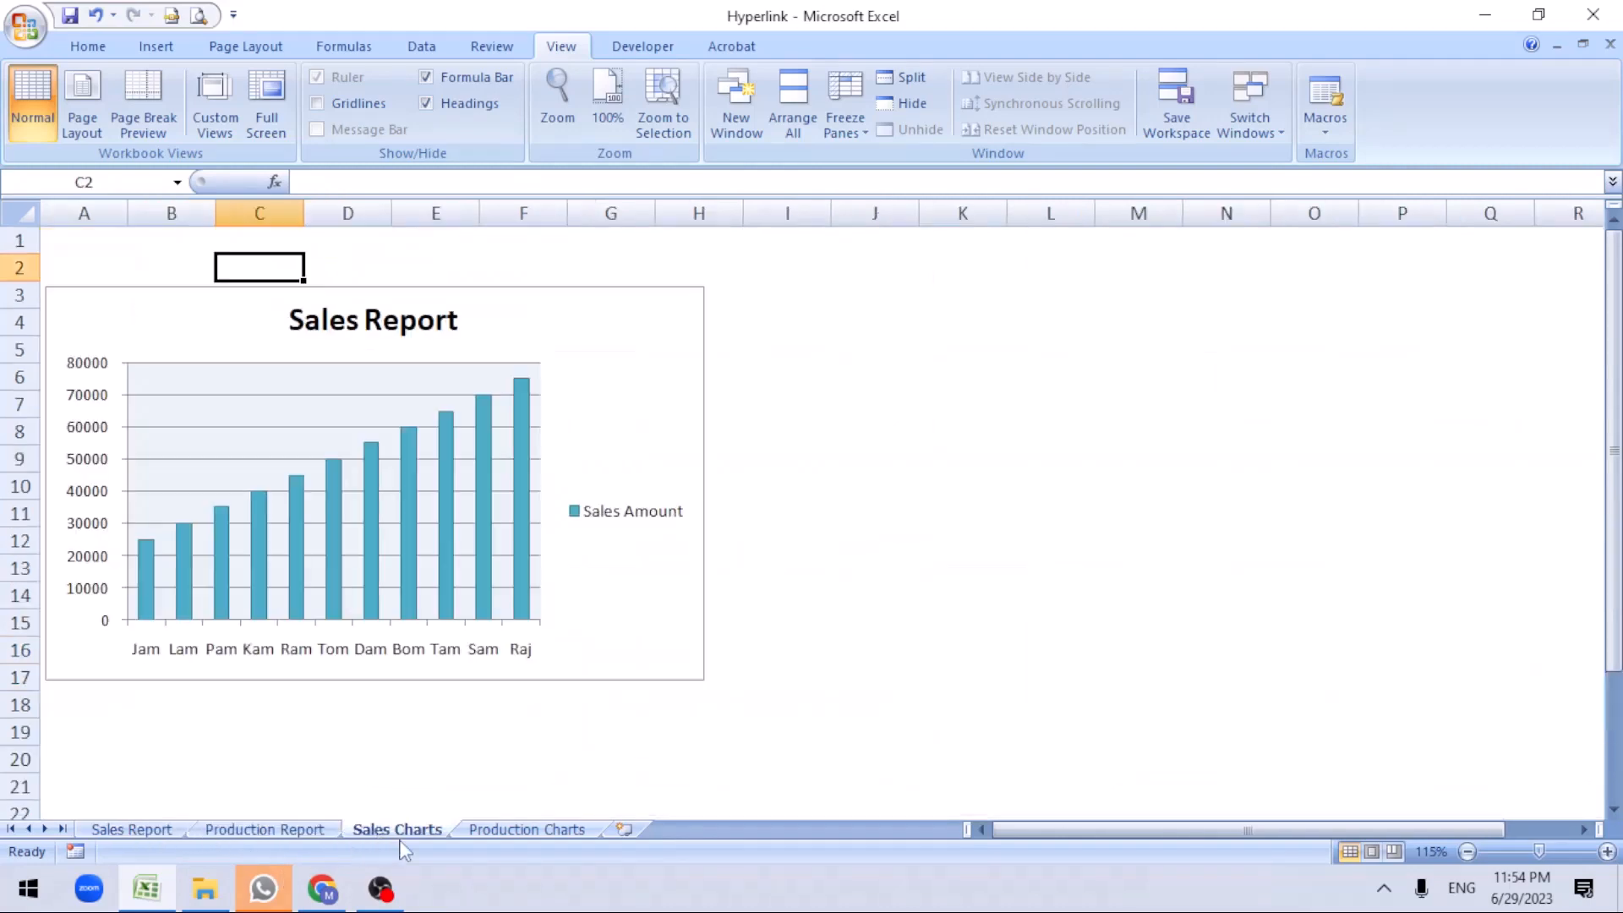
pyautogui.click(526, 829)
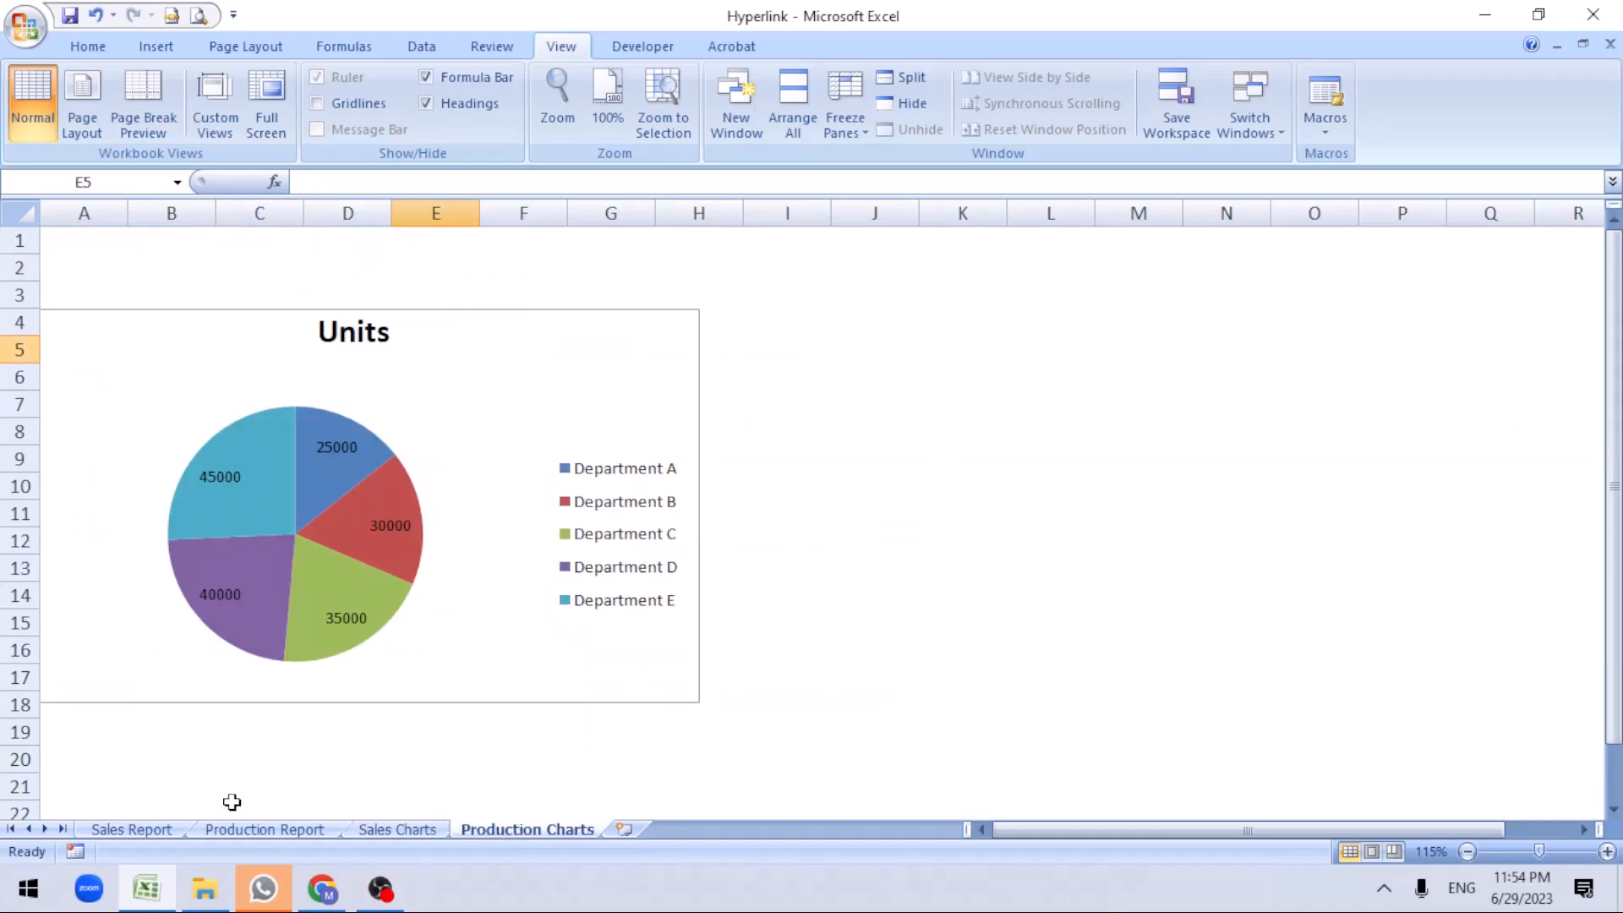
pyautogui.click(130, 829)
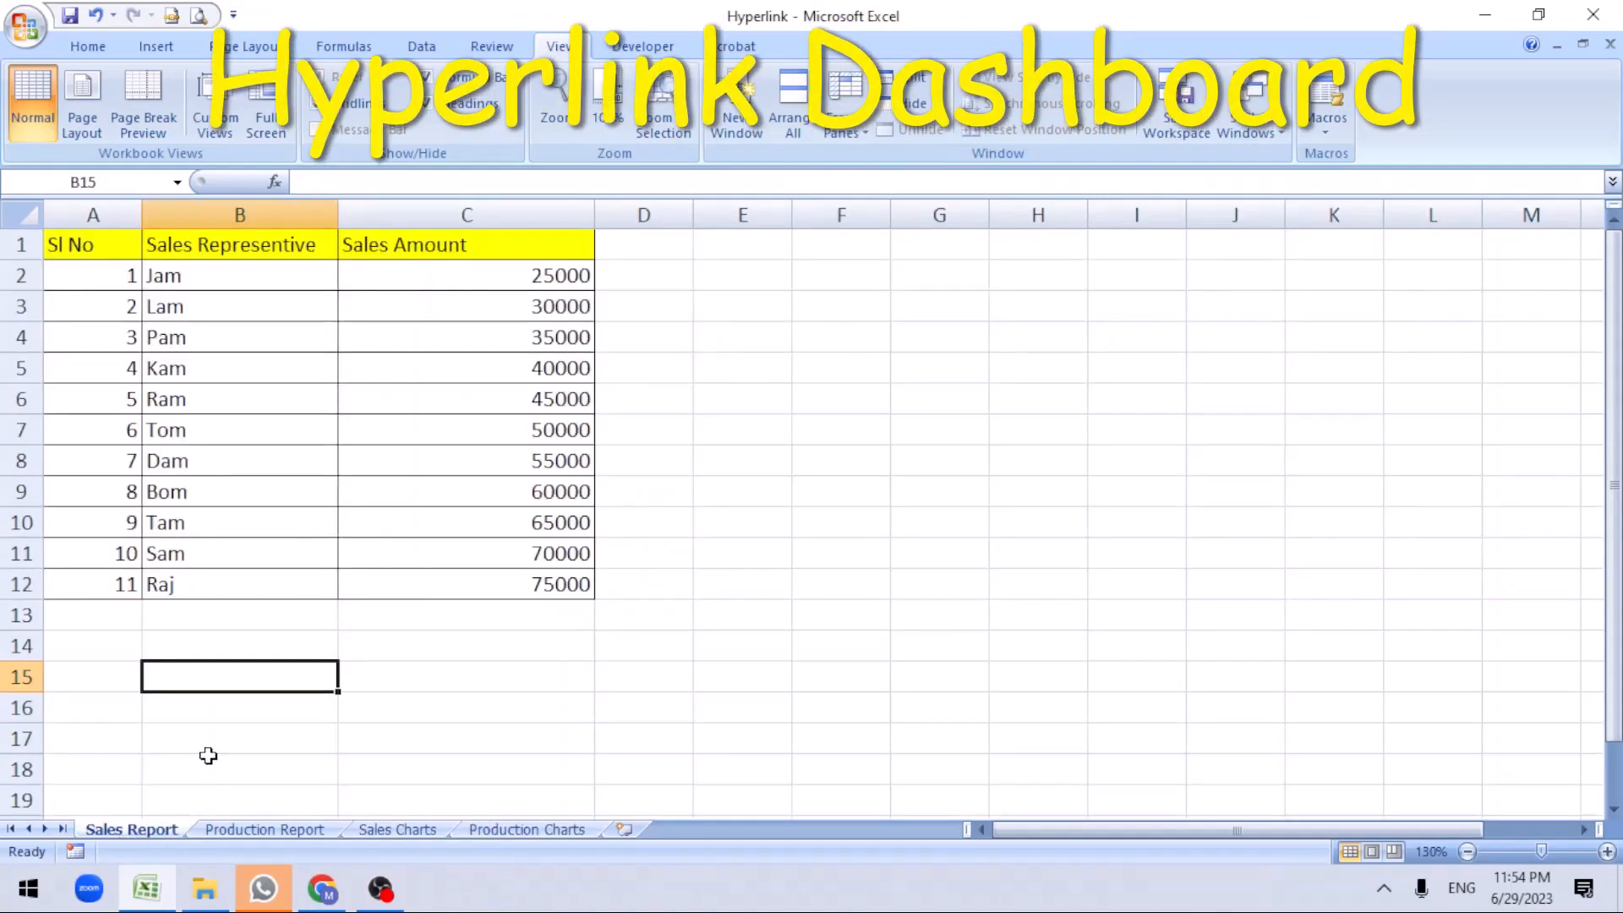
# Insert a blank worksheet named Summary ahead of the Sales Report sheet
pyautogui.rightClick(130, 829)
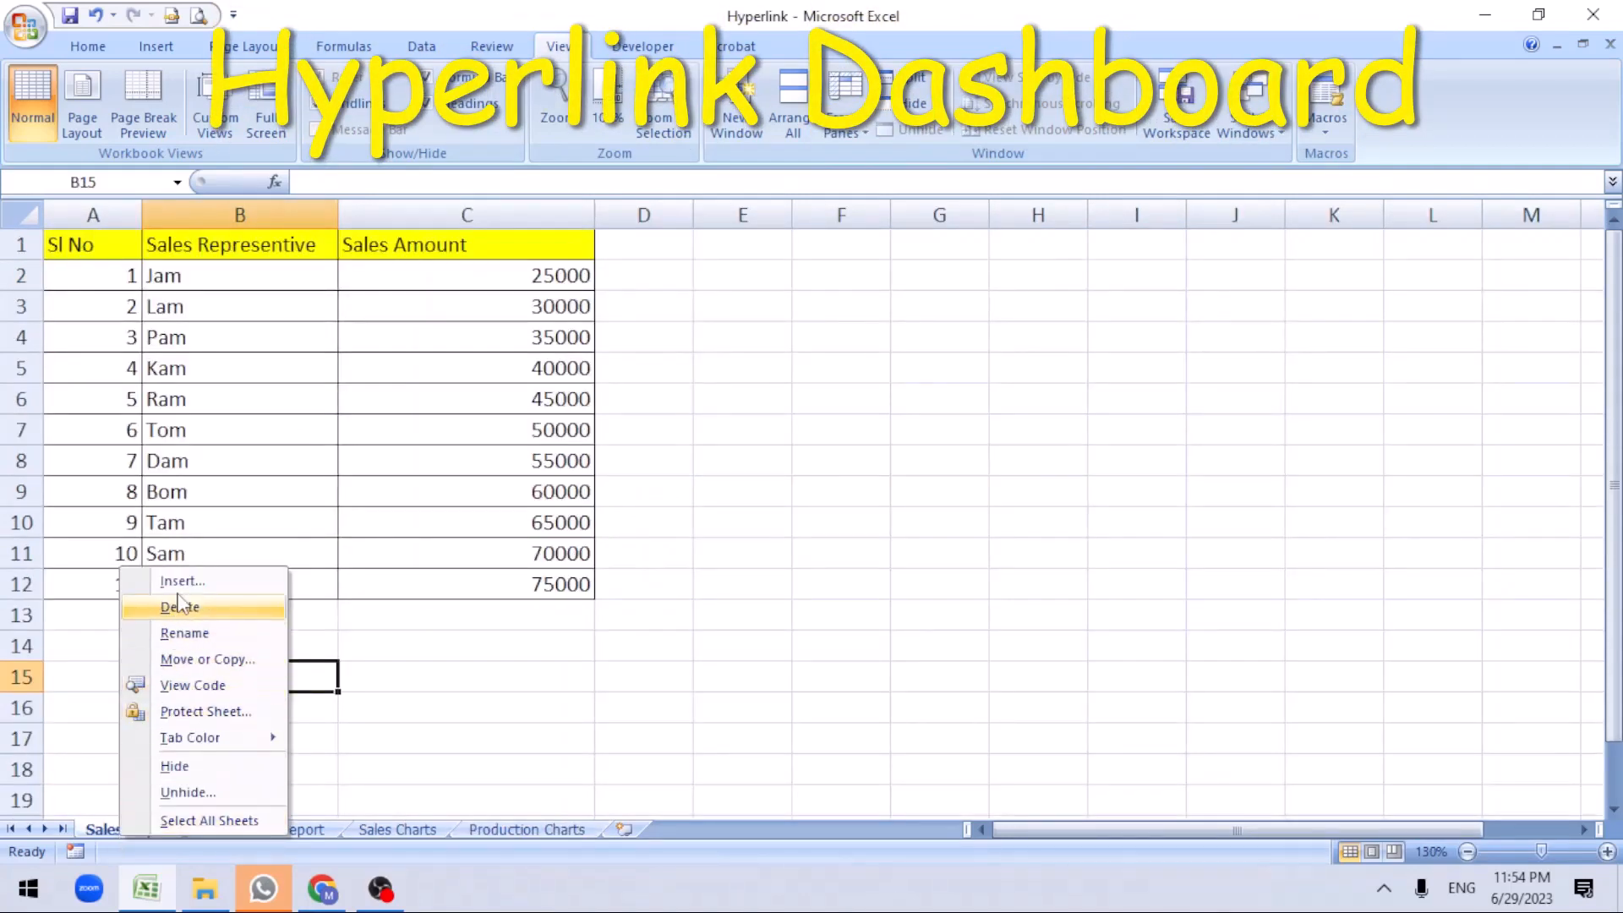
pyautogui.click(183, 580)
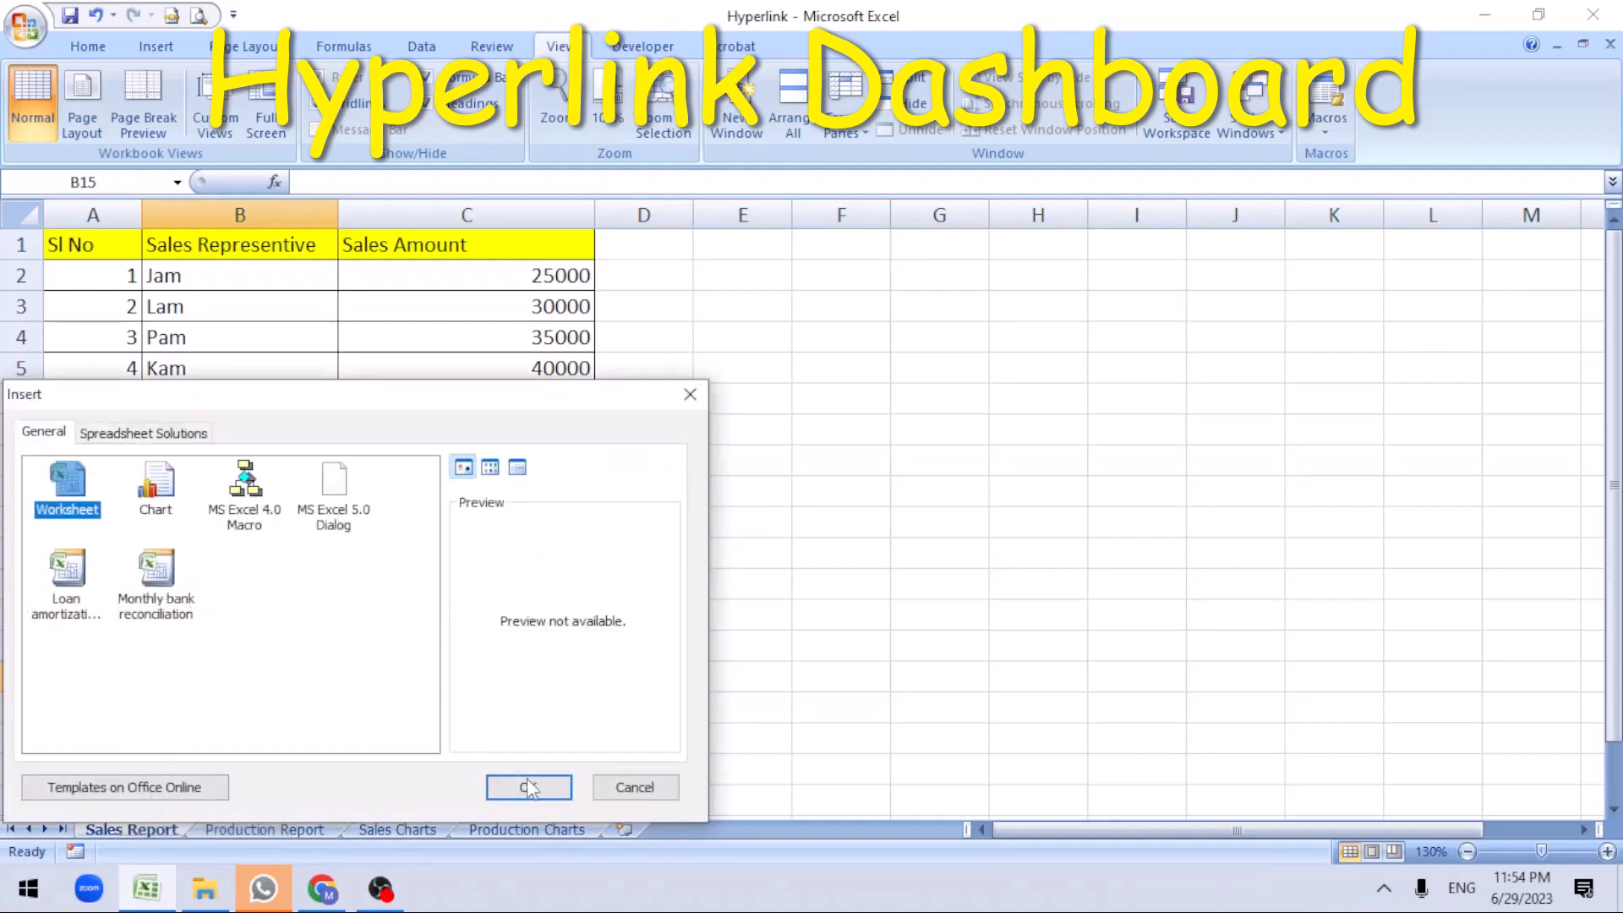
pyautogui.click(529, 787)
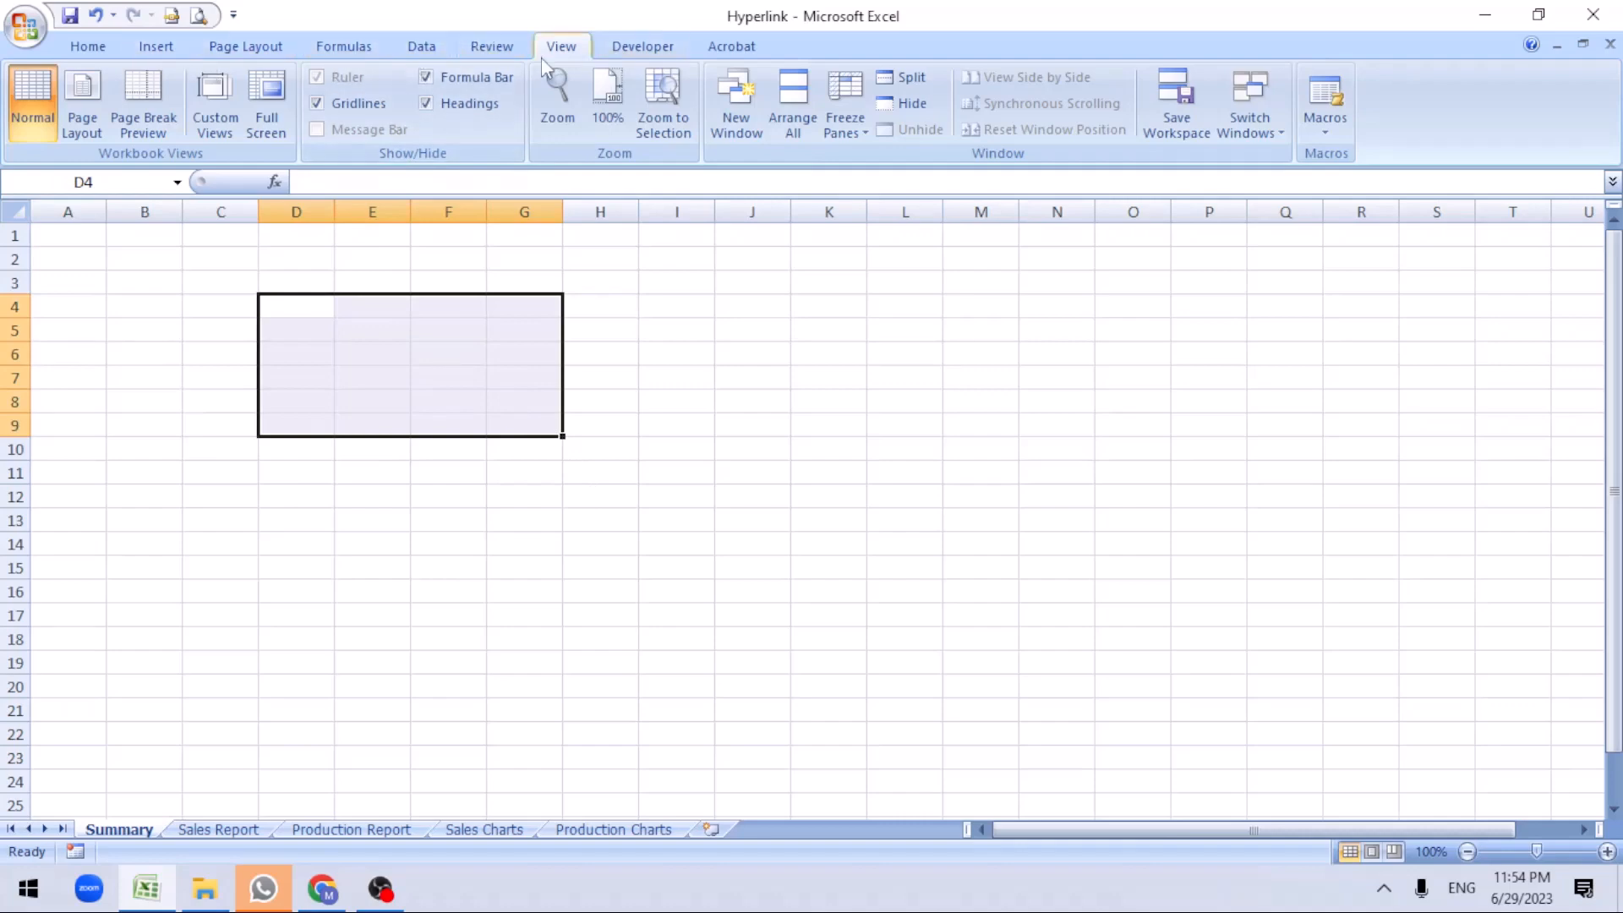
pyautogui.click(318, 103)
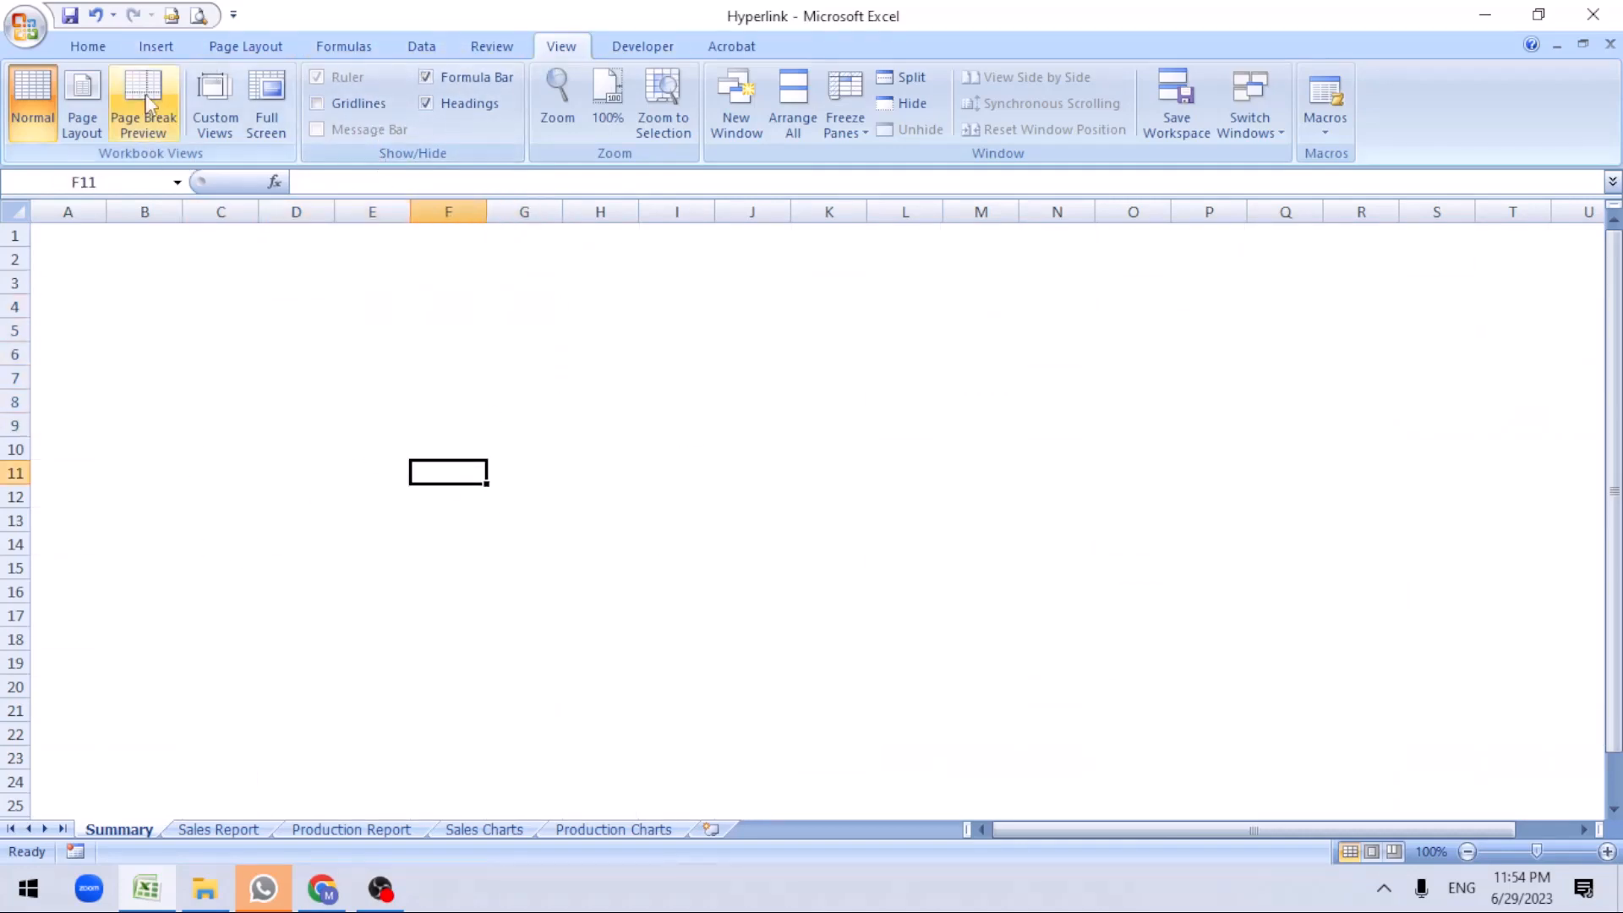
# Draw a rounded rectangle on Summary and give it a green shape style
pyautogui.click(156, 46)
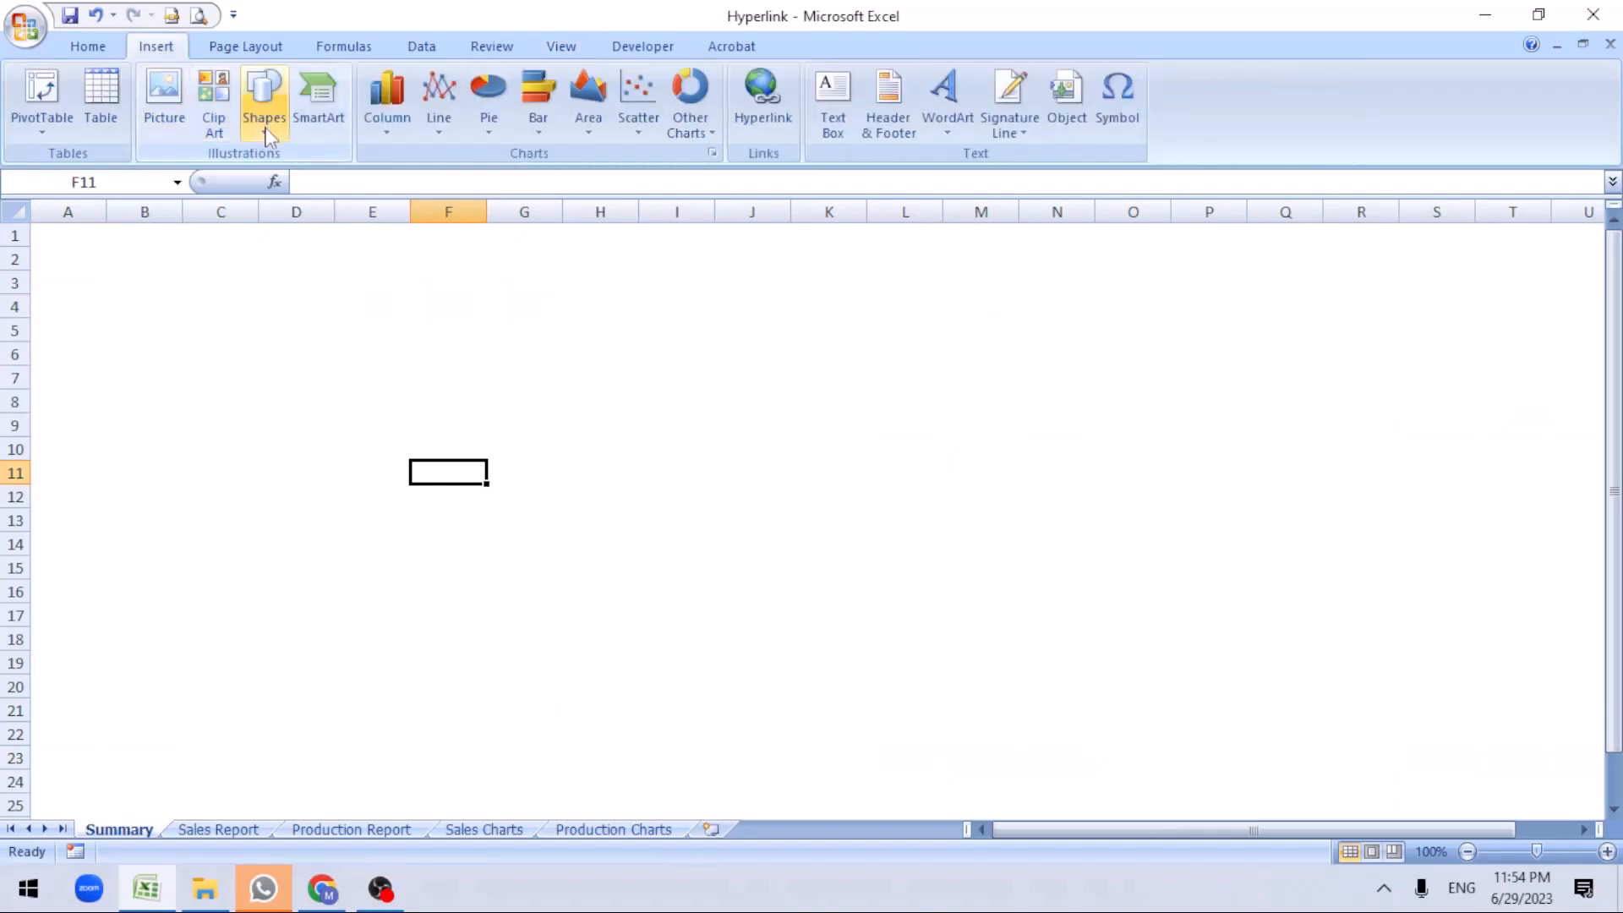
pyautogui.click(264, 99)
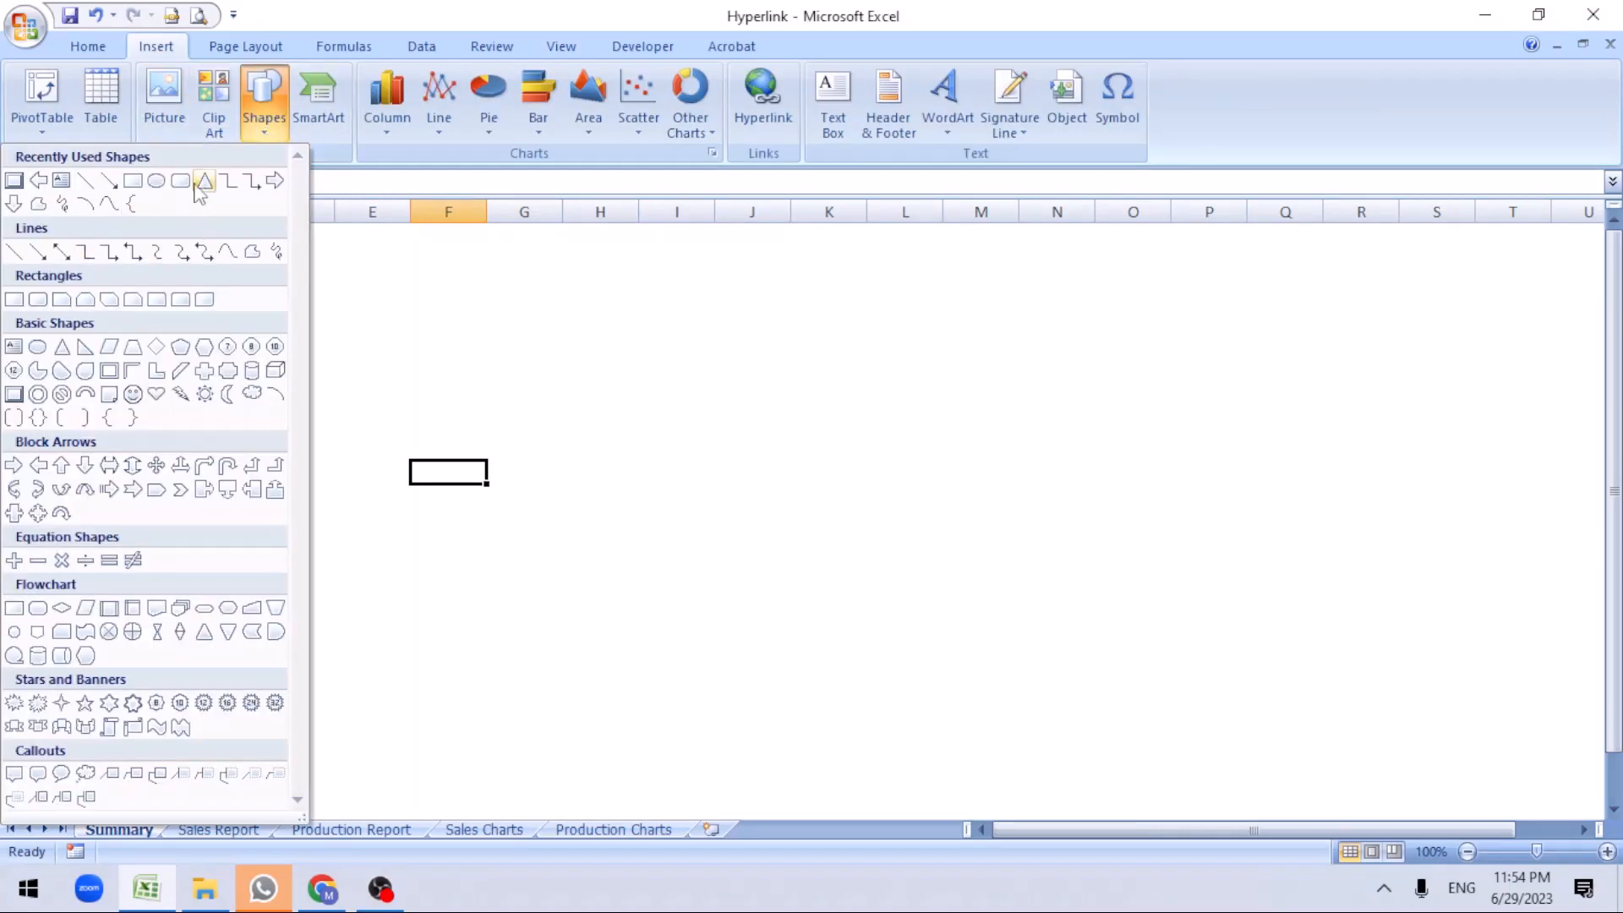
pyautogui.click(203, 180)
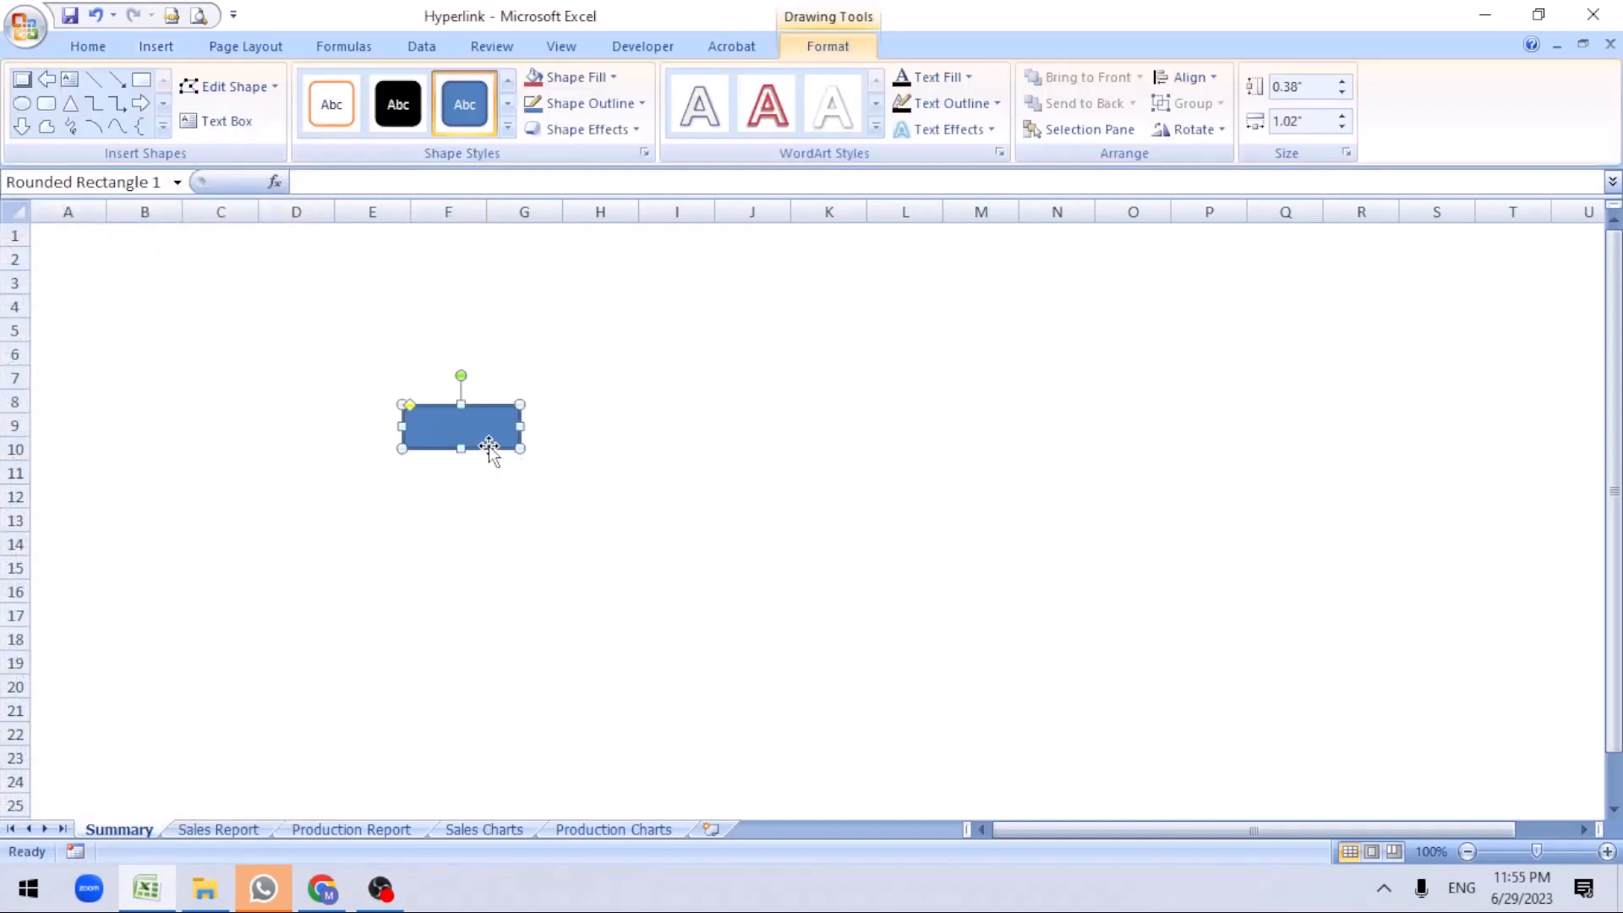
pyautogui.click(506, 129)
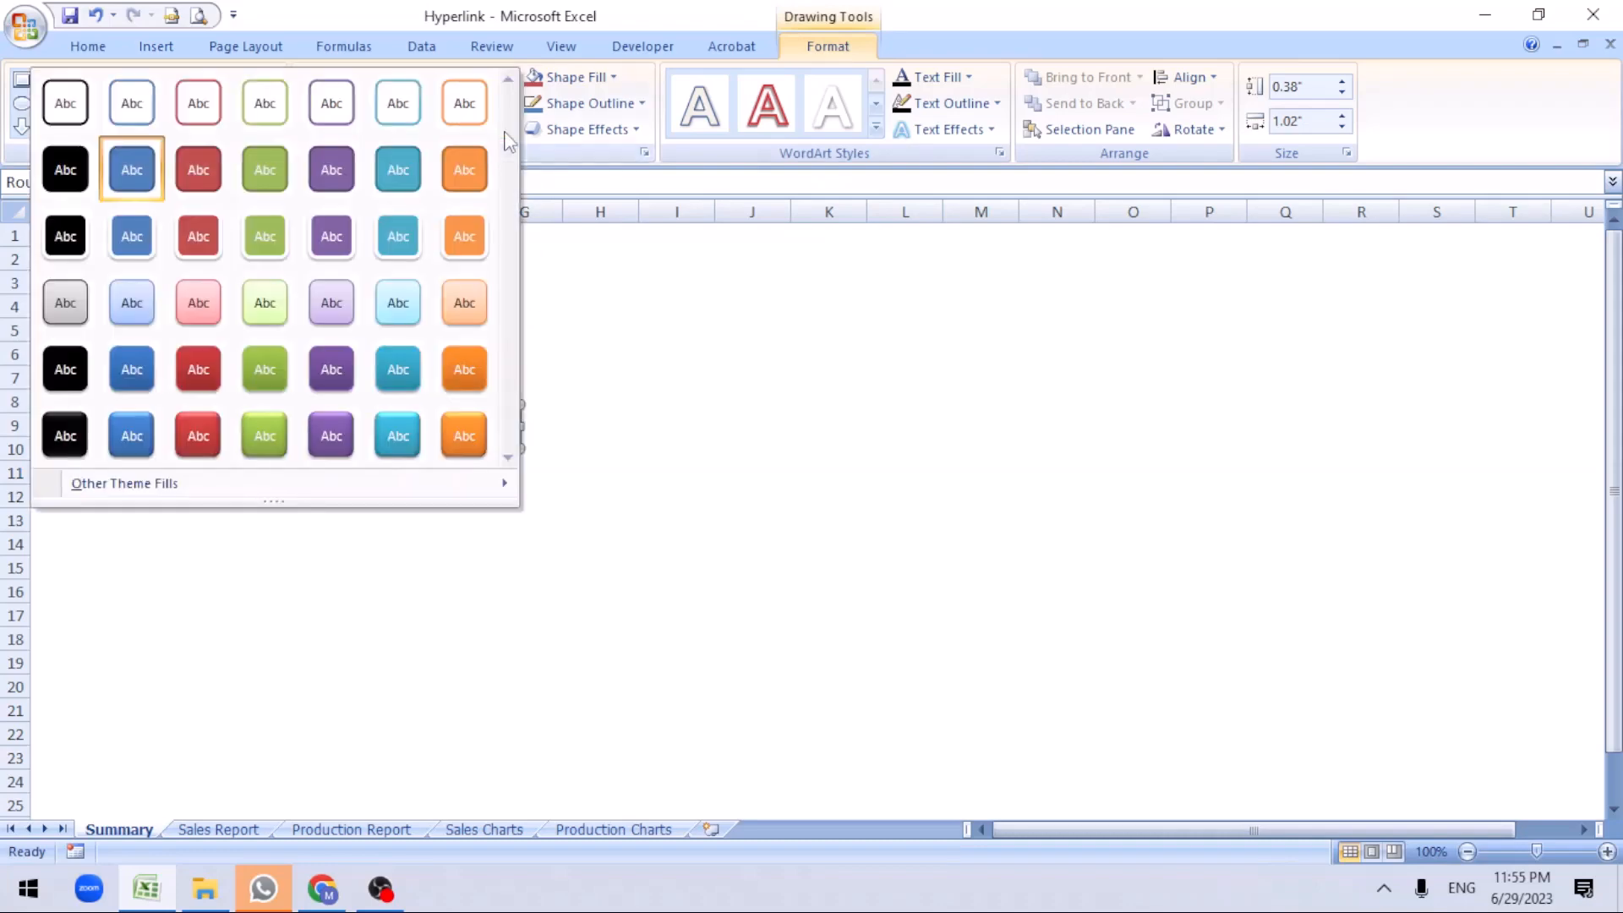
pyautogui.moveTo(264, 435)
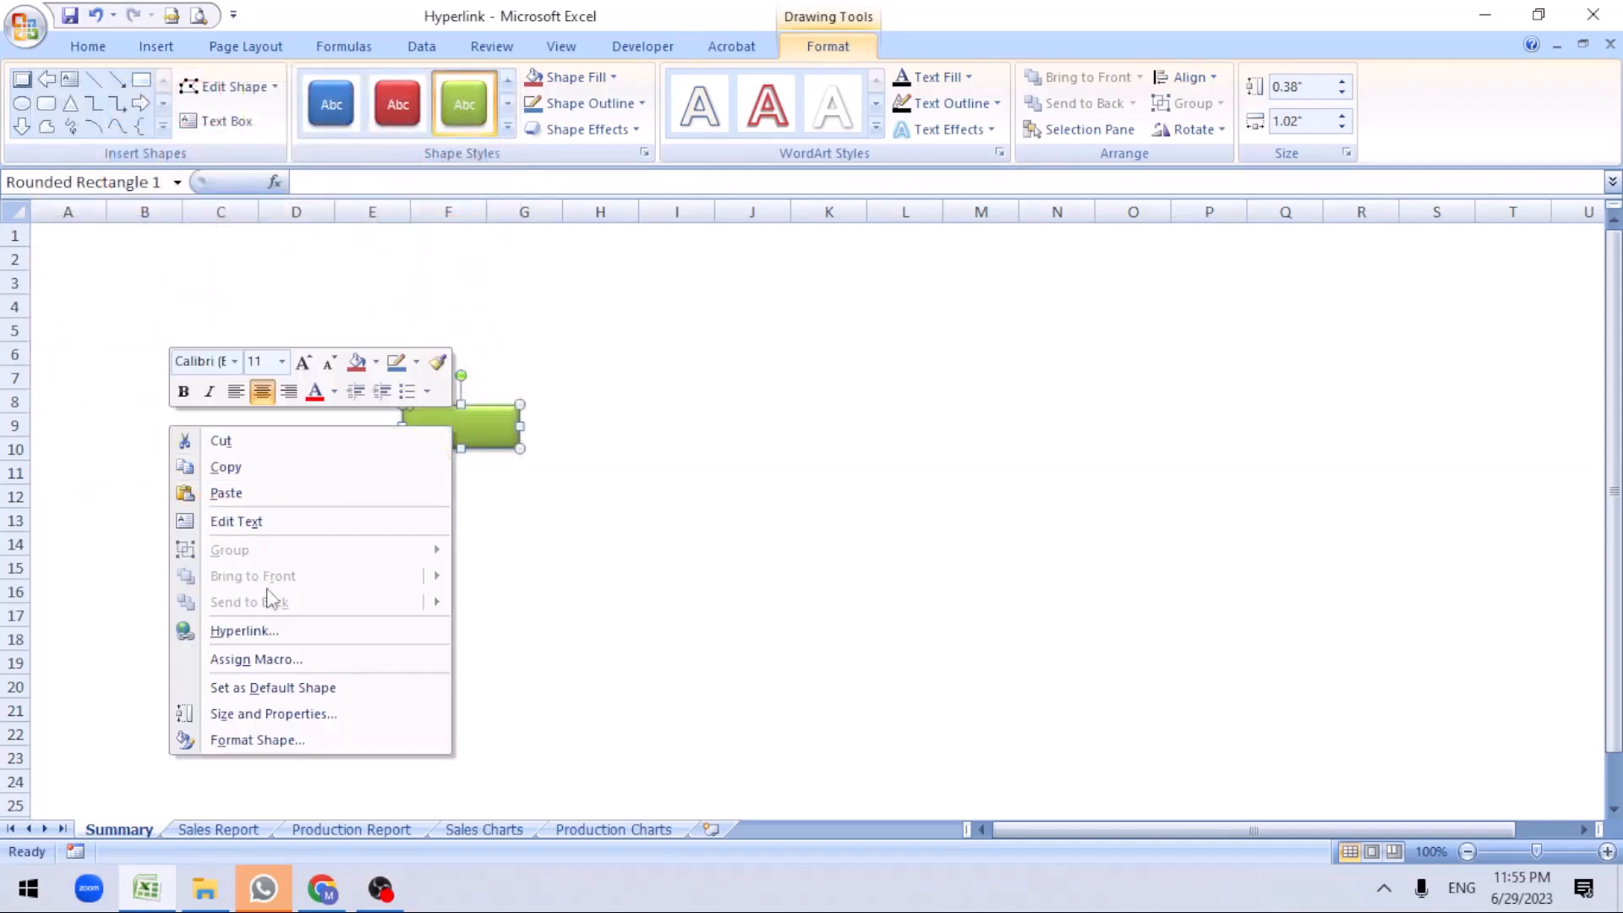
# Label the green rounded rectangle 'Sales Report'
pyautogui.click(370, 505)
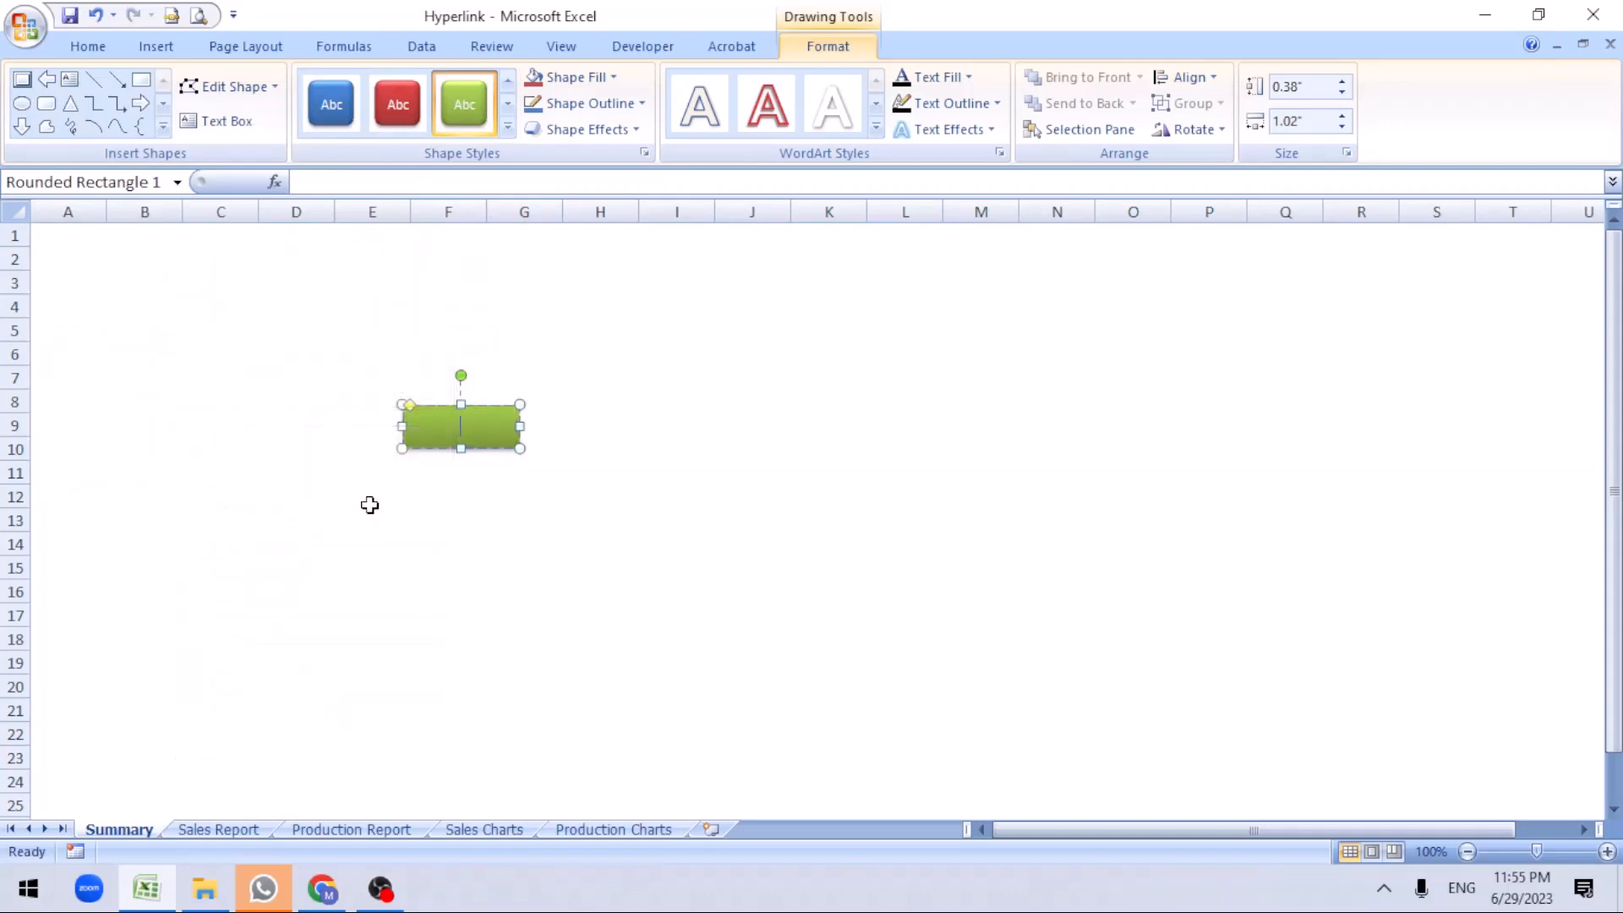
pyautogui.write('Sales Report')
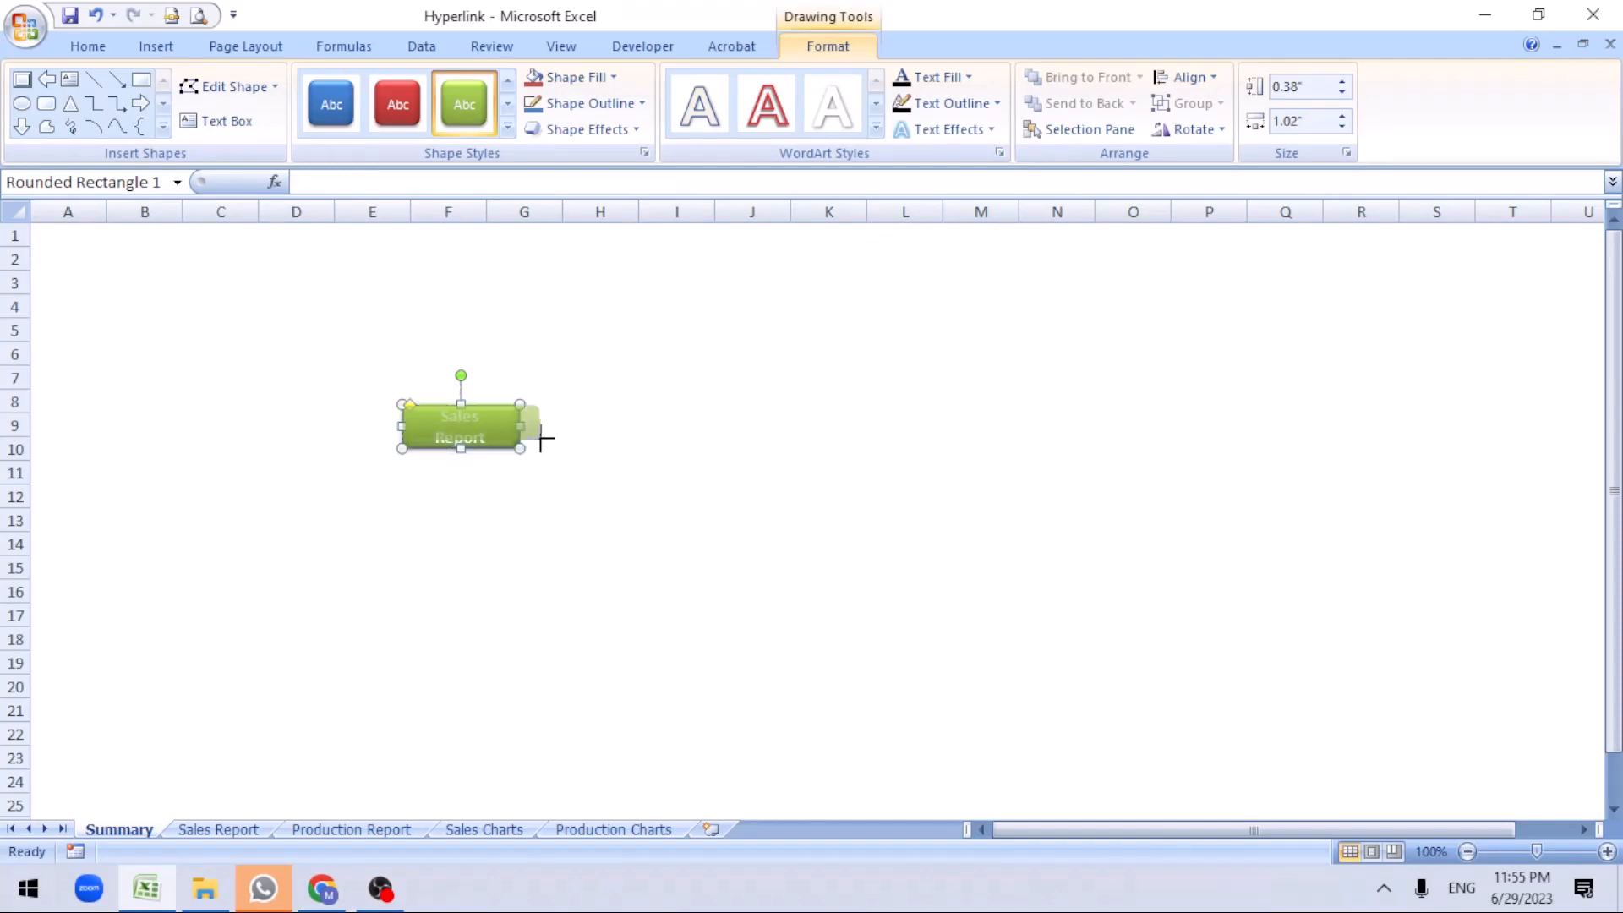
pyautogui.click(524, 448)
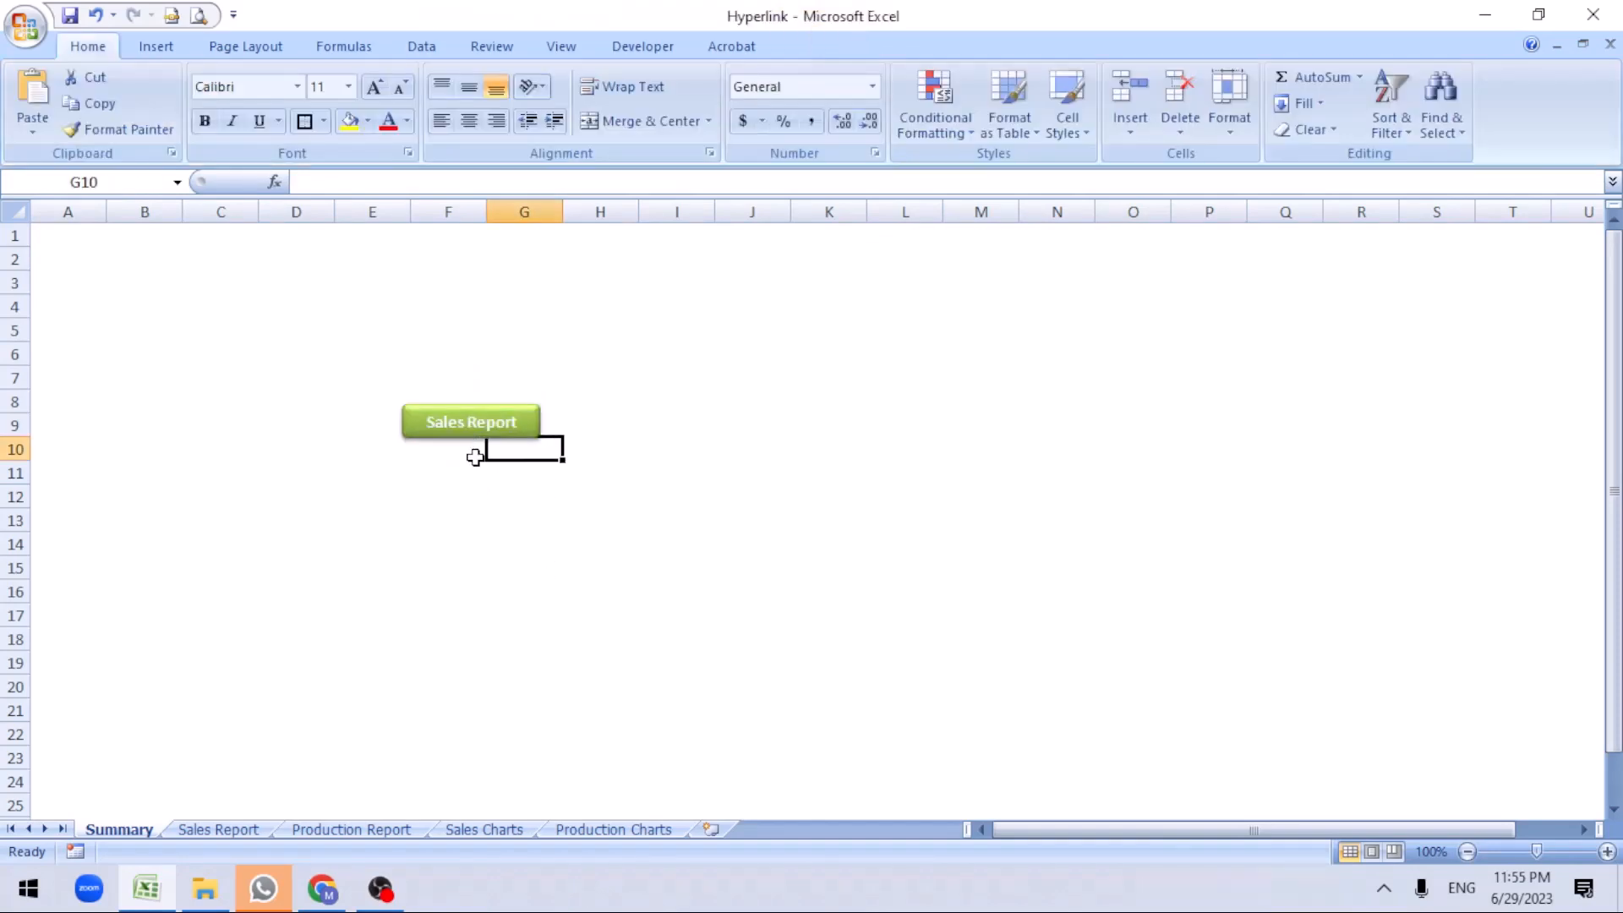
pyautogui.rightClick(471, 421)
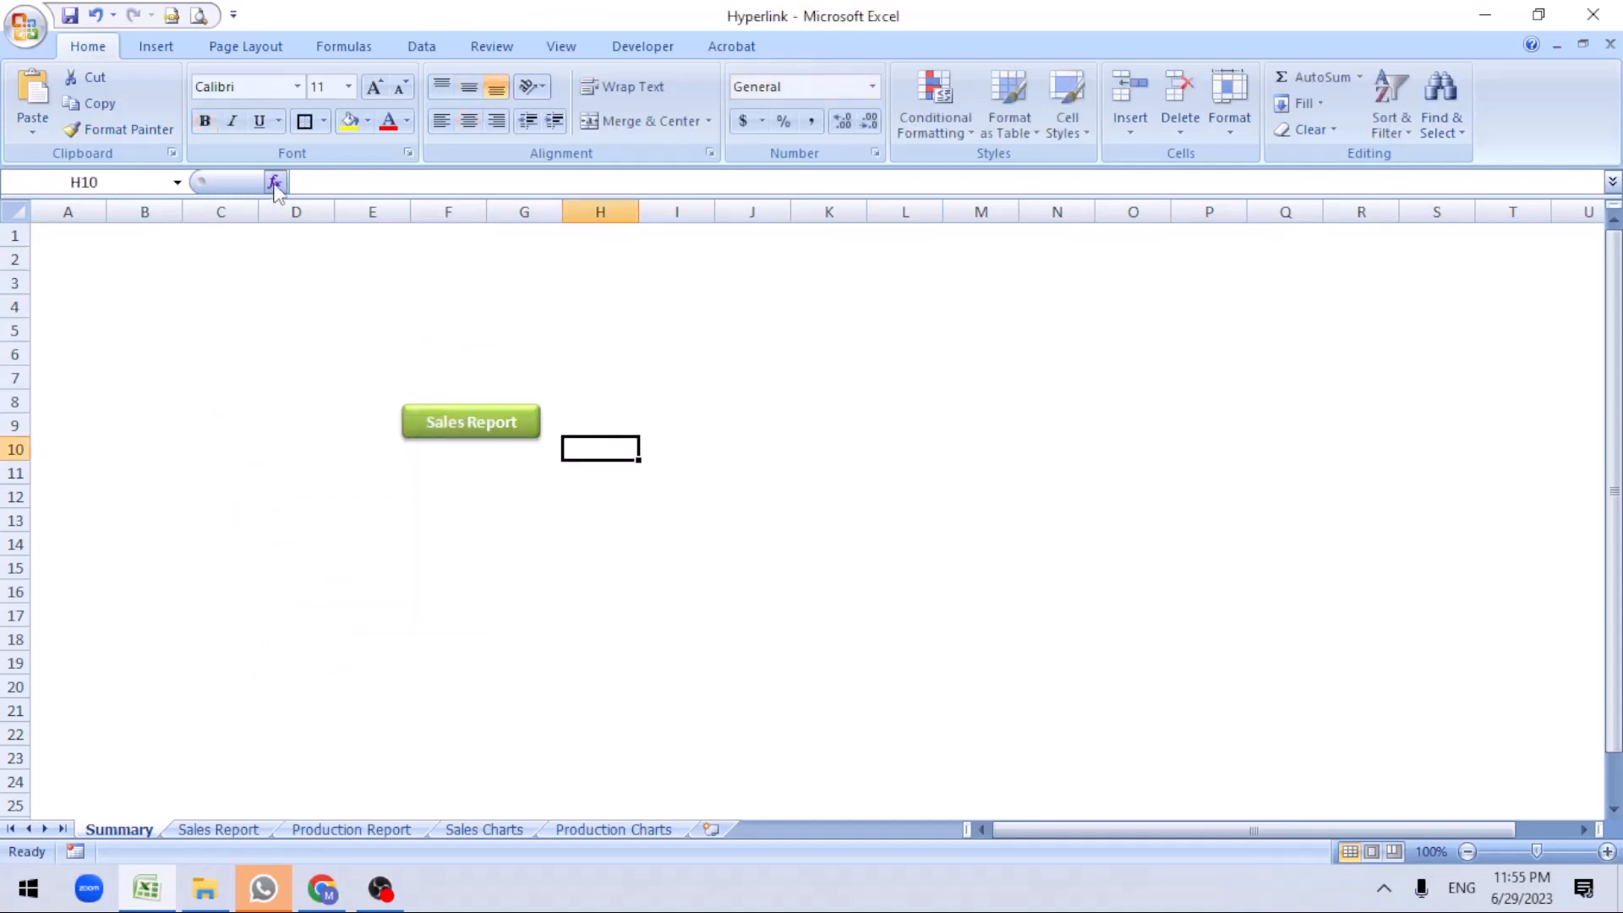
# Copy the Sales Report button, relabel it 'Production Report', widen it, and preview a purple style
pyautogui.click(470, 421)
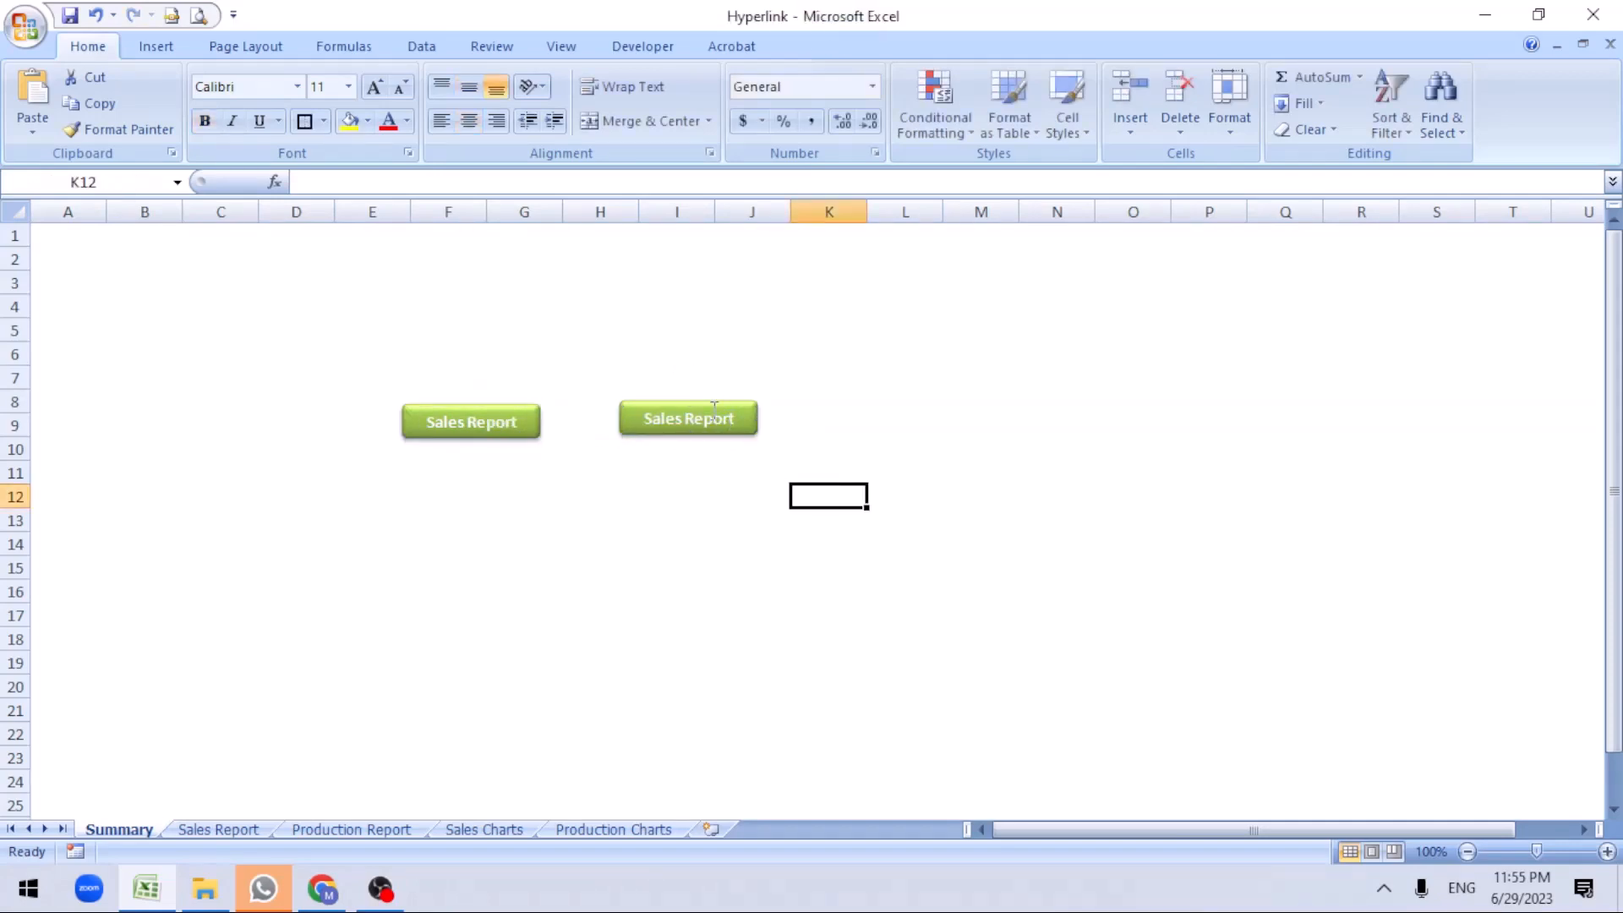
pyautogui.click(688, 419)
pyautogui.write('Produc')
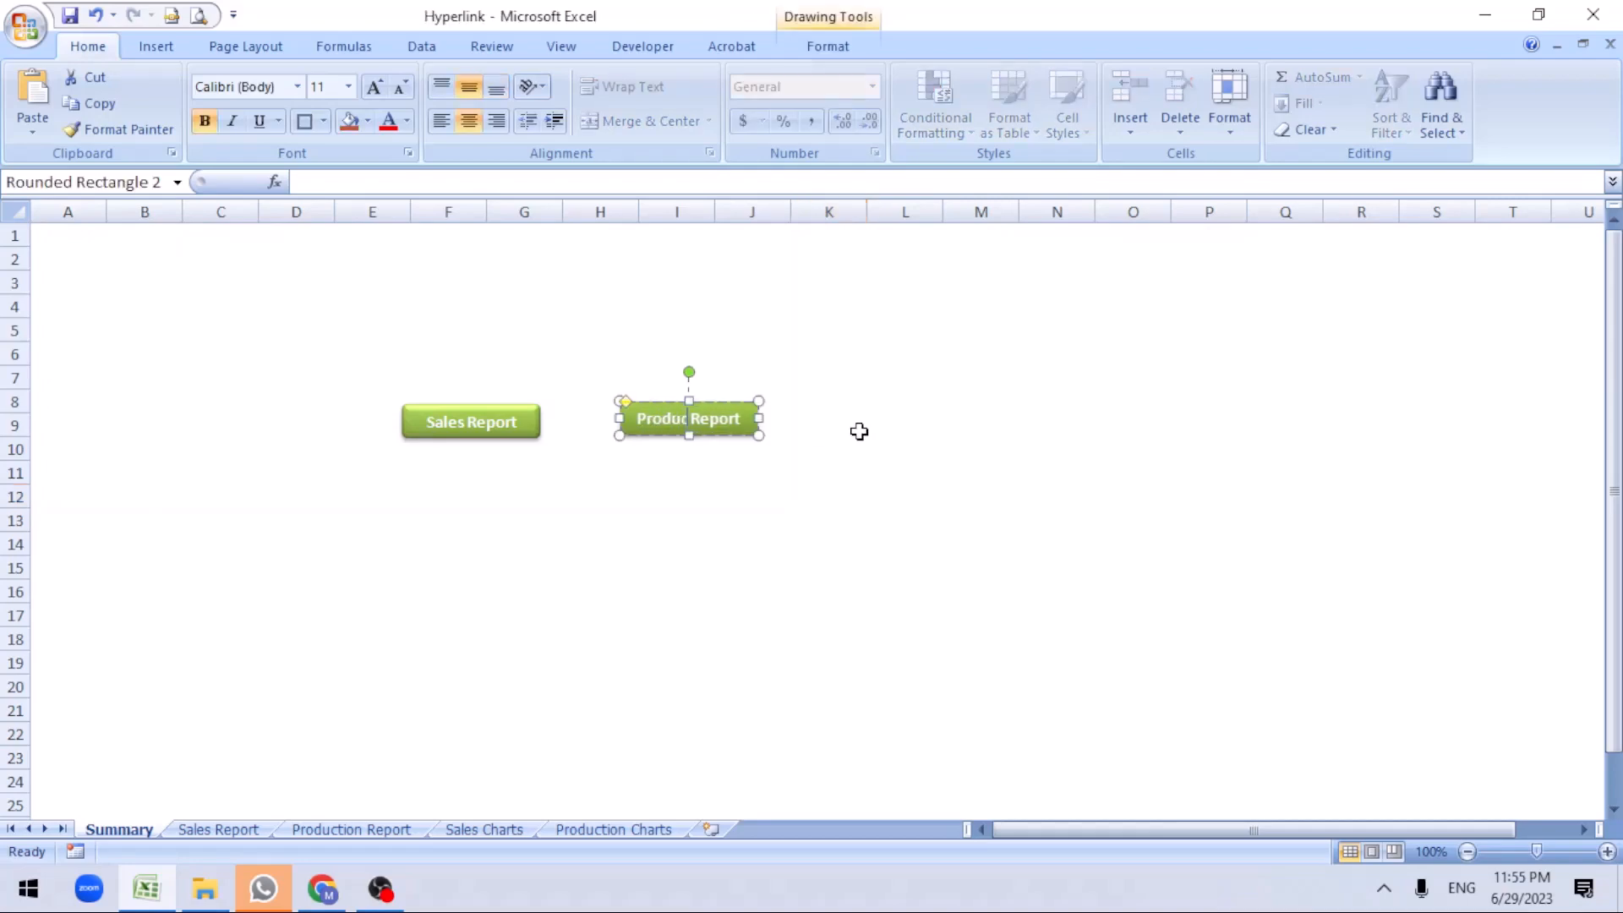
pyautogui.click(829, 448)
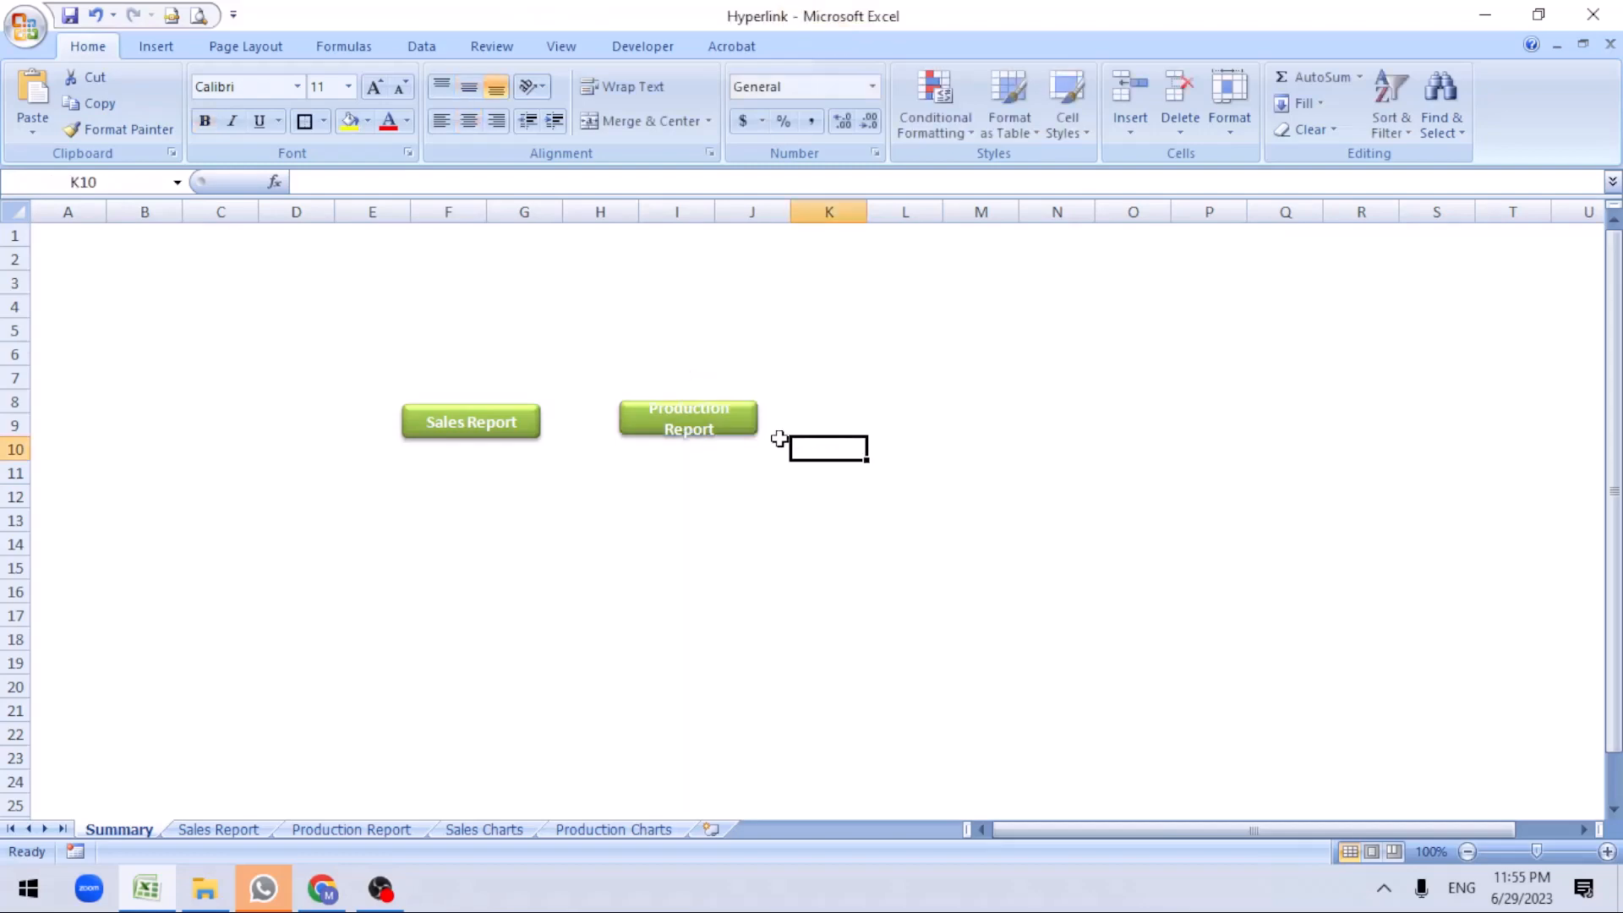
pyautogui.click(688, 419)
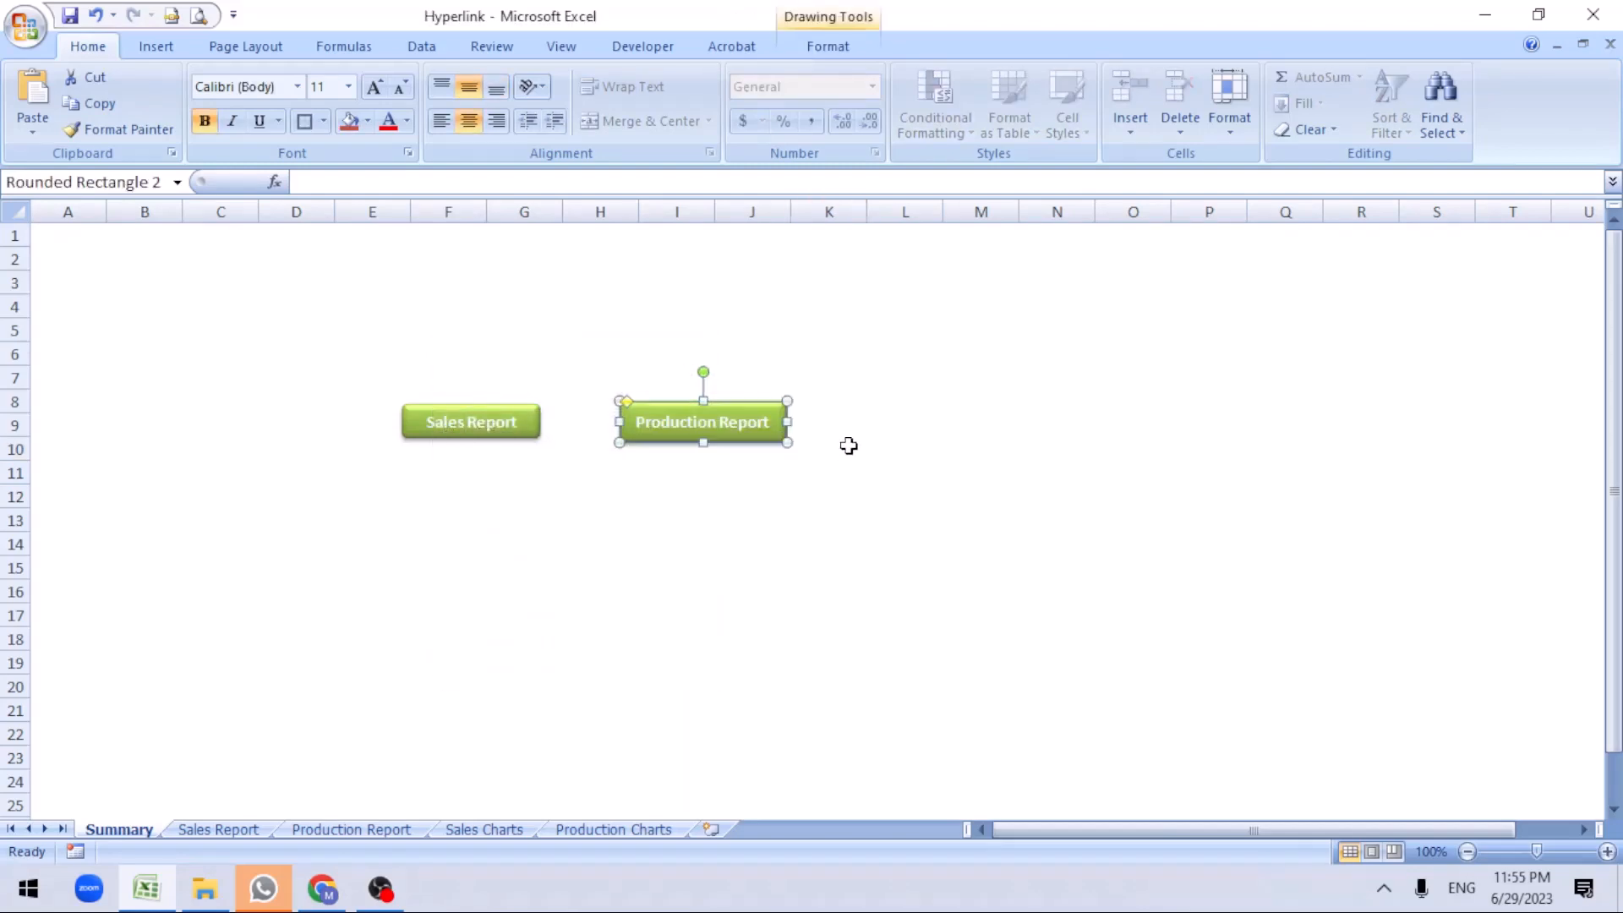
pyautogui.moveTo(461, 161)
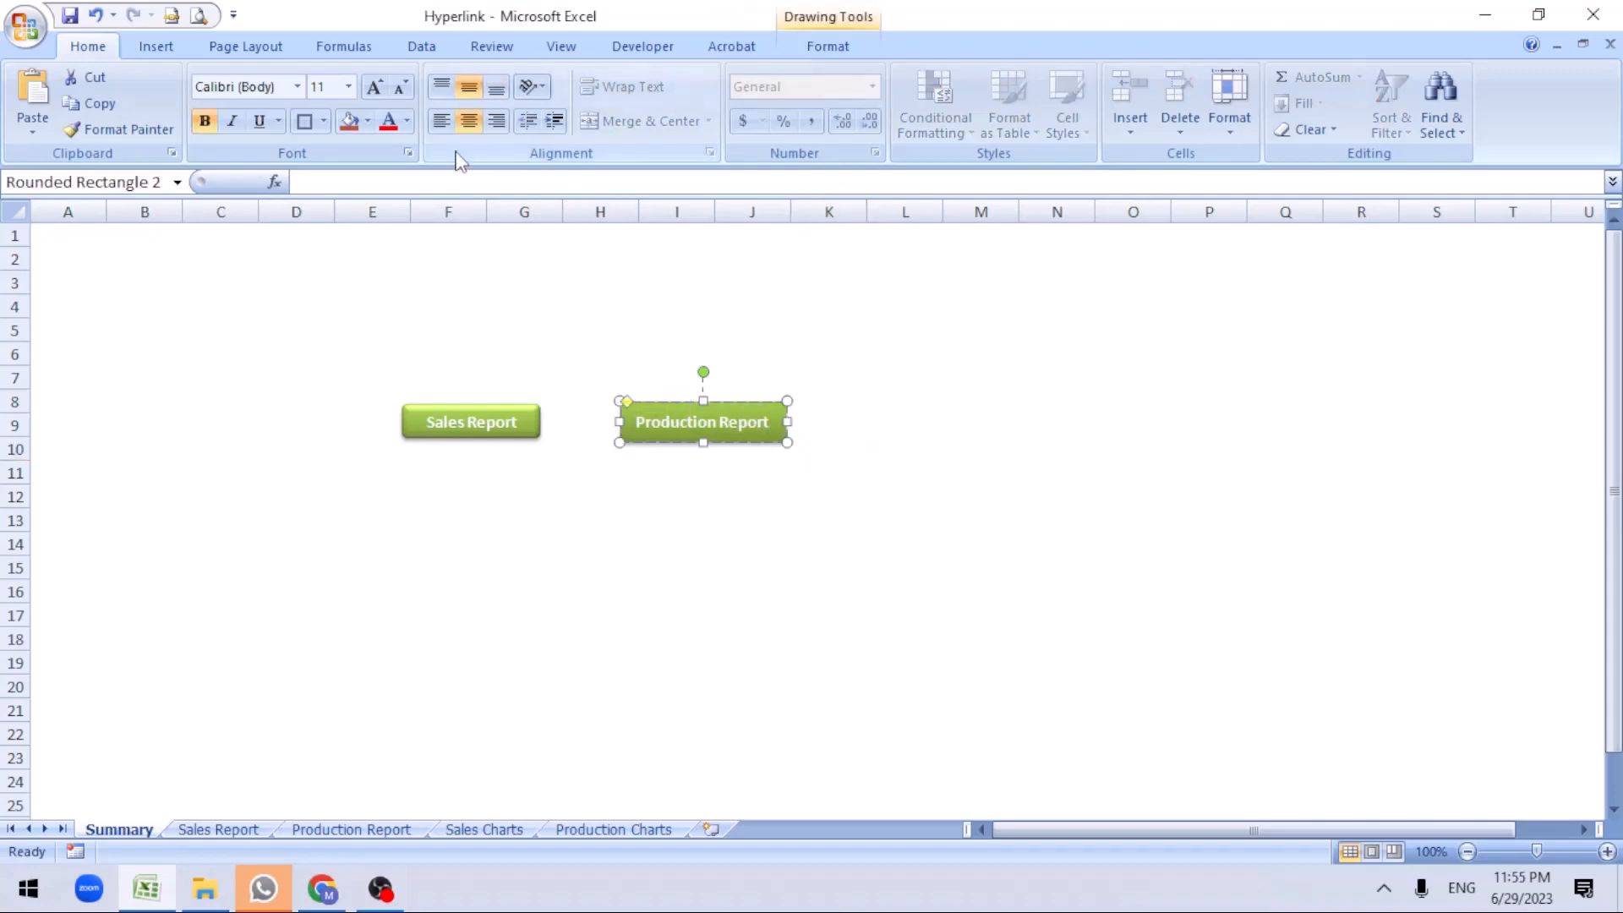
pyautogui.click(826, 45)
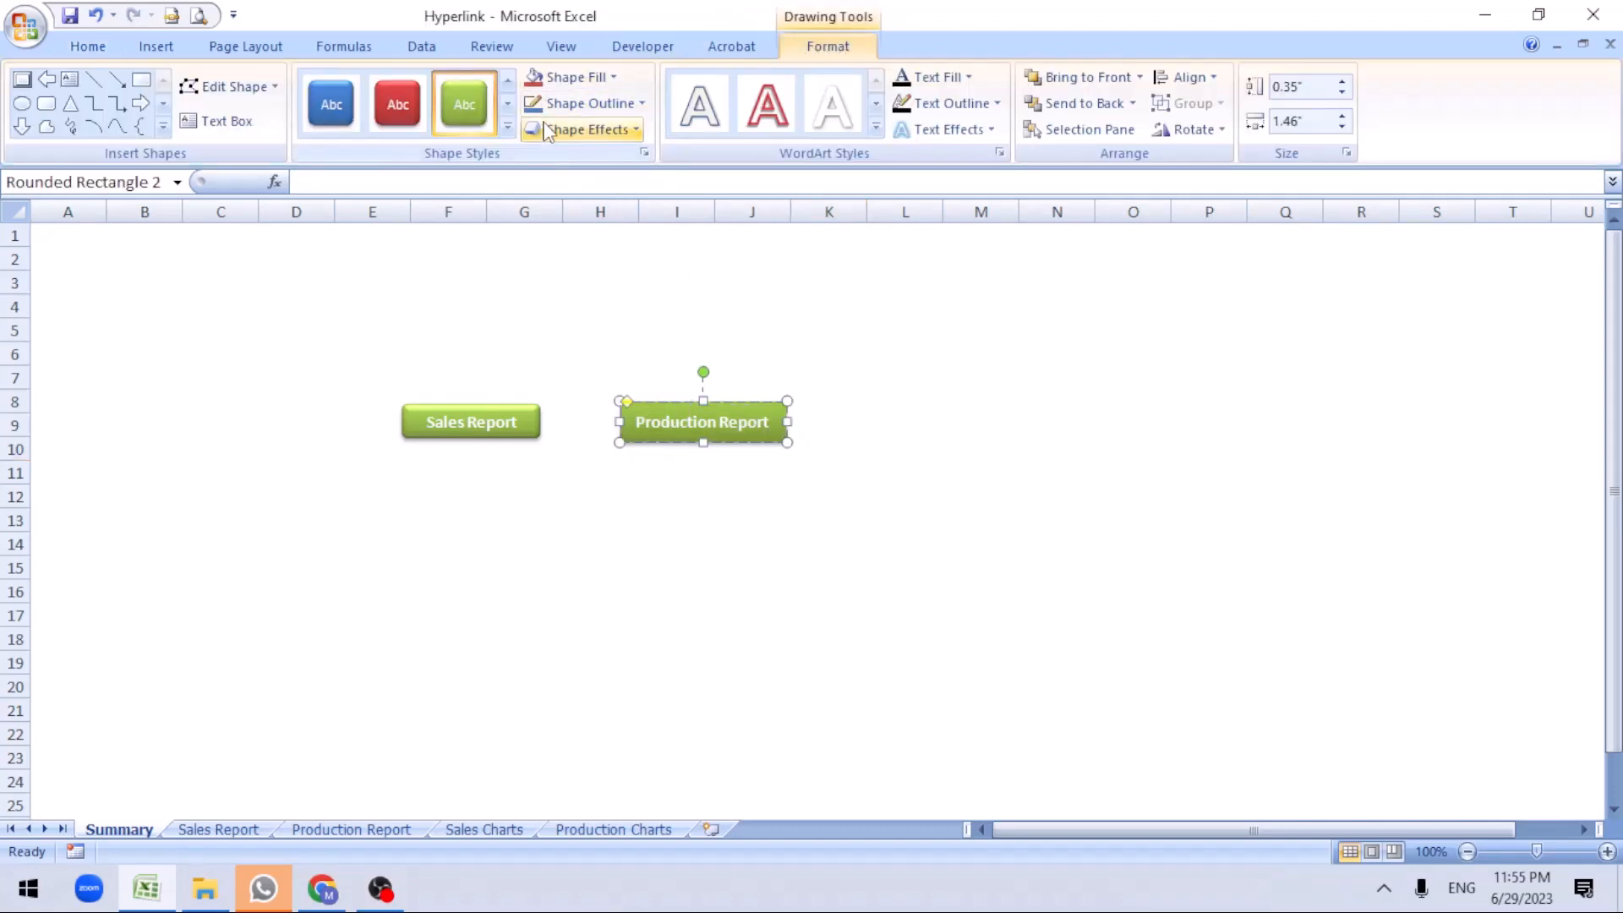
pyautogui.click(507, 132)
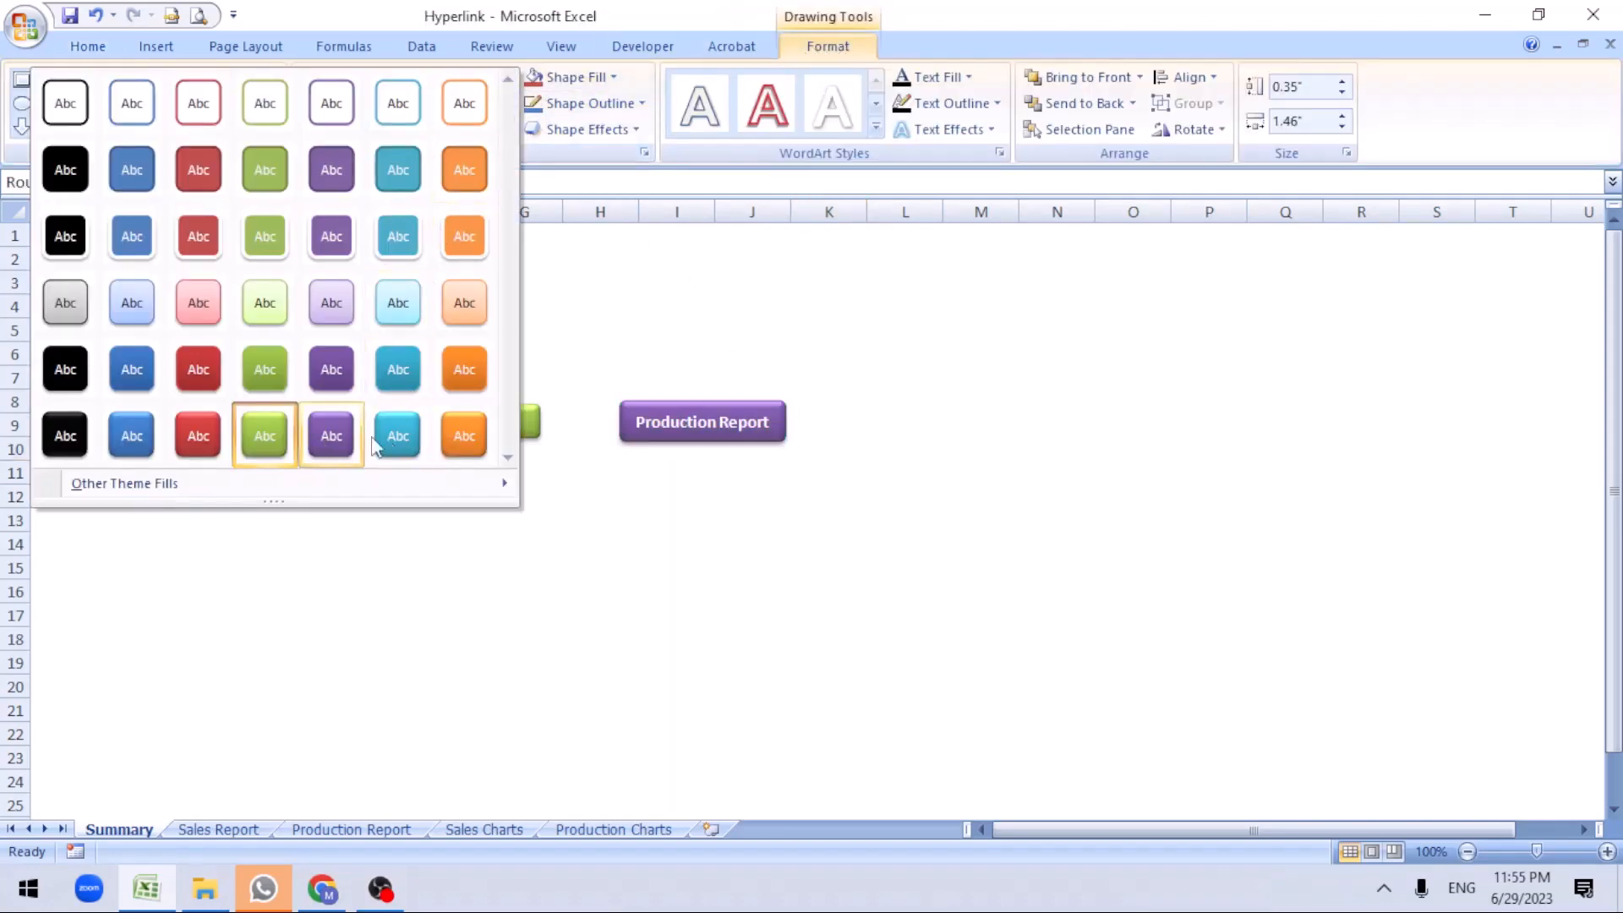
pyautogui.moveTo(398, 434)
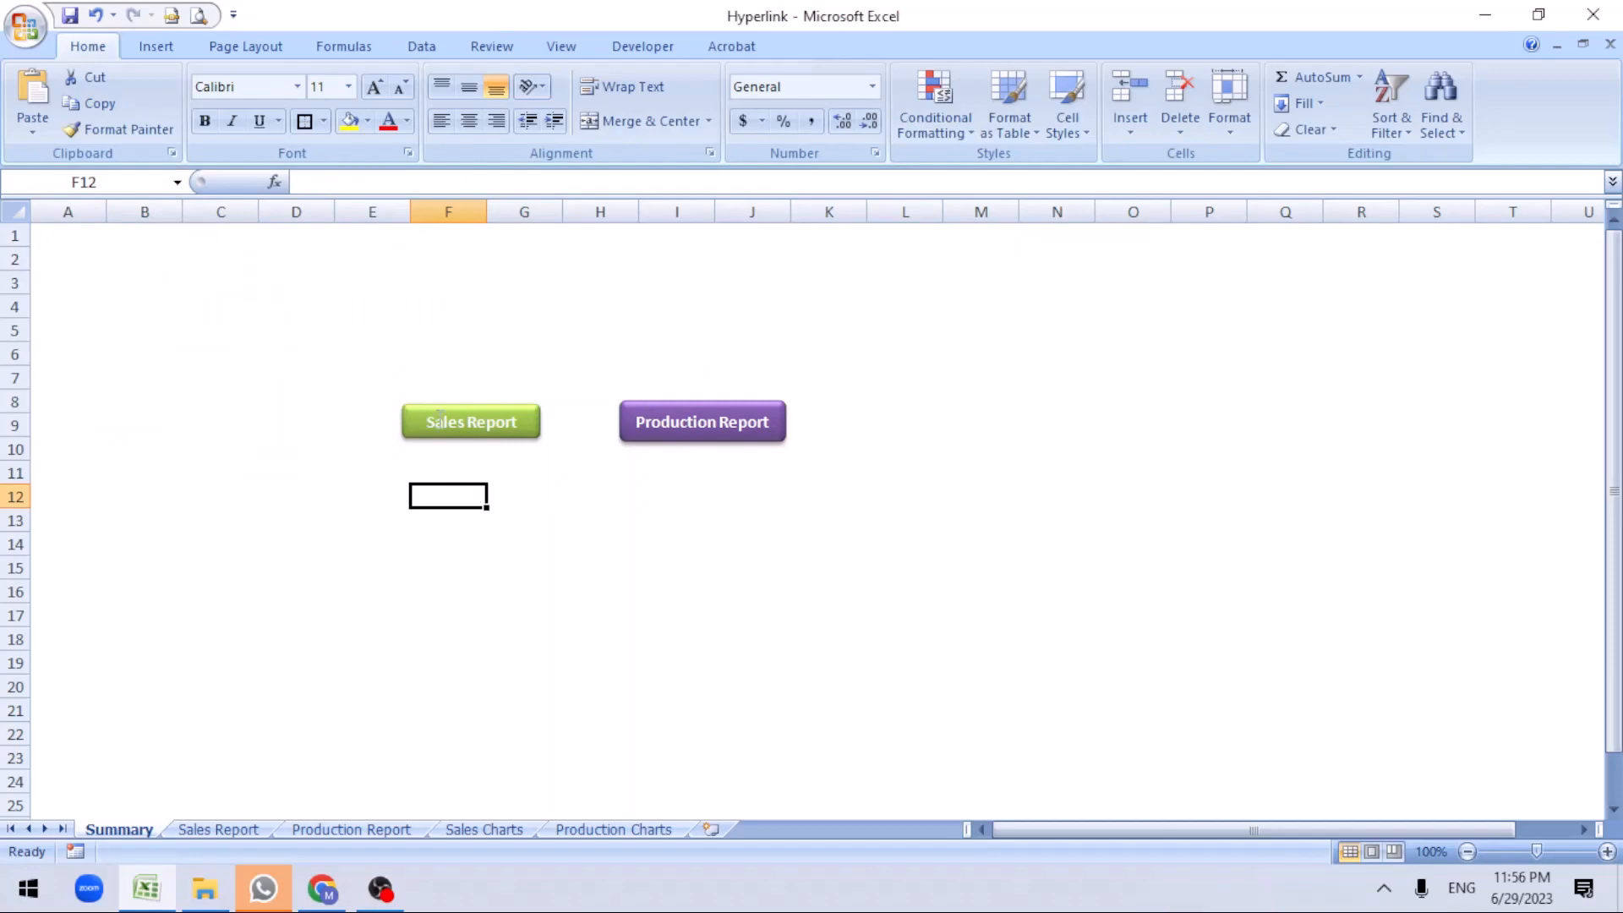
# Relabel the lower purple button 'Production Charts'
pyautogui.click(471, 421)
pyautogui.write('Sales Charts')
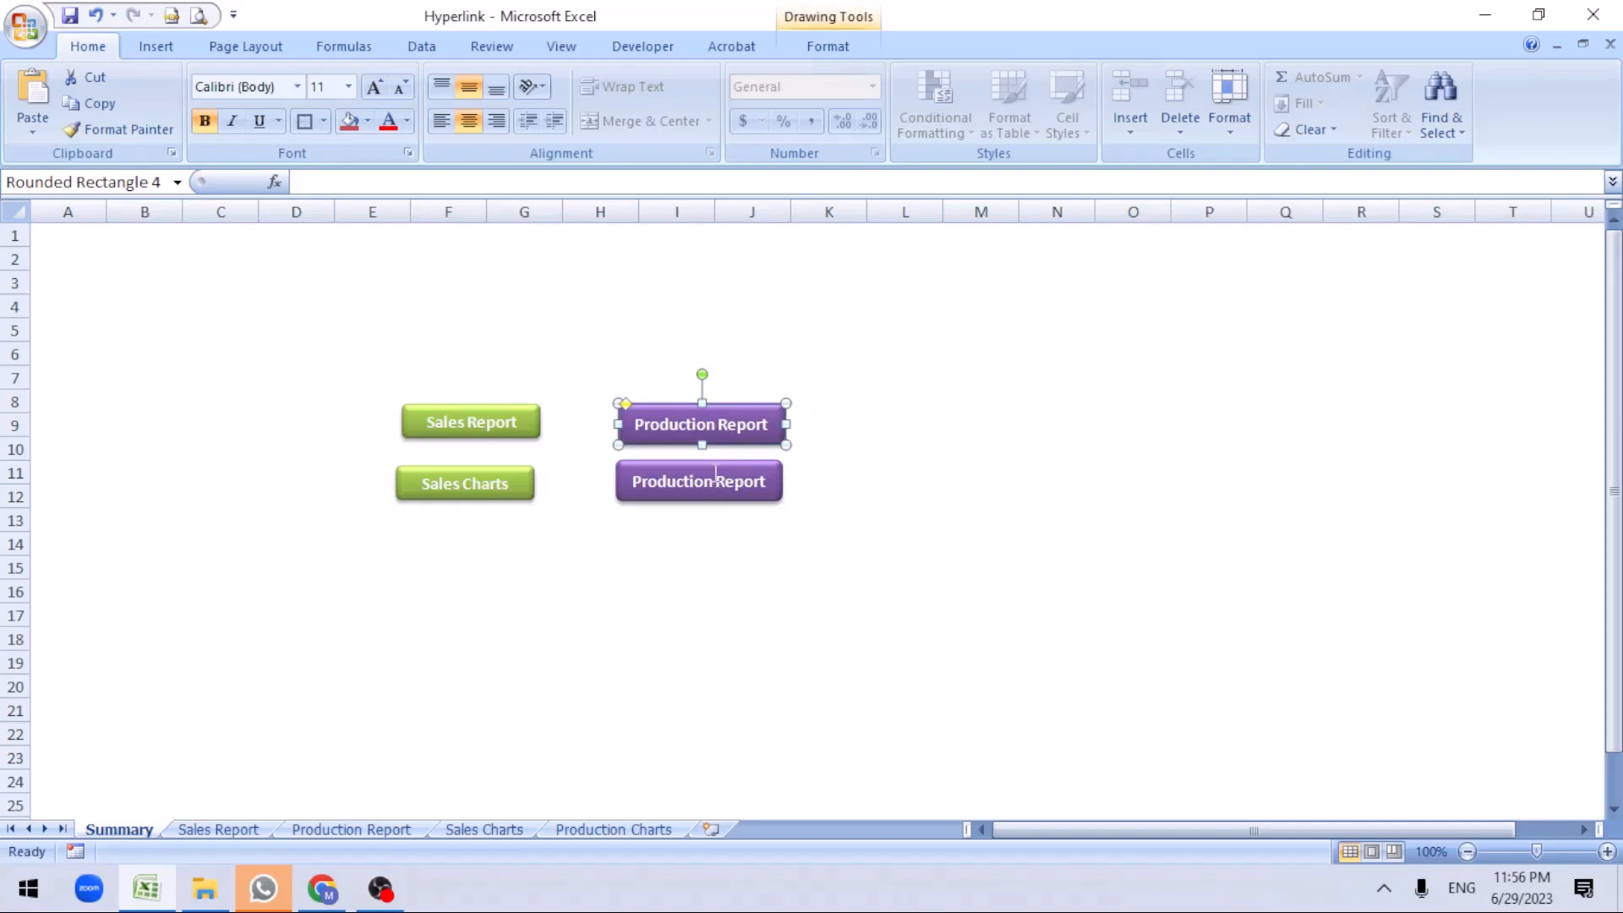
pyautogui.click(697, 481)
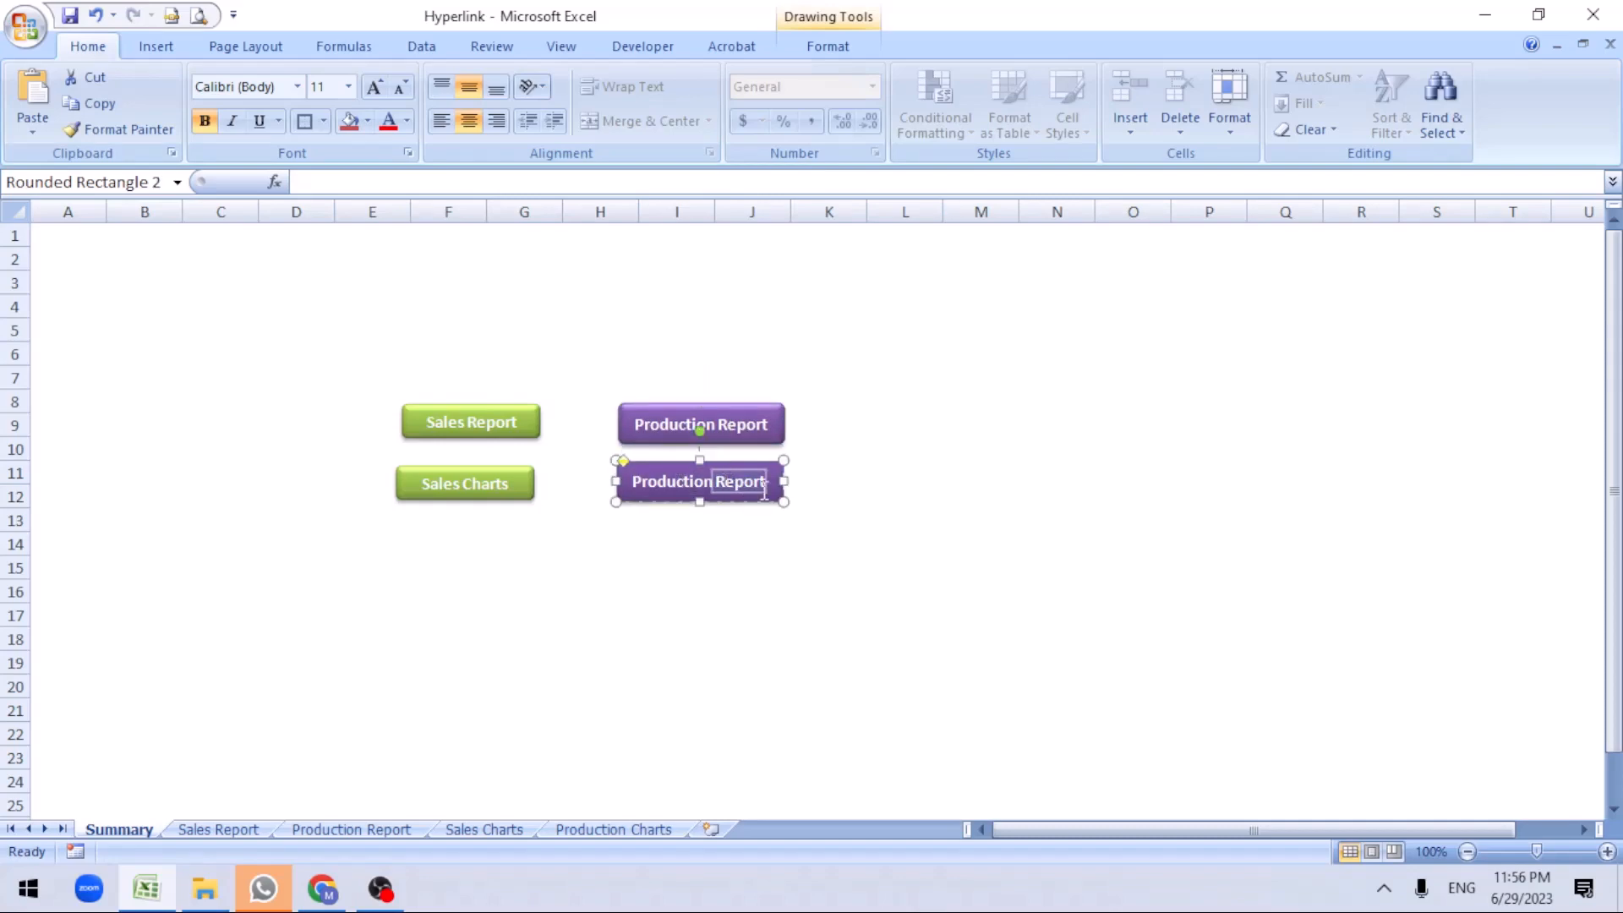
pyautogui.write('Production Chart')
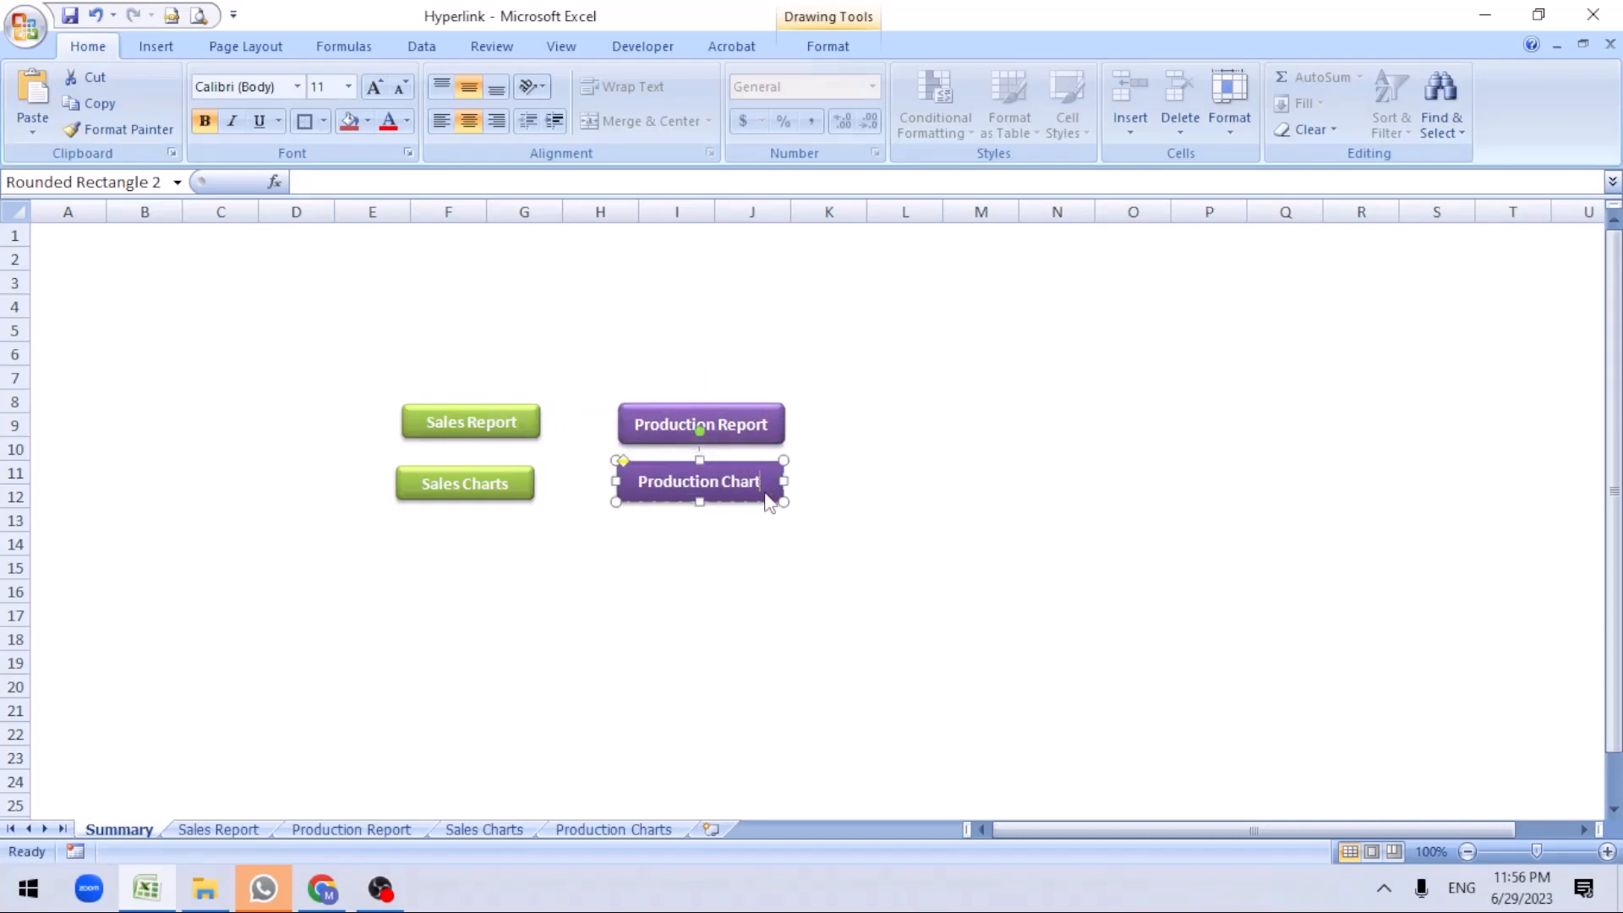
pyautogui.click(752, 543)
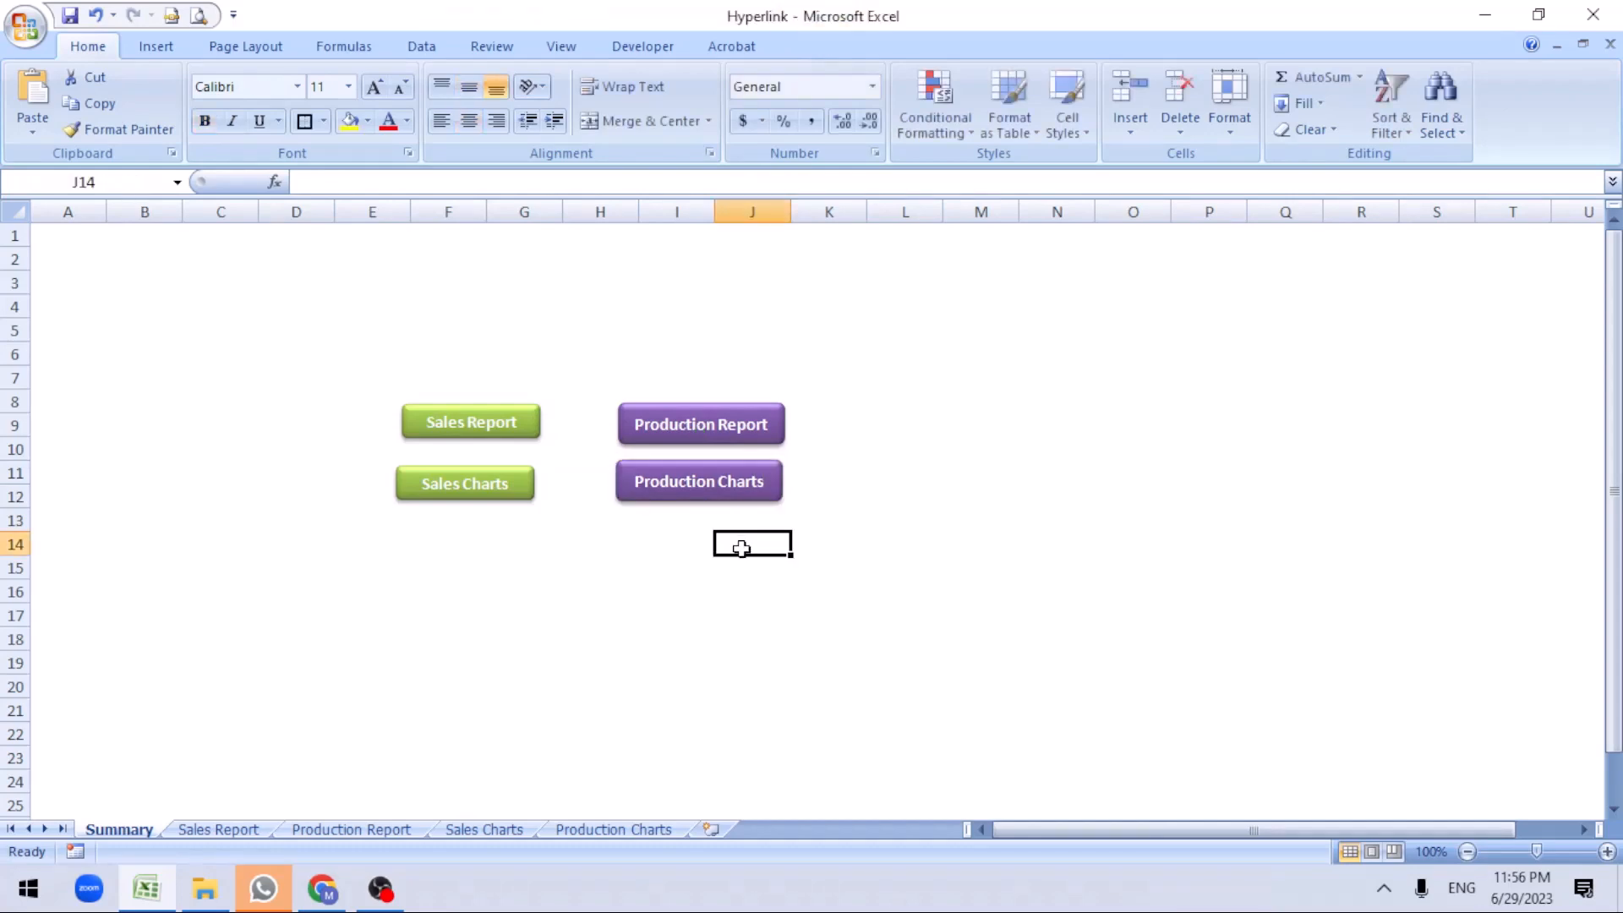
# Apply a teal style to Production Charts and reposition the Sales Charts button
pyautogui.click(699, 481)
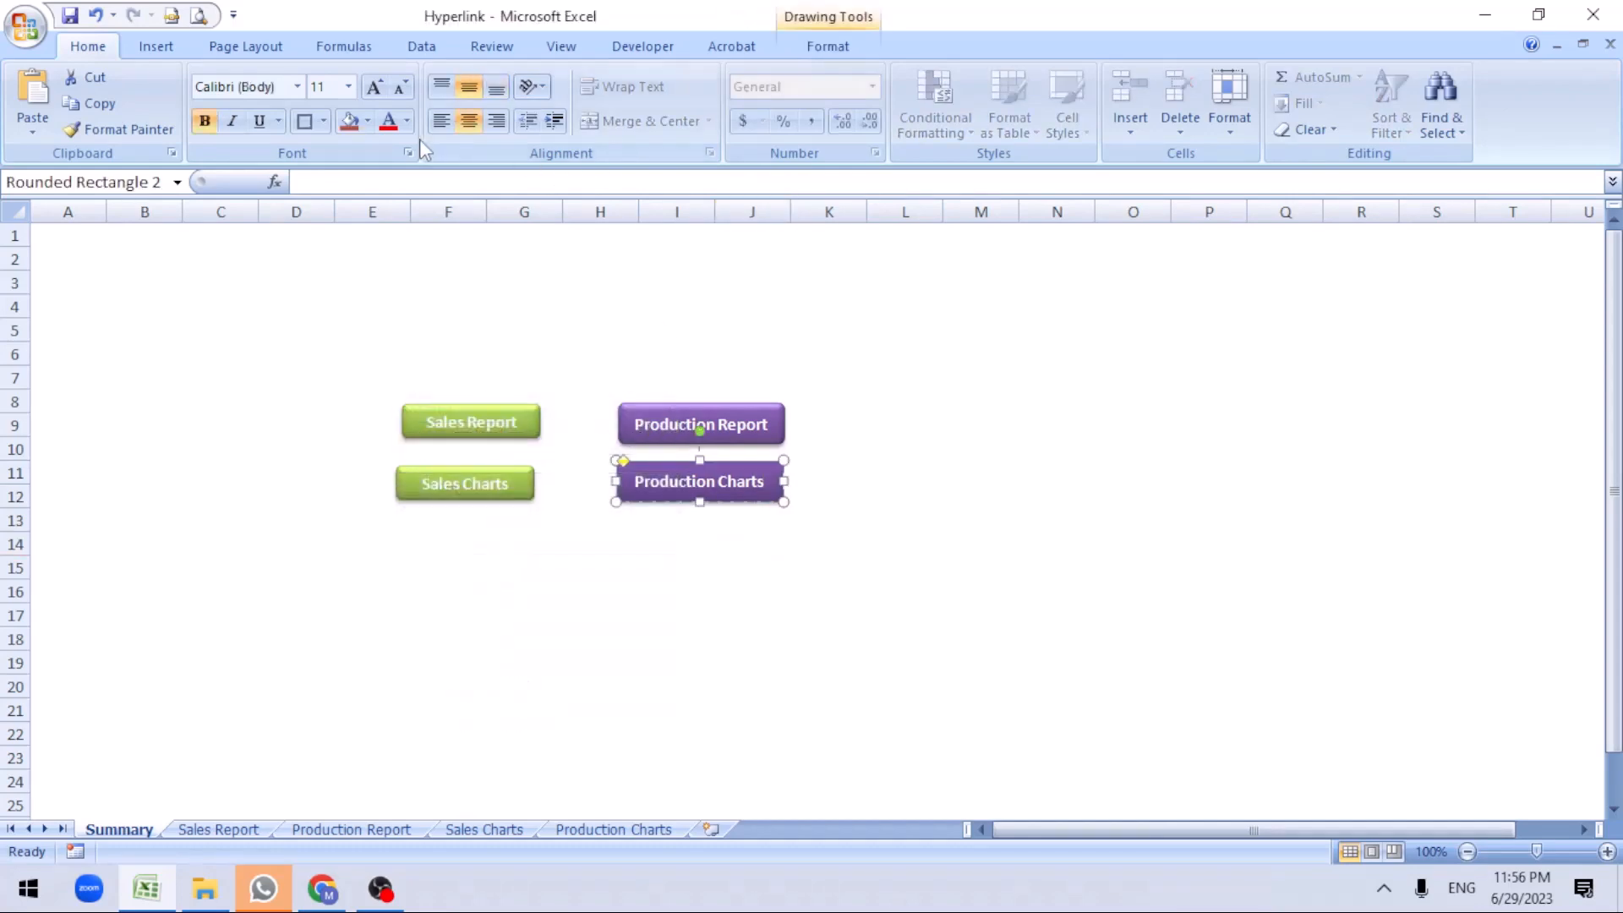
pyautogui.click(827, 45)
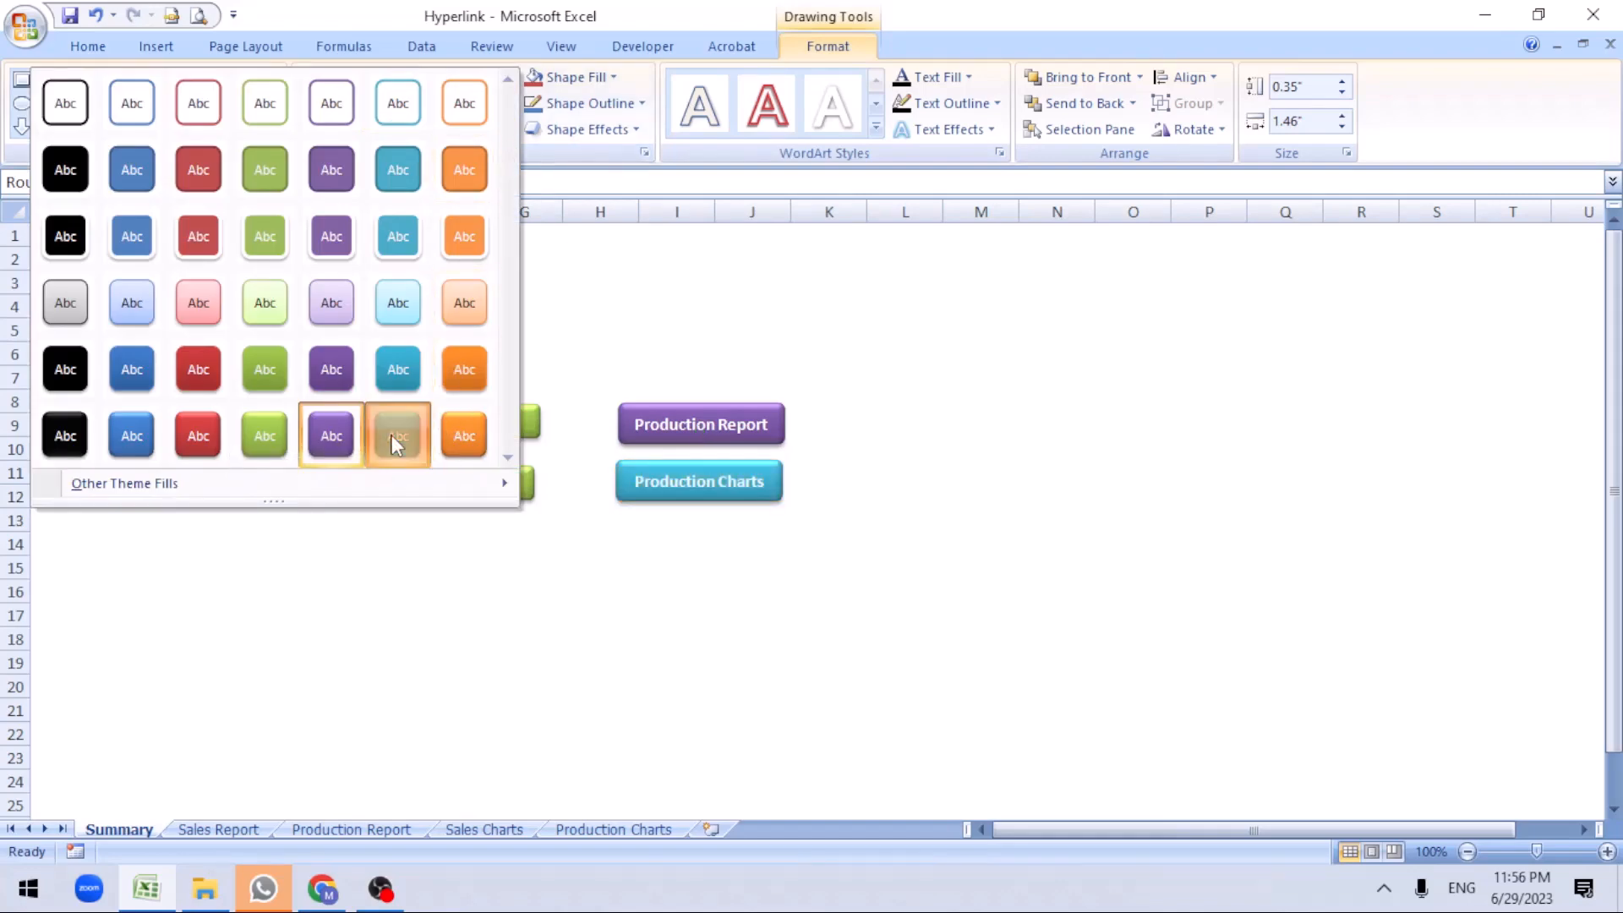
pyautogui.rightClick(466, 485)
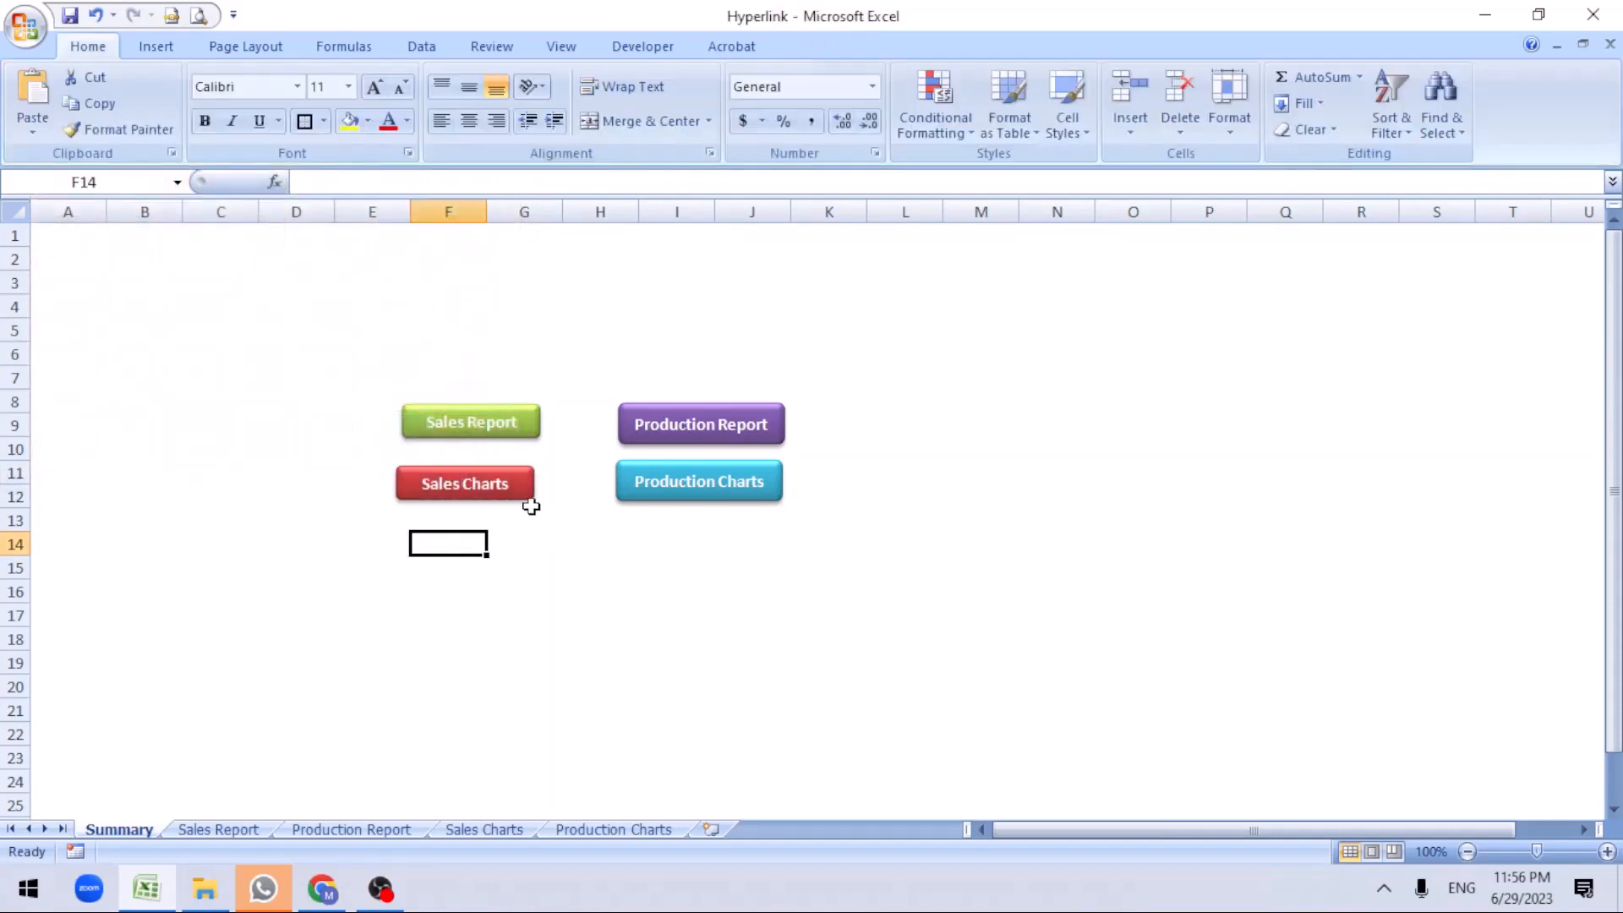
pyautogui.click(465, 484)
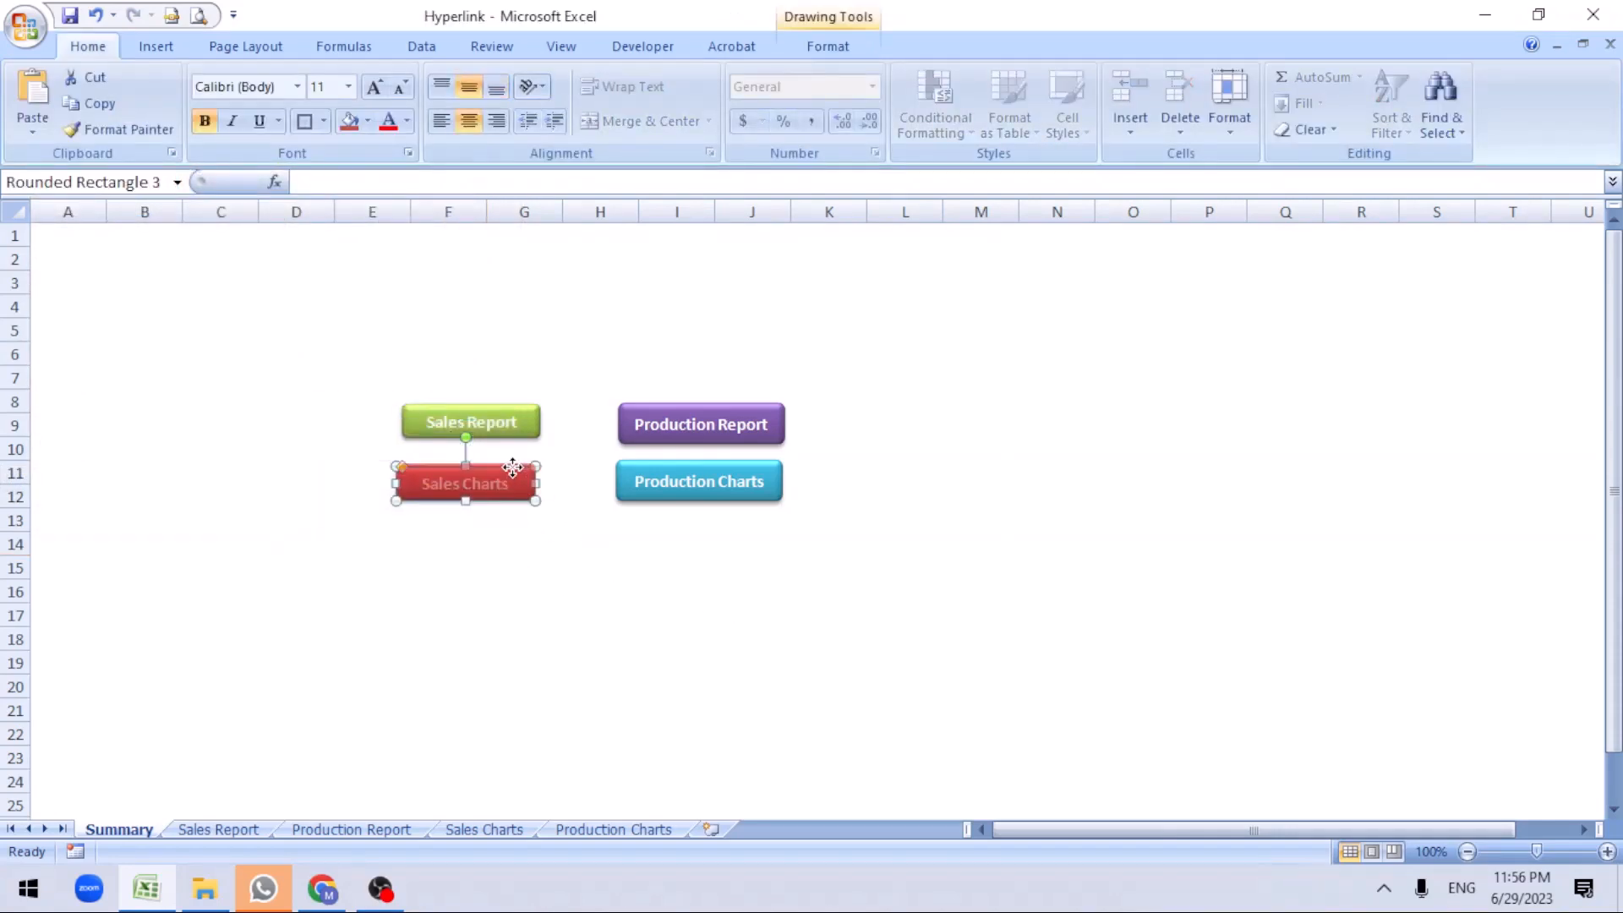
pyautogui.click(601, 590)
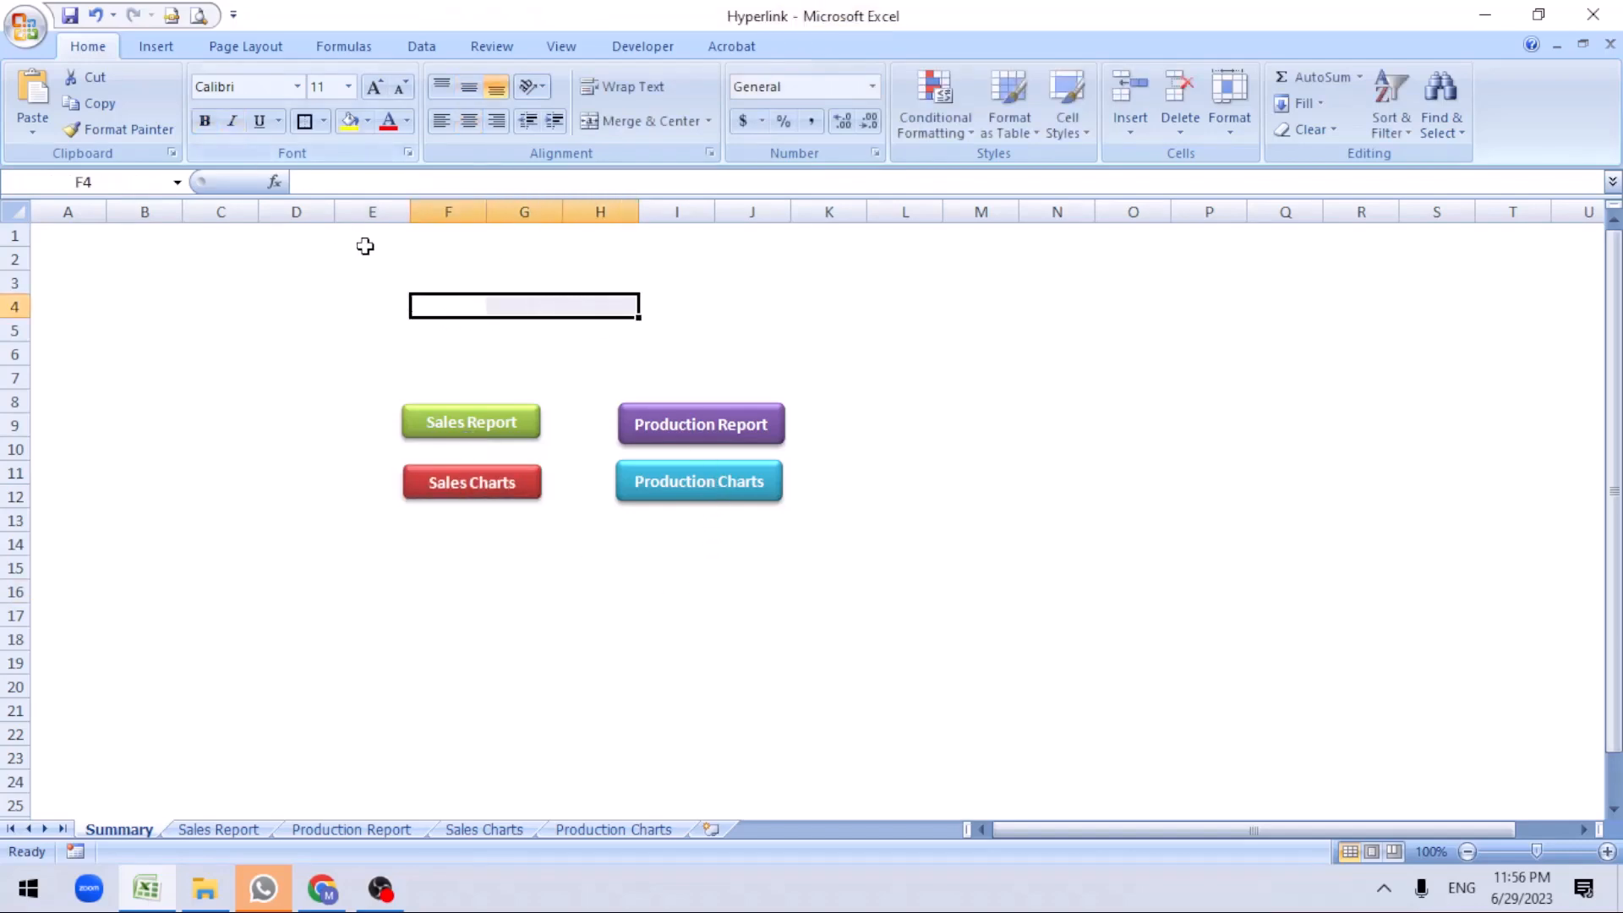
# Draw a rectangle banner reading 'ABC Manufactures', bold it, and apply a blue style
pyautogui.click(156, 46)
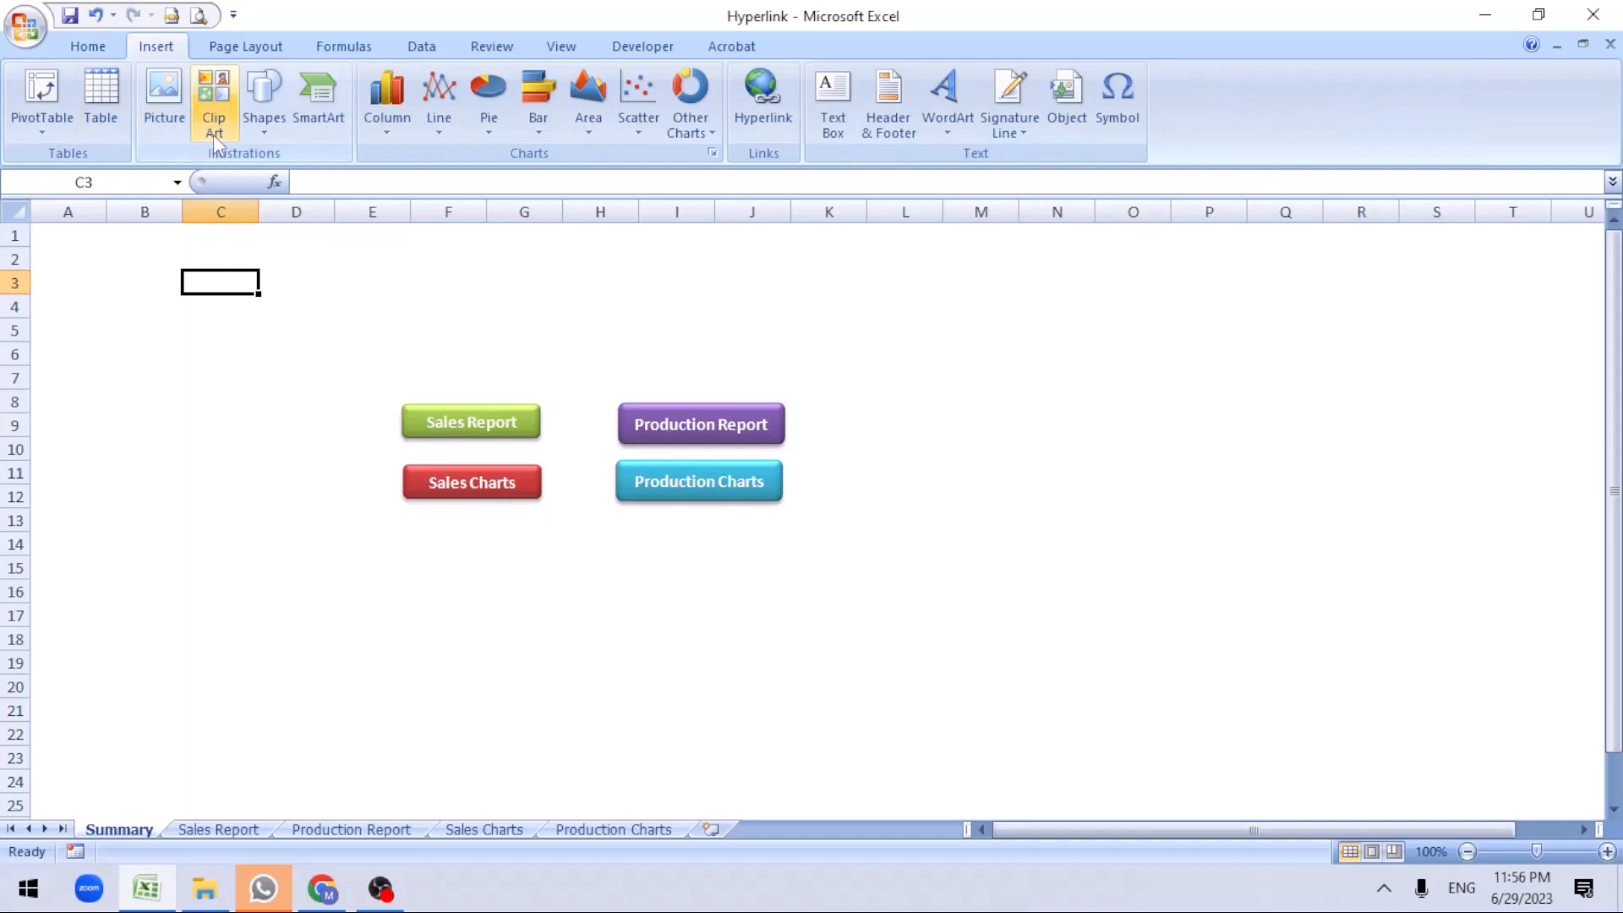
pyautogui.click(263, 98)
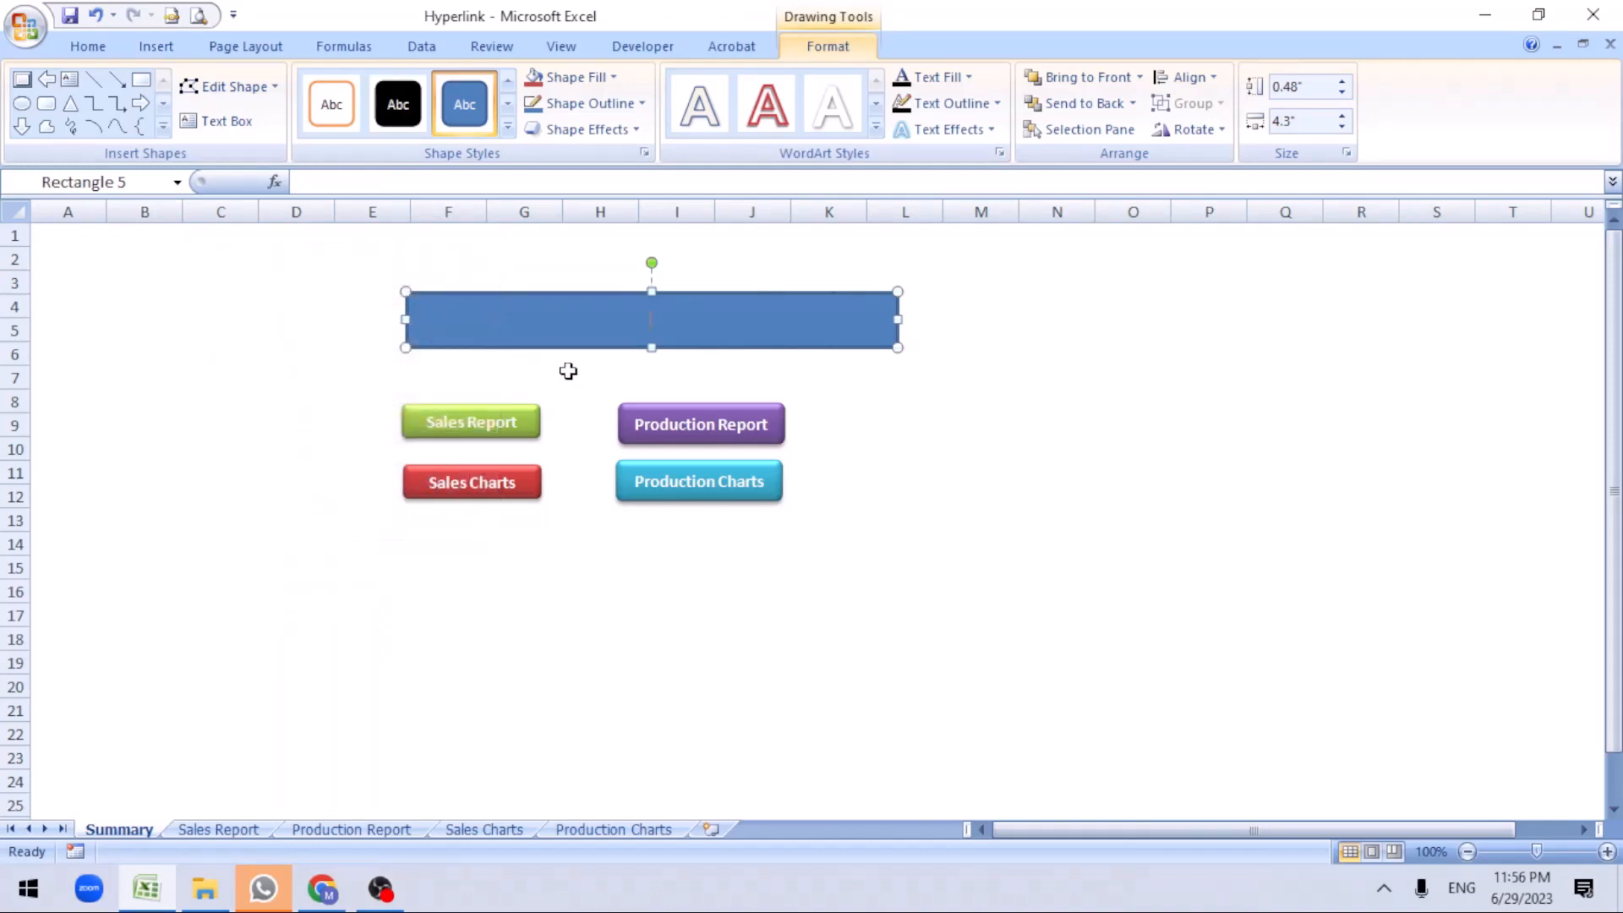
pyautogui.write('ABC Manufactures')
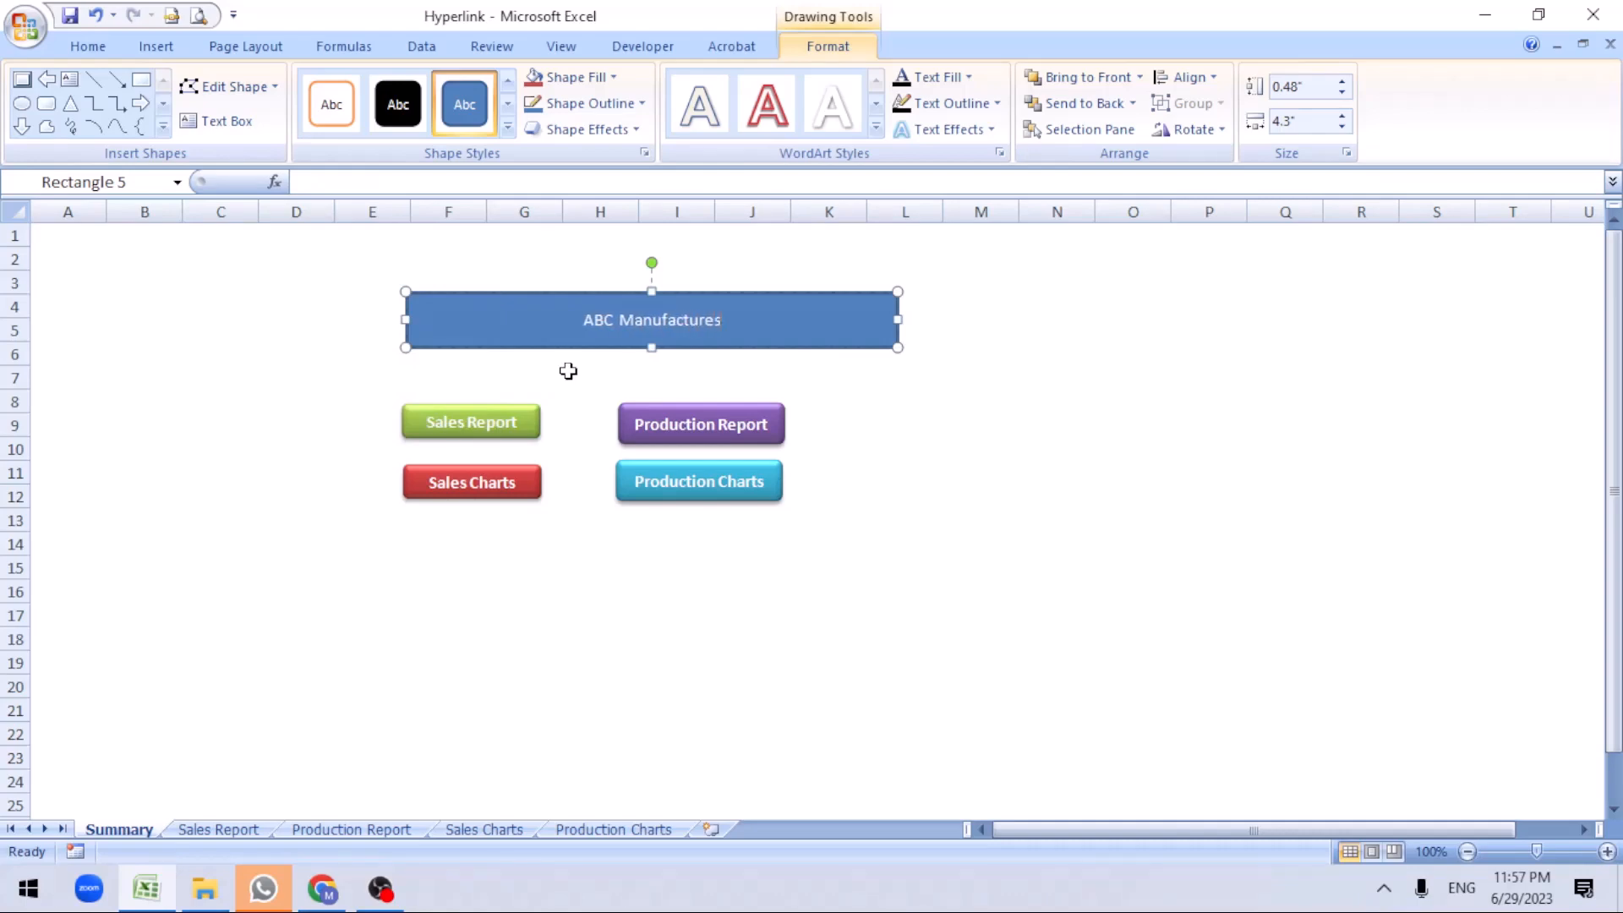
pyautogui.moveTo(720, 332)
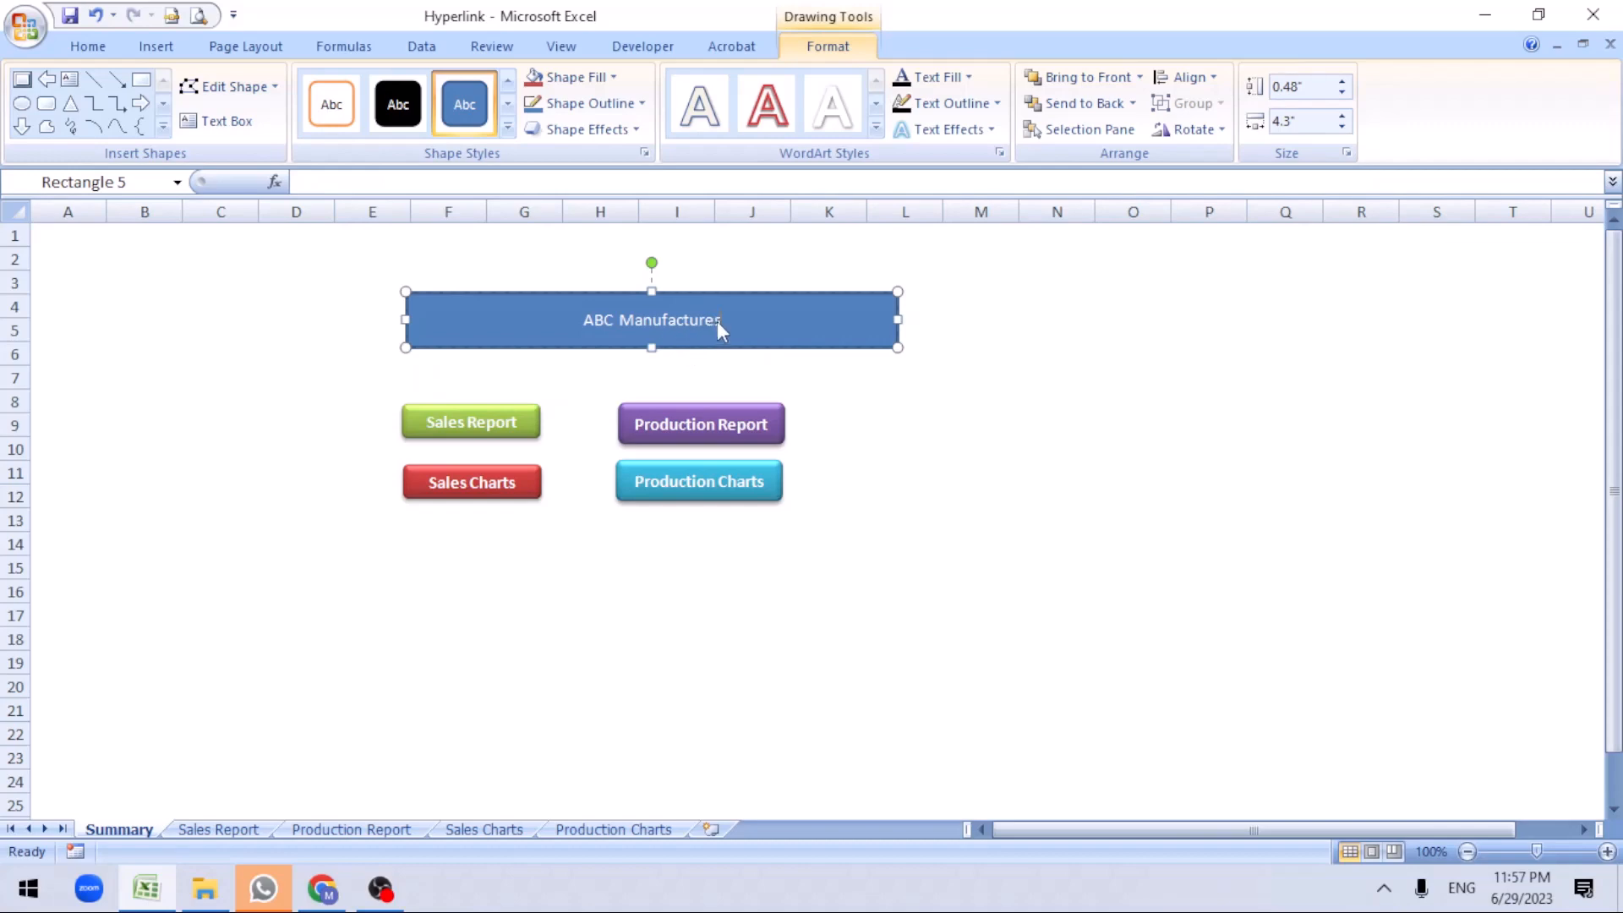
pyautogui.doubleClick(652, 319)
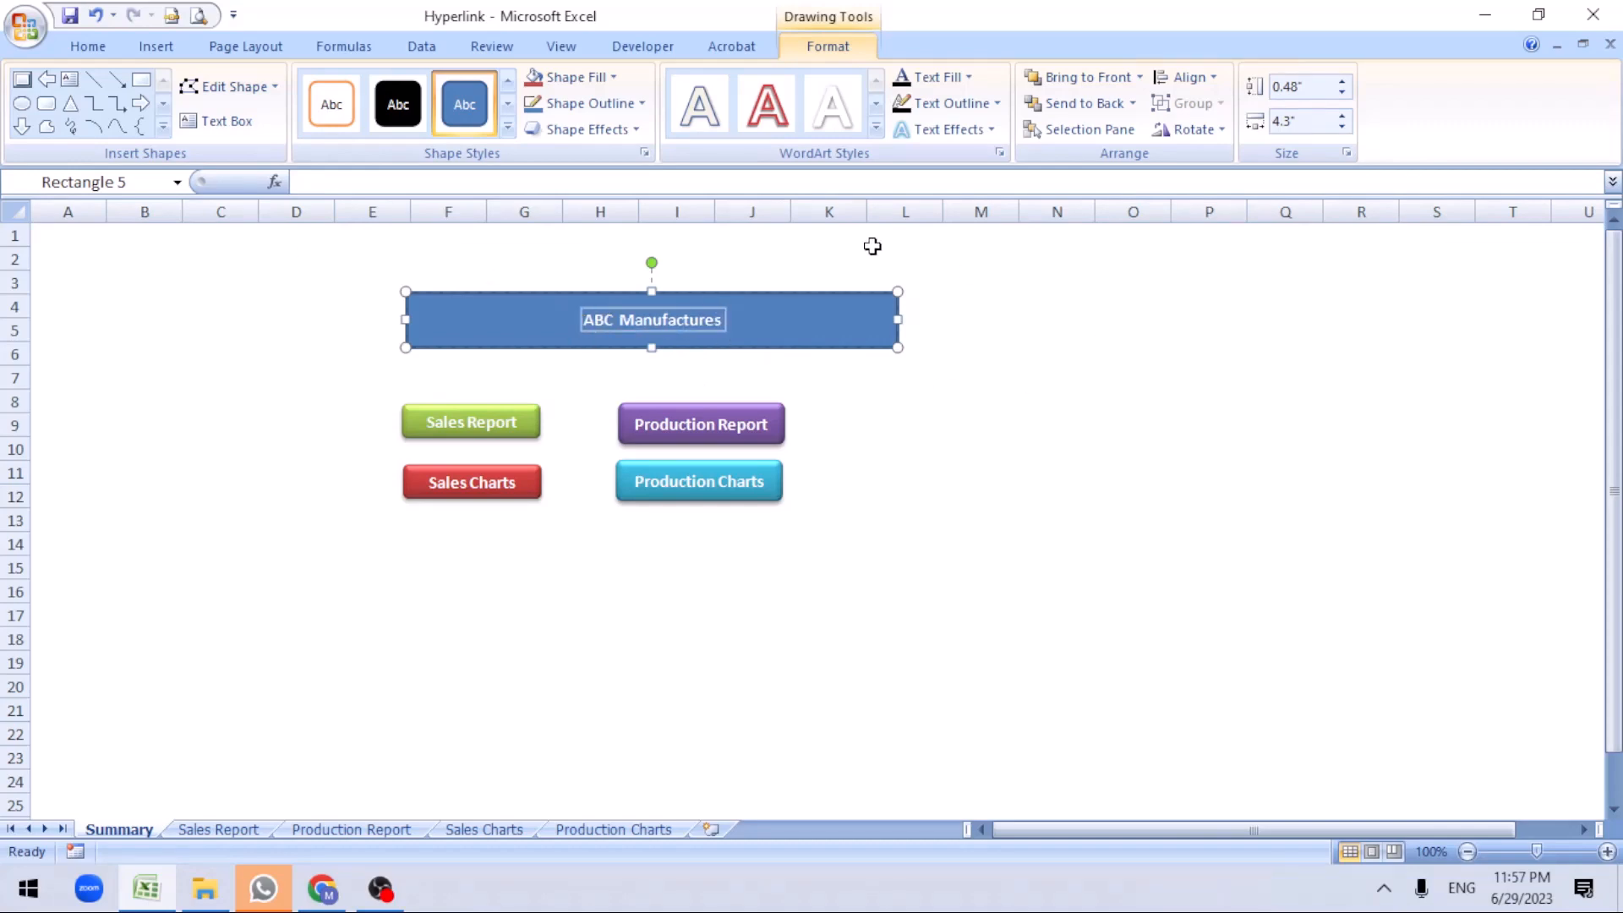
pyautogui.click(507, 135)
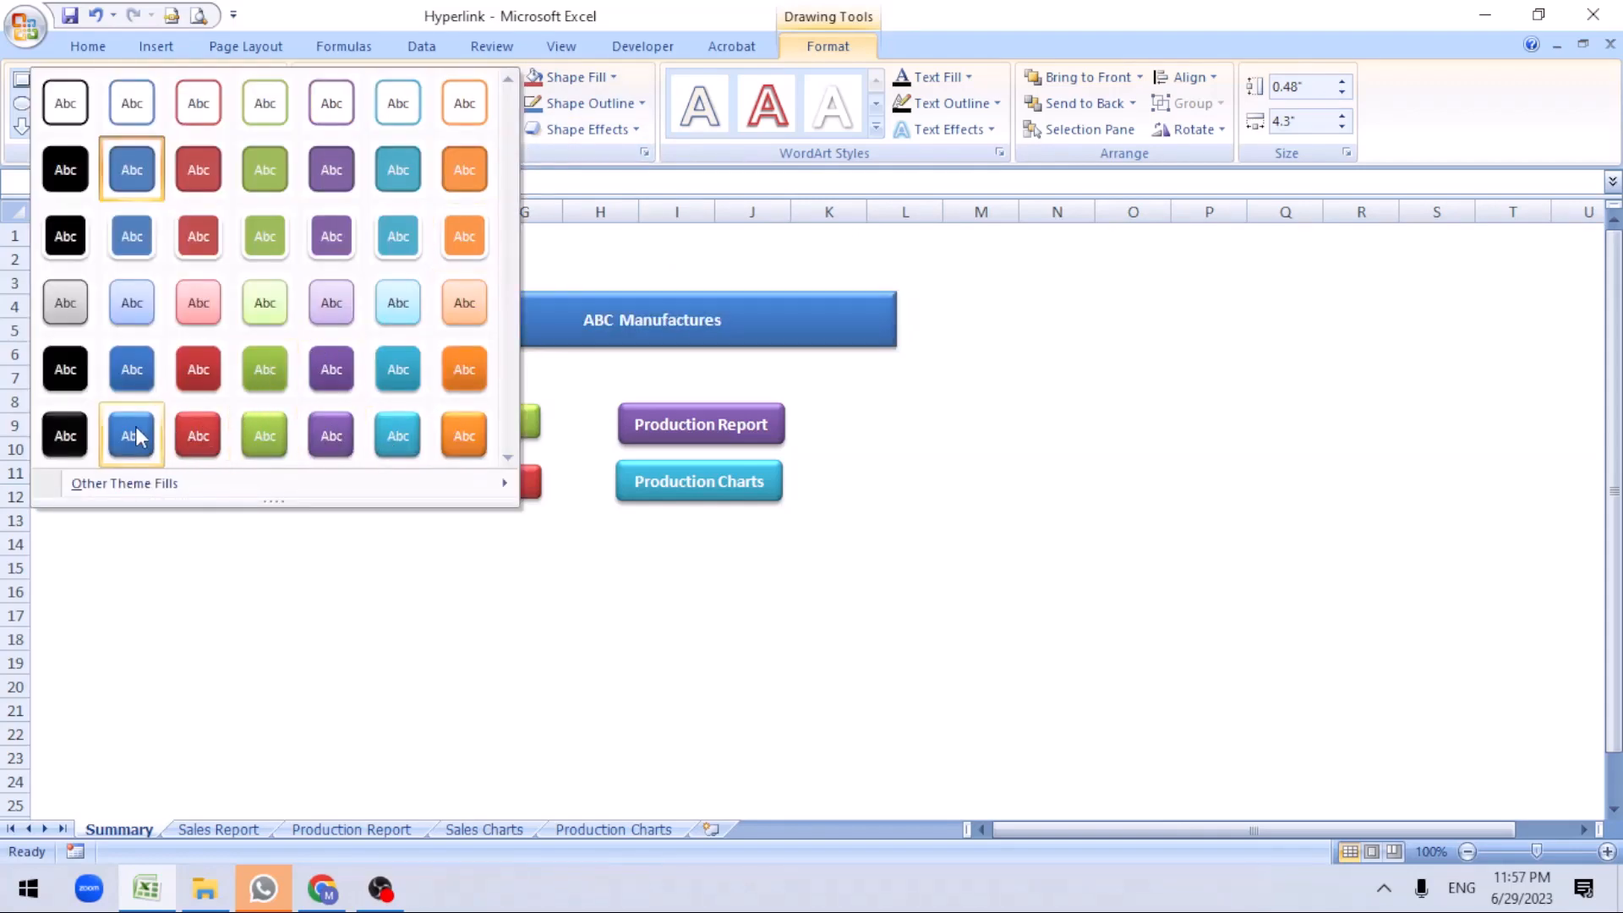
pyautogui.moveTo(132, 429)
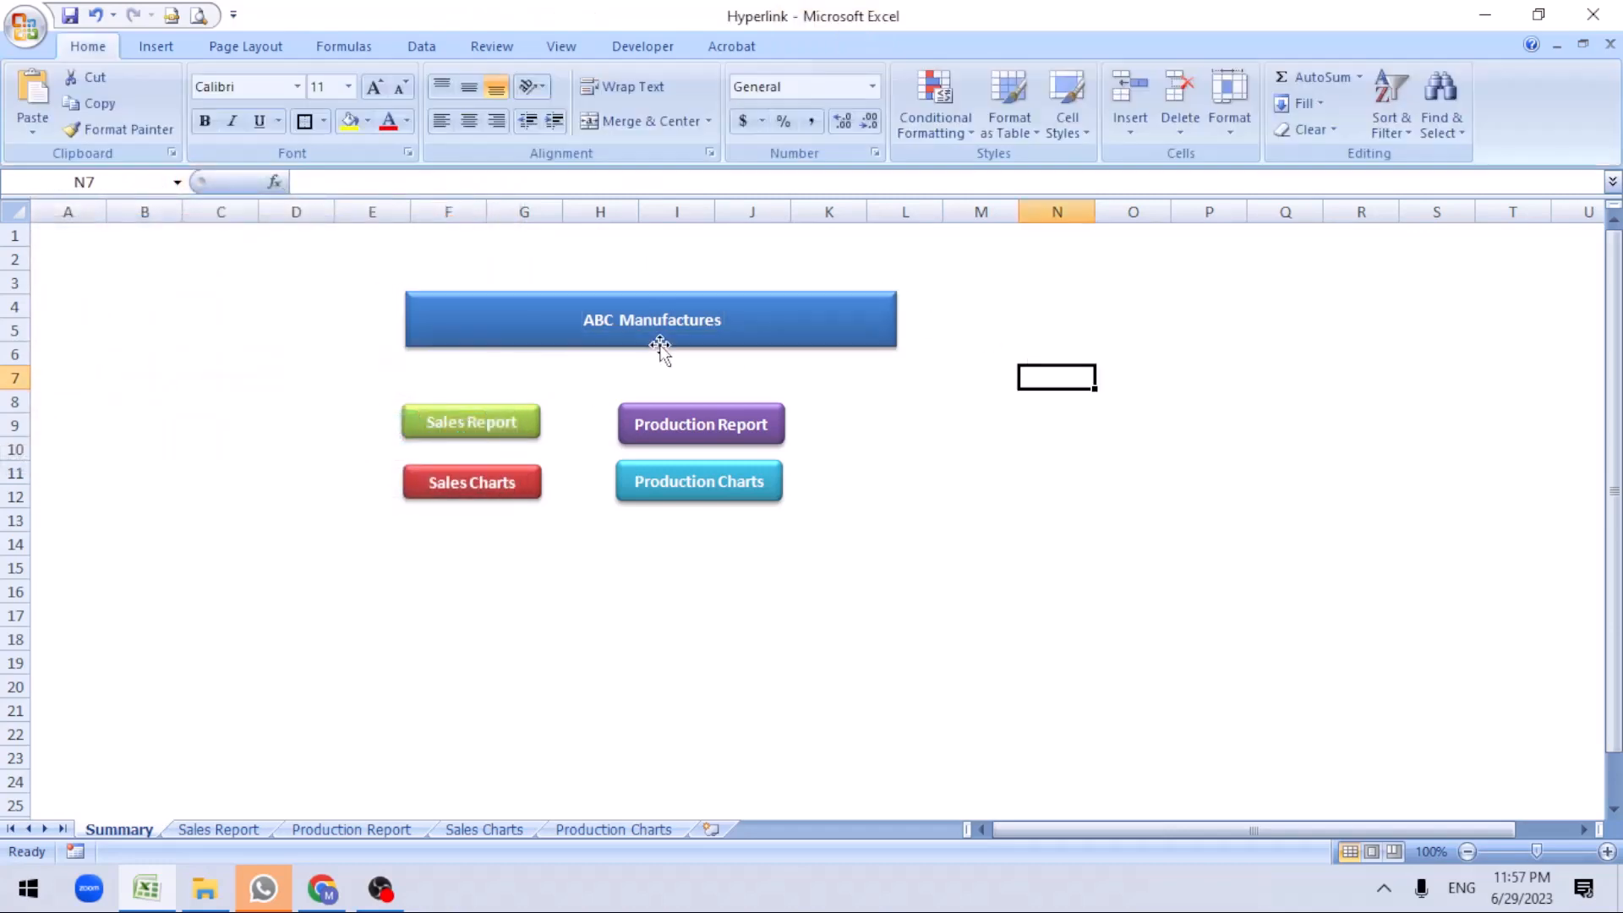
# Move the banner over the buttons and line up Sales Charts with Production Charts
pyautogui.rightClick(701, 425)
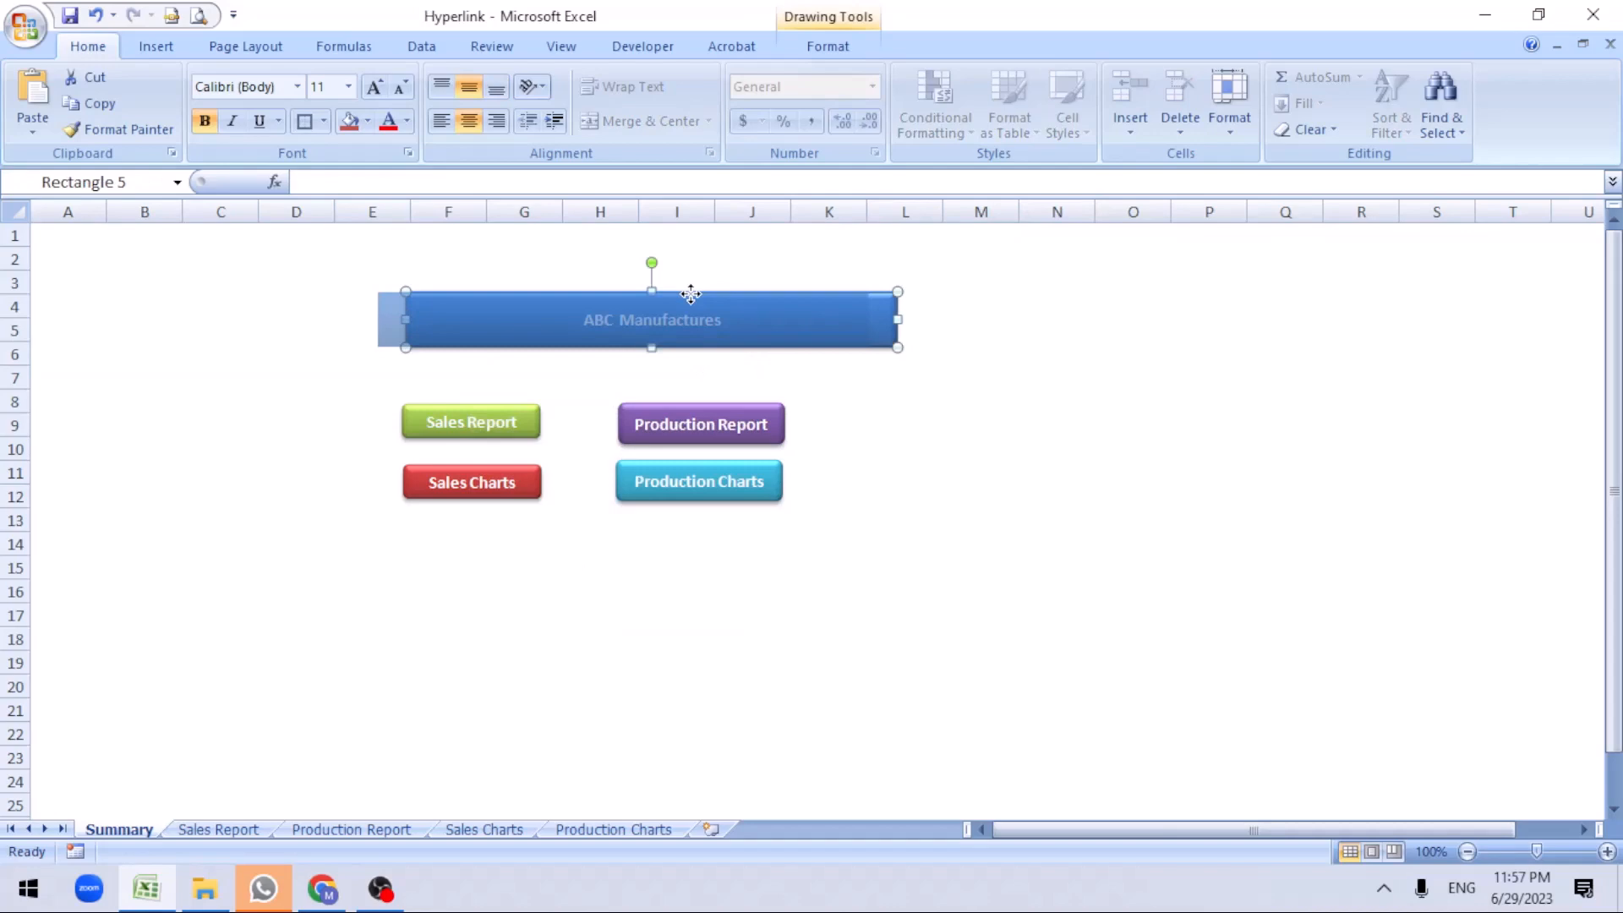
pyautogui.click(1056, 354)
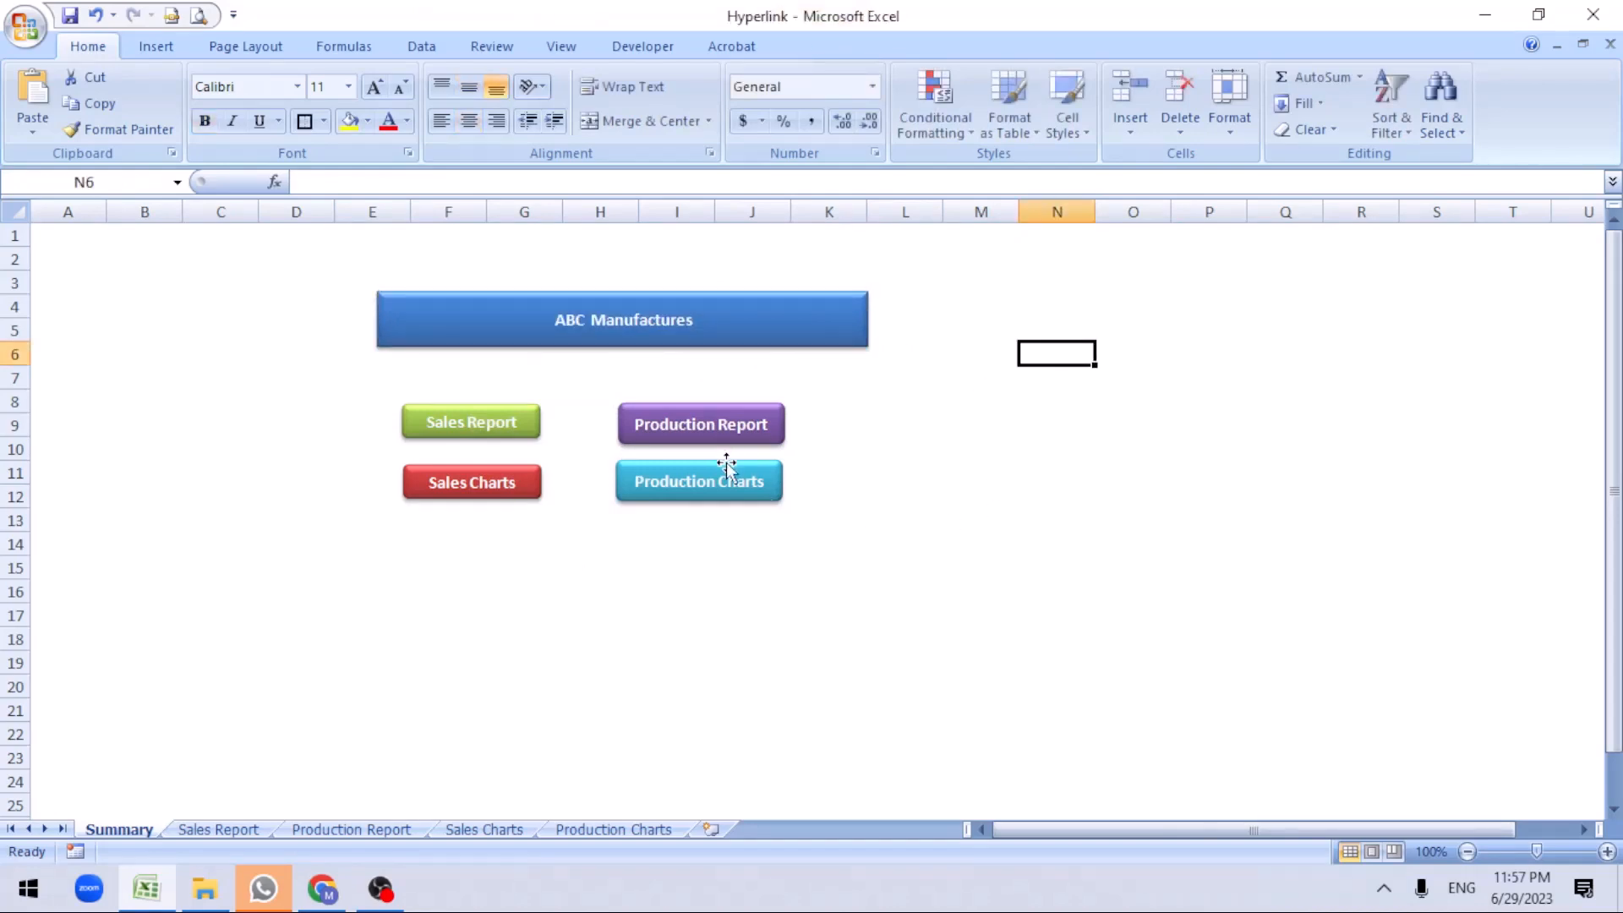
pyautogui.click(1056, 497)
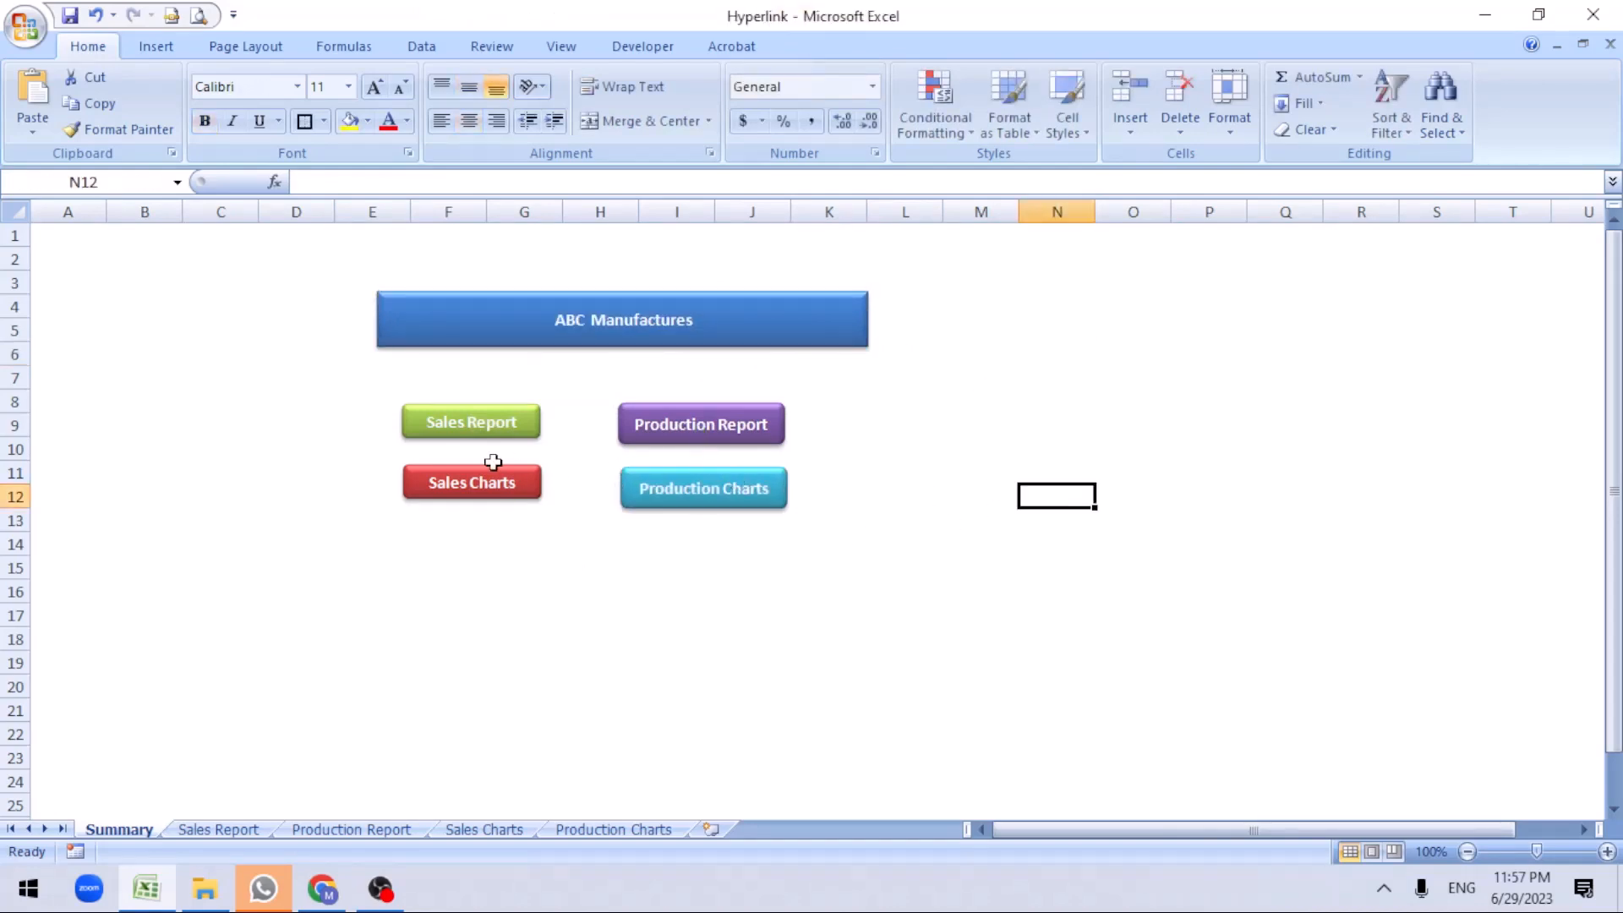
pyautogui.click(471, 482)
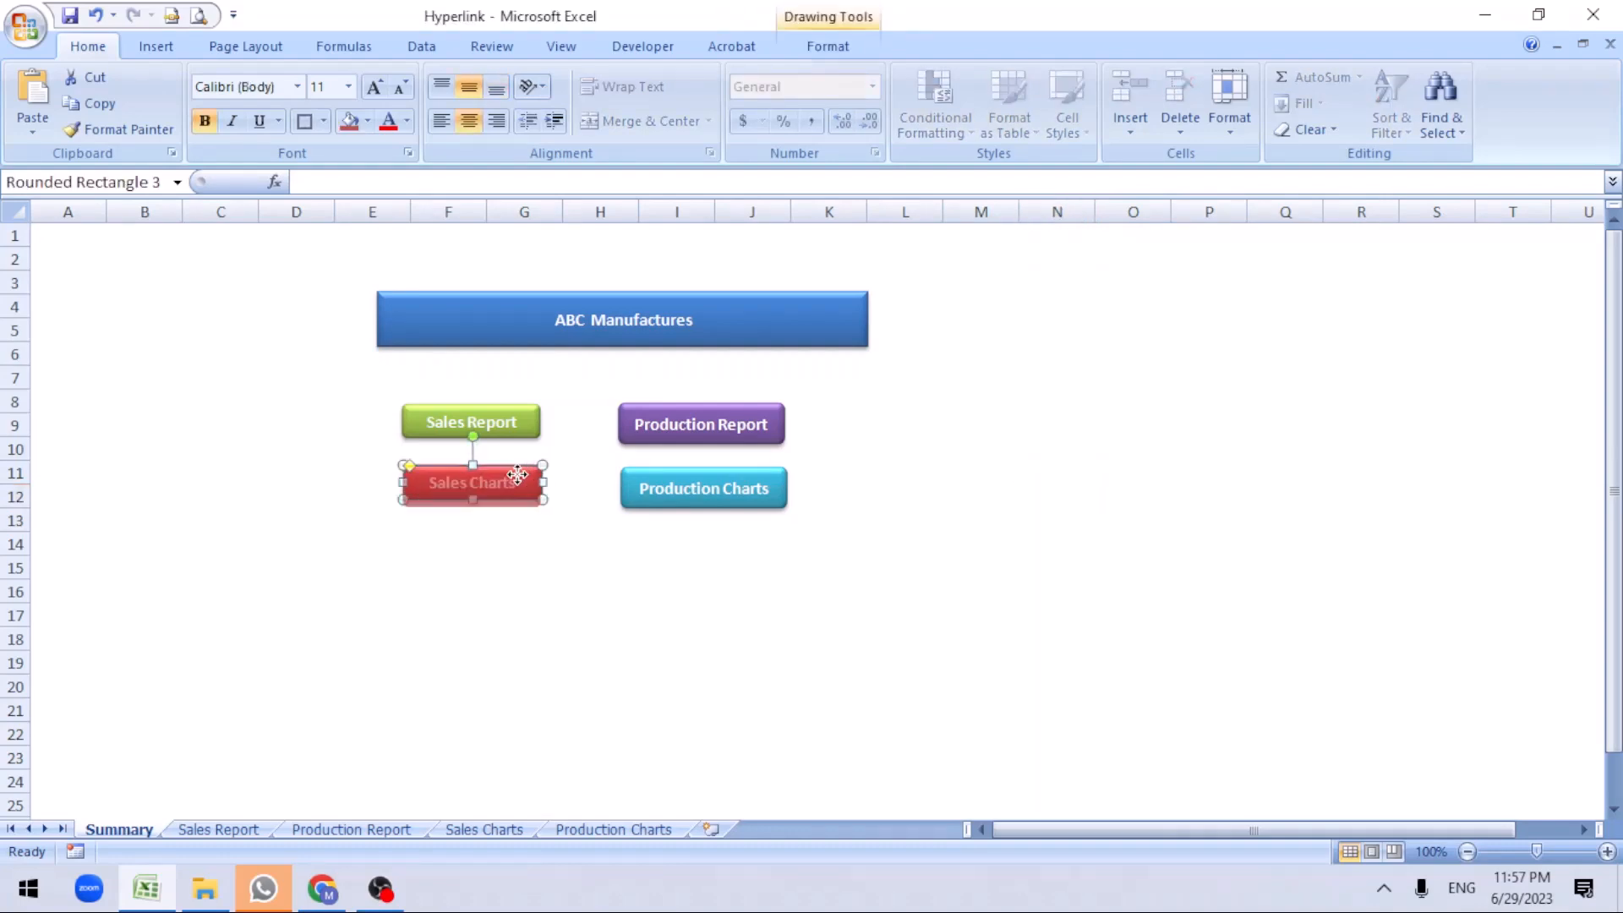
pyautogui.click(828, 473)
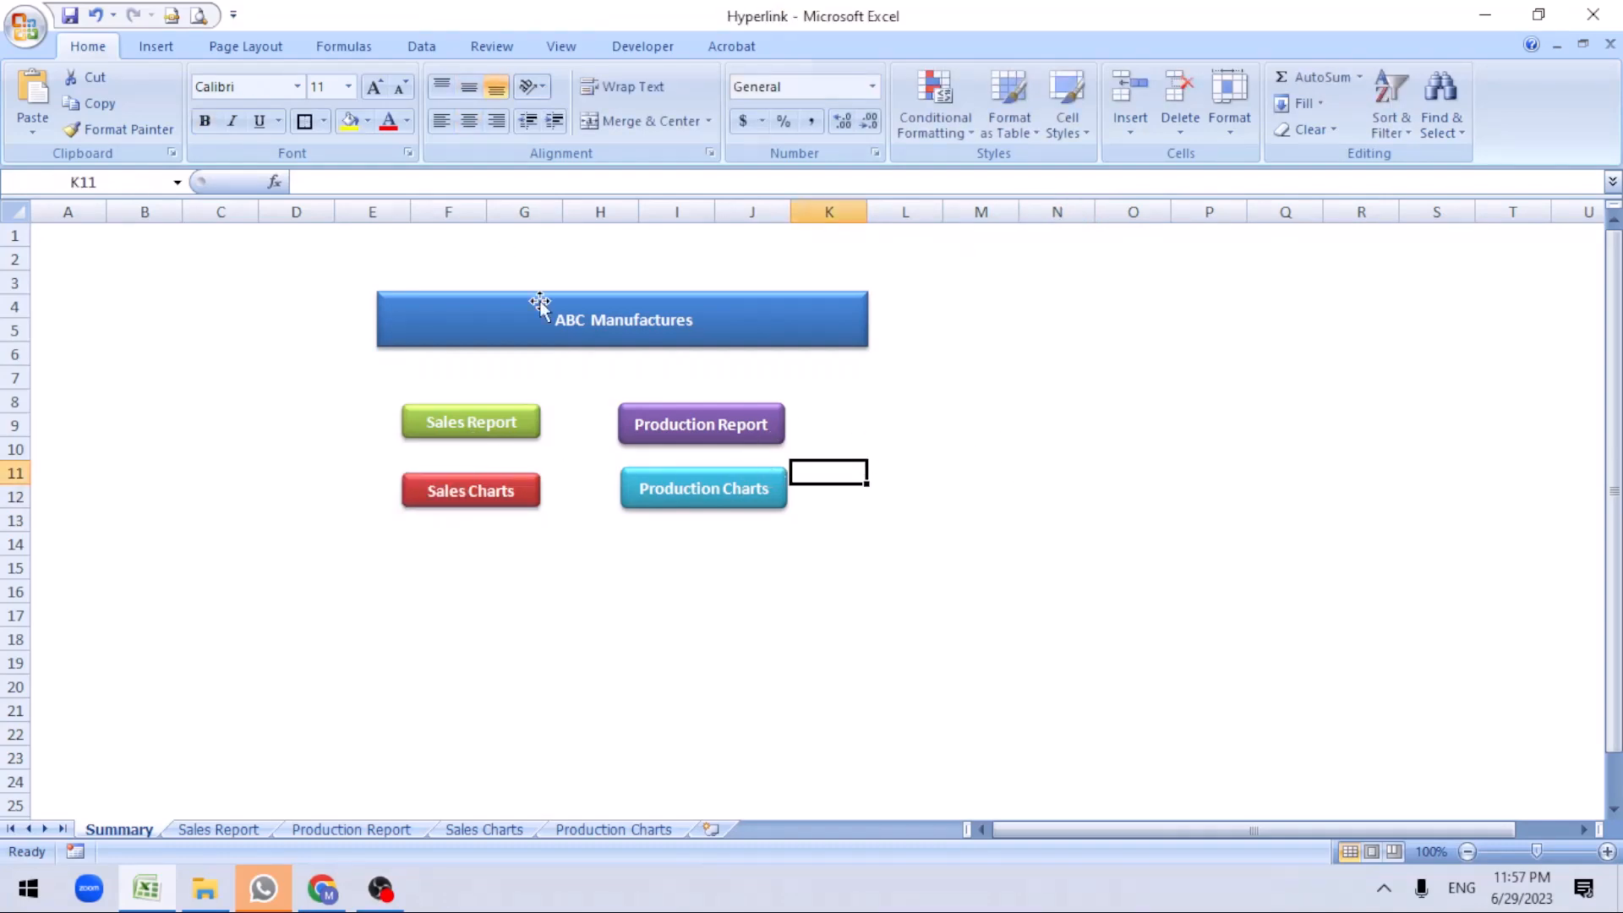
pyautogui.moveTo(629, 558)
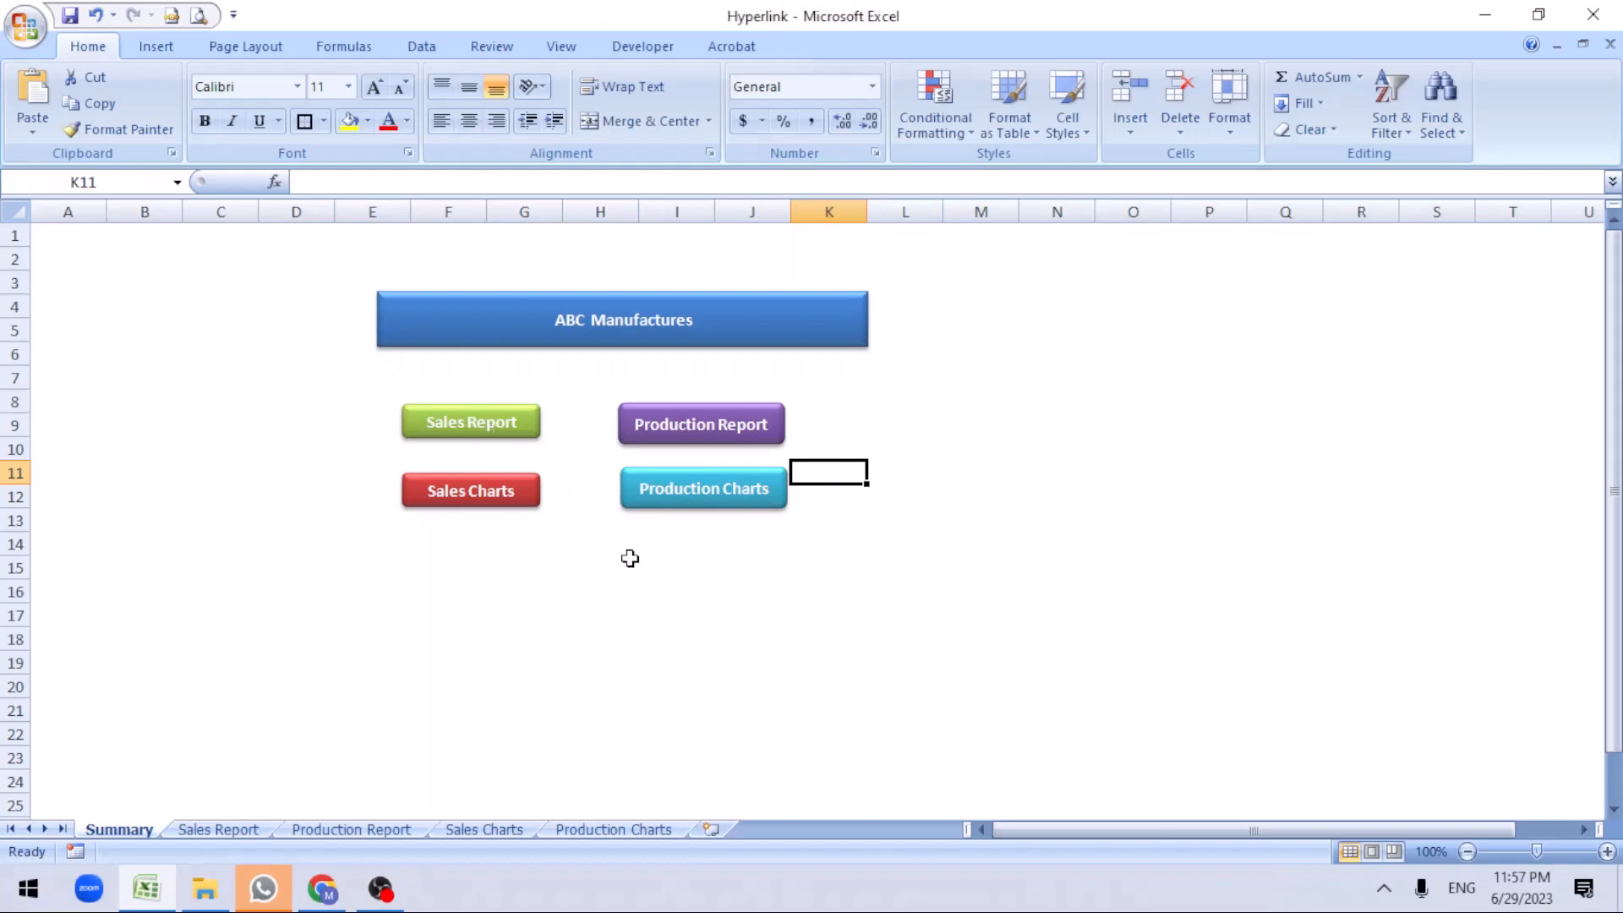
pyautogui.moveTo(529, 635)
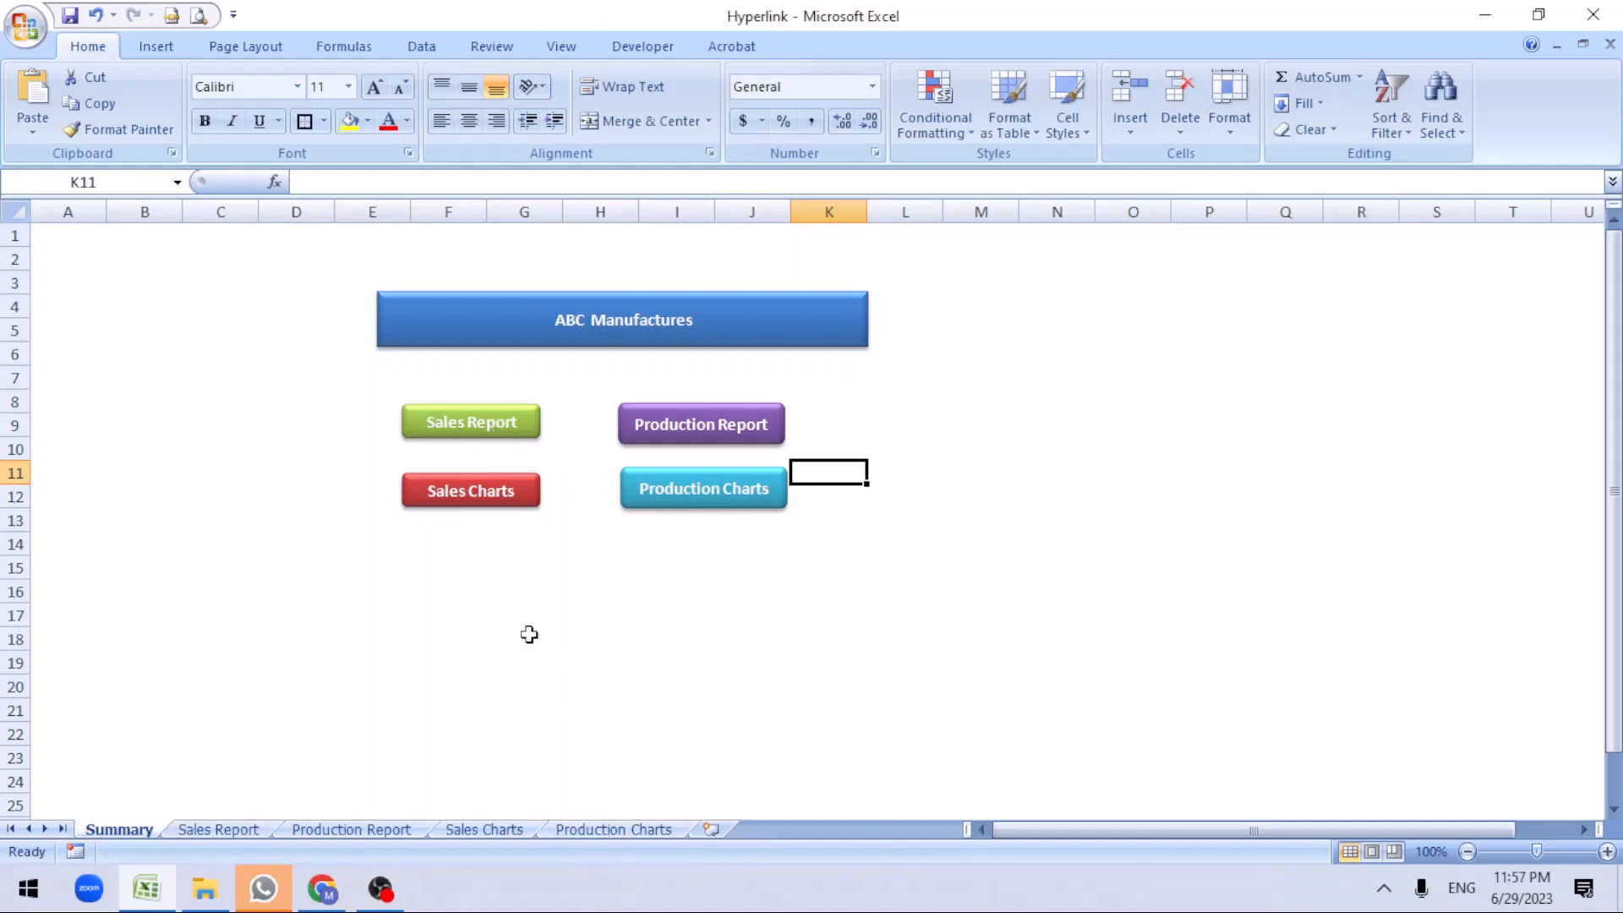
# Hyperlink the Sales Report button to cell A1 of the Sales Report sheet
pyautogui.click(470, 421)
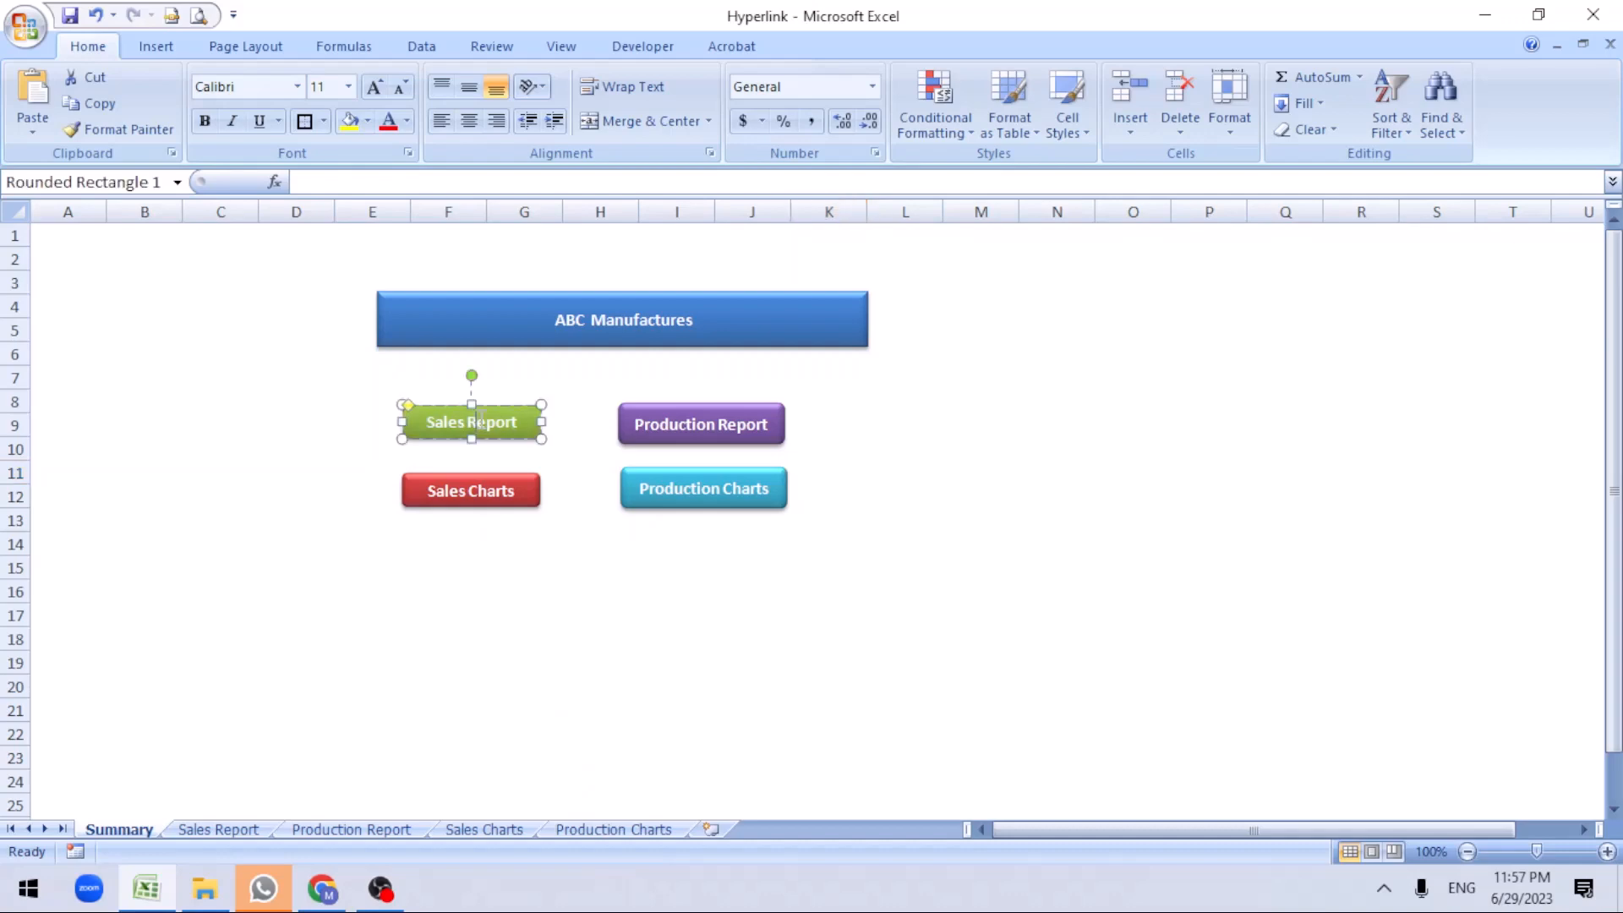
pyautogui.rightClick(470, 421)
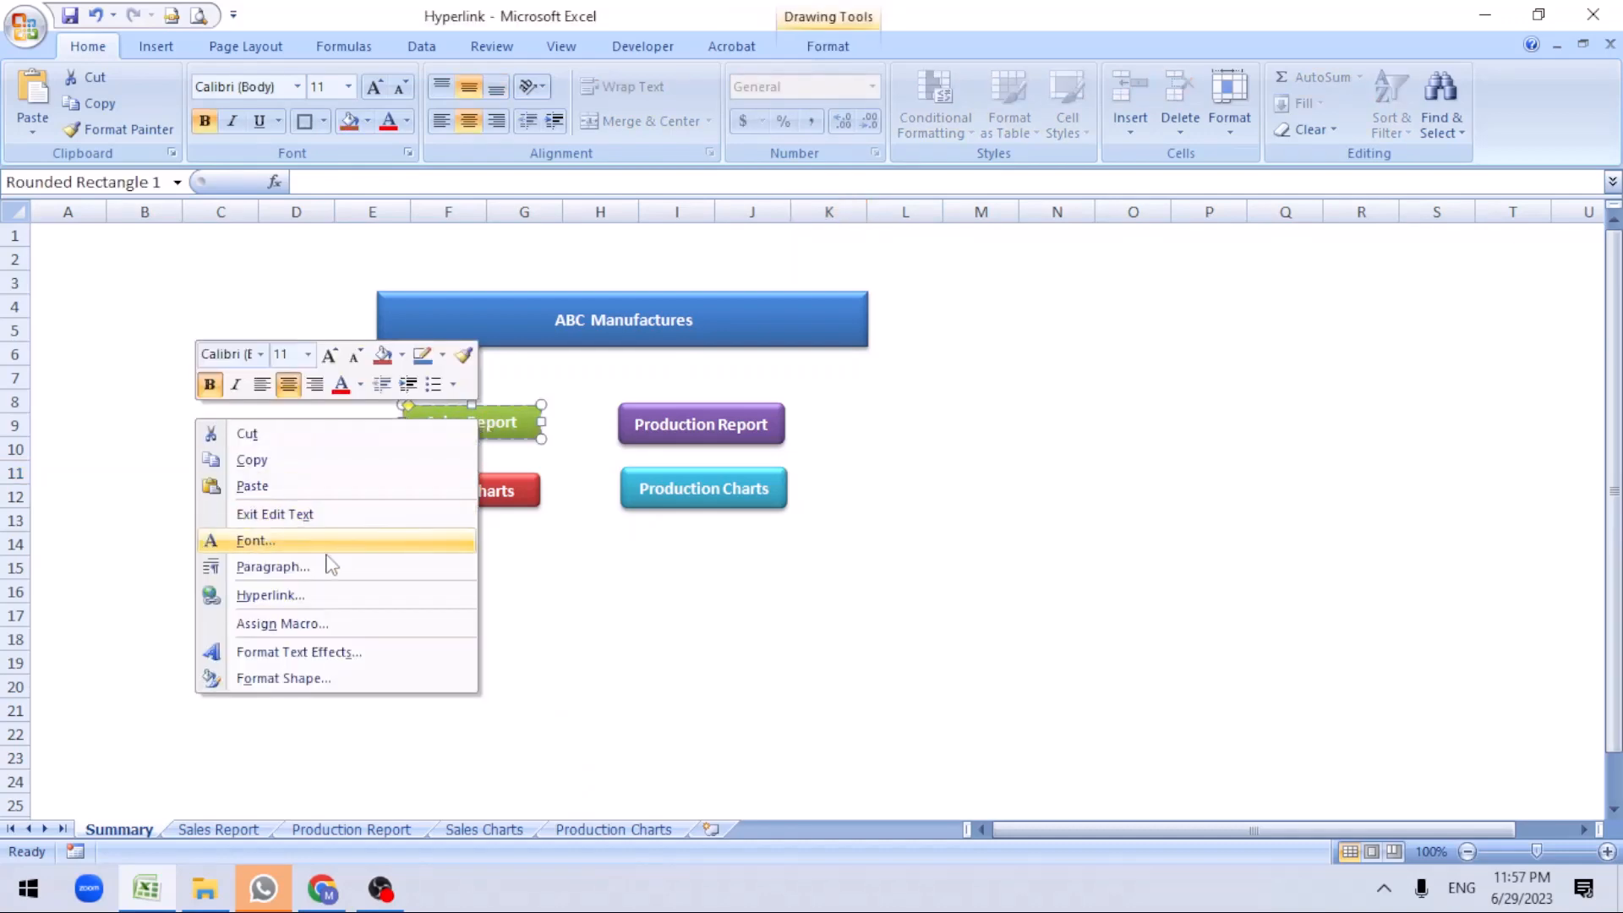
pyautogui.moveTo(286, 603)
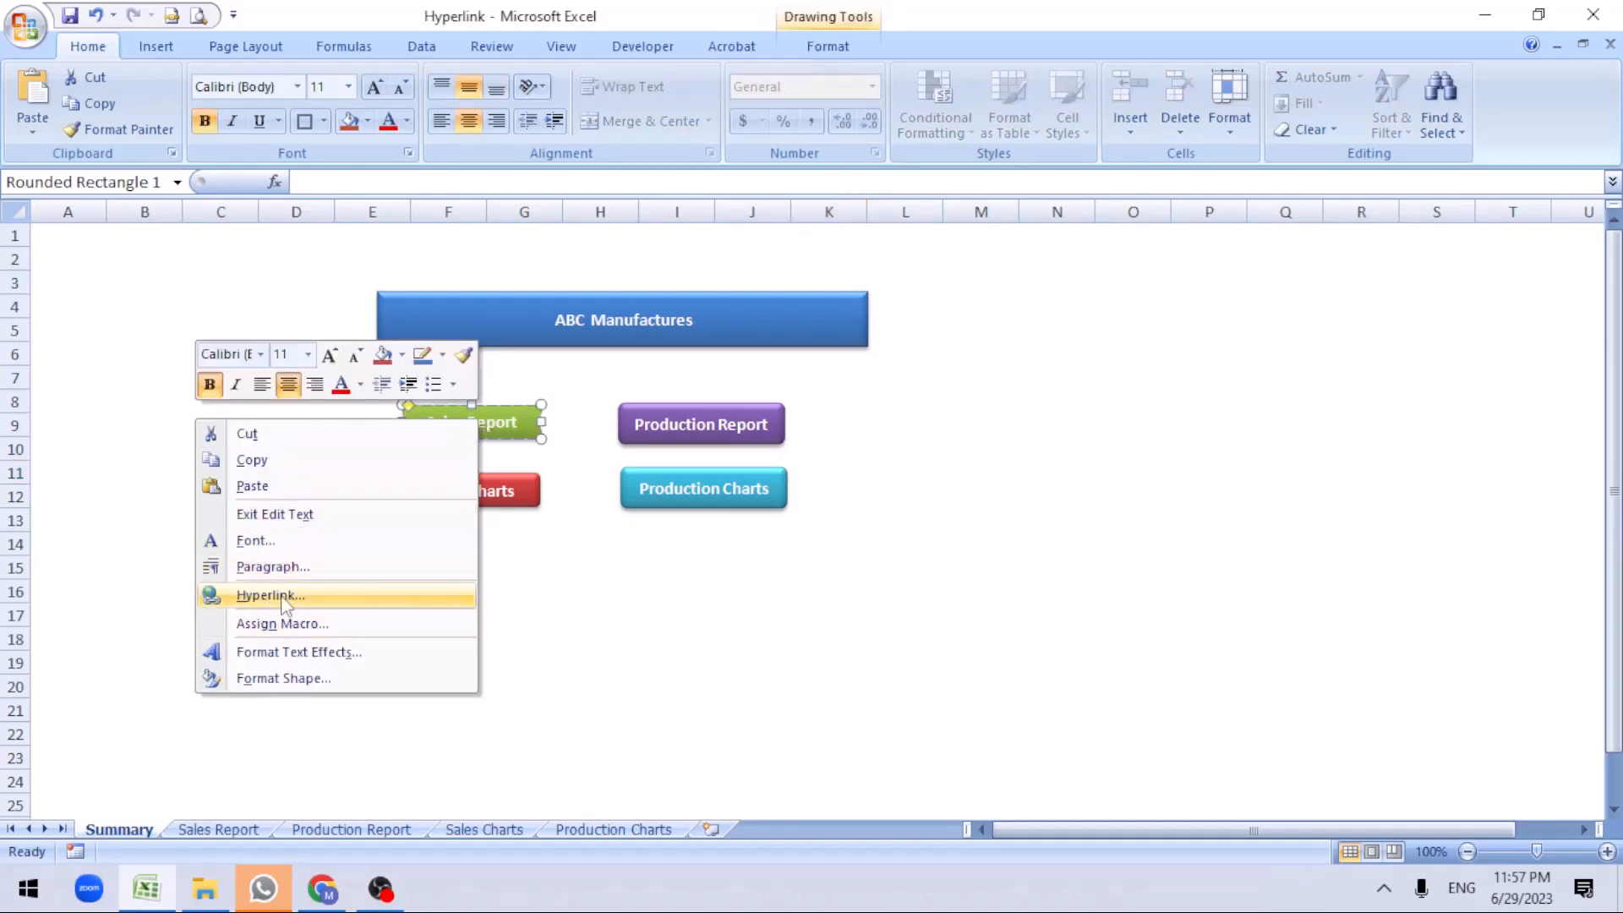
pyautogui.click(269, 595)
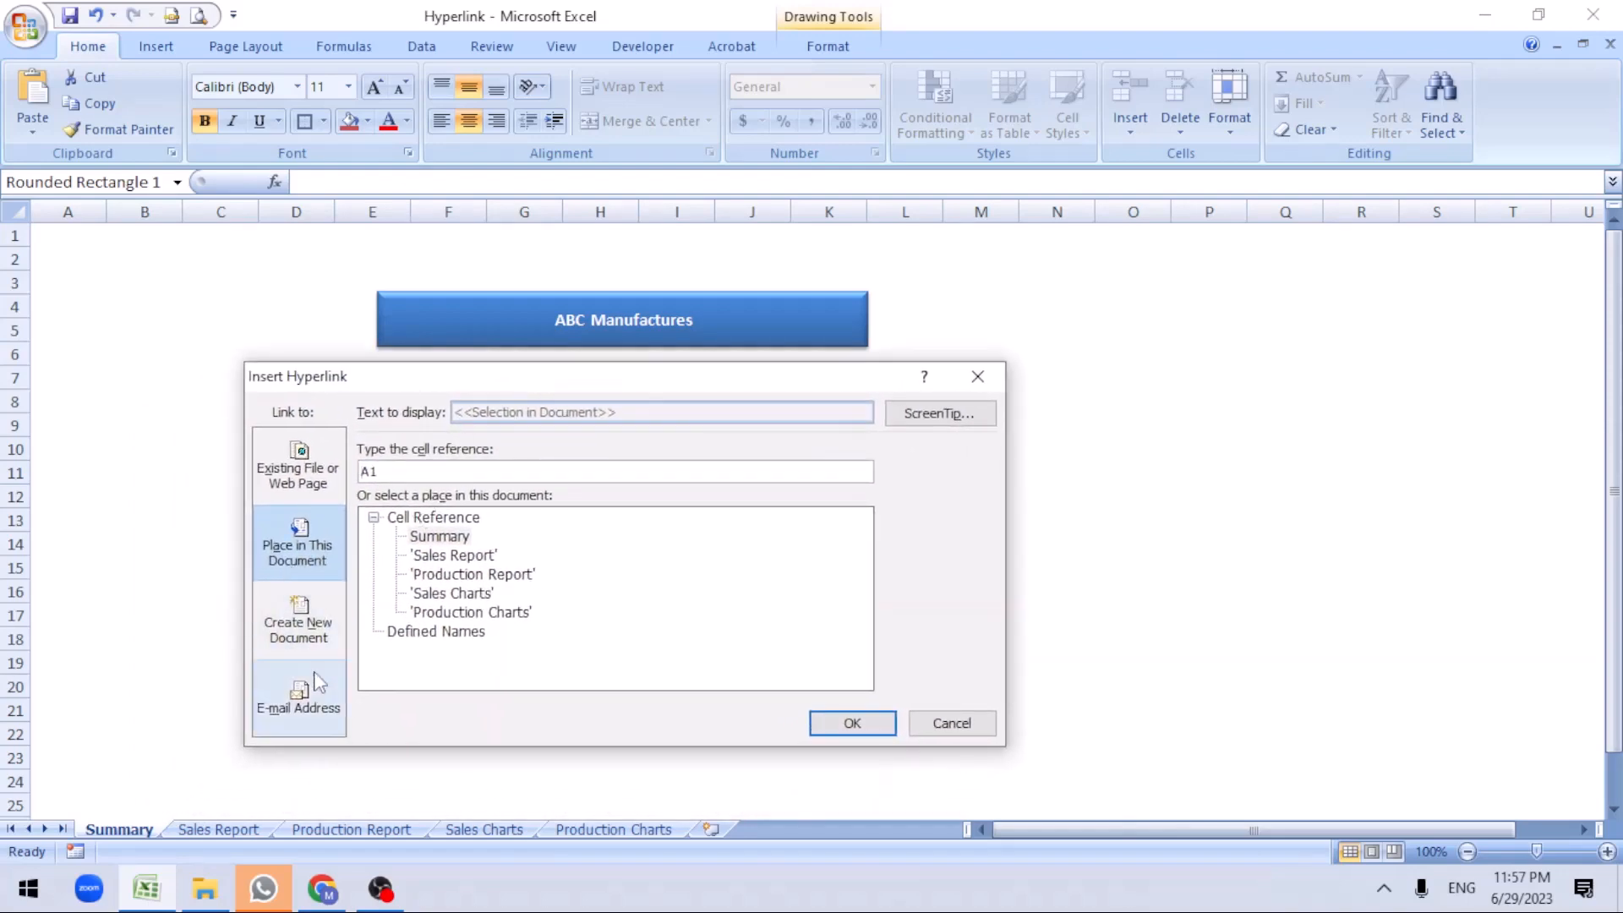
pyautogui.moveTo(315, 575)
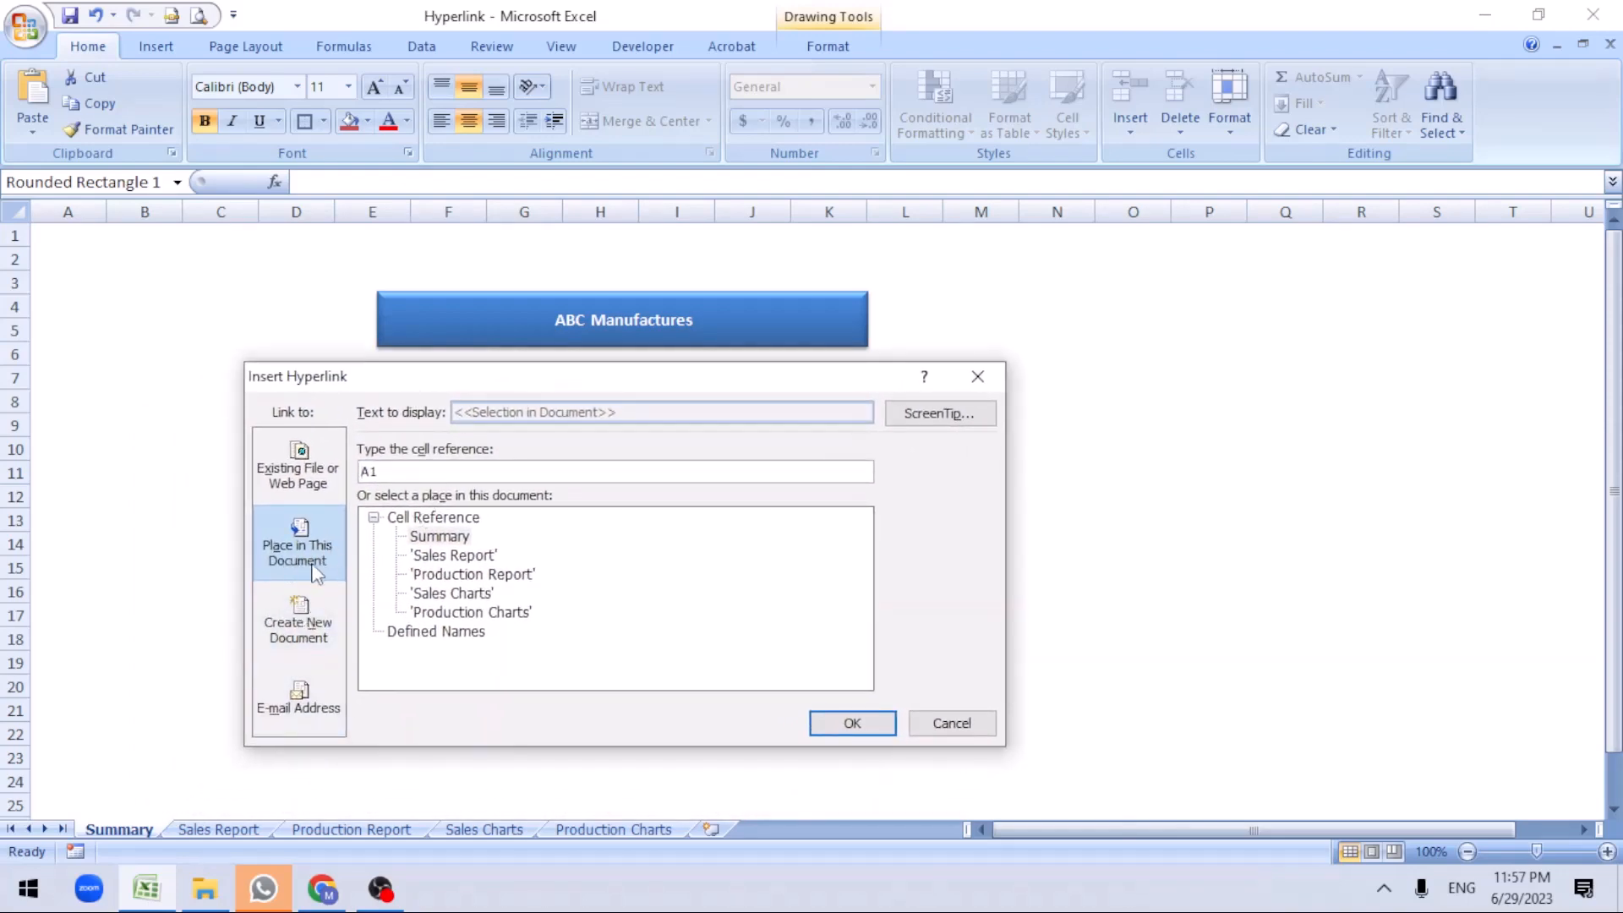
pyautogui.moveTo(321, 40)
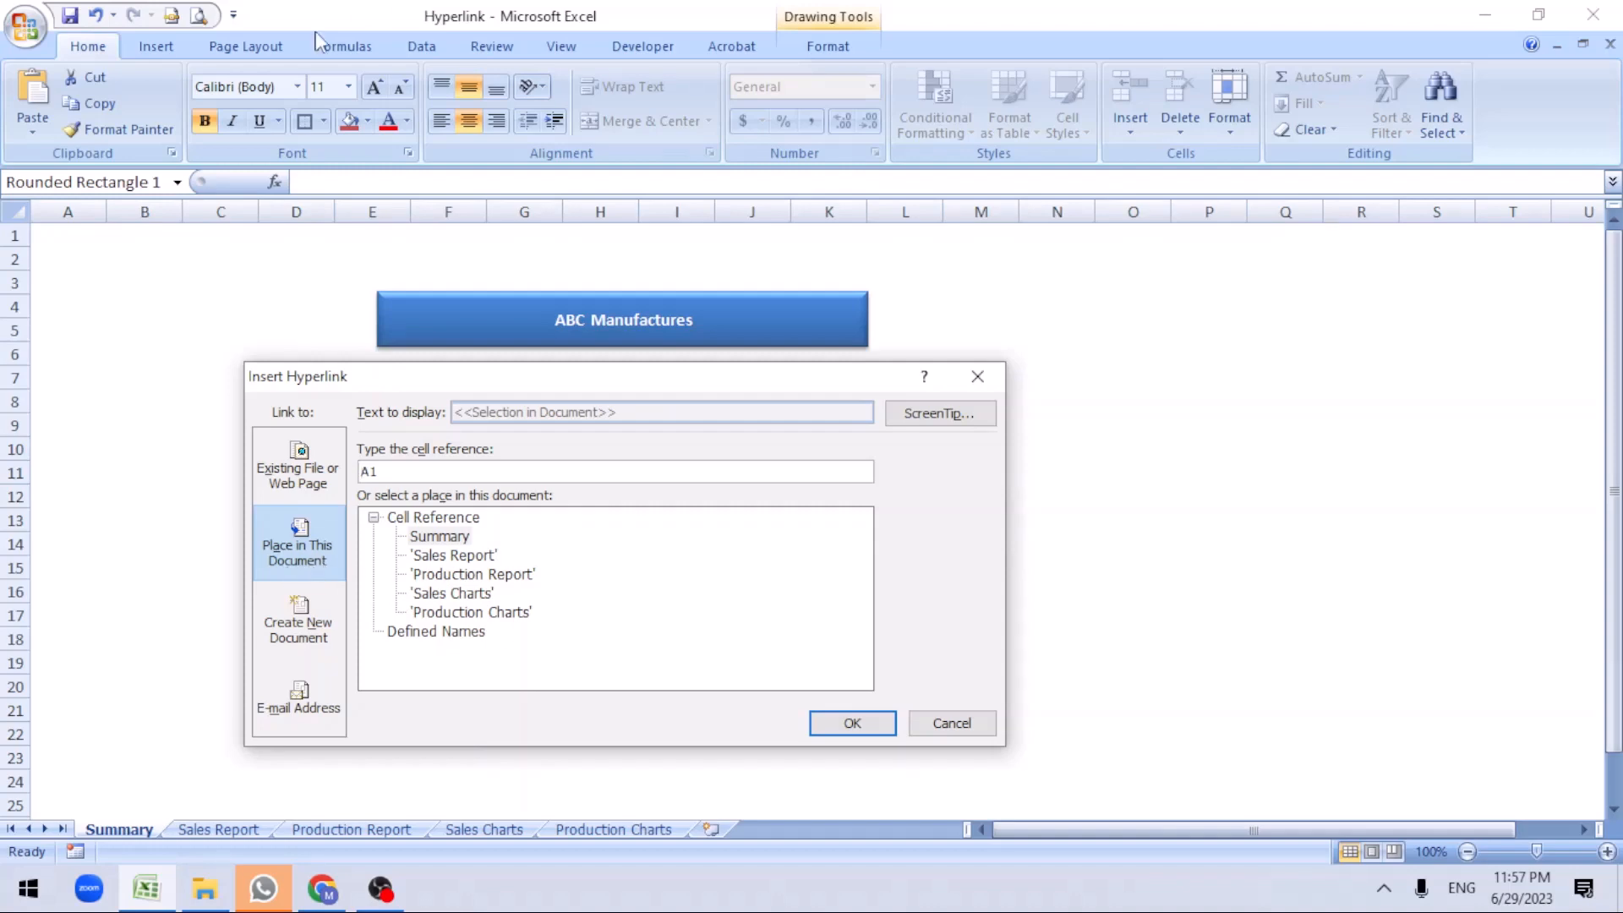
pyautogui.moveTo(425, 548)
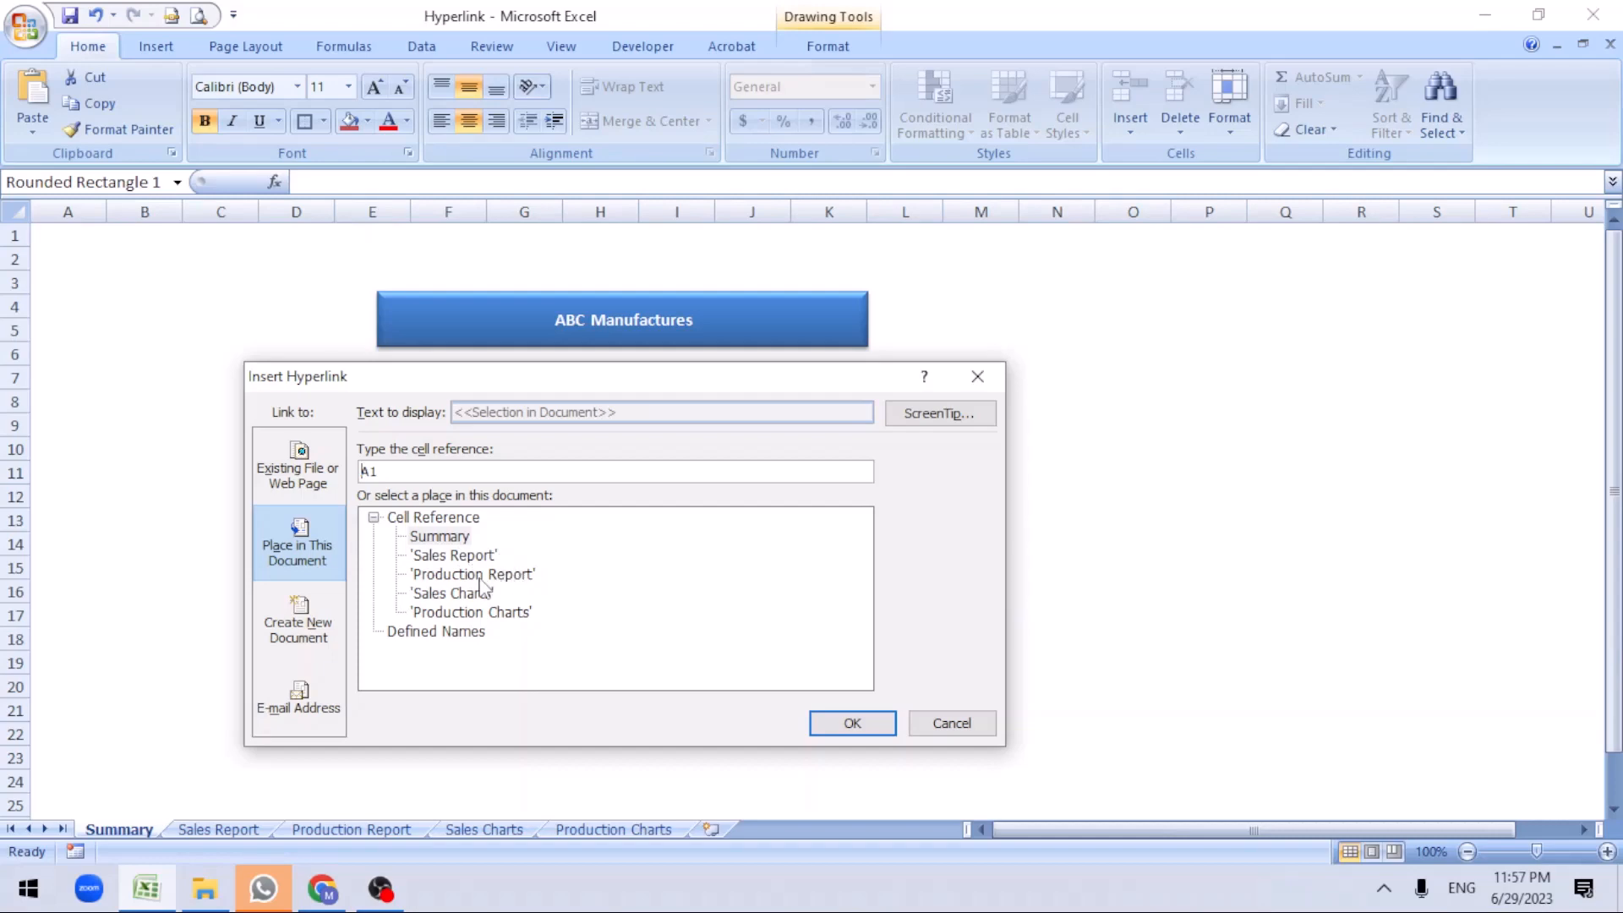
pyautogui.moveTo(468, 626)
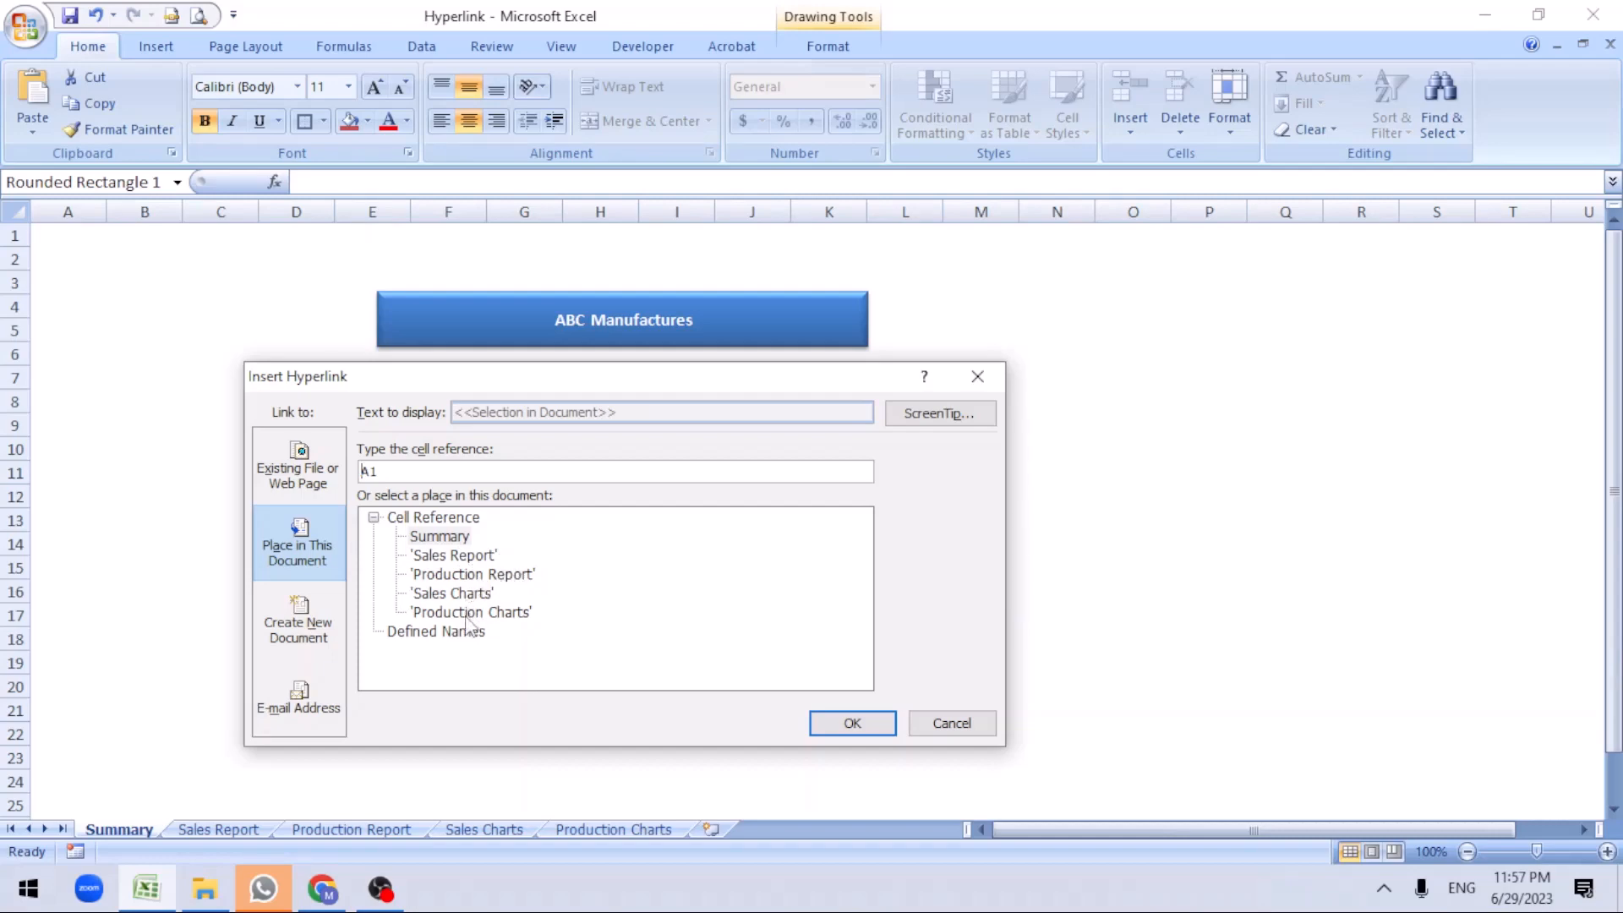
pyautogui.click(452, 555)
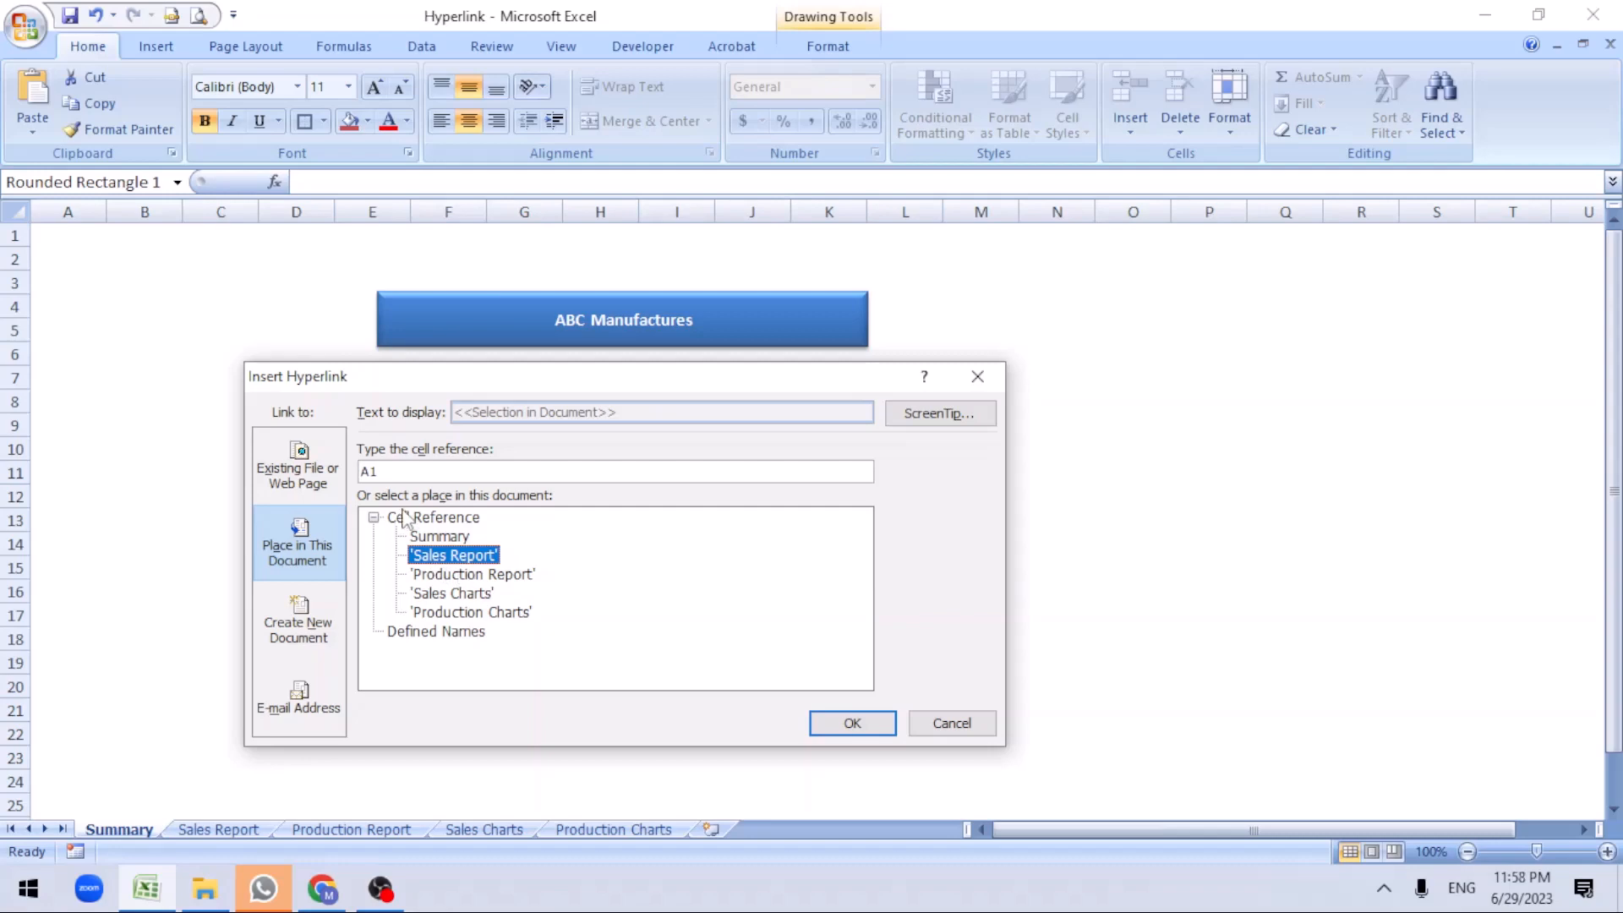
pyautogui.click(614, 471)
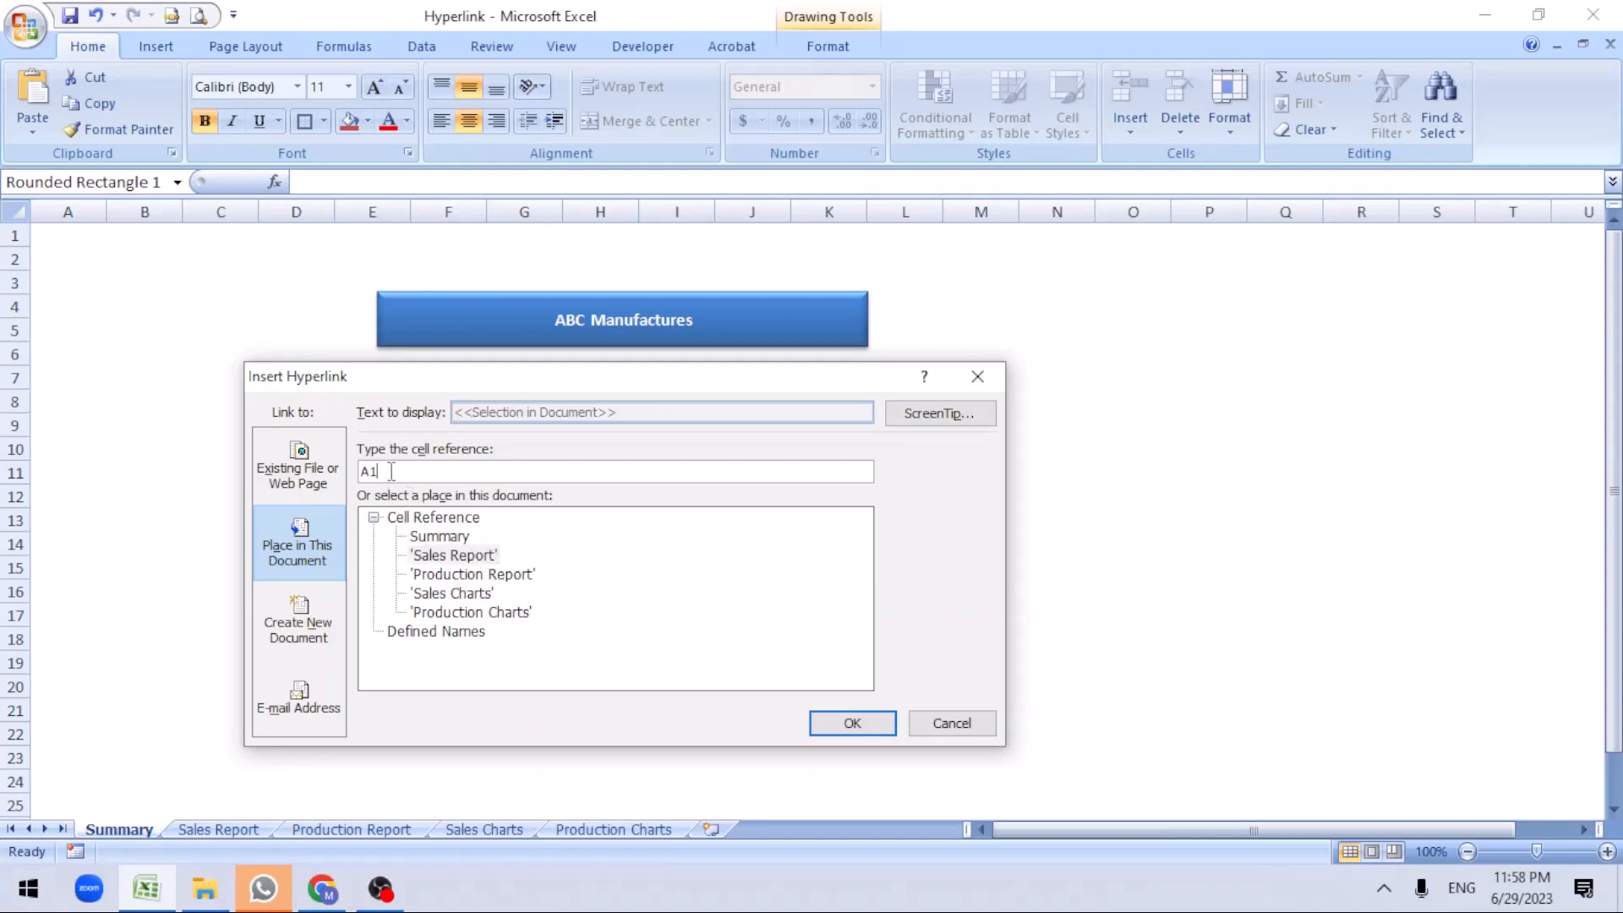
pyautogui.moveTo(852, 723)
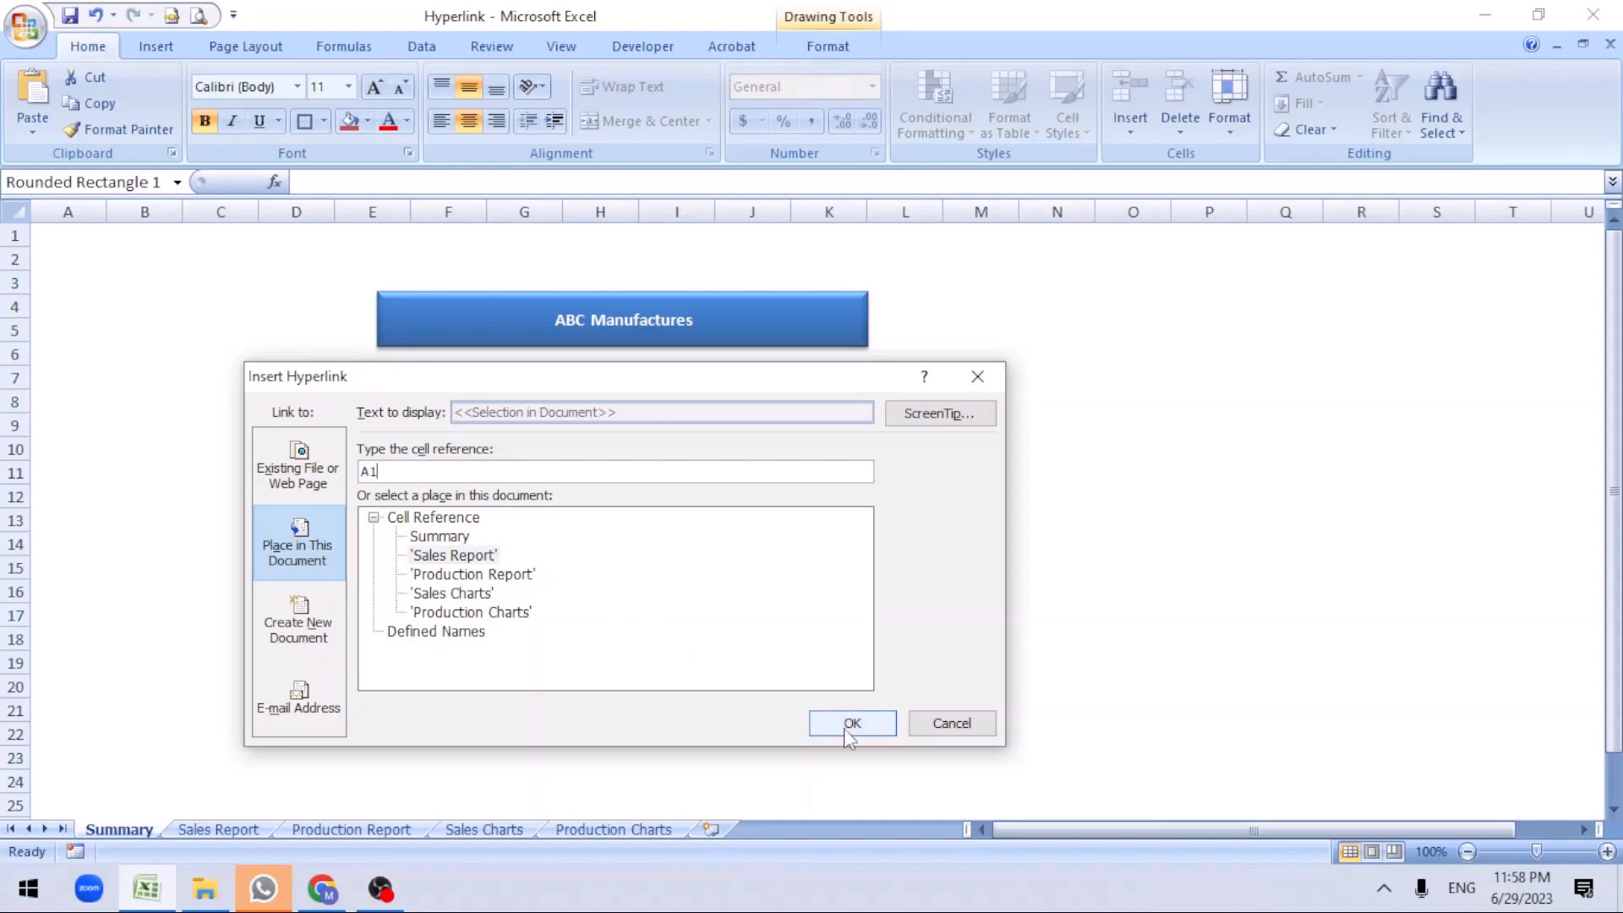
pyautogui.click(453, 554)
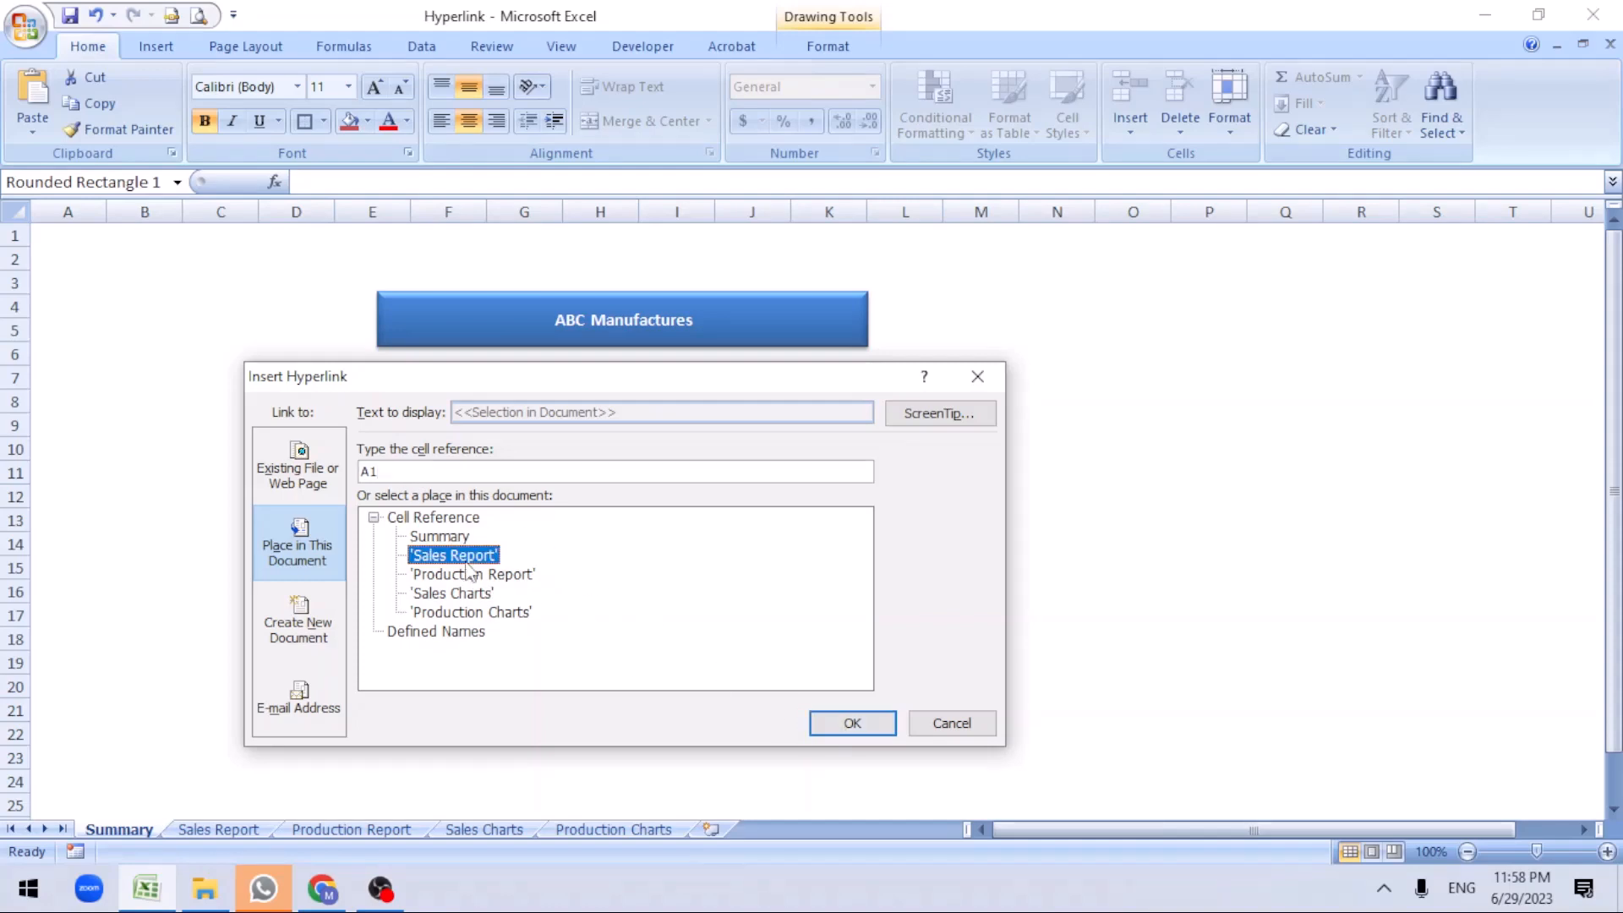
pyautogui.click(851, 723)
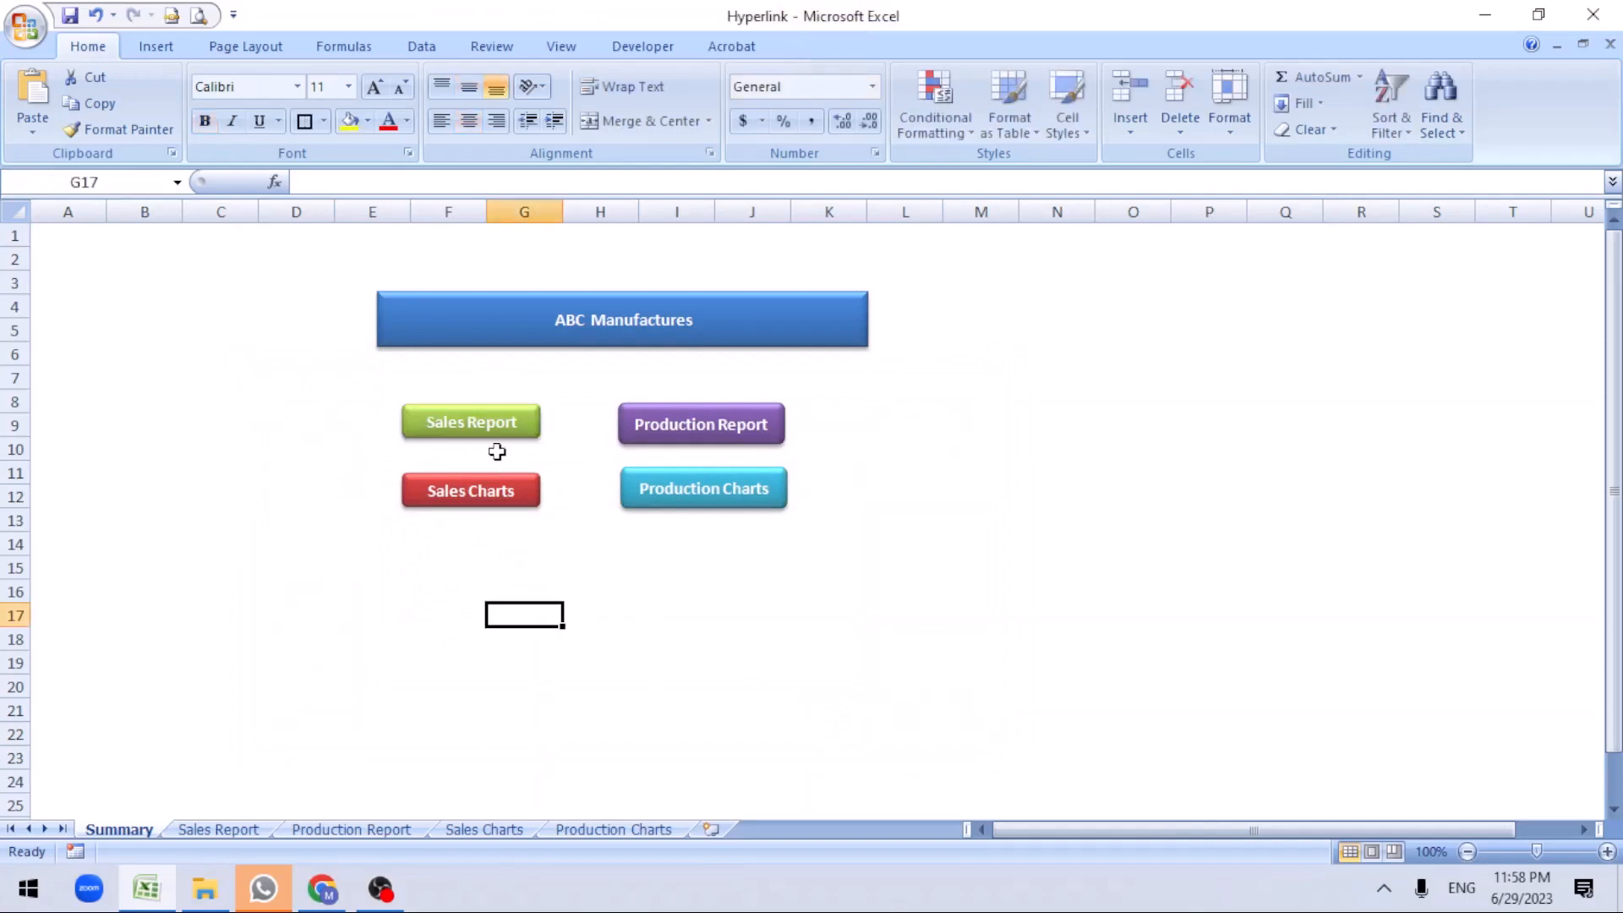
pyautogui.click(470, 423)
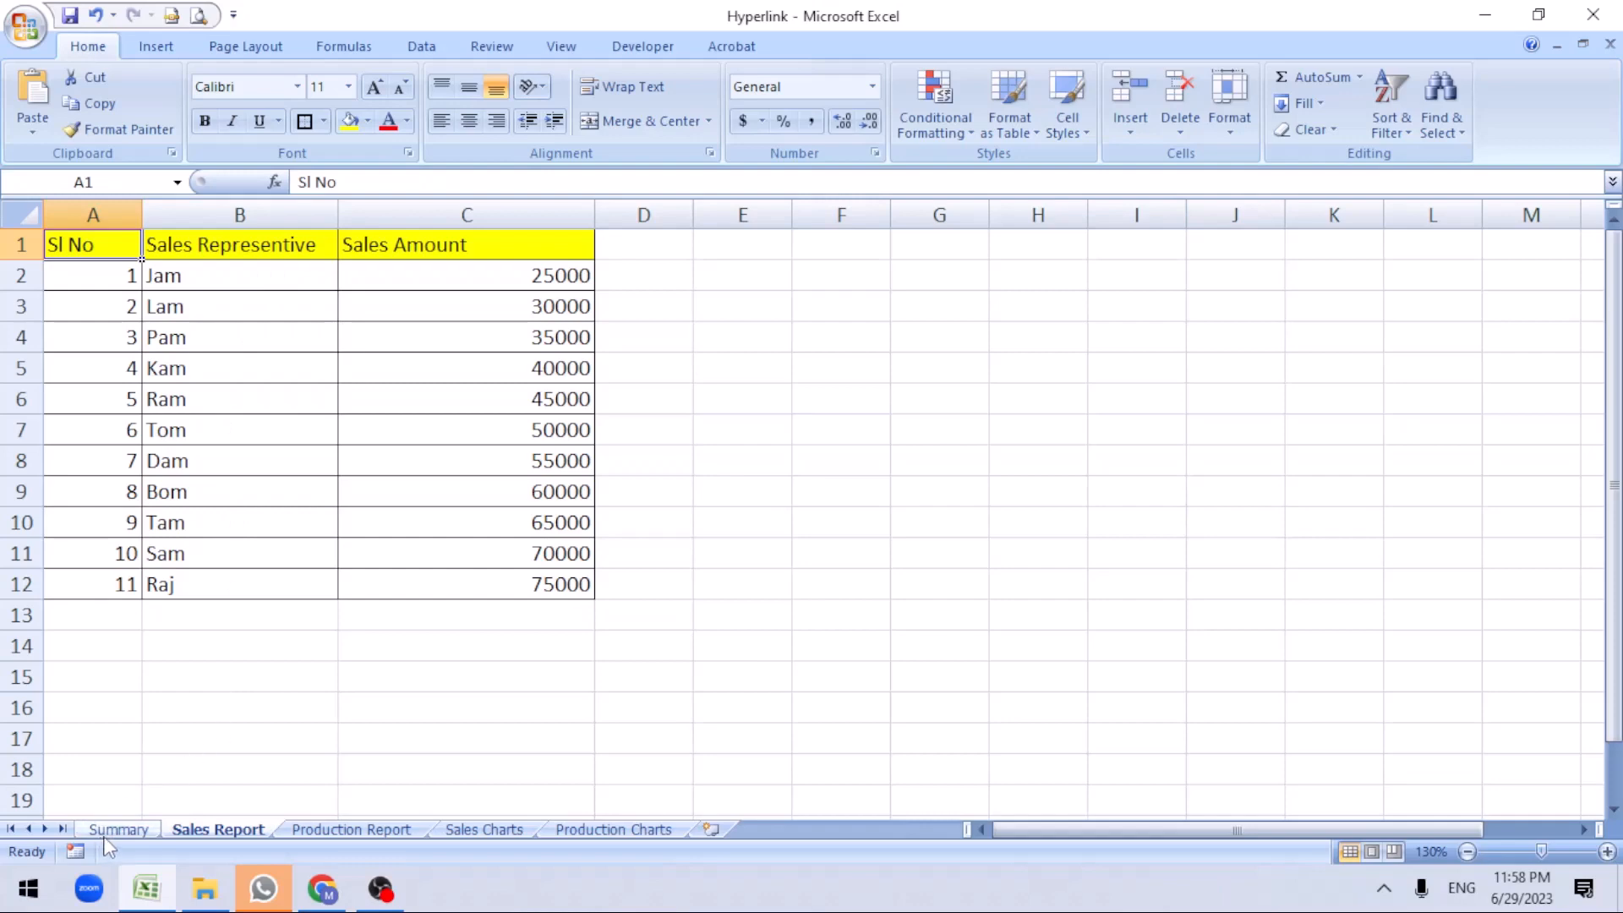
pyautogui.moveTo(631, 243)
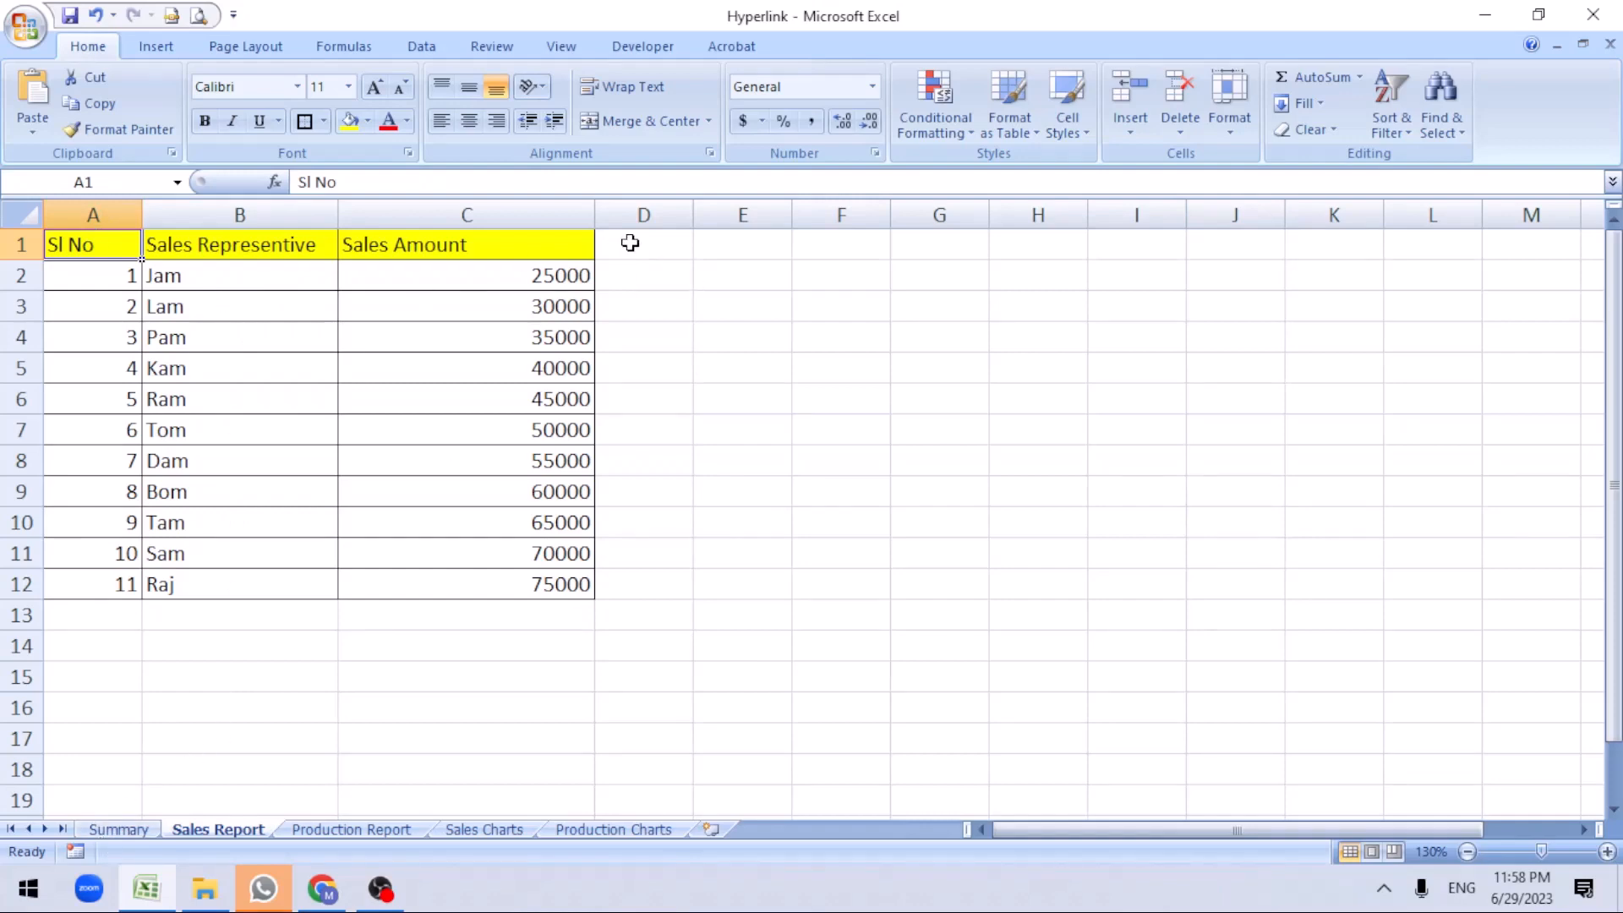
pyautogui.click(116, 829)
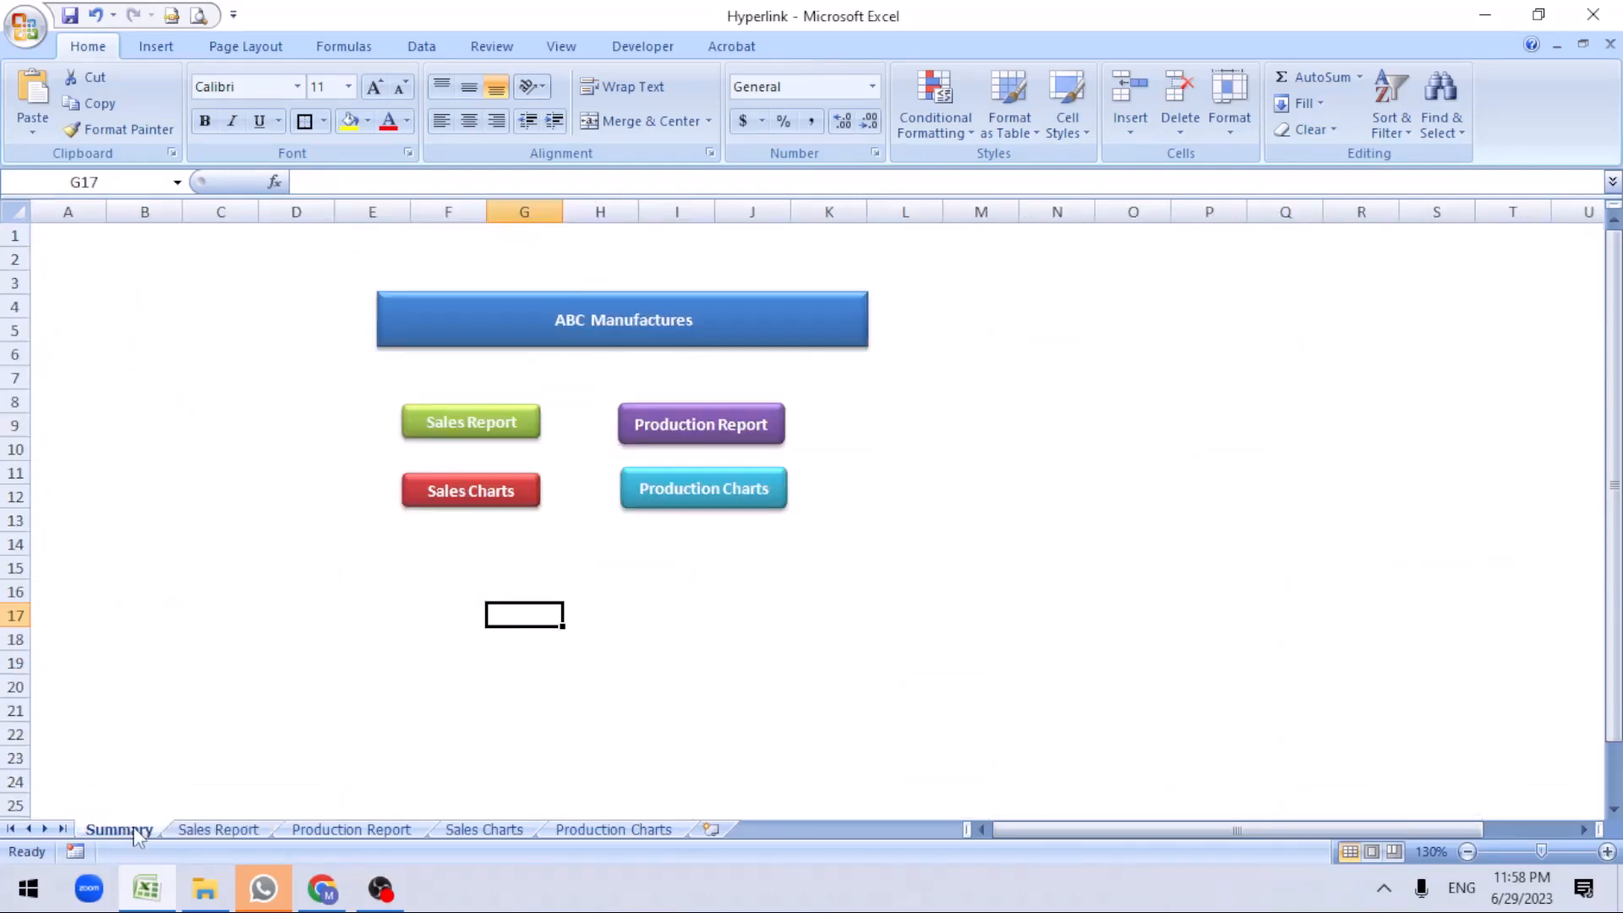
# Link the Production Report button to the Production Report sheet
pyautogui.click(1467, 851)
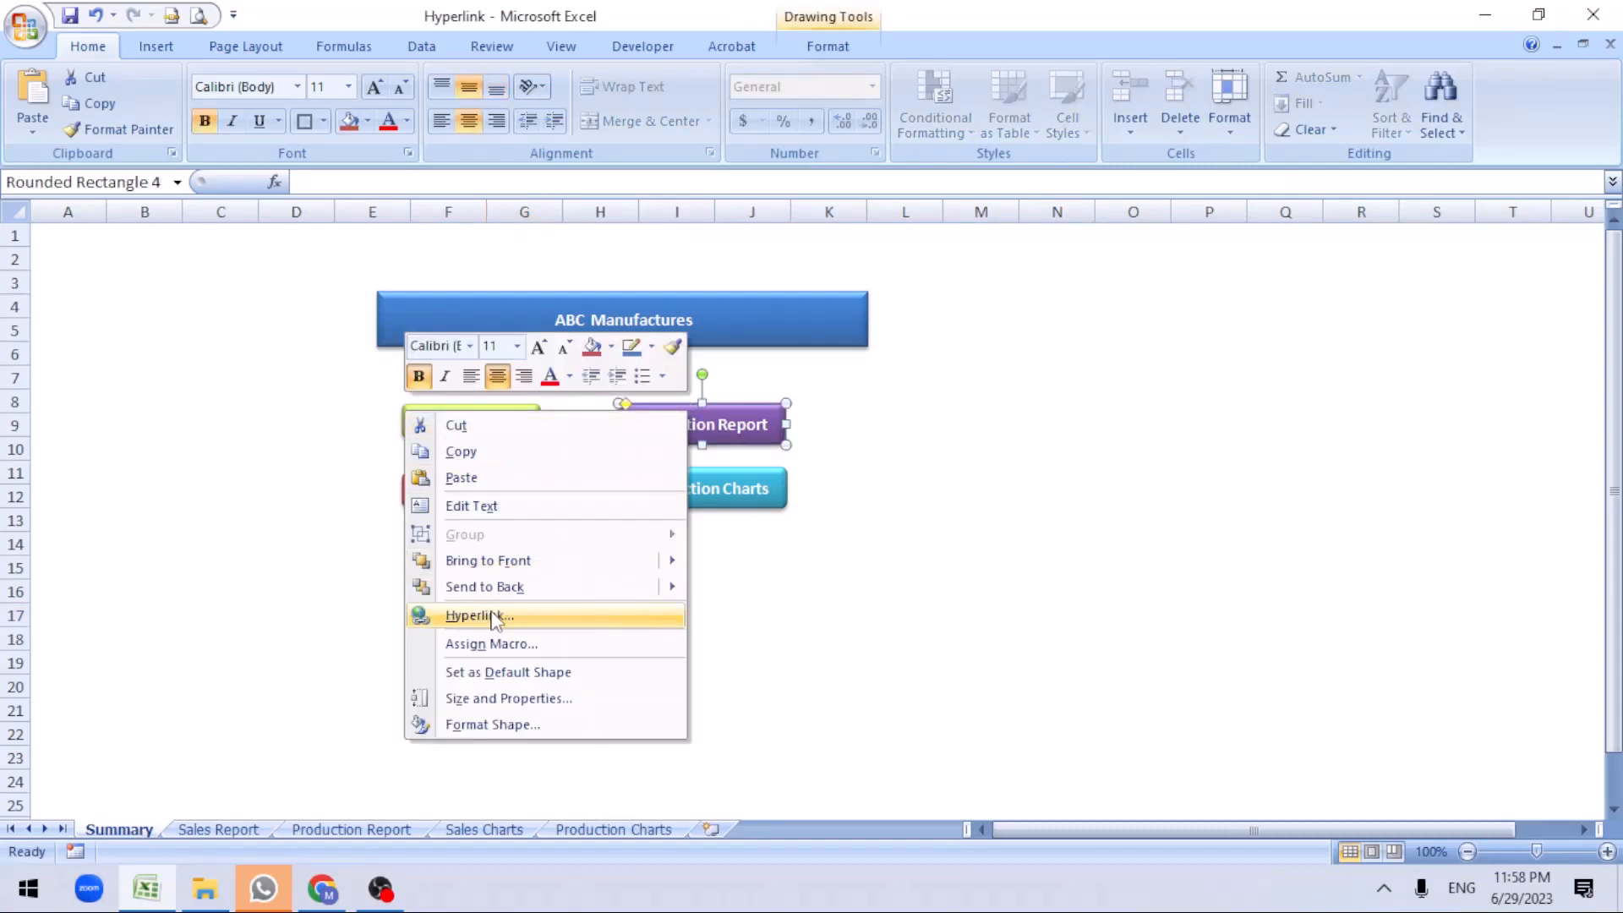
pyautogui.click(477, 616)
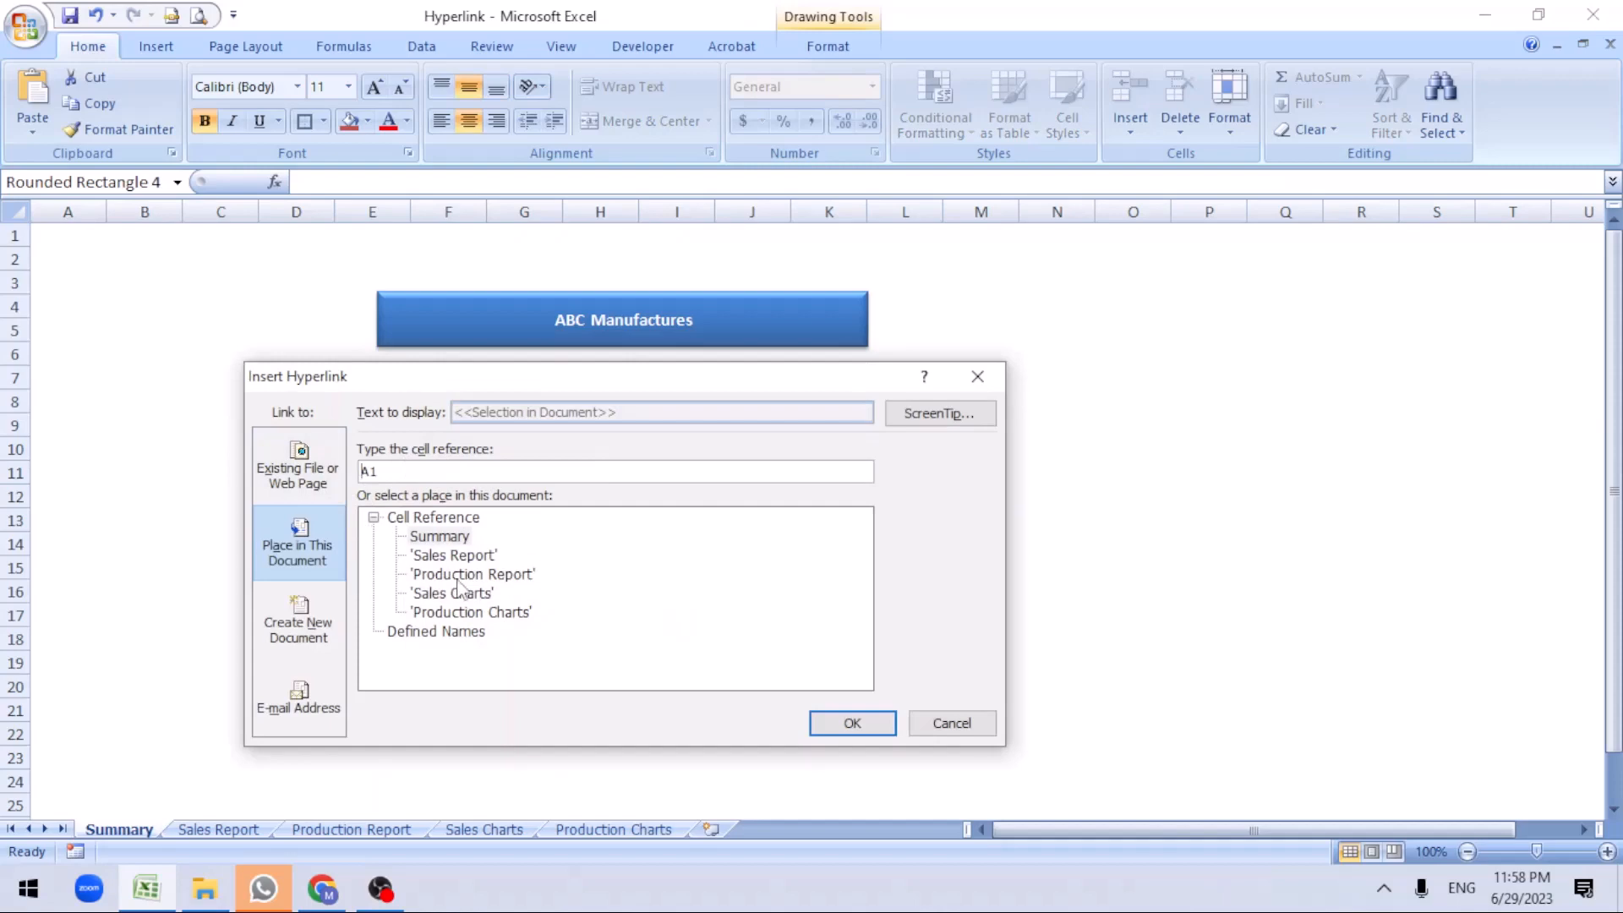
pyautogui.click(472, 573)
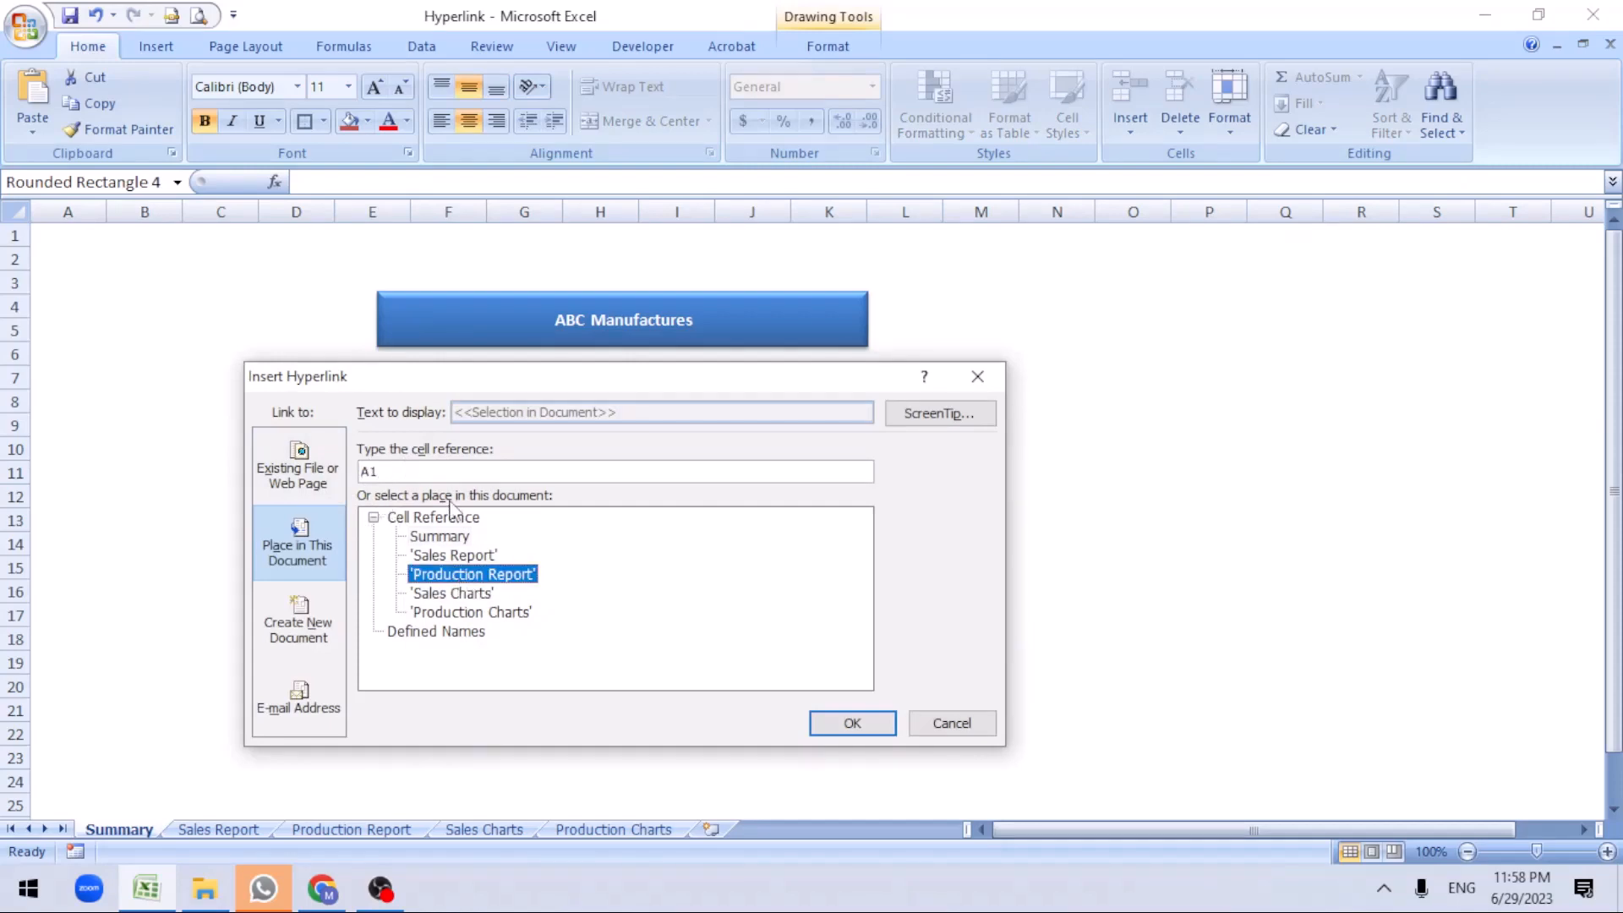
pyautogui.click(851, 723)
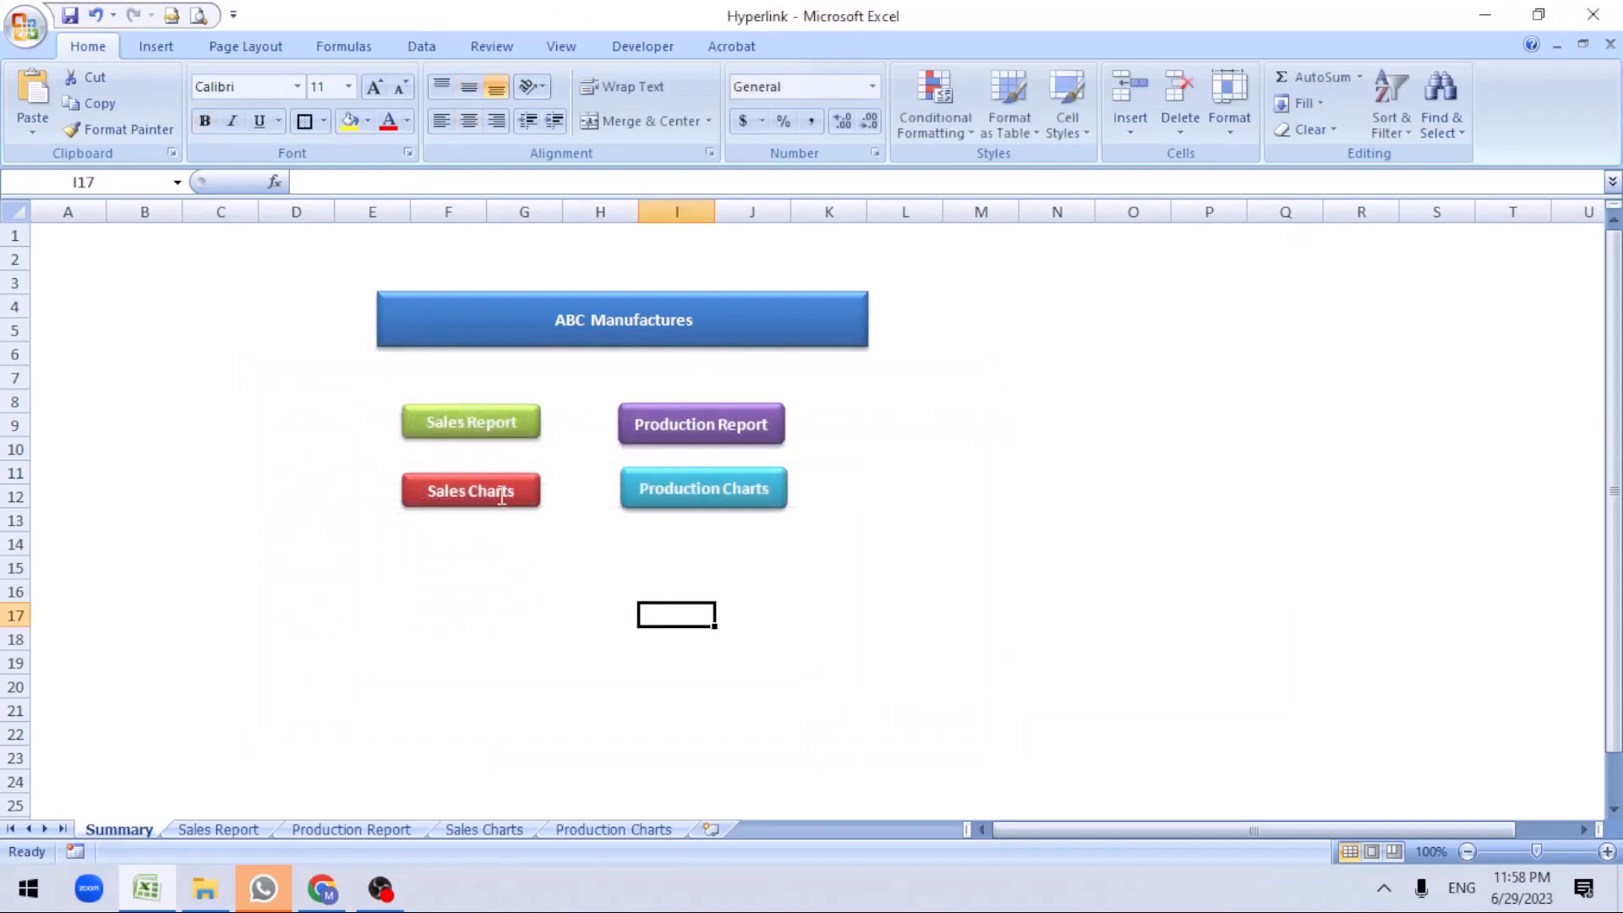
# Link the Production Charts button to the Production Charts sheet
pyautogui.rightClick(470, 490)
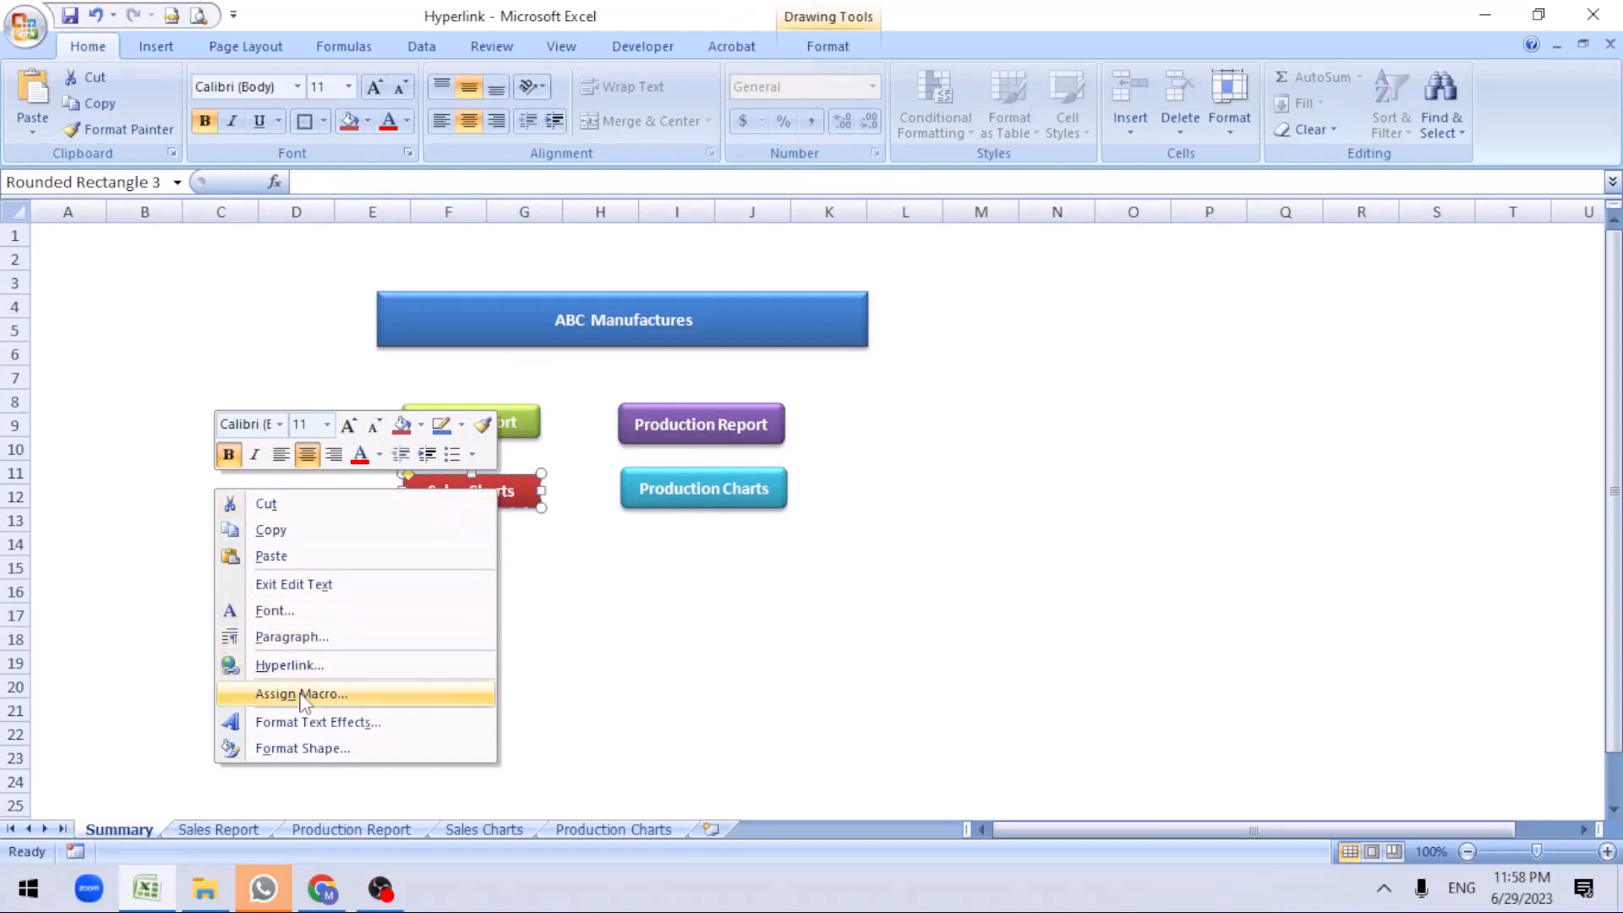
pyautogui.click(290, 664)
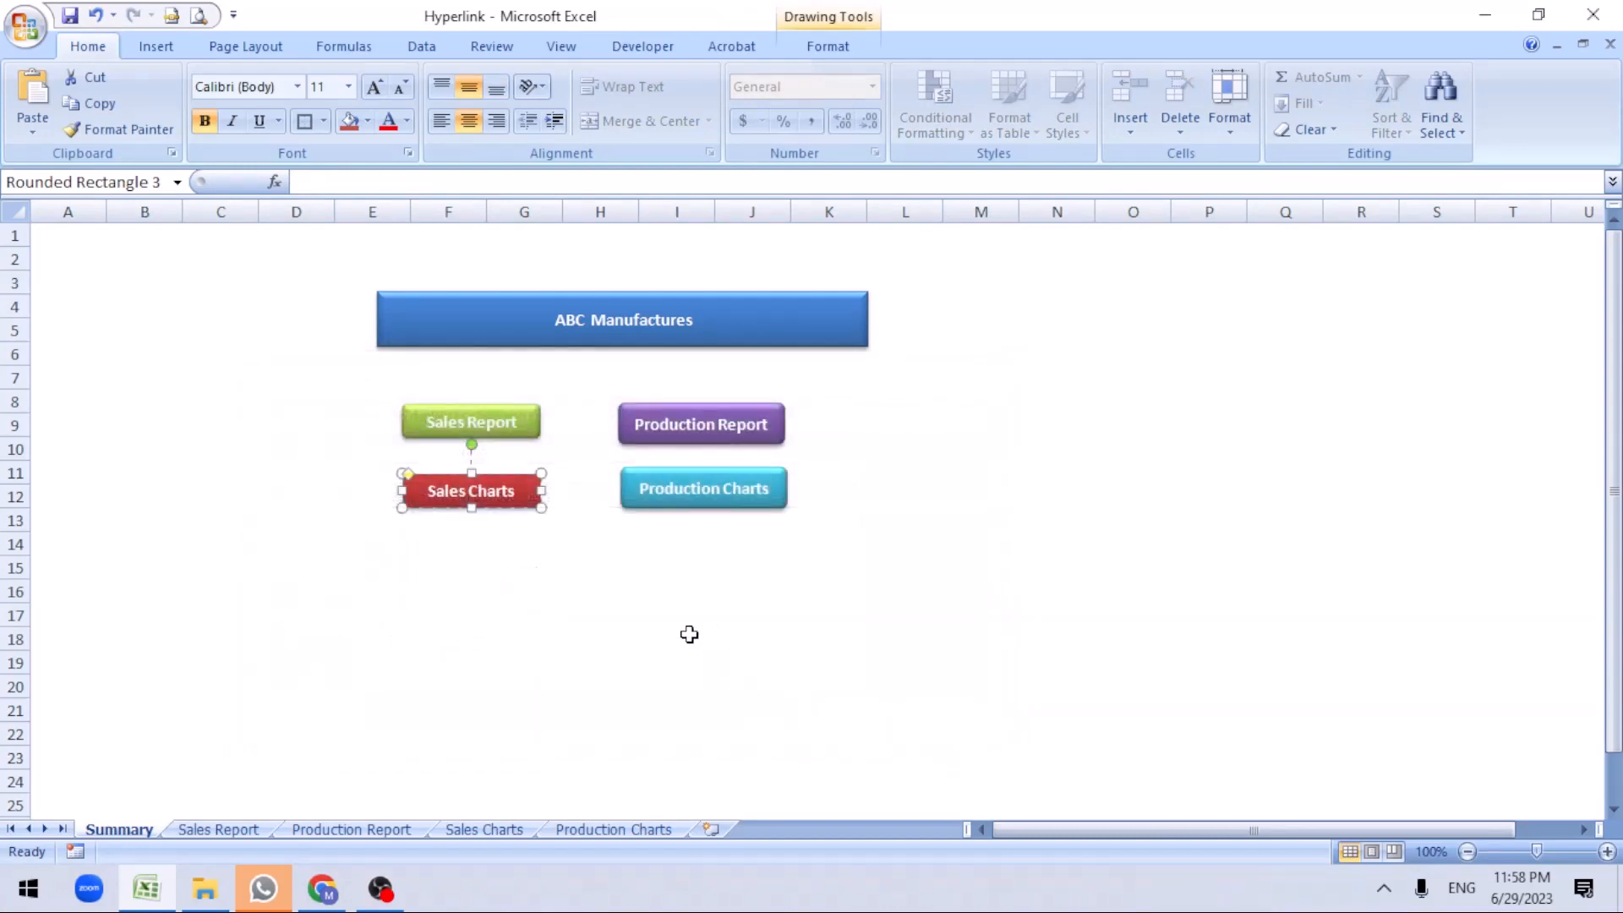
pyautogui.rightClick(470, 490)
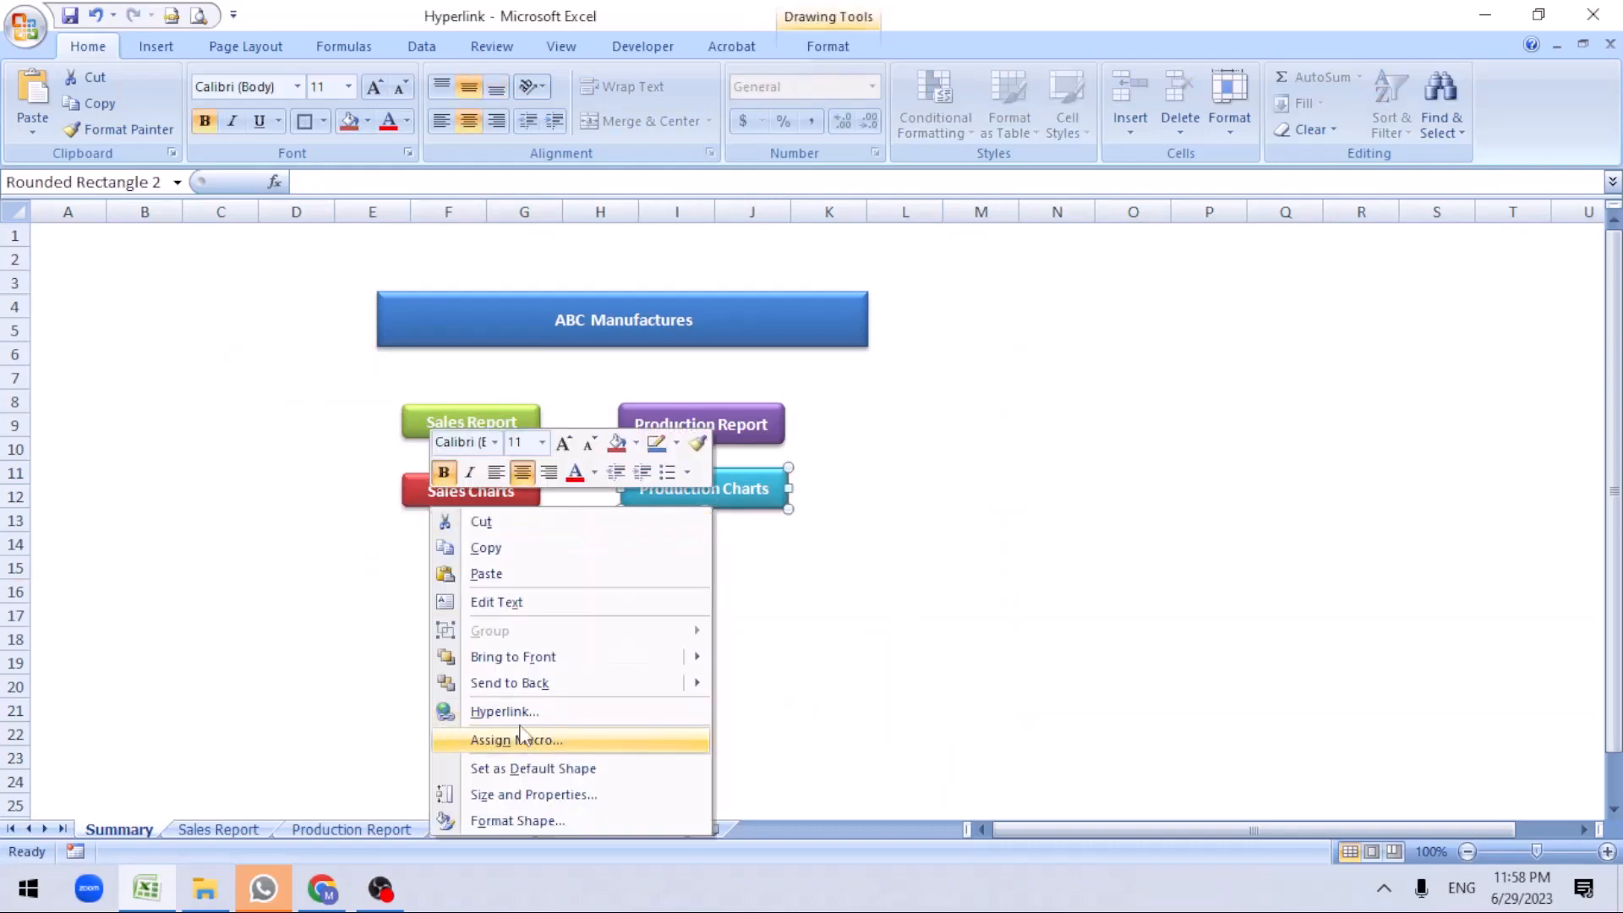
pyautogui.click(504, 711)
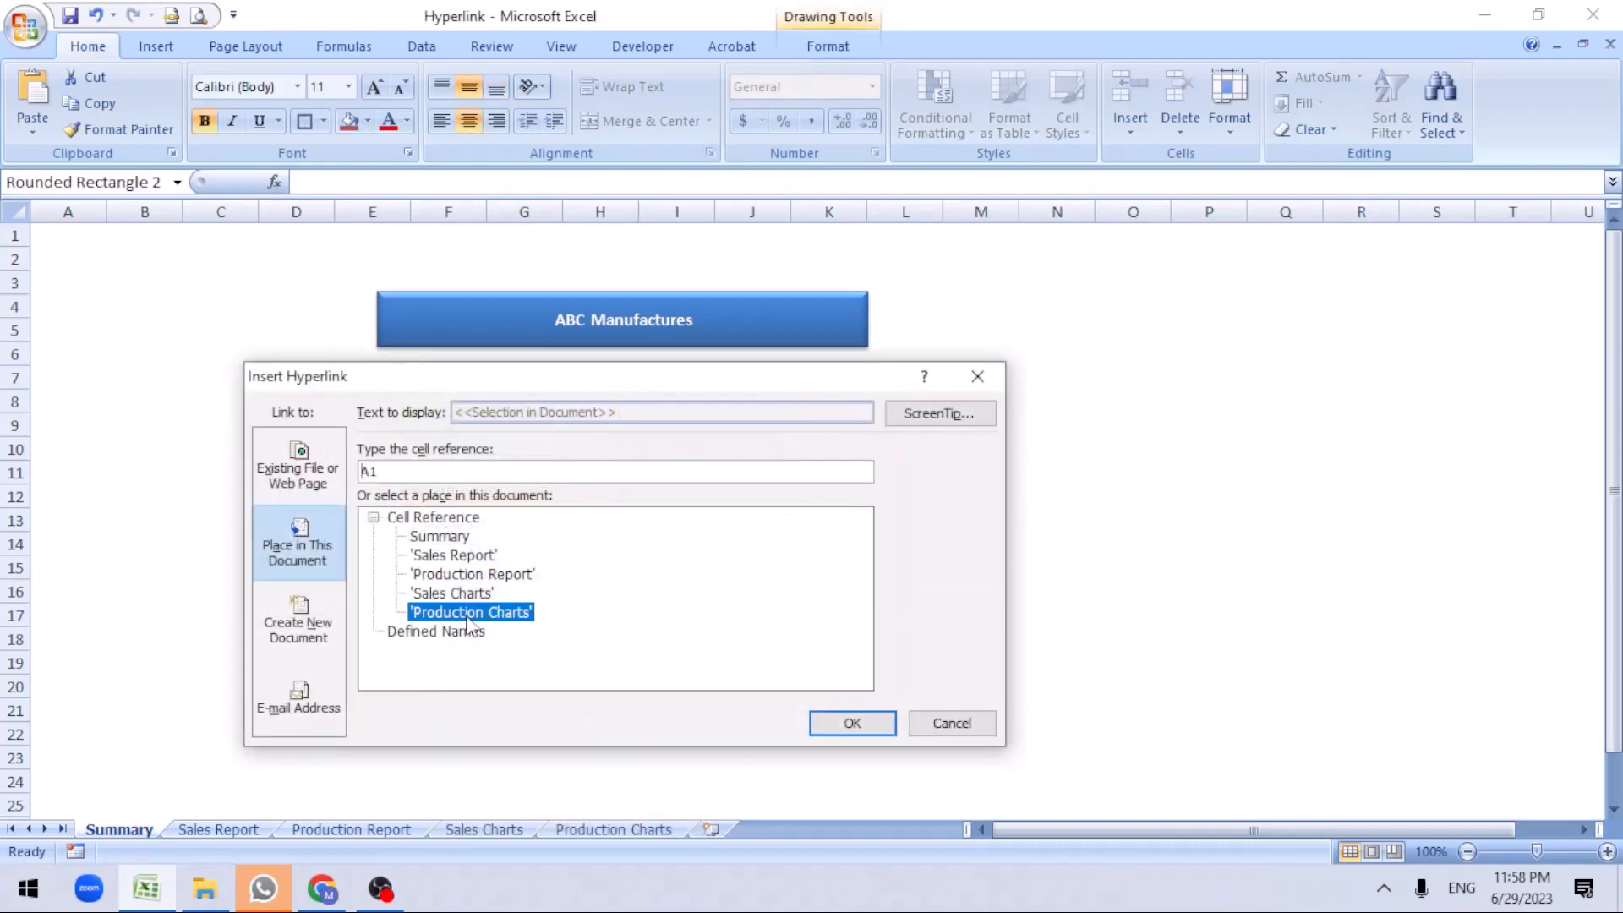
pyautogui.click(851, 723)
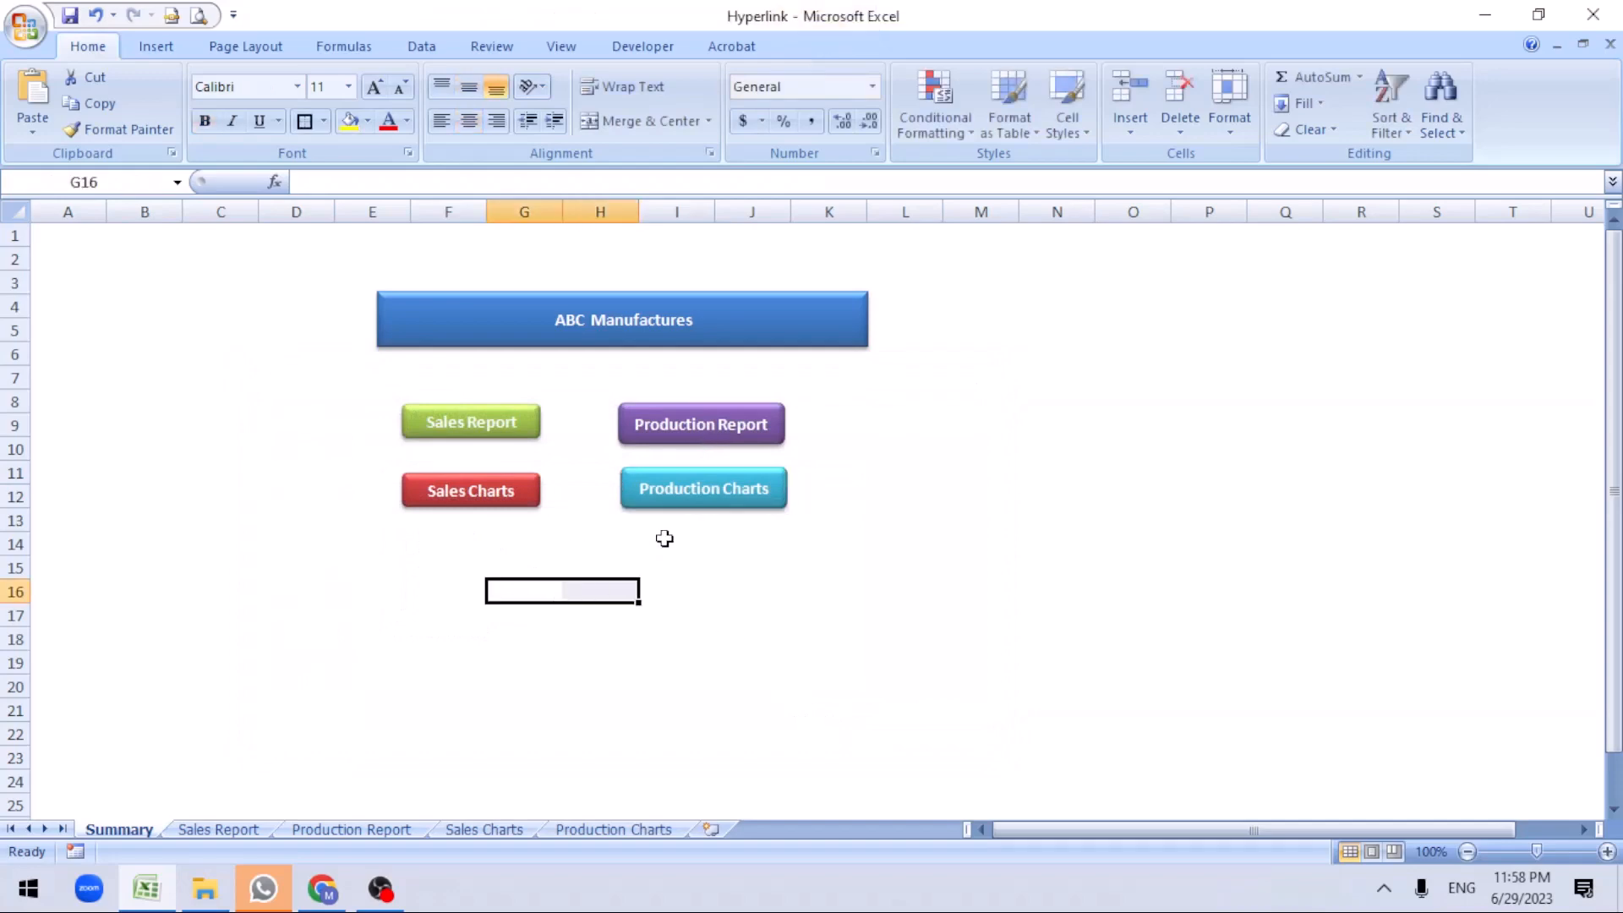
# Test the Sales Report button link, return to Summary, and follow it again
pyautogui.click(470, 423)
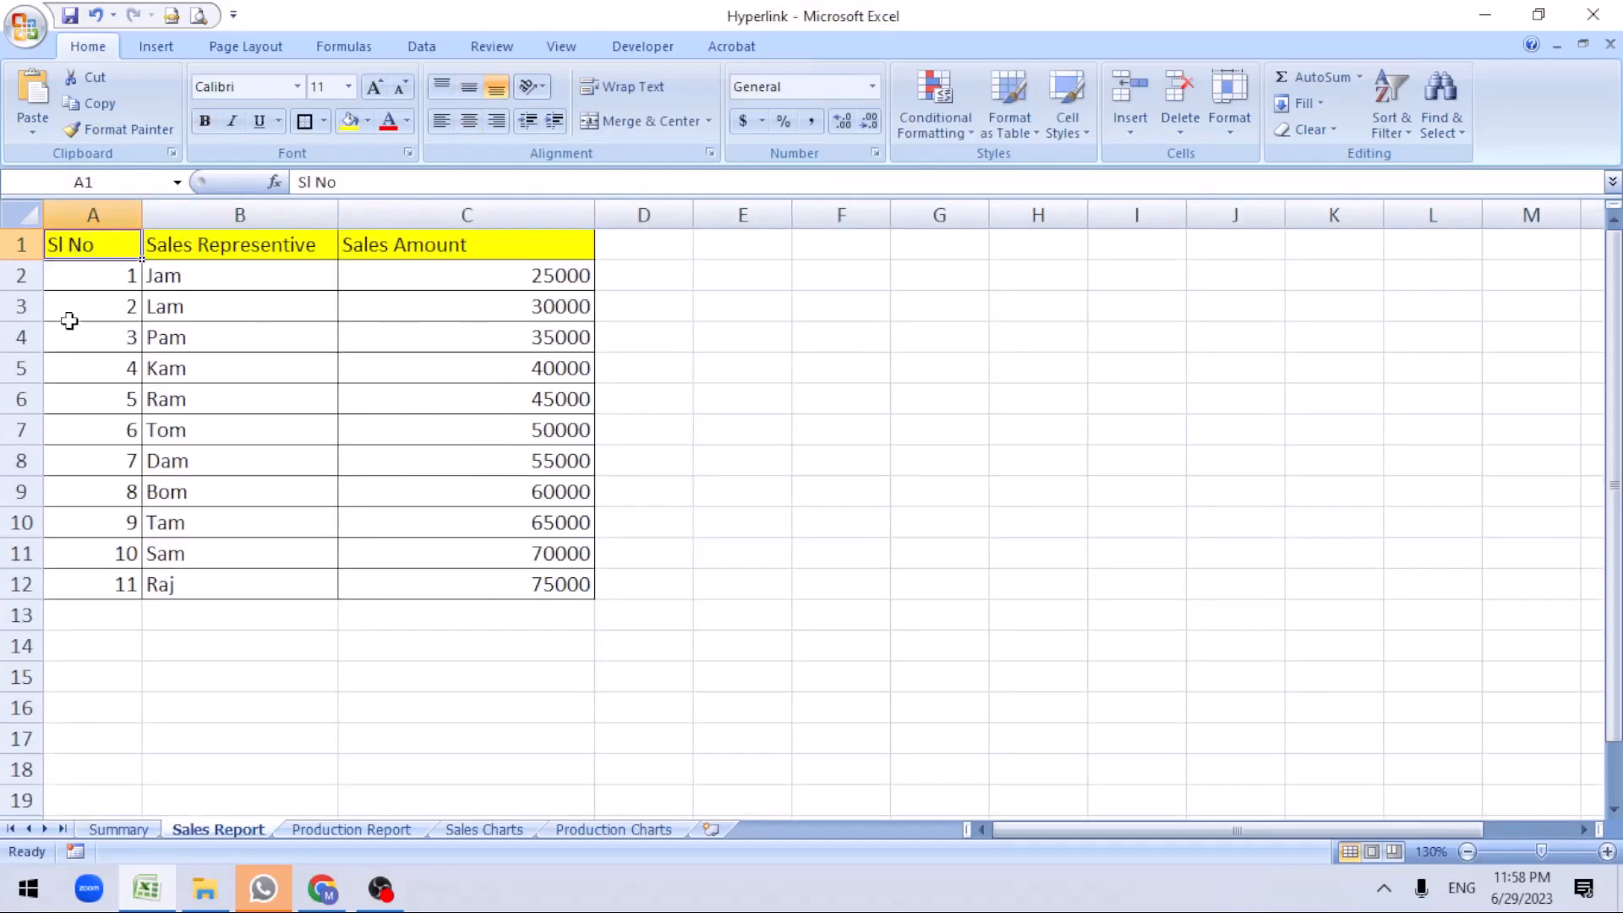
pyautogui.moveTo(272, 709)
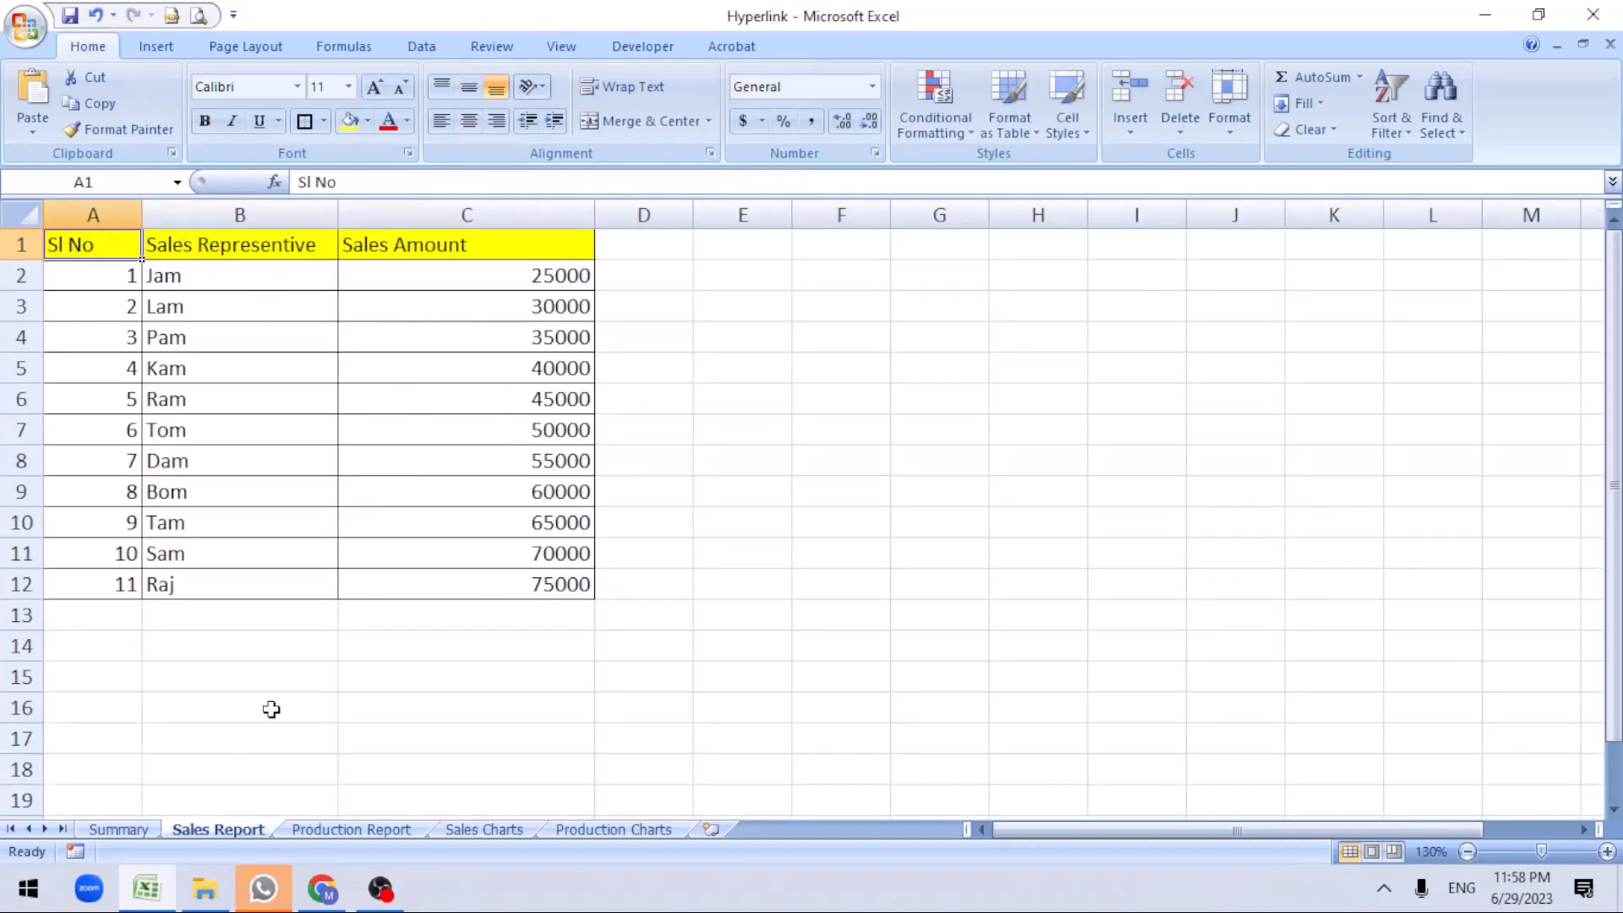
pyautogui.click(119, 830)
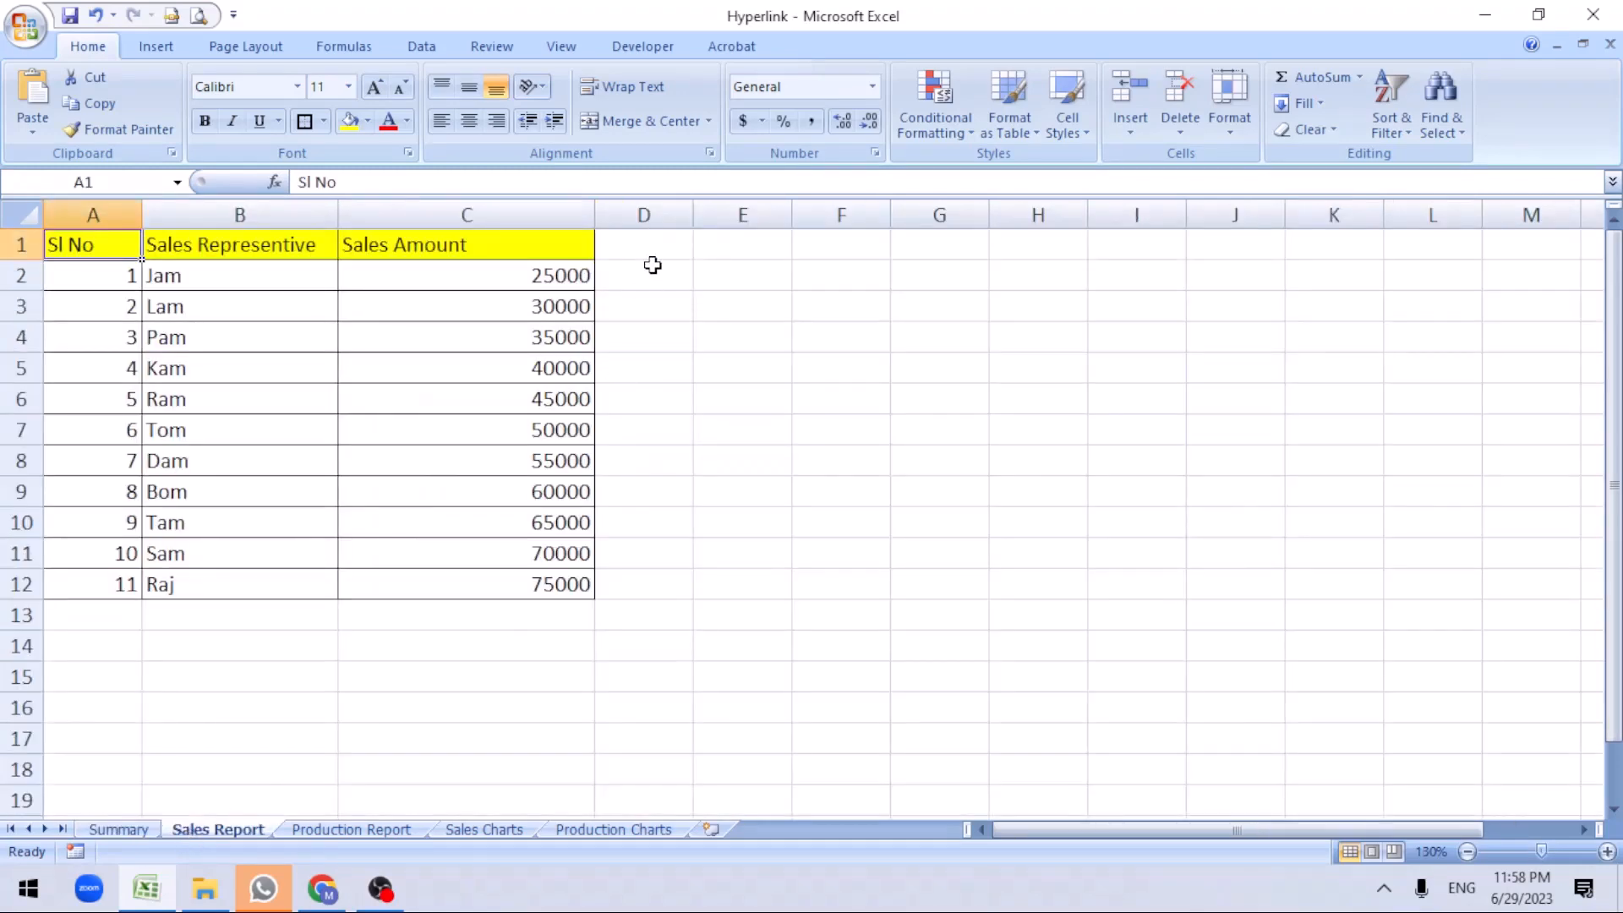
pyautogui.click(119, 829)
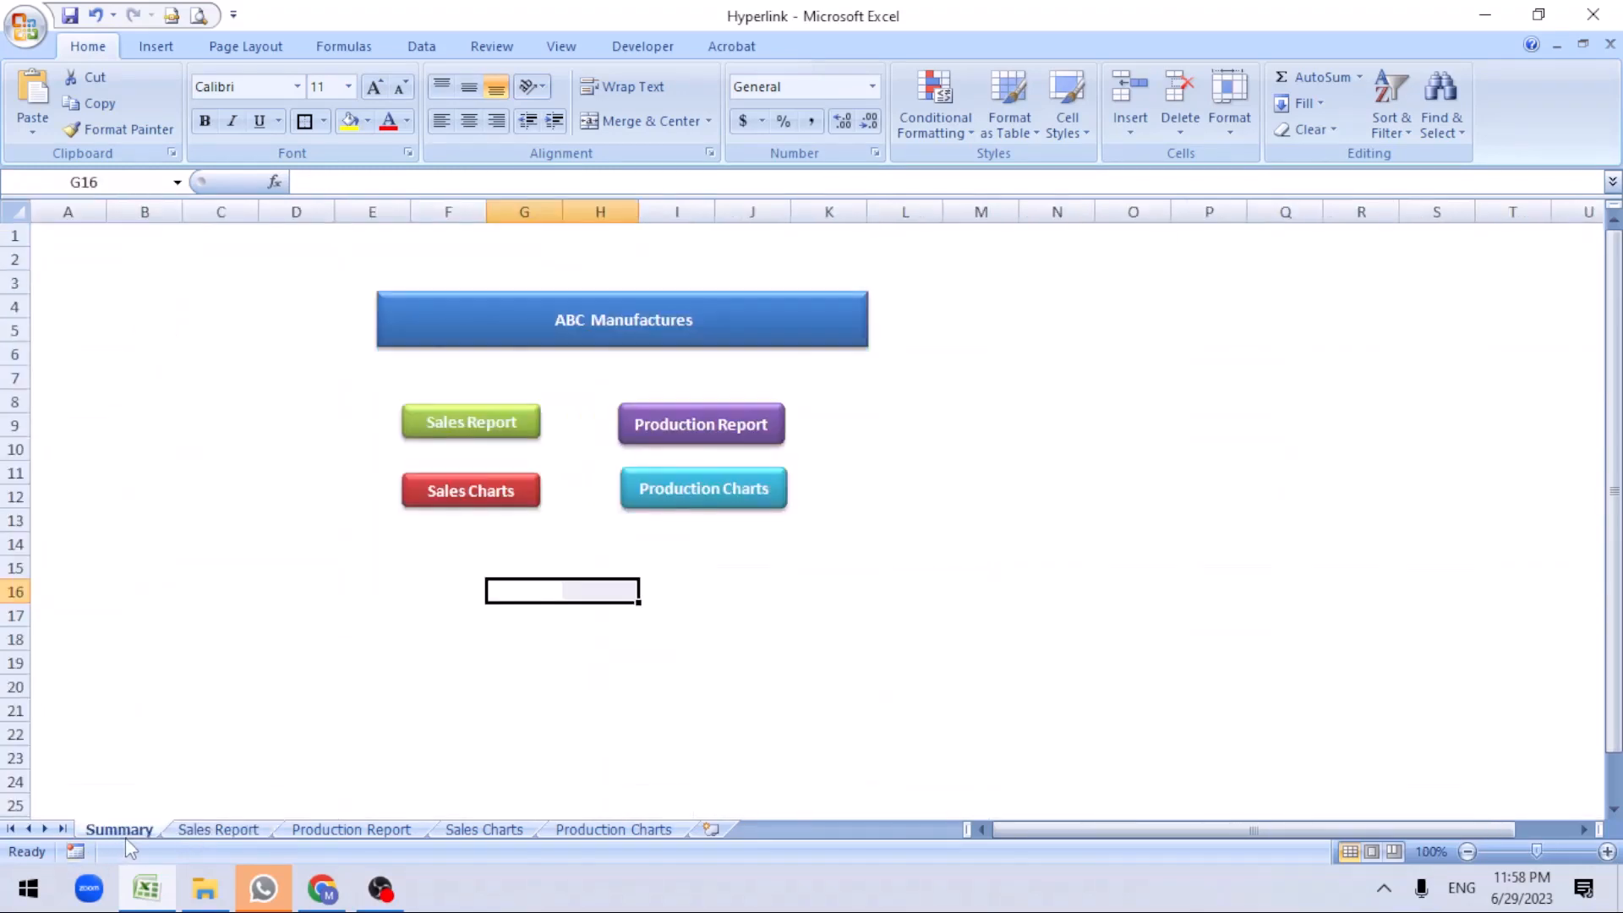
pyautogui.click(470, 423)
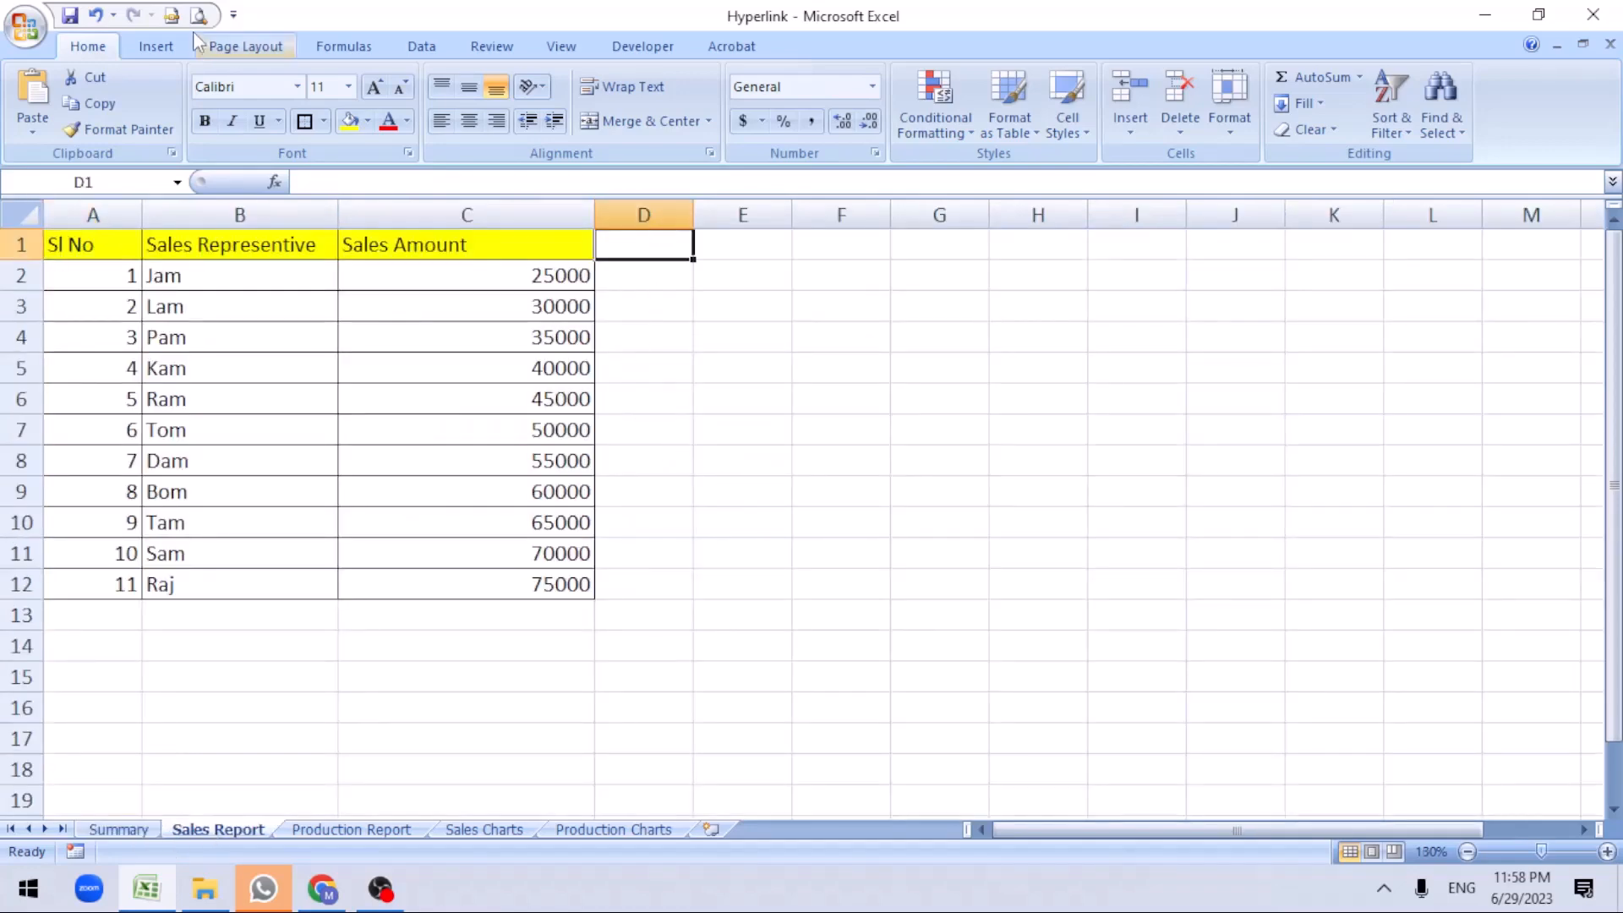
# Draw a left arrow near D1 and label it 'Back'
pyautogui.click(264, 99)
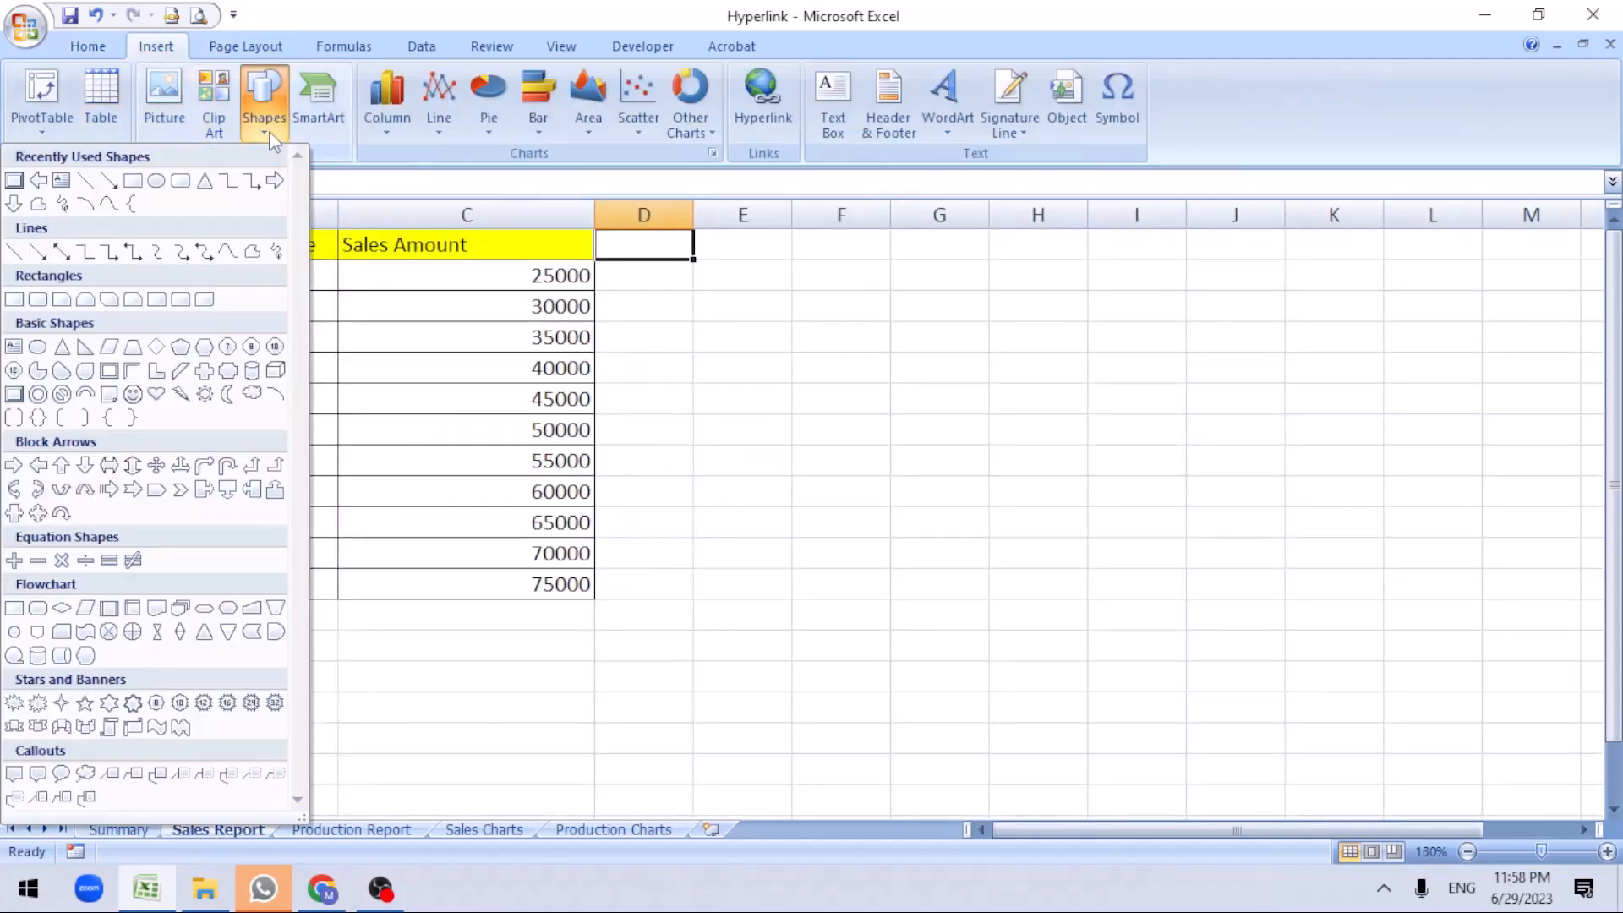
pyautogui.moveTo(155, 397)
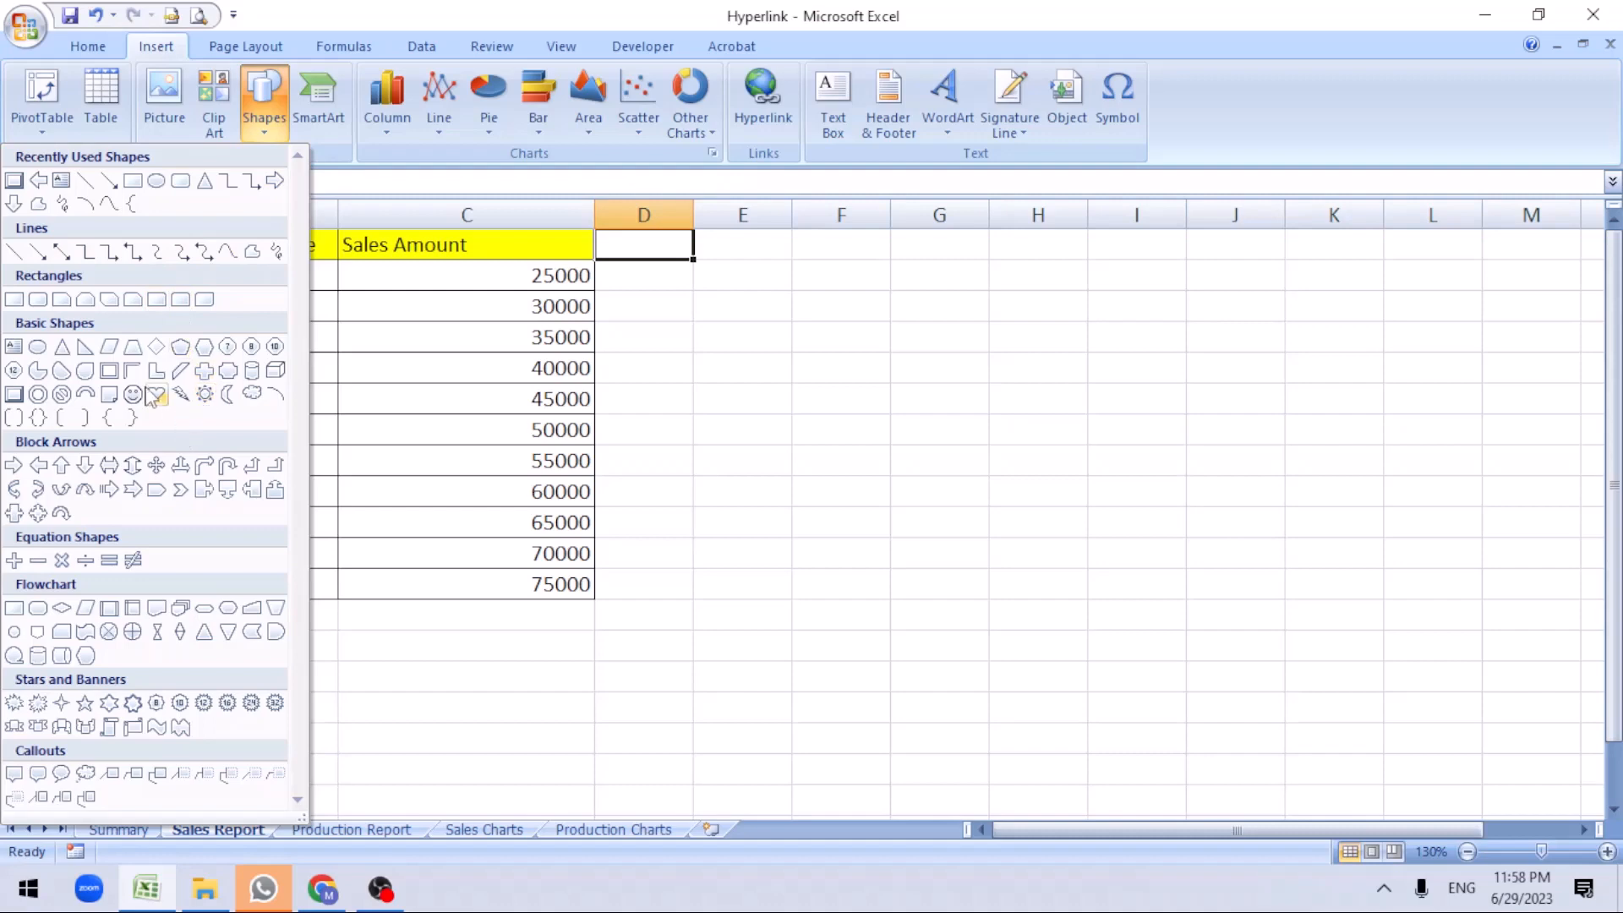
pyautogui.moveTo(38, 465)
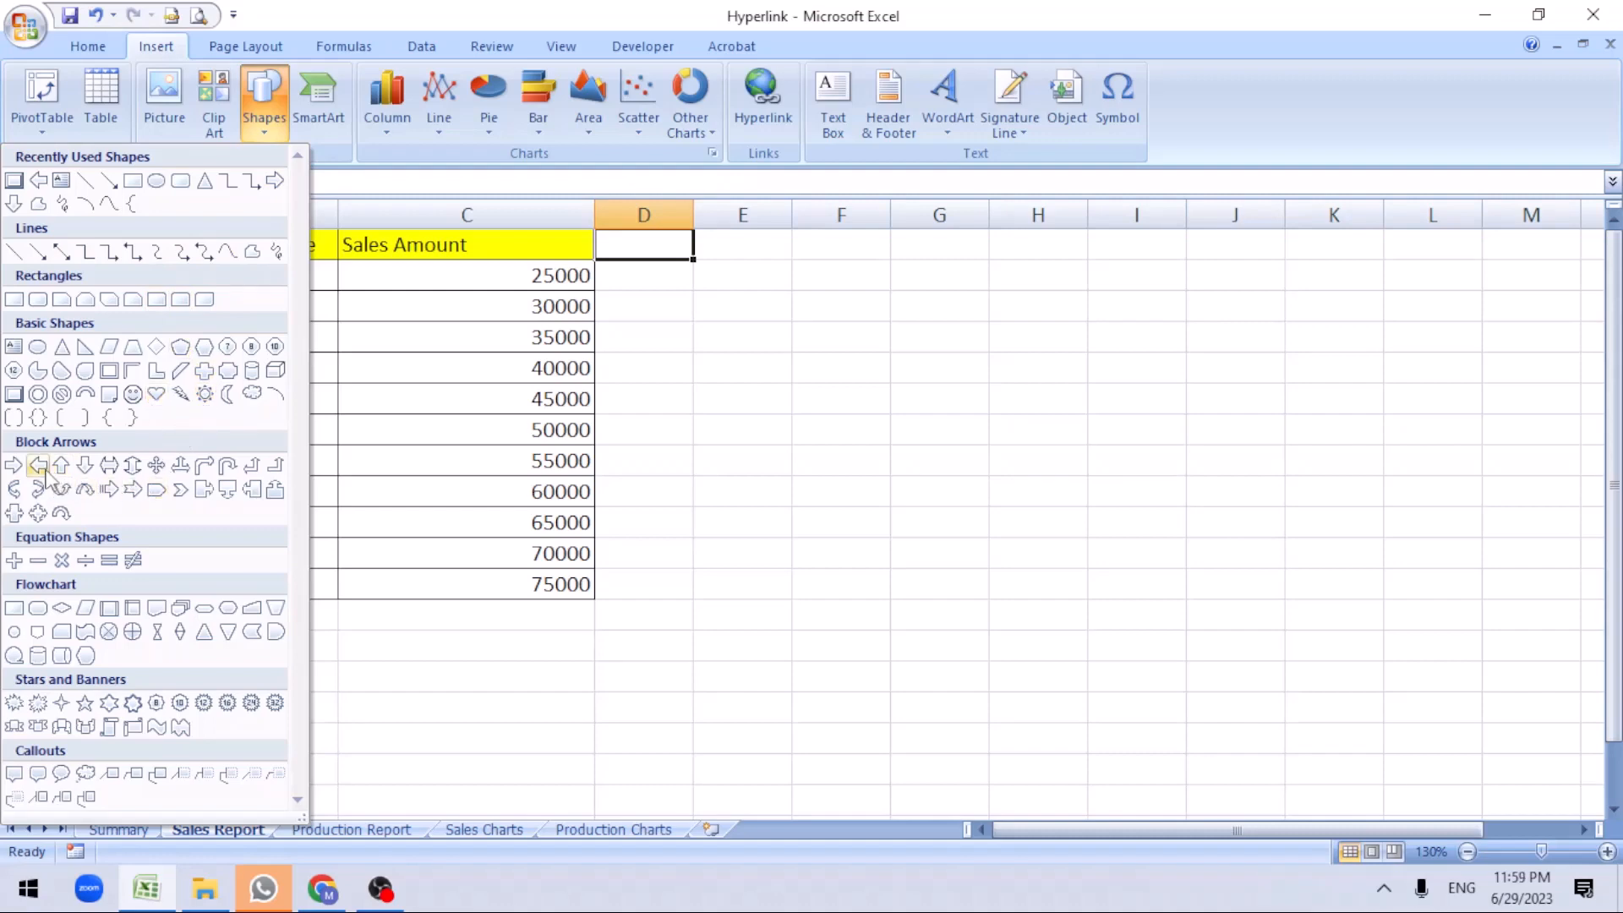
pyautogui.click(37, 465)
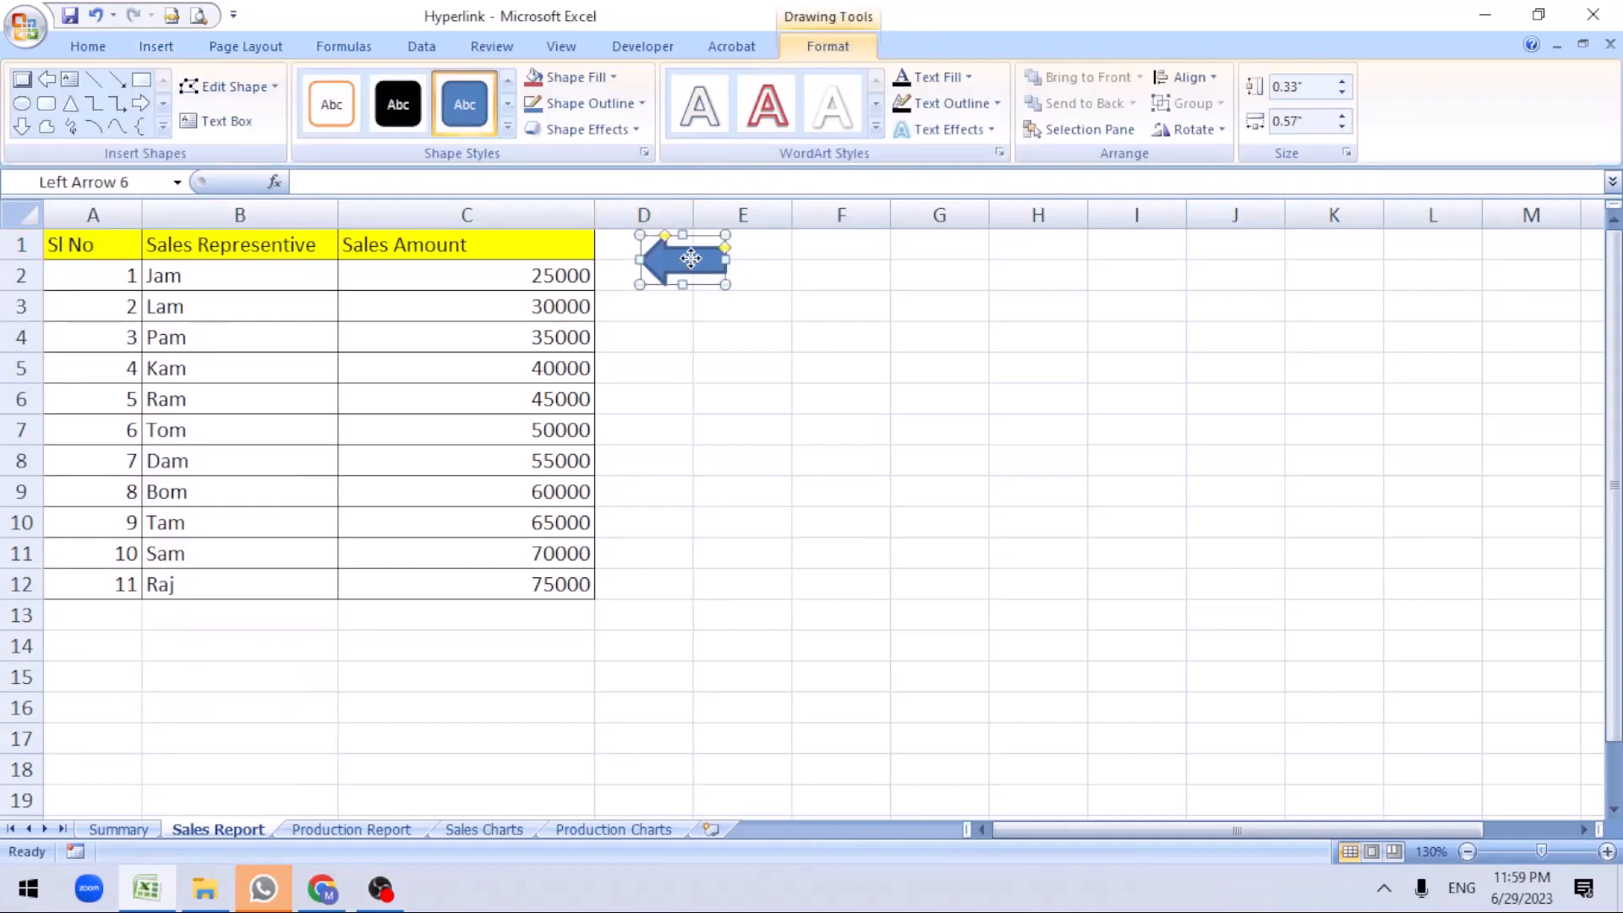
pyautogui.rightClick(684, 259)
pyautogui.write('Back')
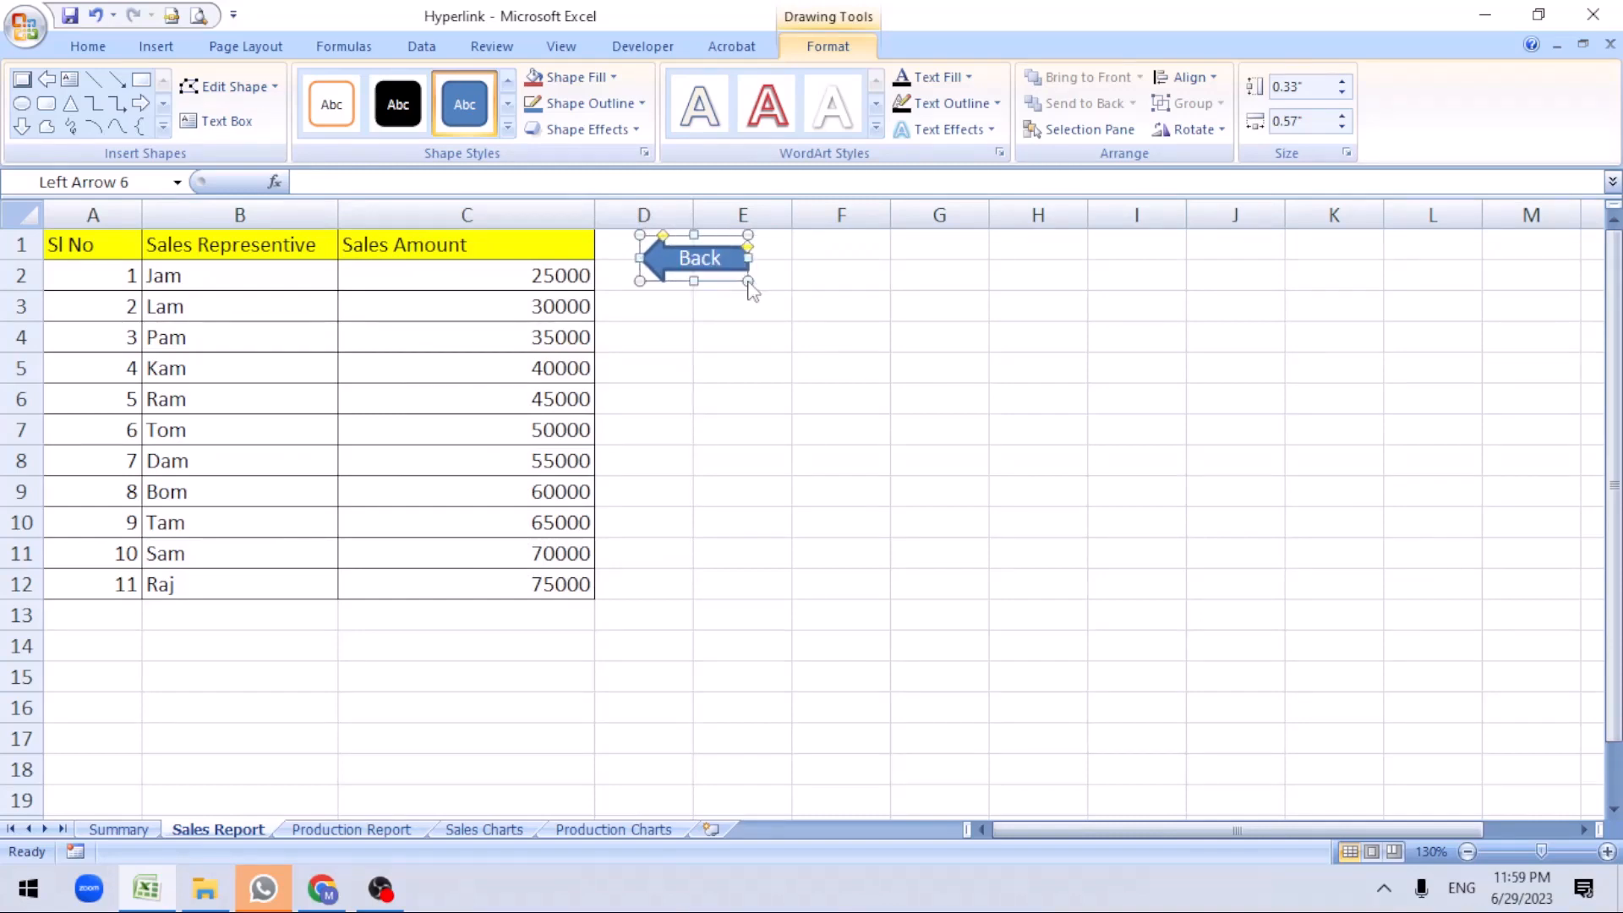
pyautogui.click(939, 398)
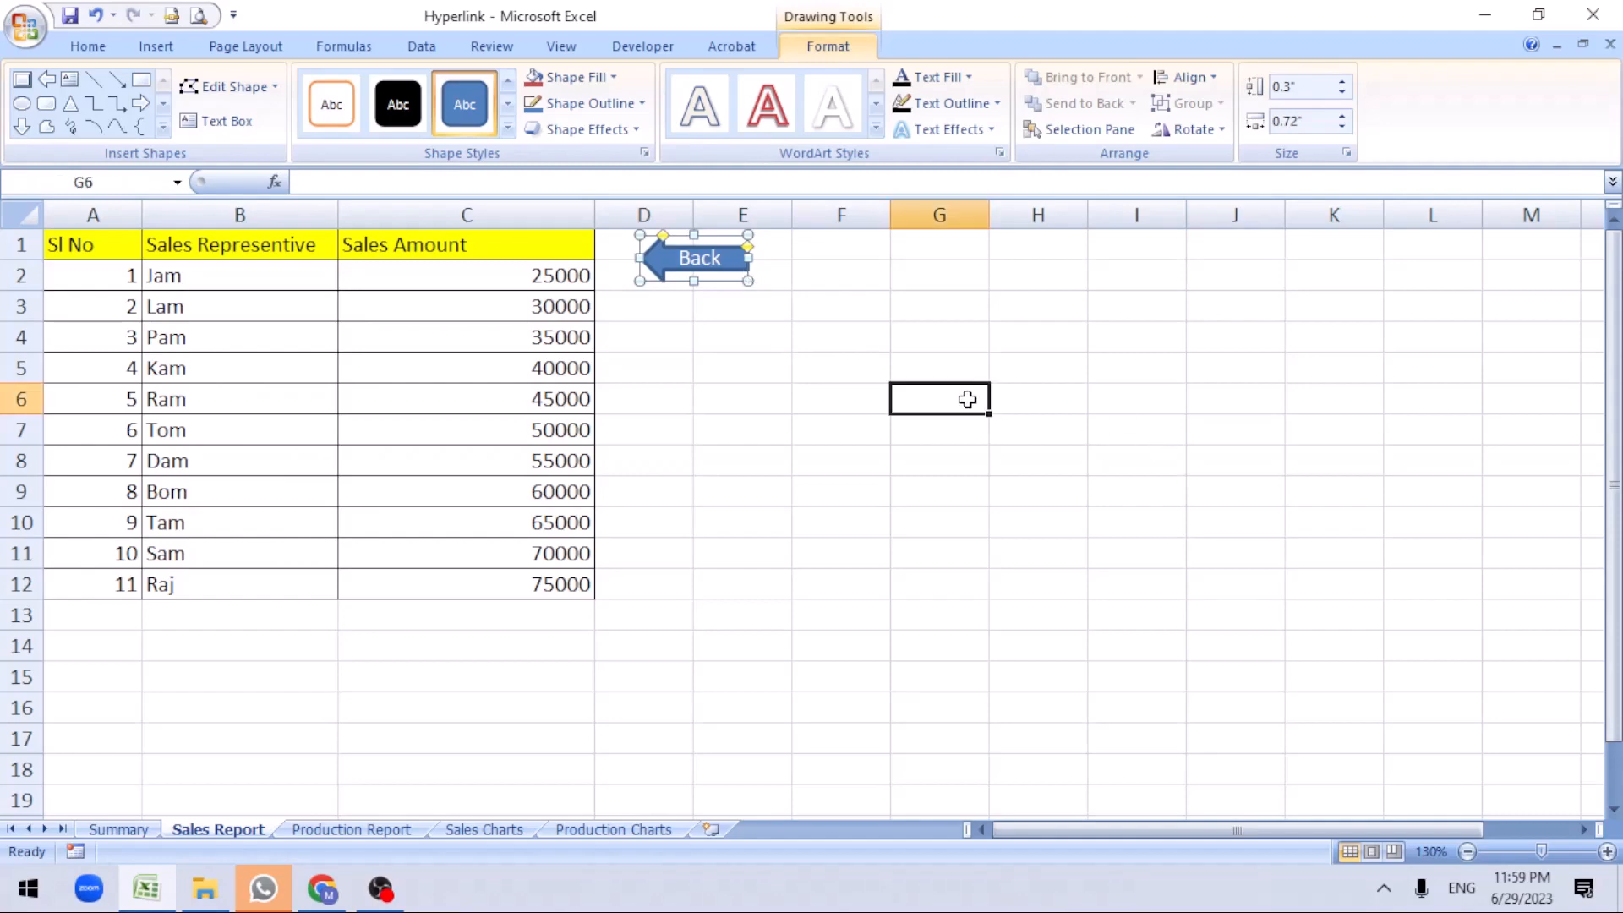
pyautogui.click(699, 258)
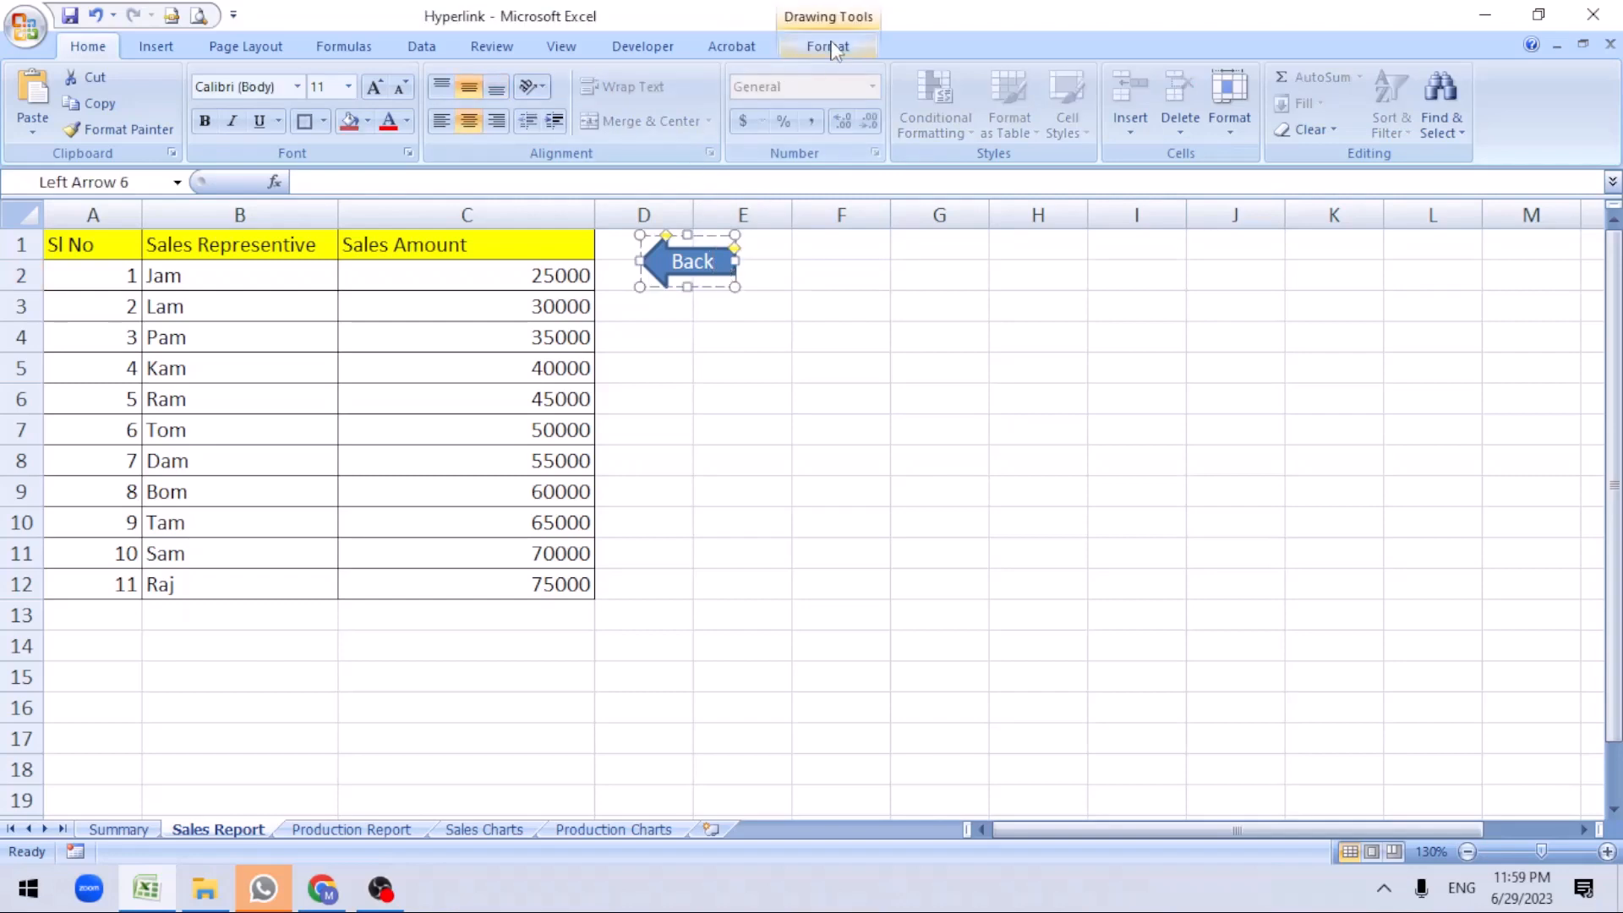
# Apply the orange preset shape style to the Back arrow and check its look
pyautogui.click(829, 46)
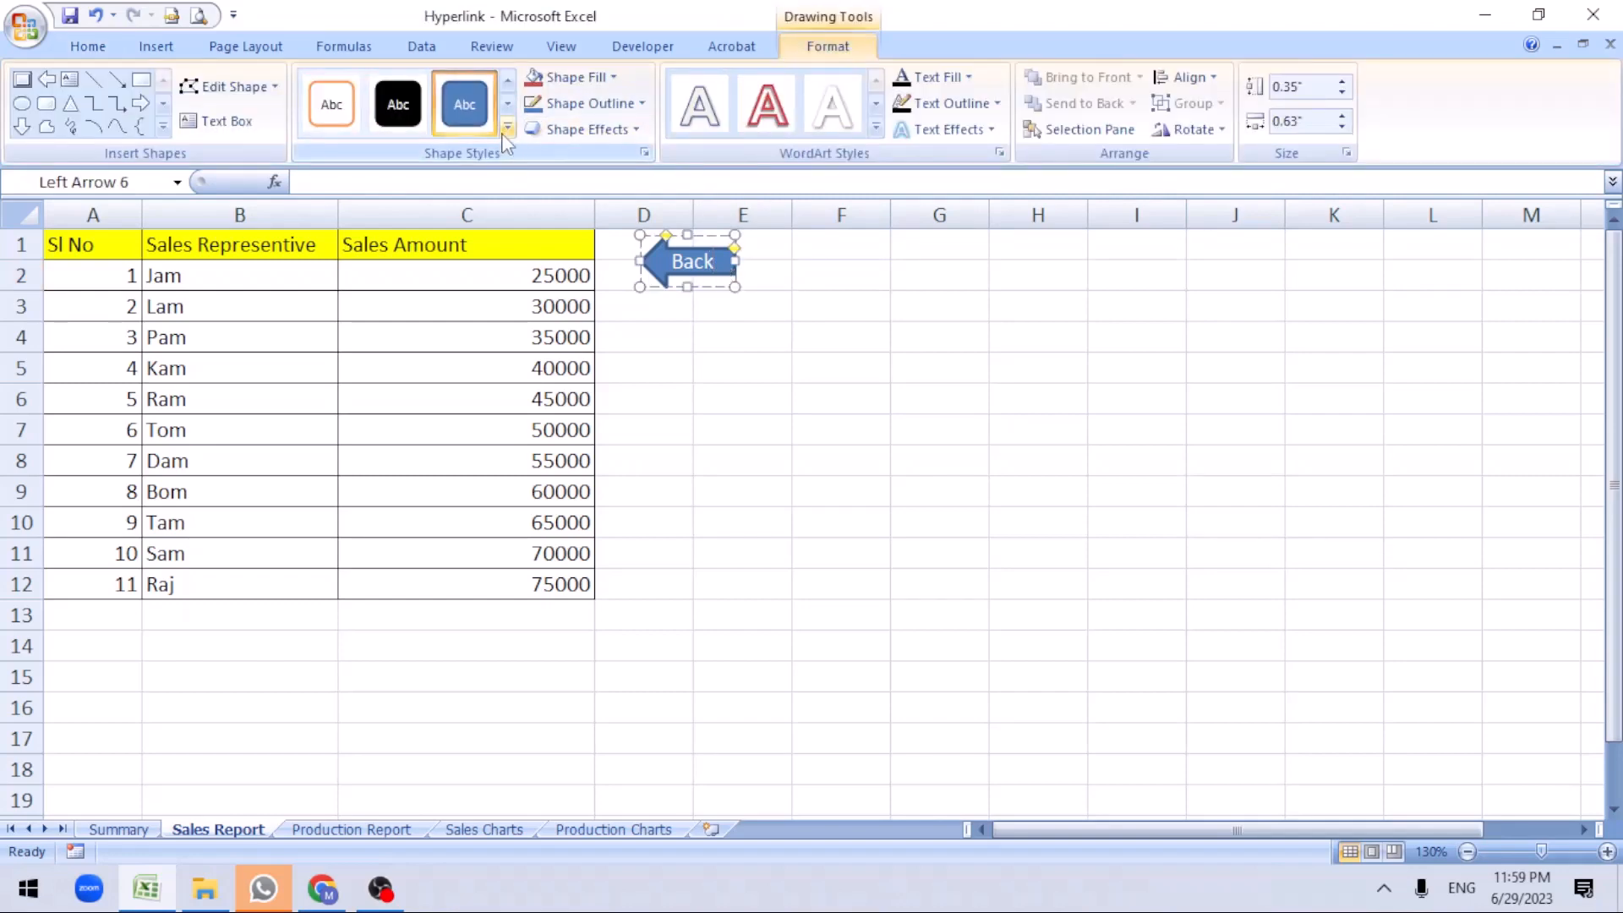
pyautogui.click(506, 138)
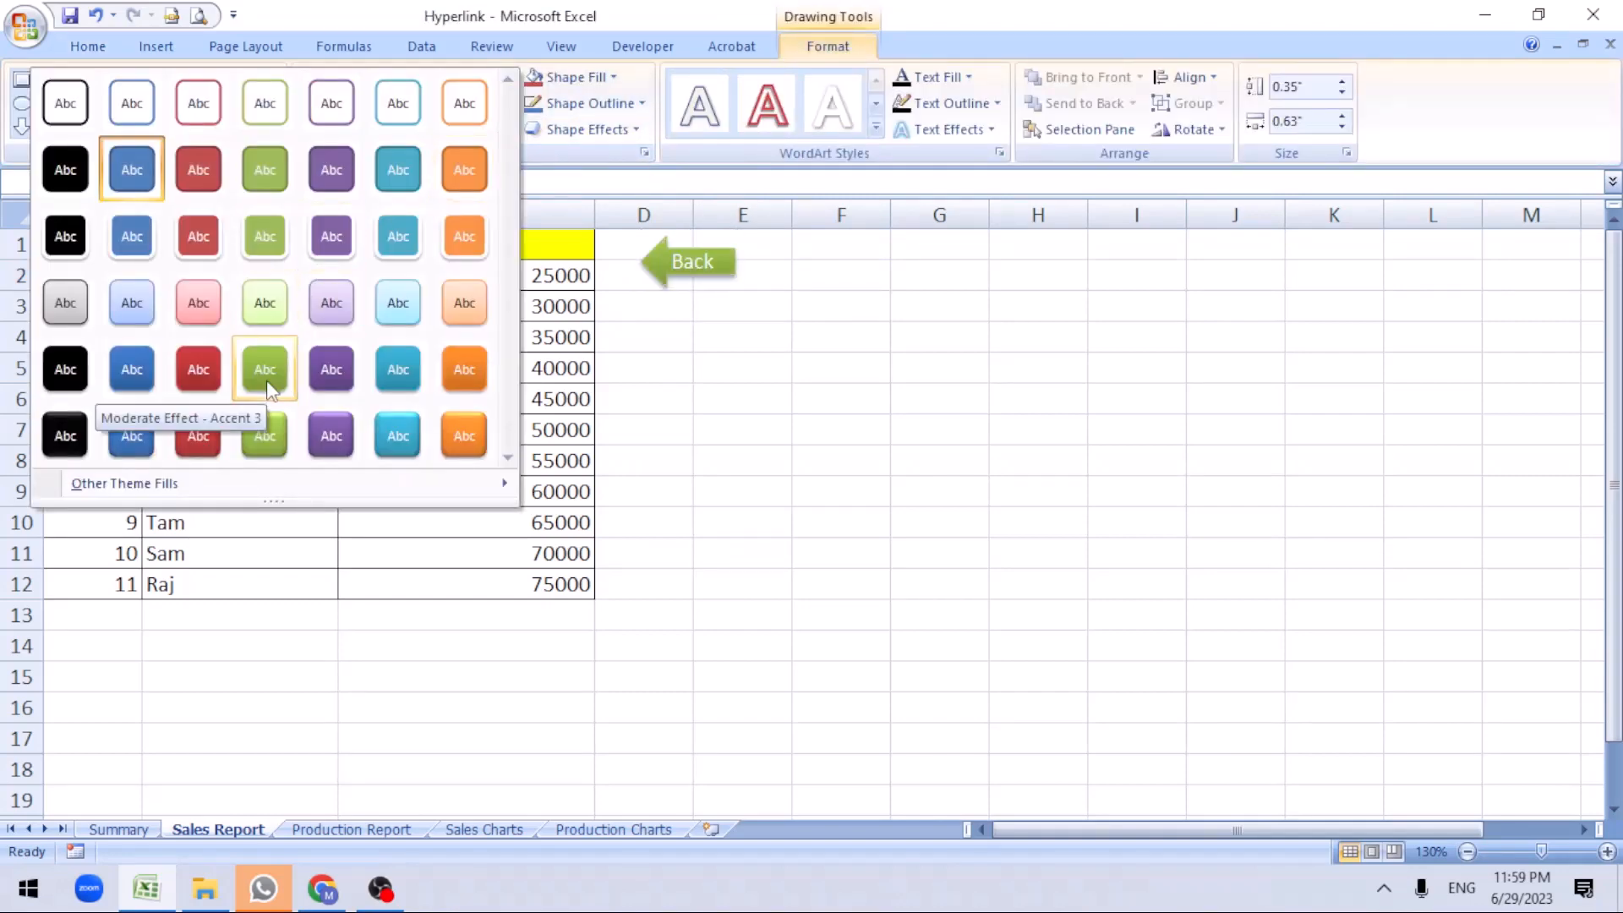
pyautogui.moveTo(263, 435)
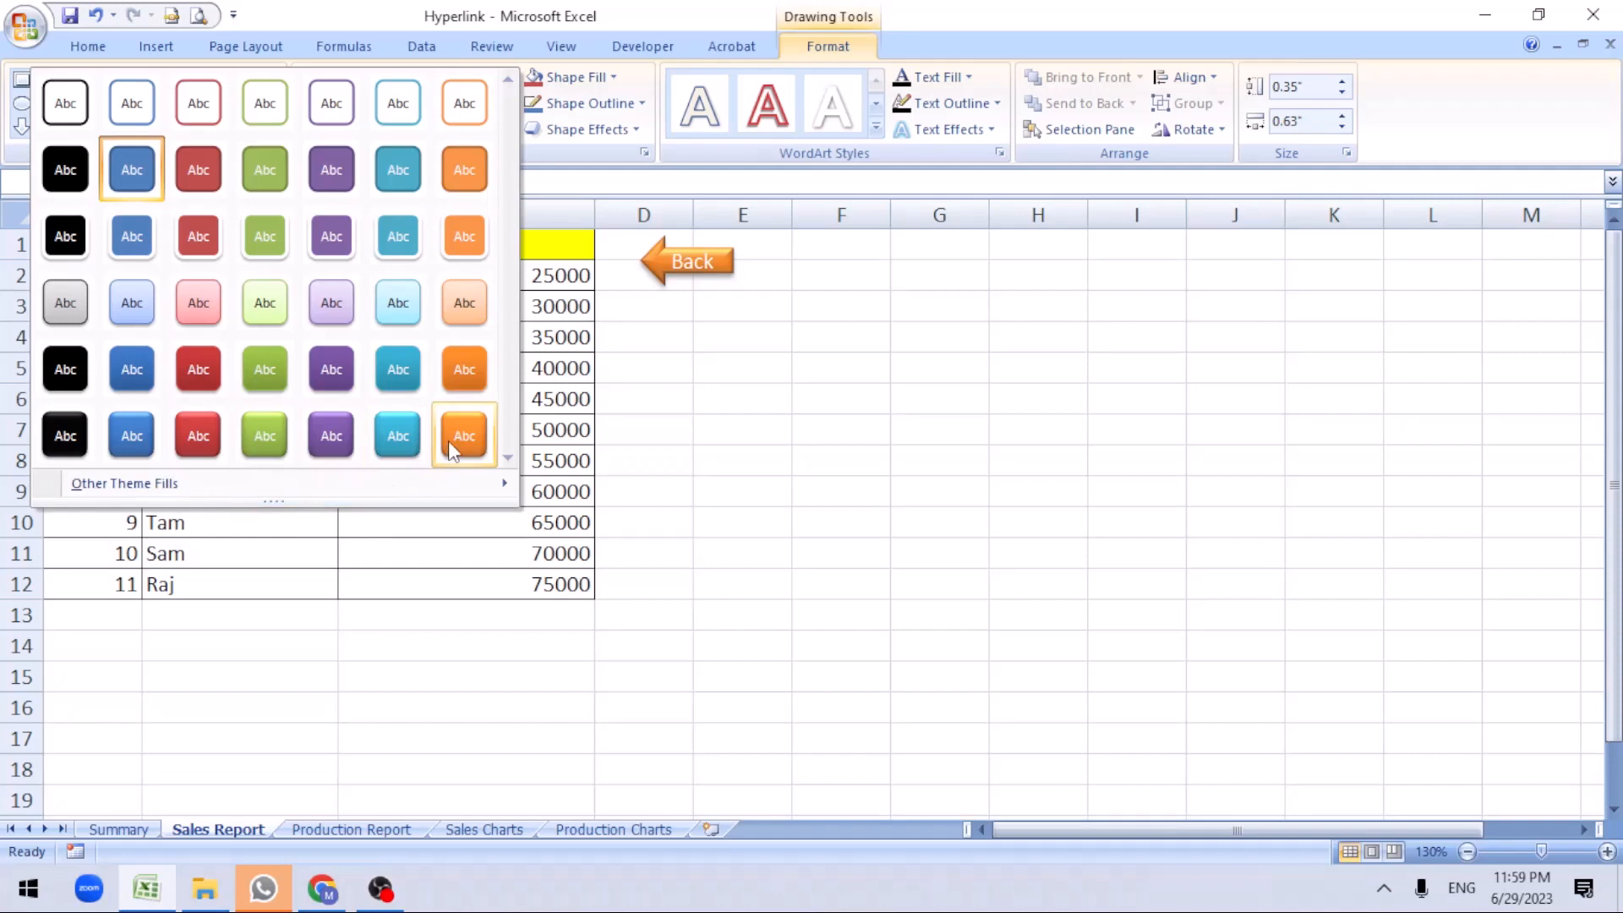
pyautogui.click(464, 434)
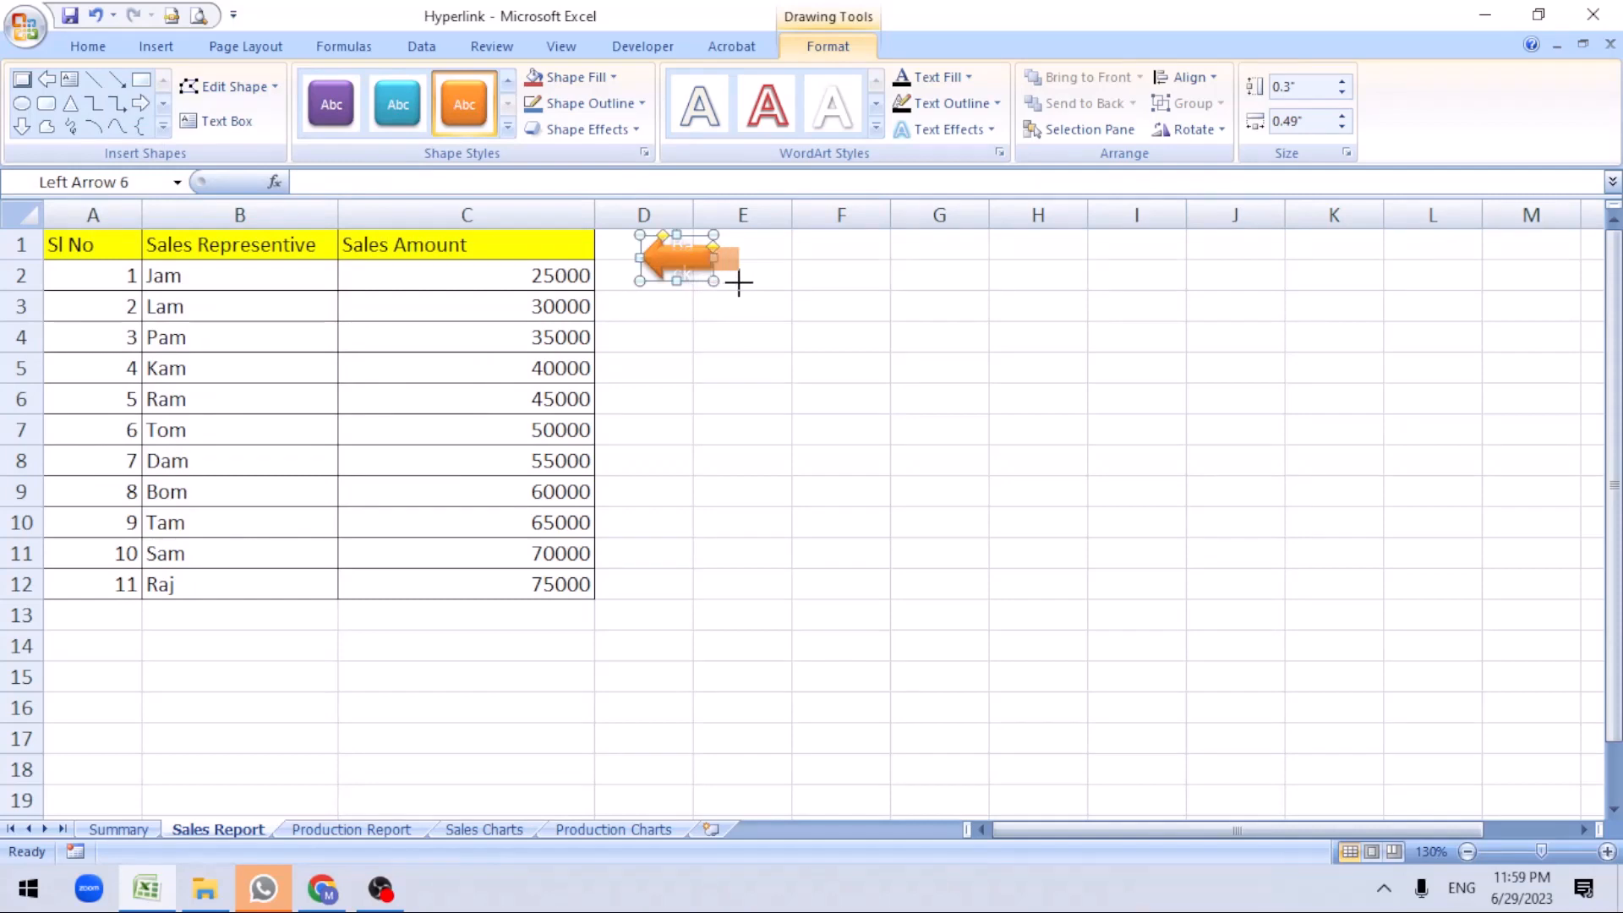
pyautogui.click(742, 276)
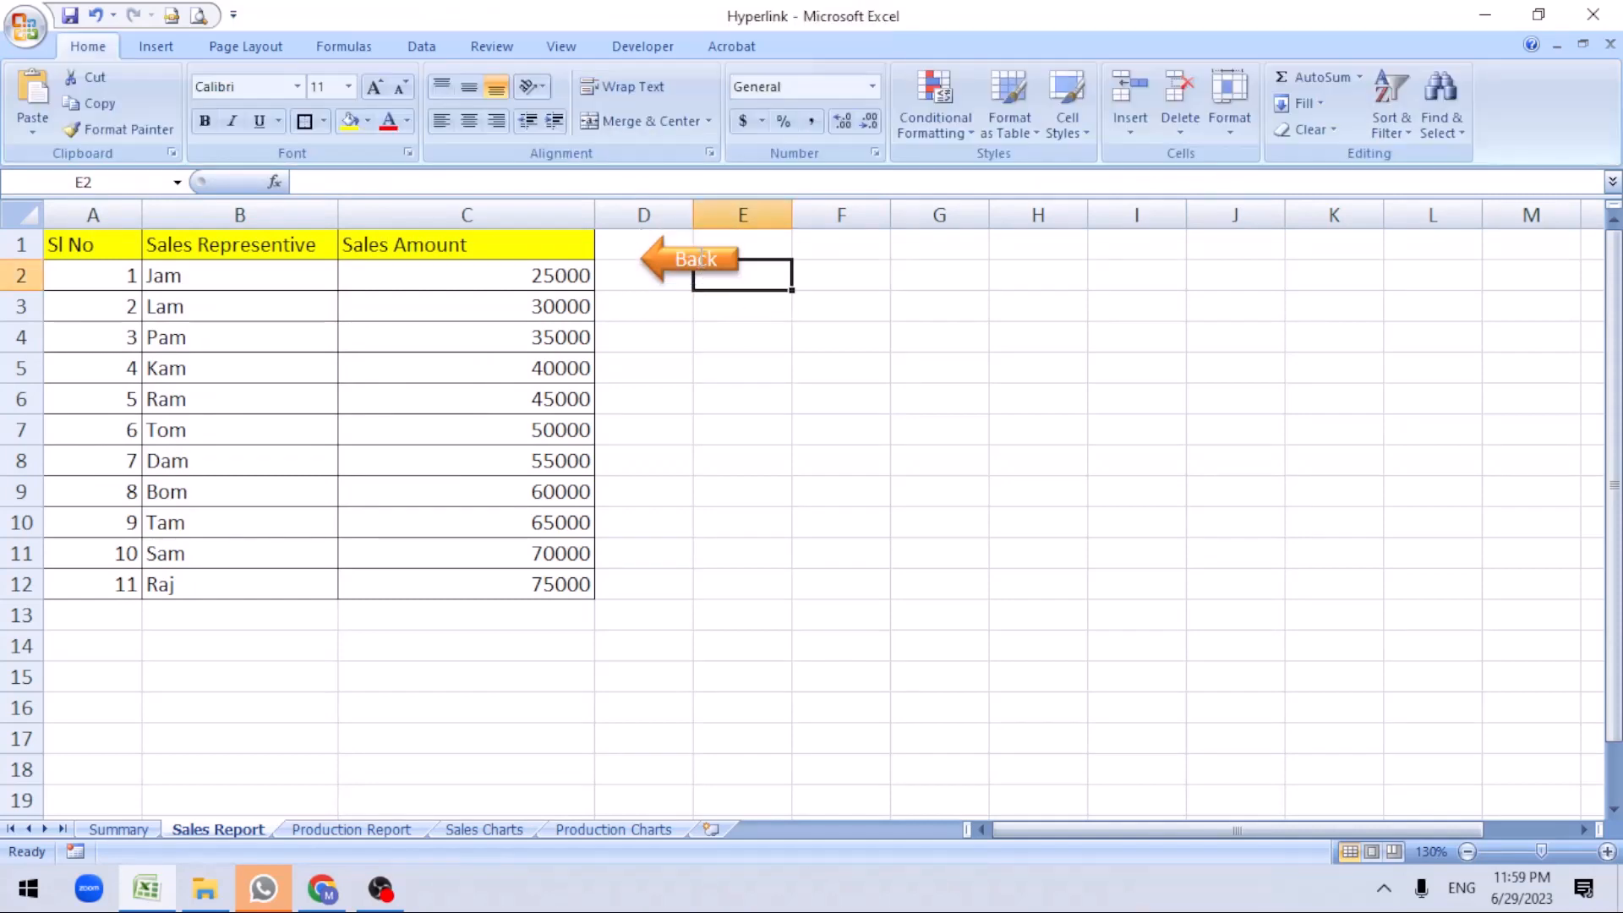
pyautogui.click(696, 259)
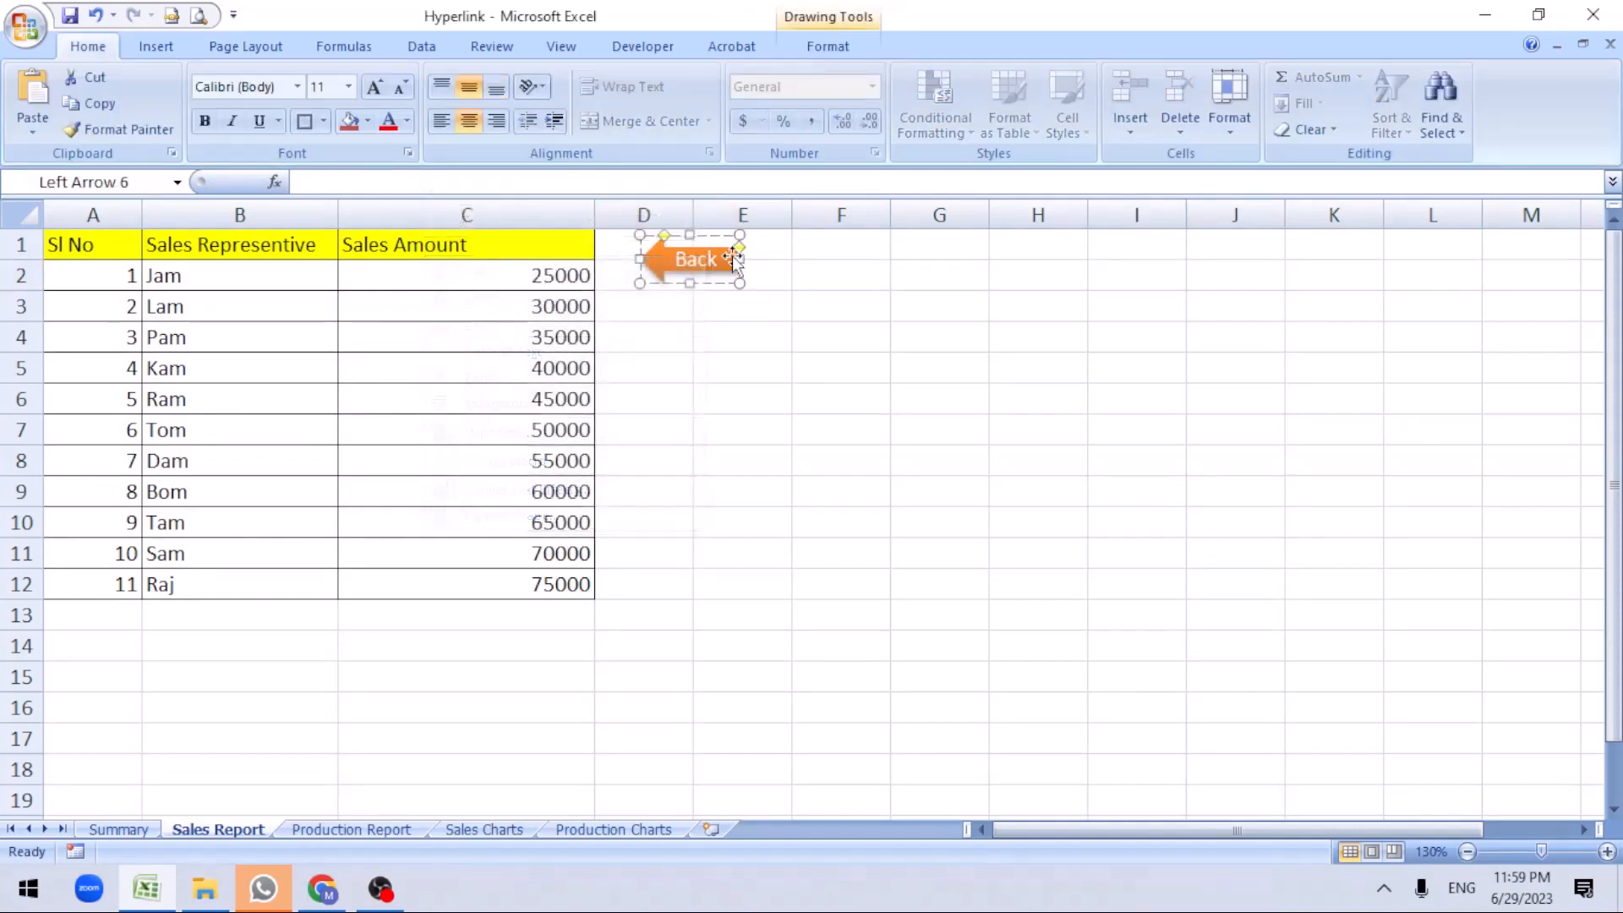
# Hyperlink the Sales Report Back arrow to the Summary sheet under Place in This Document
pyautogui.rightClick(696, 259)
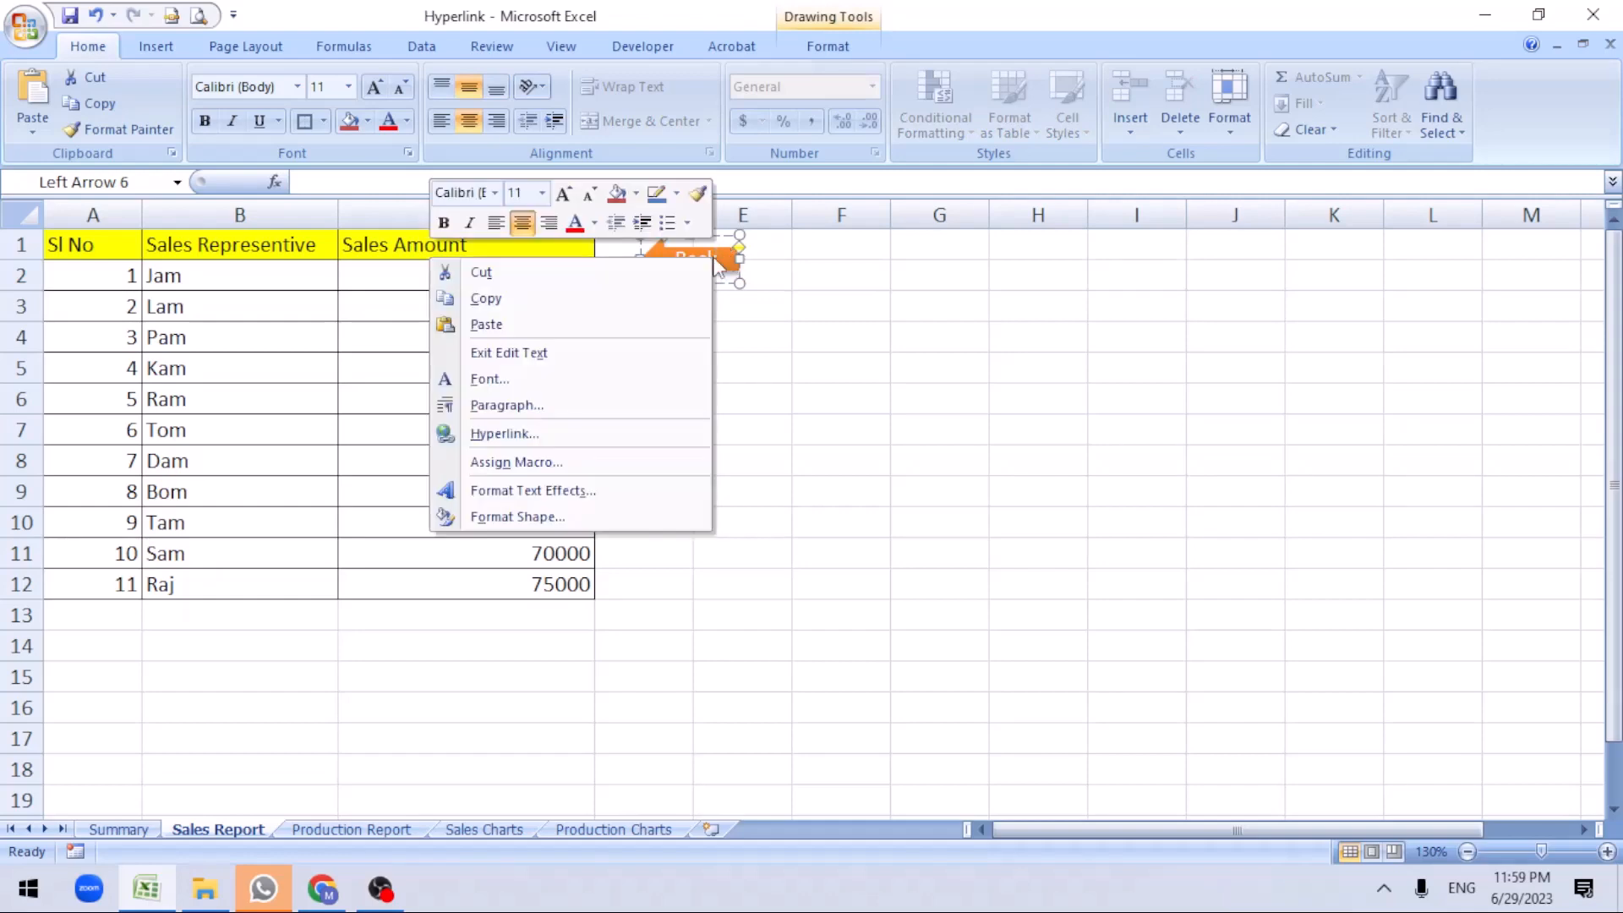
pyautogui.click(504, 433)
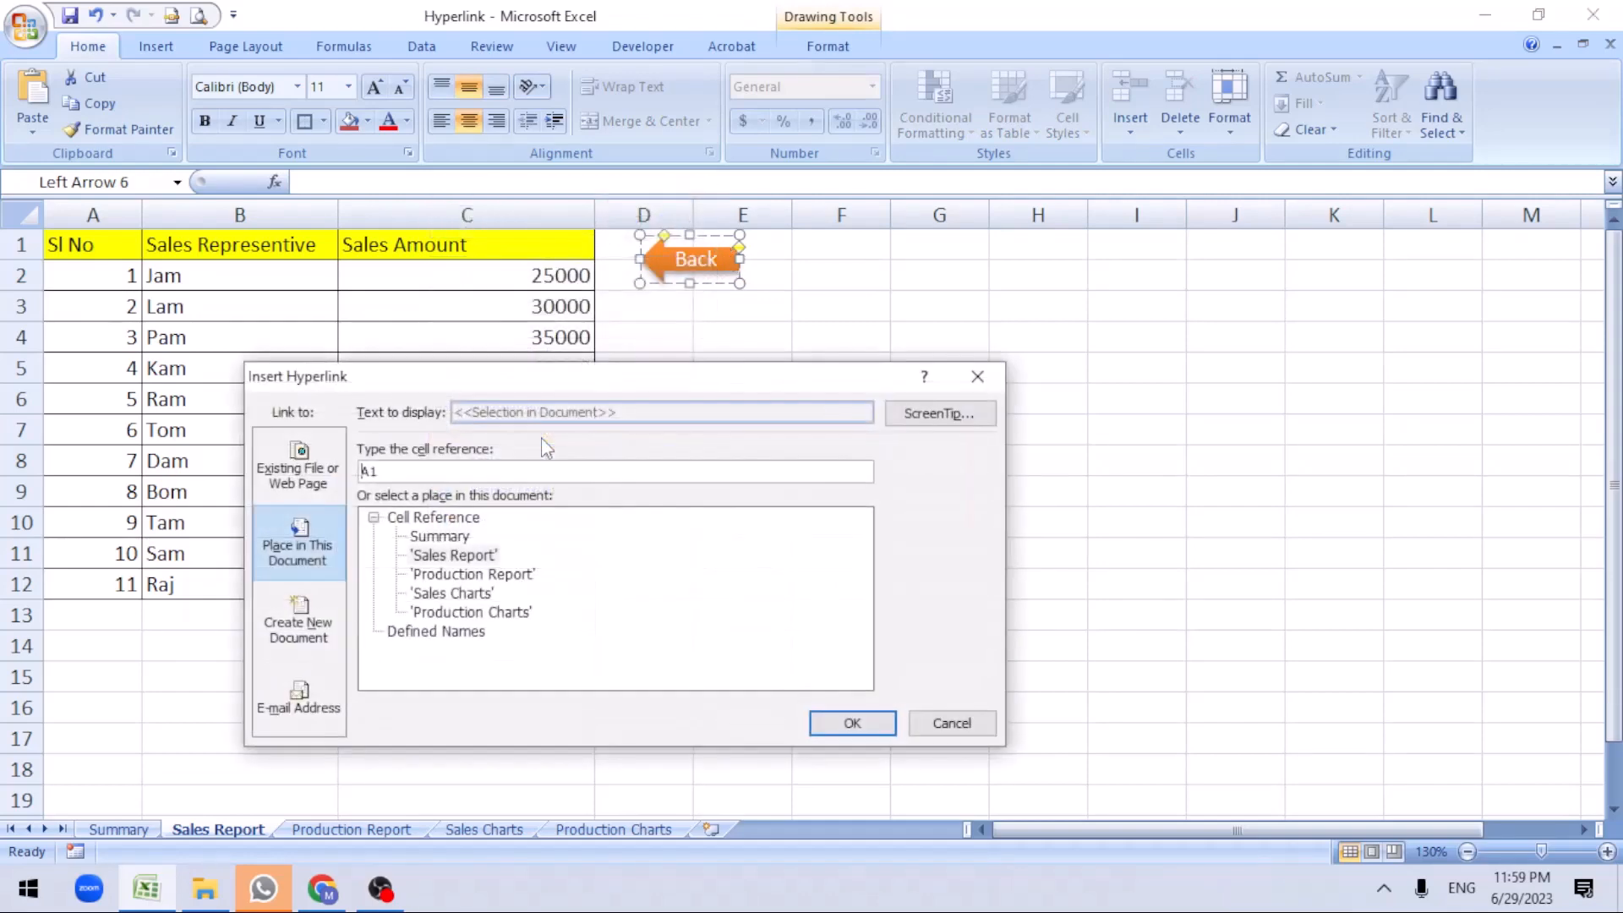
pyautogui.moveTo(406, 604)
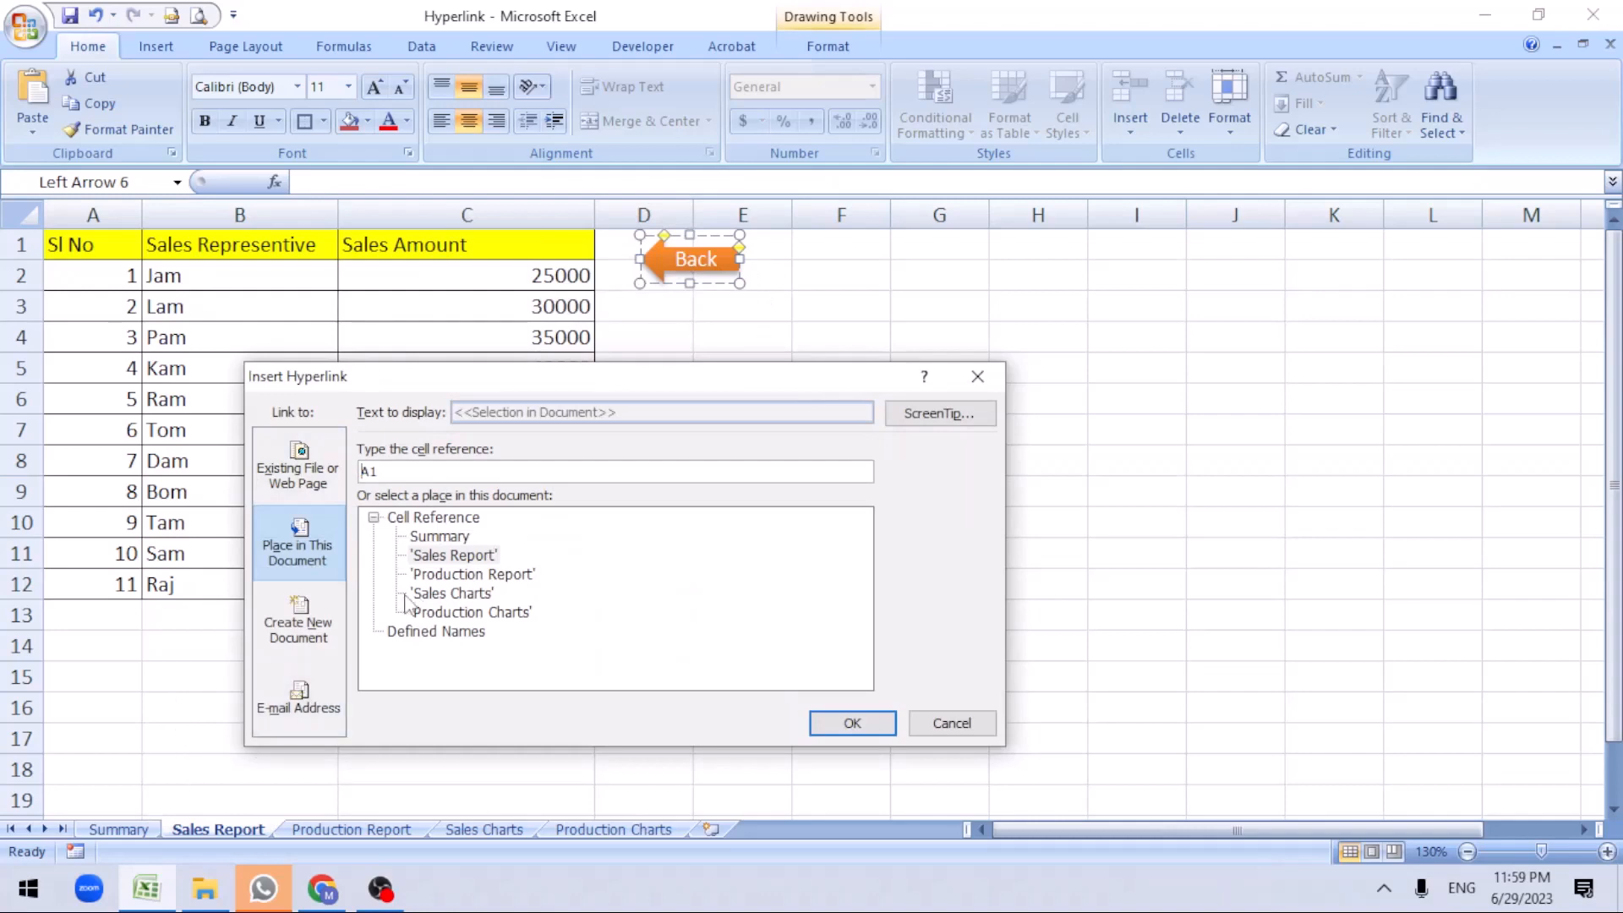
pyautogui.click(439, 536)
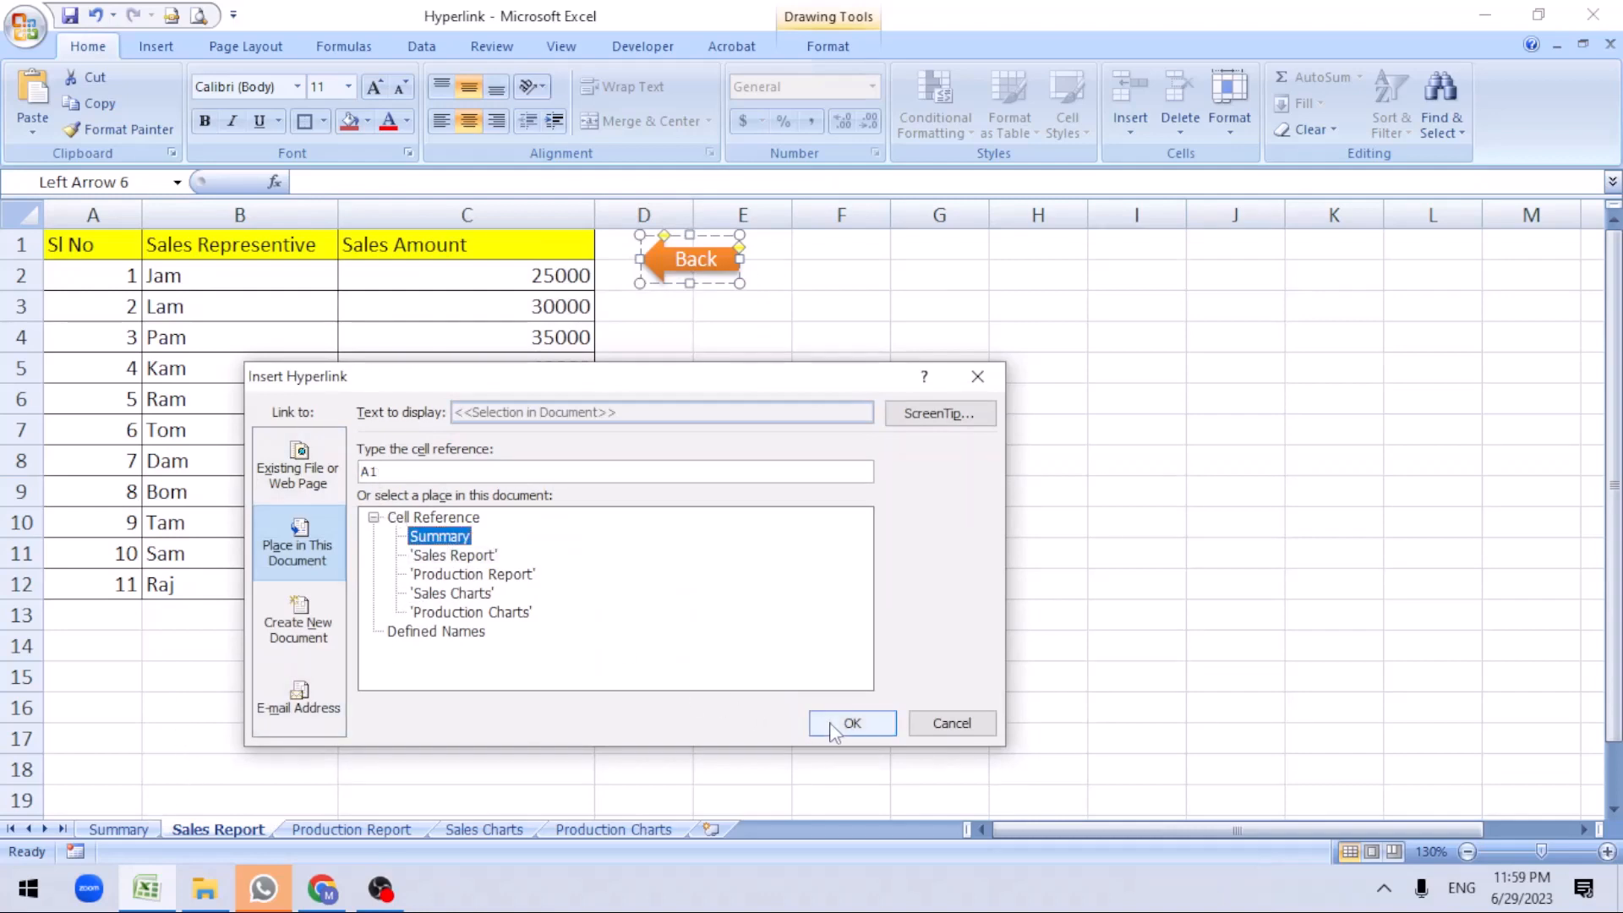
pyautogui.click(852, 723)
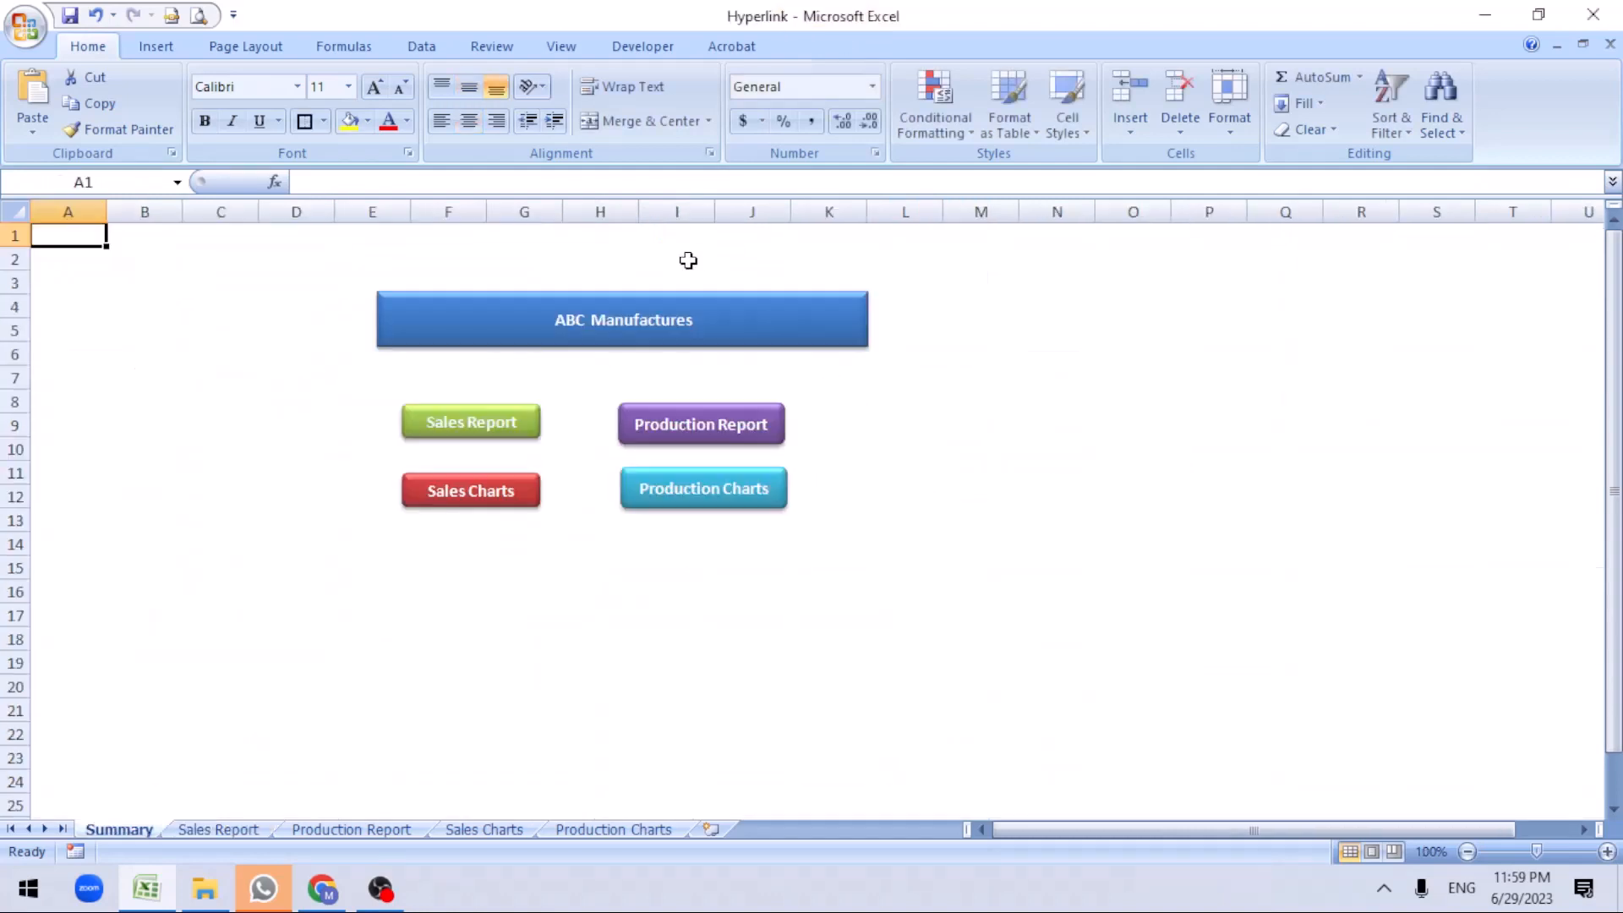
pyautogui.moveTo(230, 775)
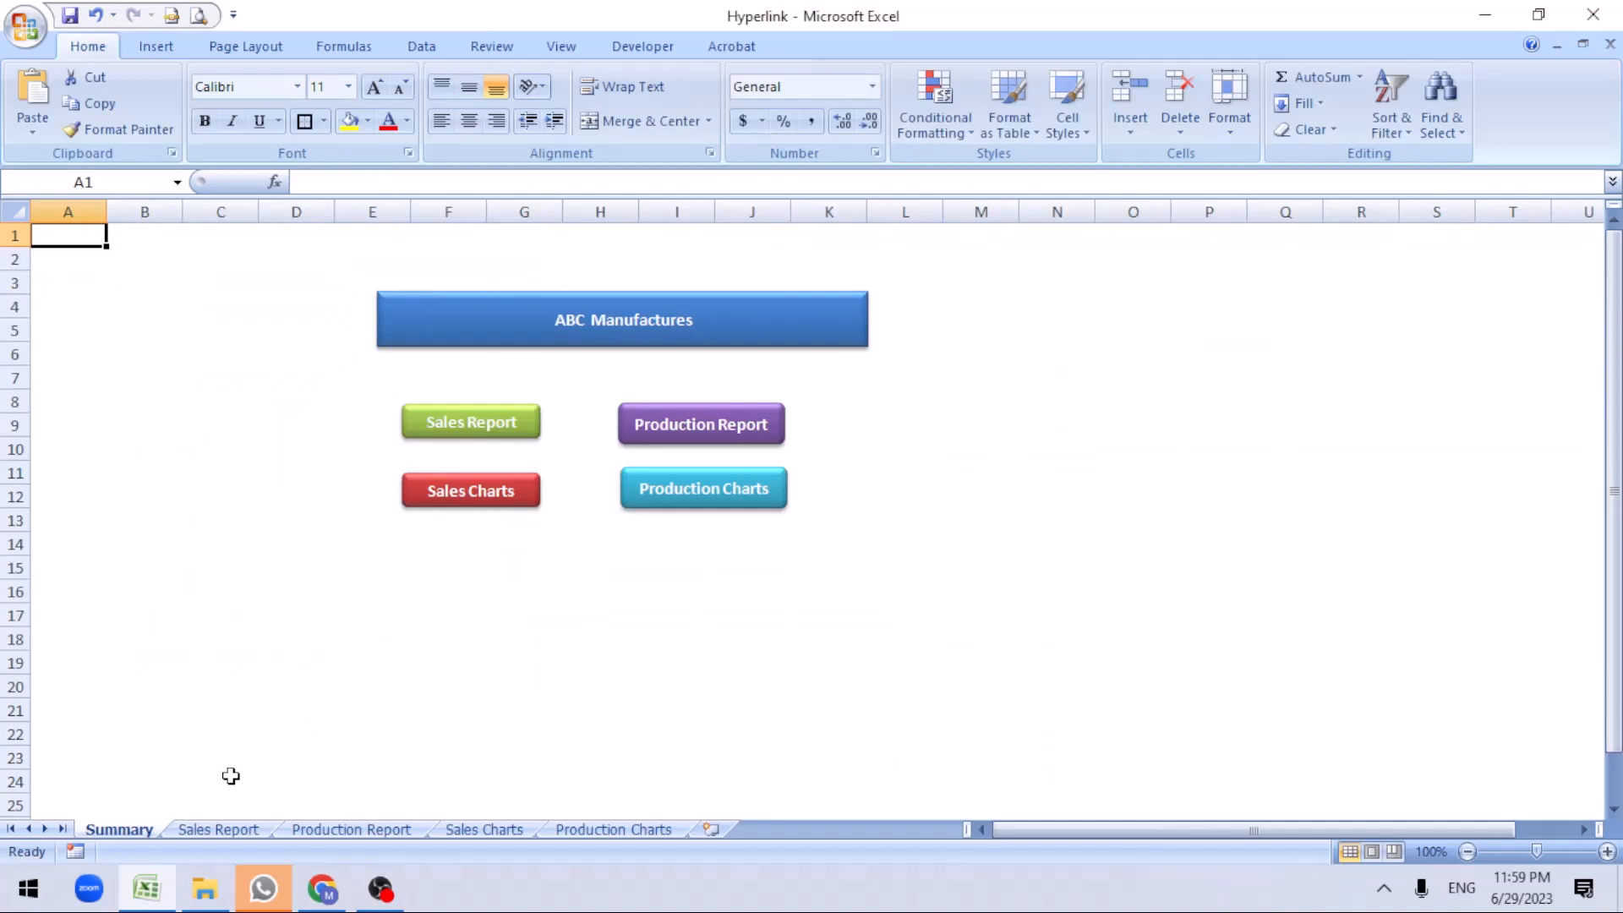
# Paste the orange Back arrow into cell A1 of Sales Charts, then return to Summary
pyautogui.rightClick(696, 258)
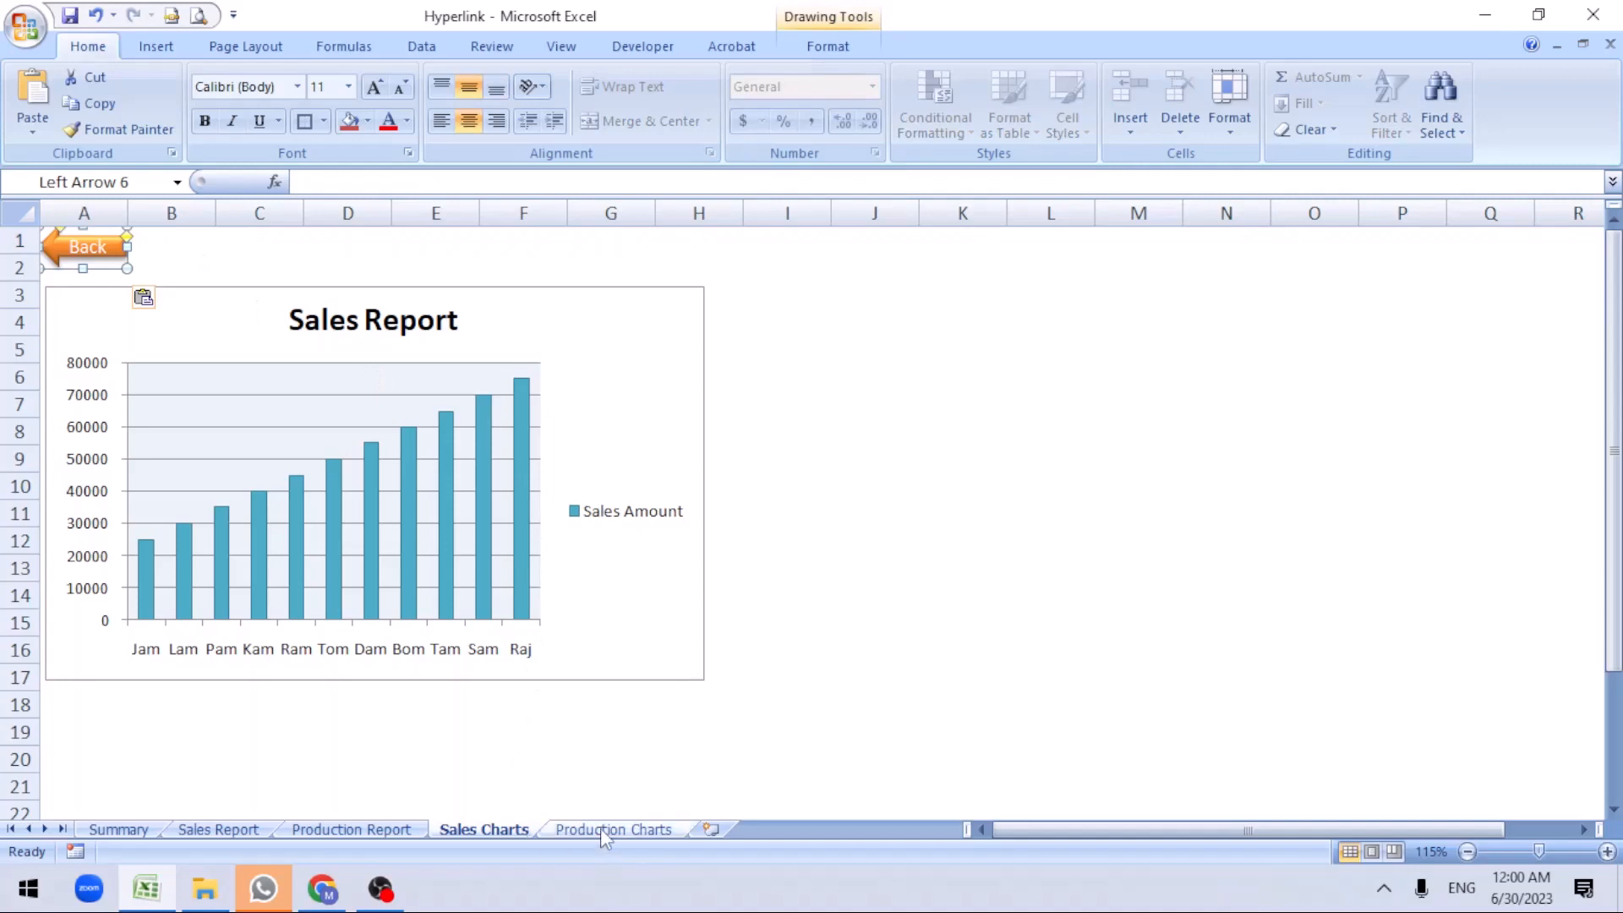
pyautogui.click(613, 829)
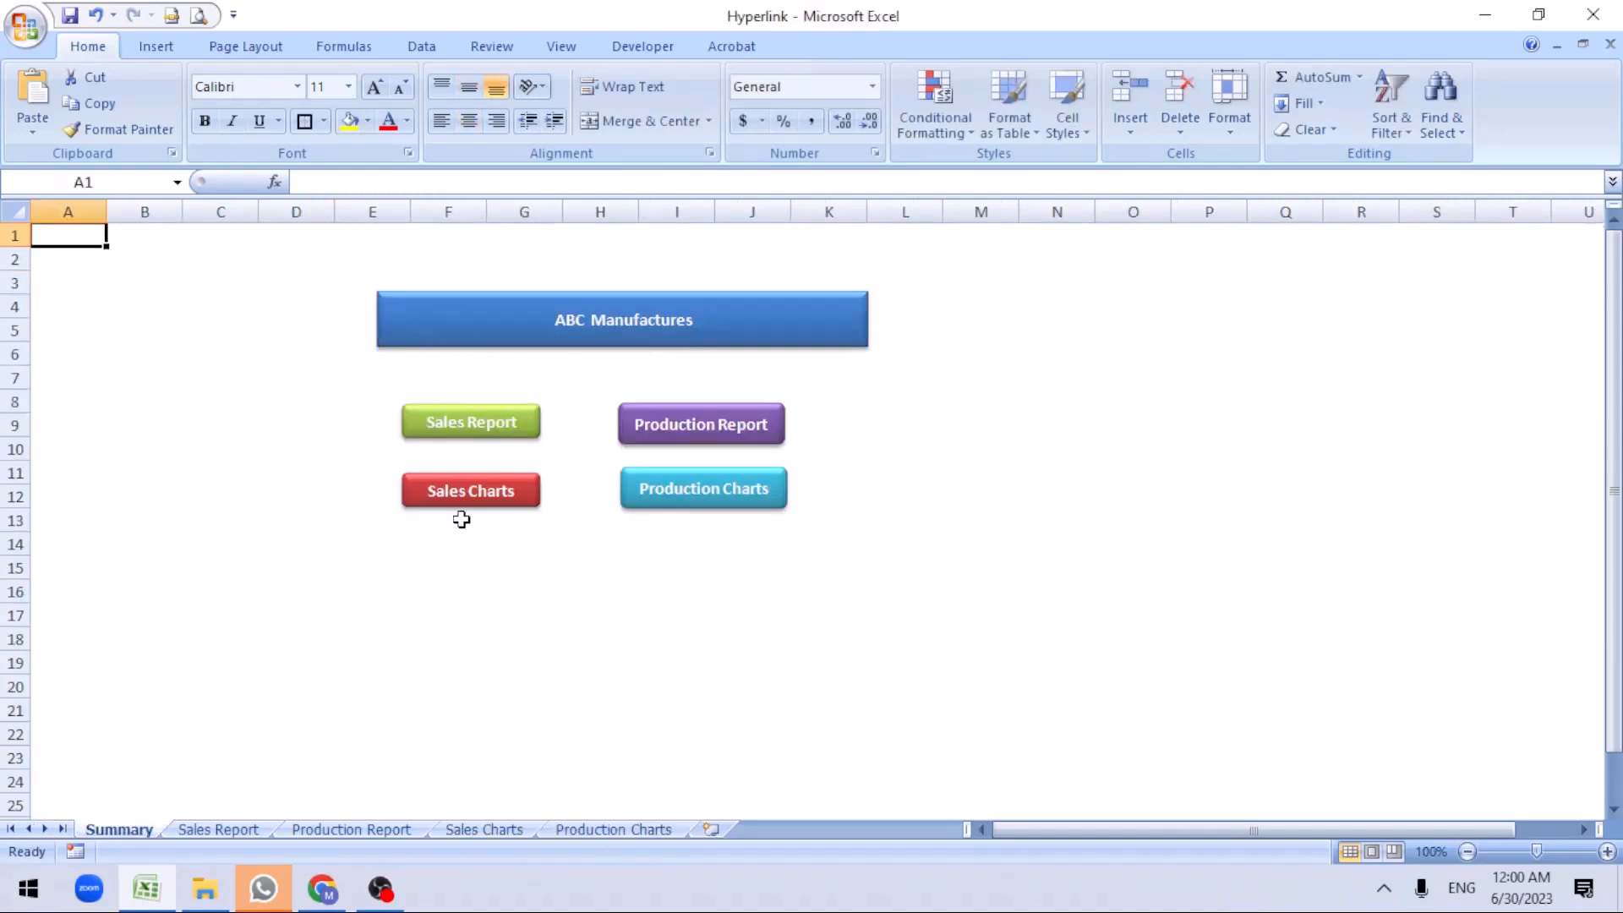
pyautogui.moveTo(464, 497)
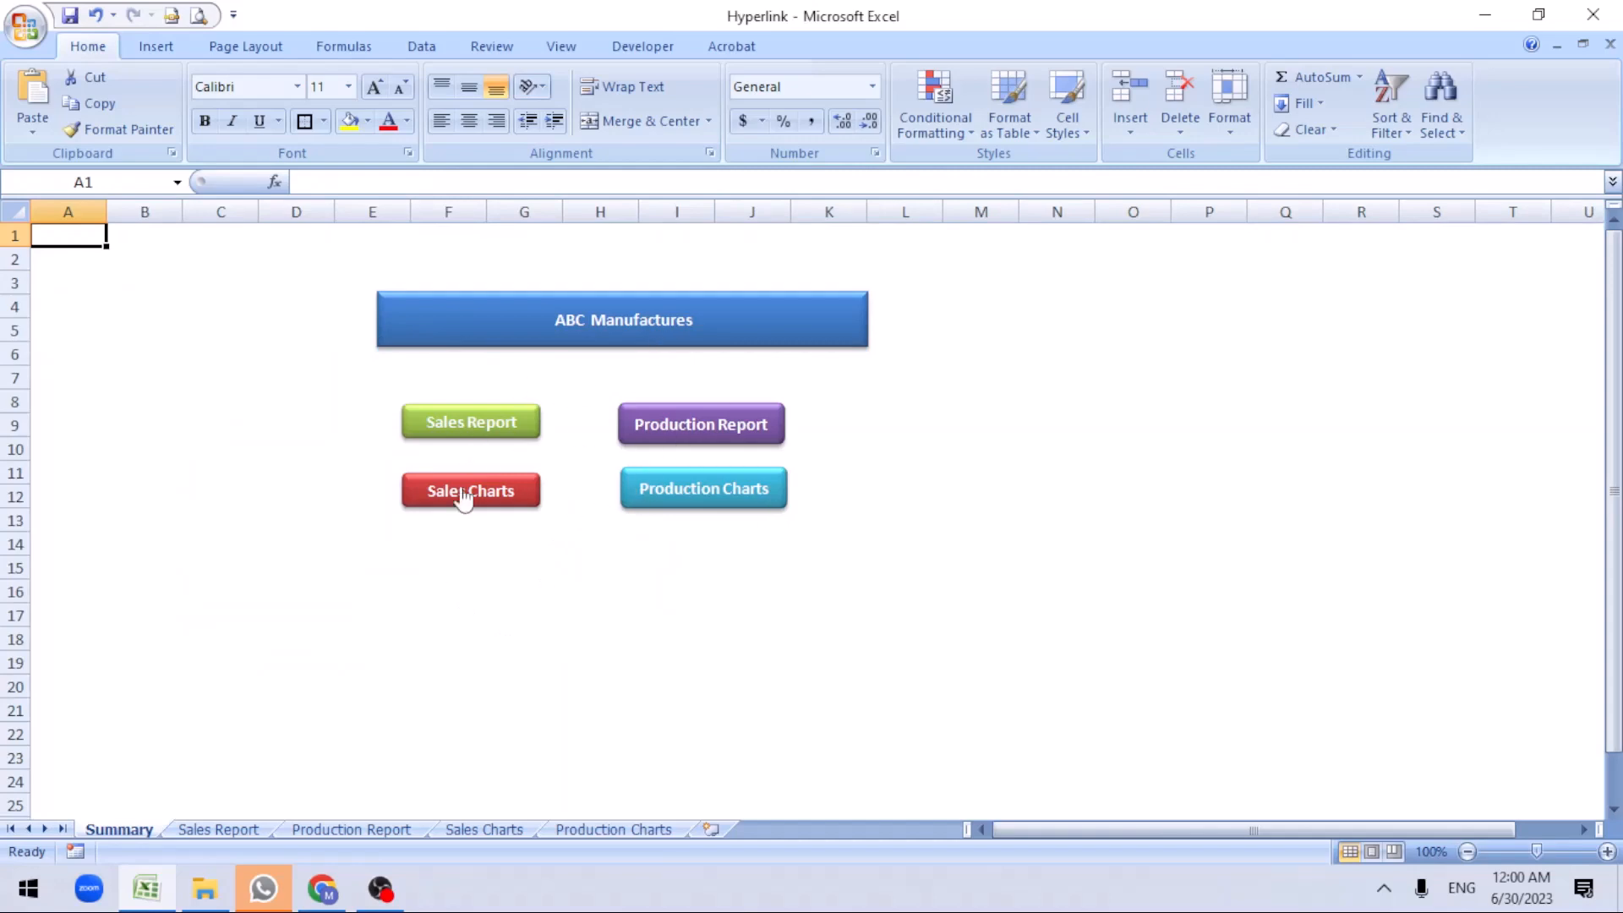
pyautogui.click(470, 421)
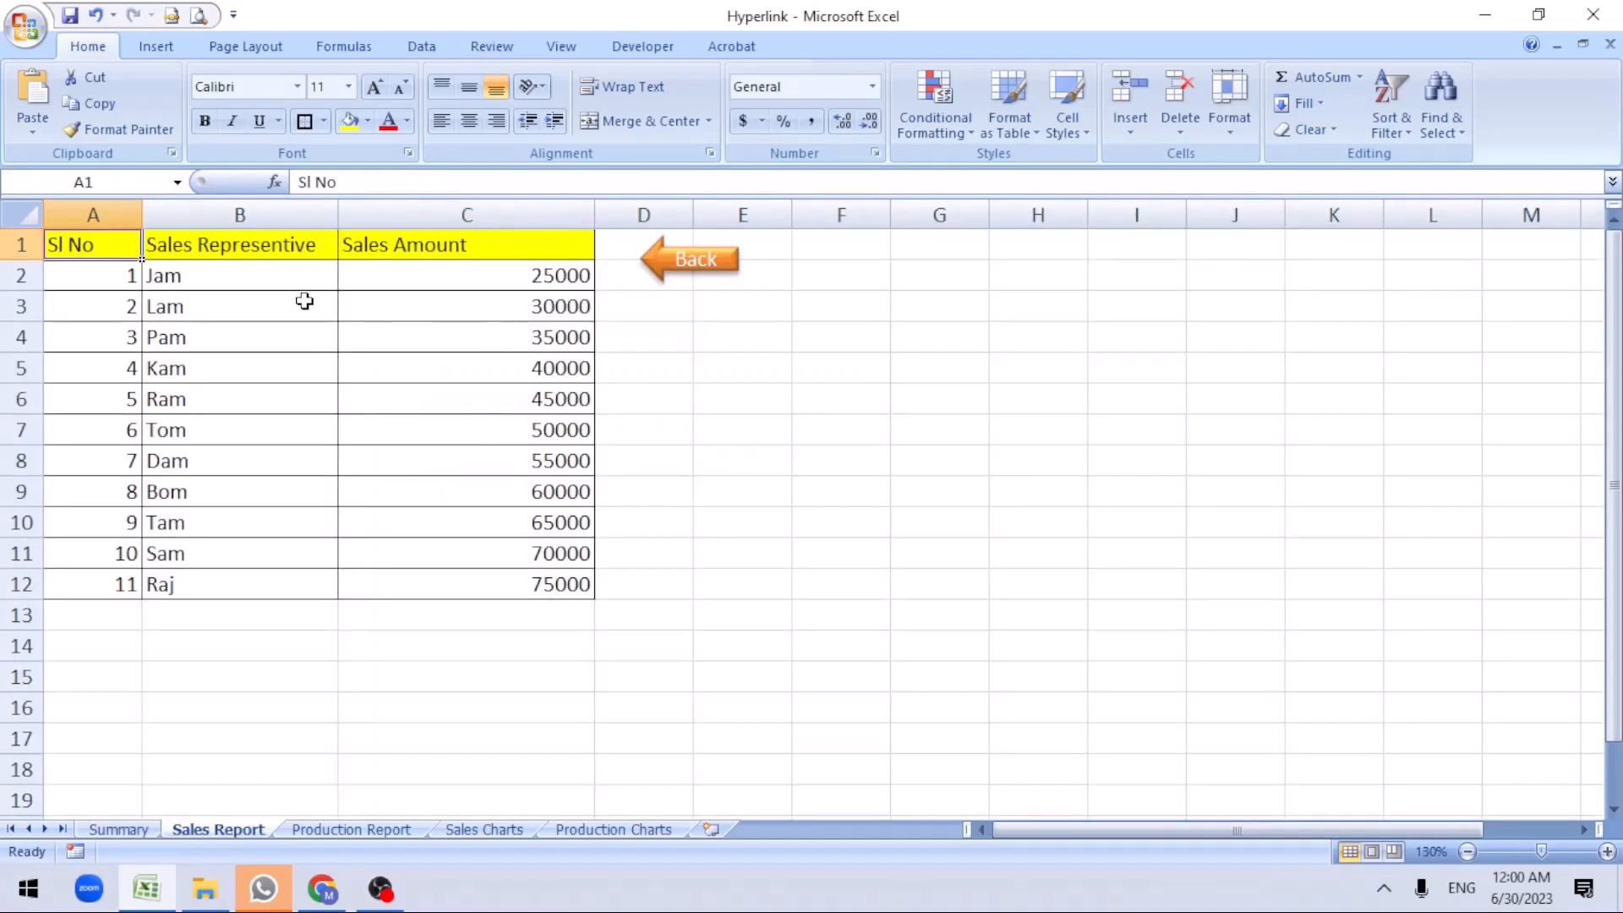
pyautogui.moveTo(691, 280)
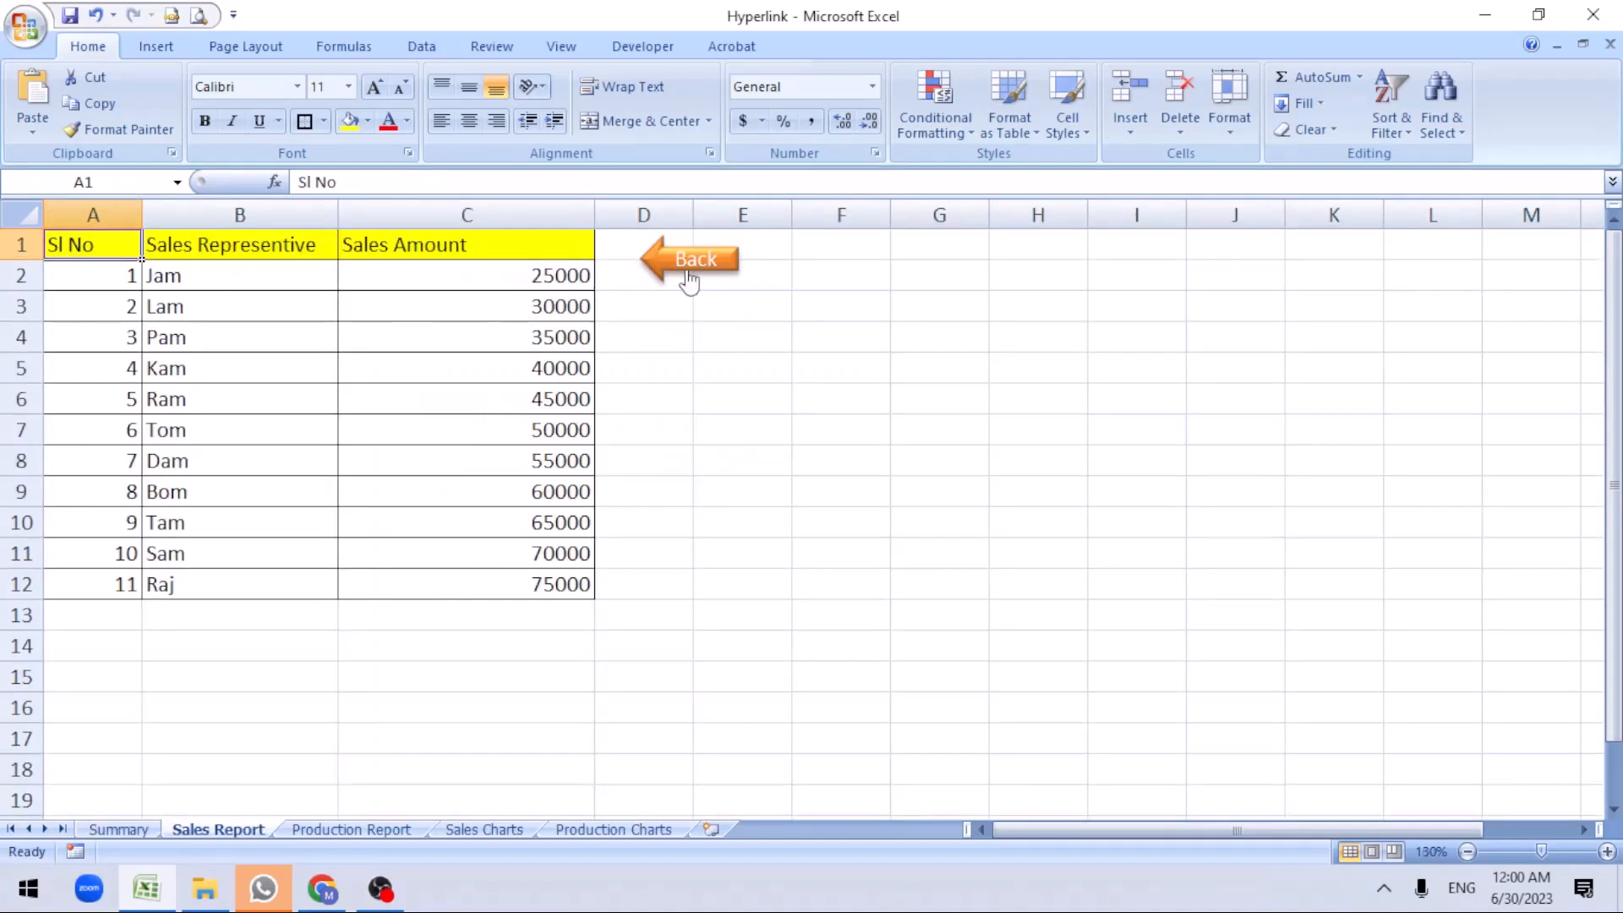
pyautogui.click(690, 258)
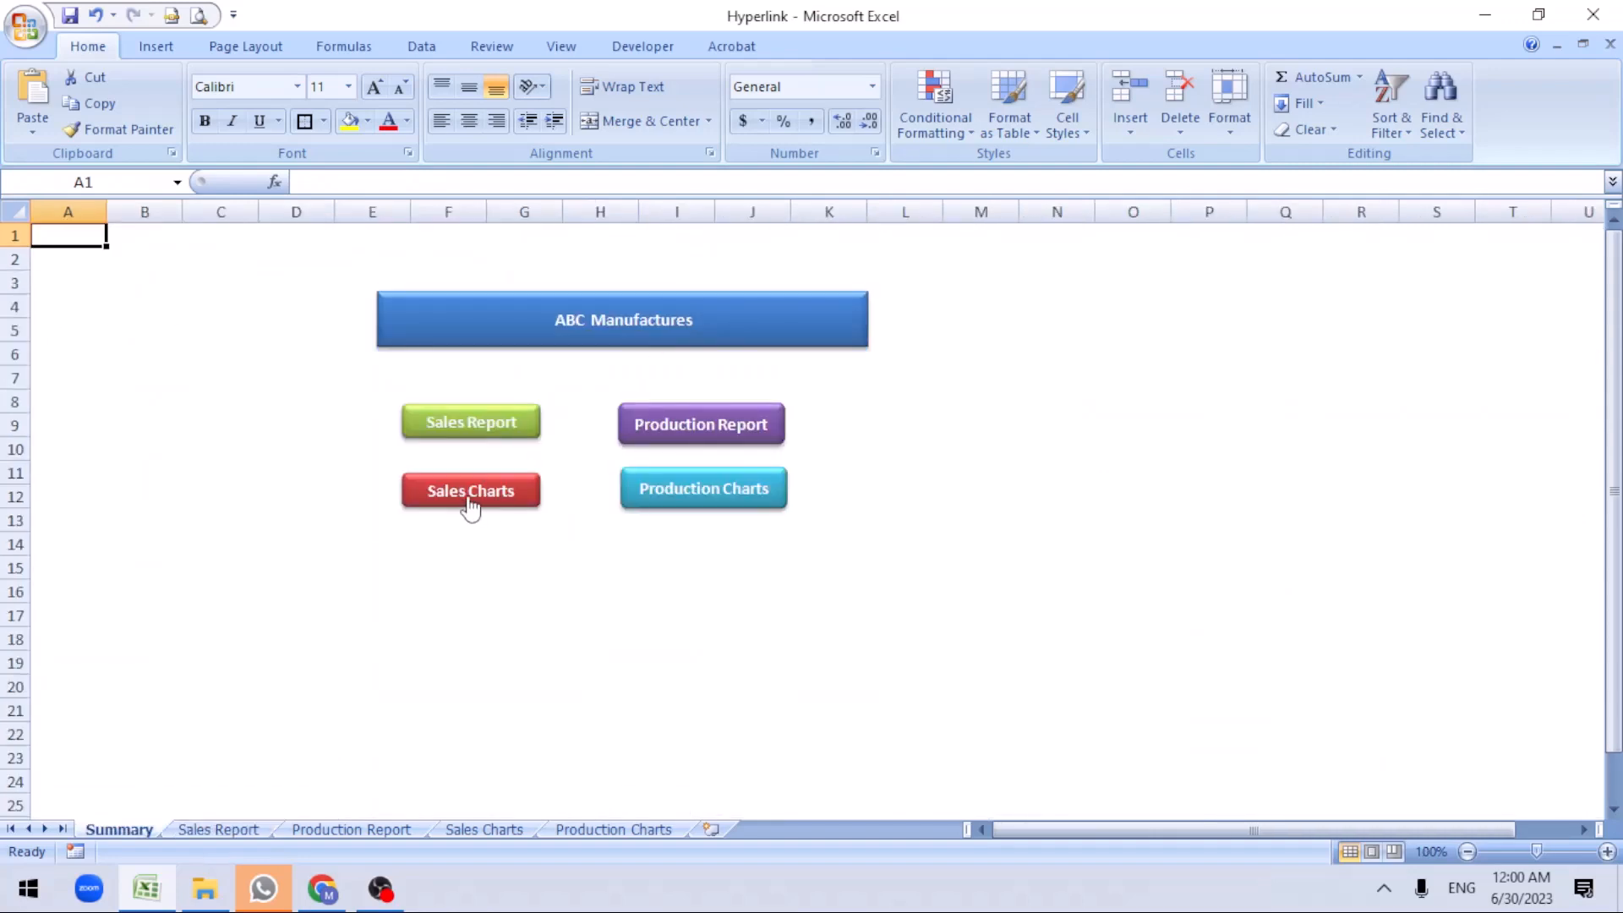
pyautogui.click(470, 489)
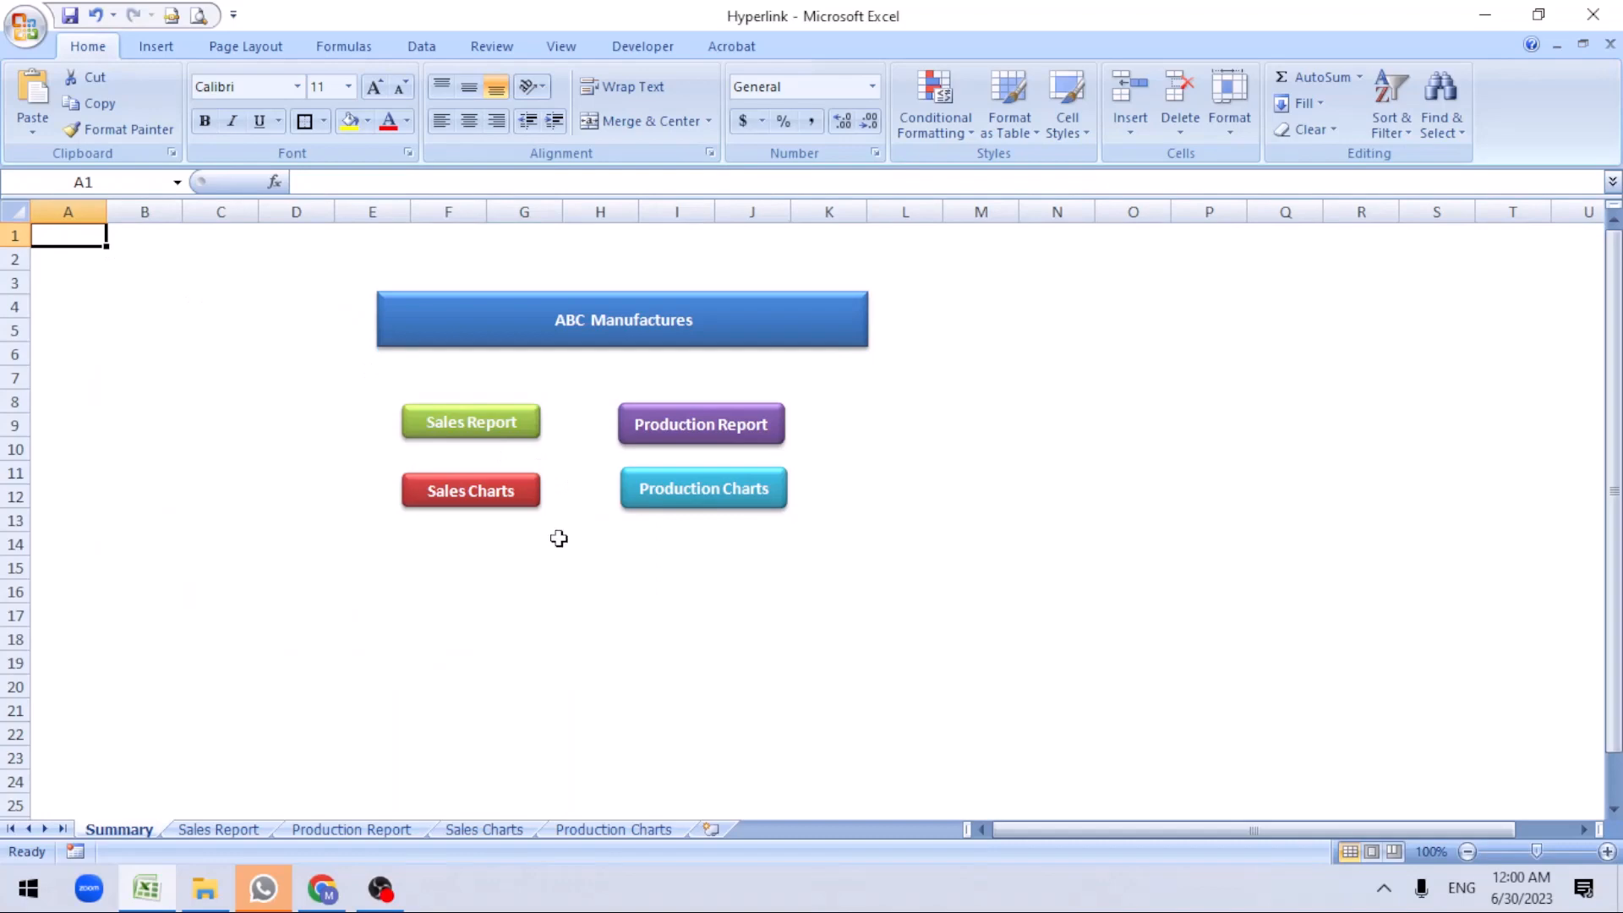
pyautogui.click(701, 425)
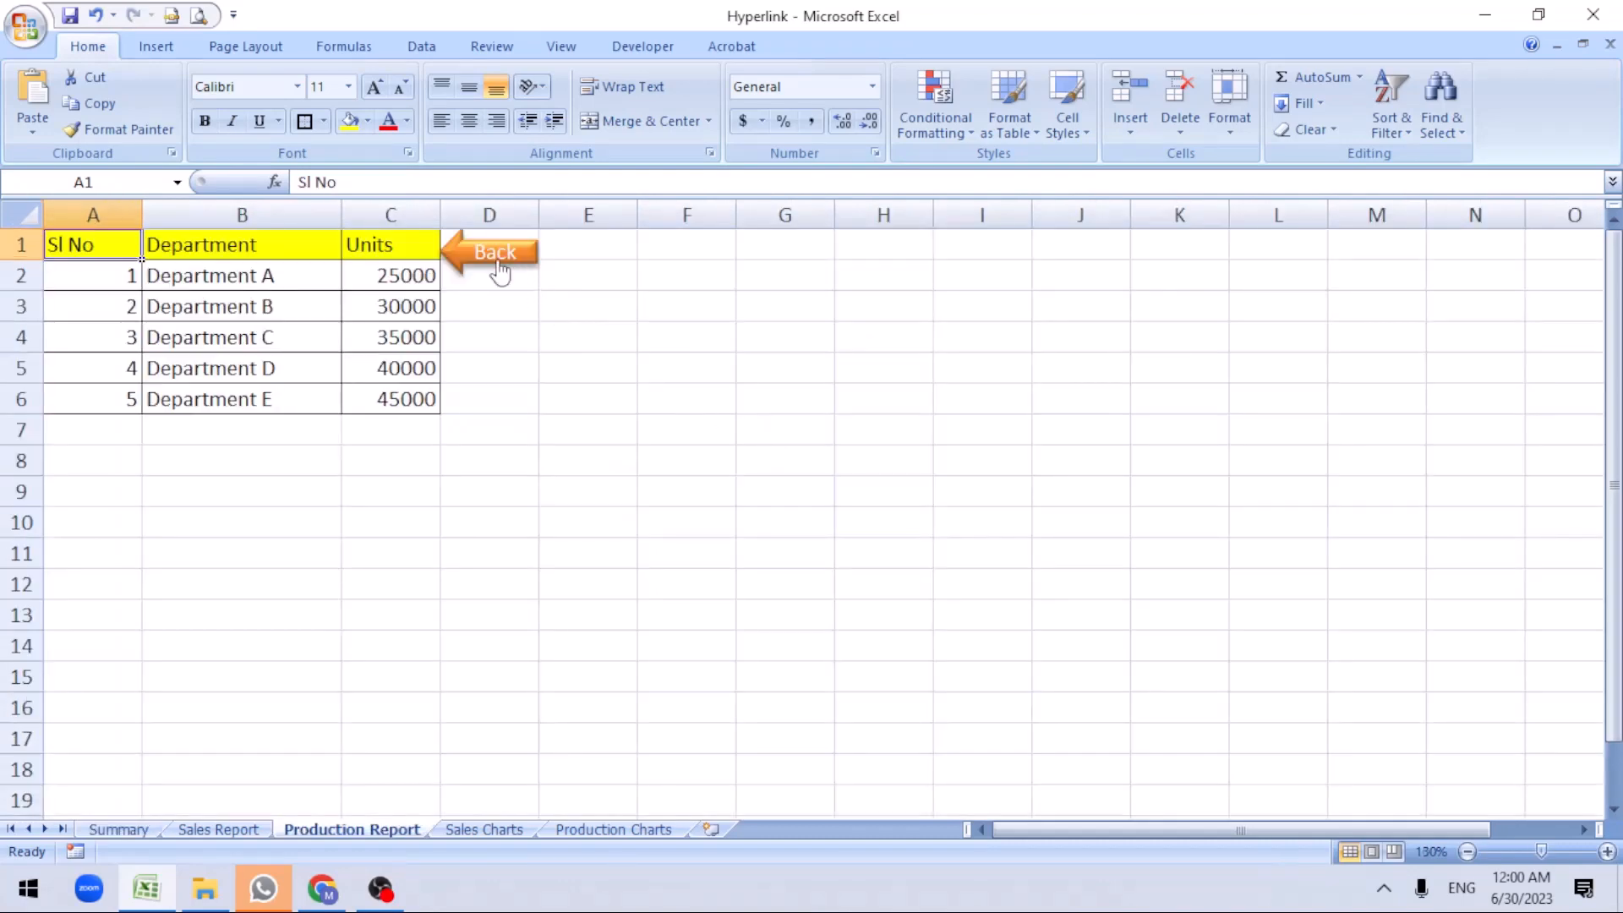
pyautogui.click(494, 252)
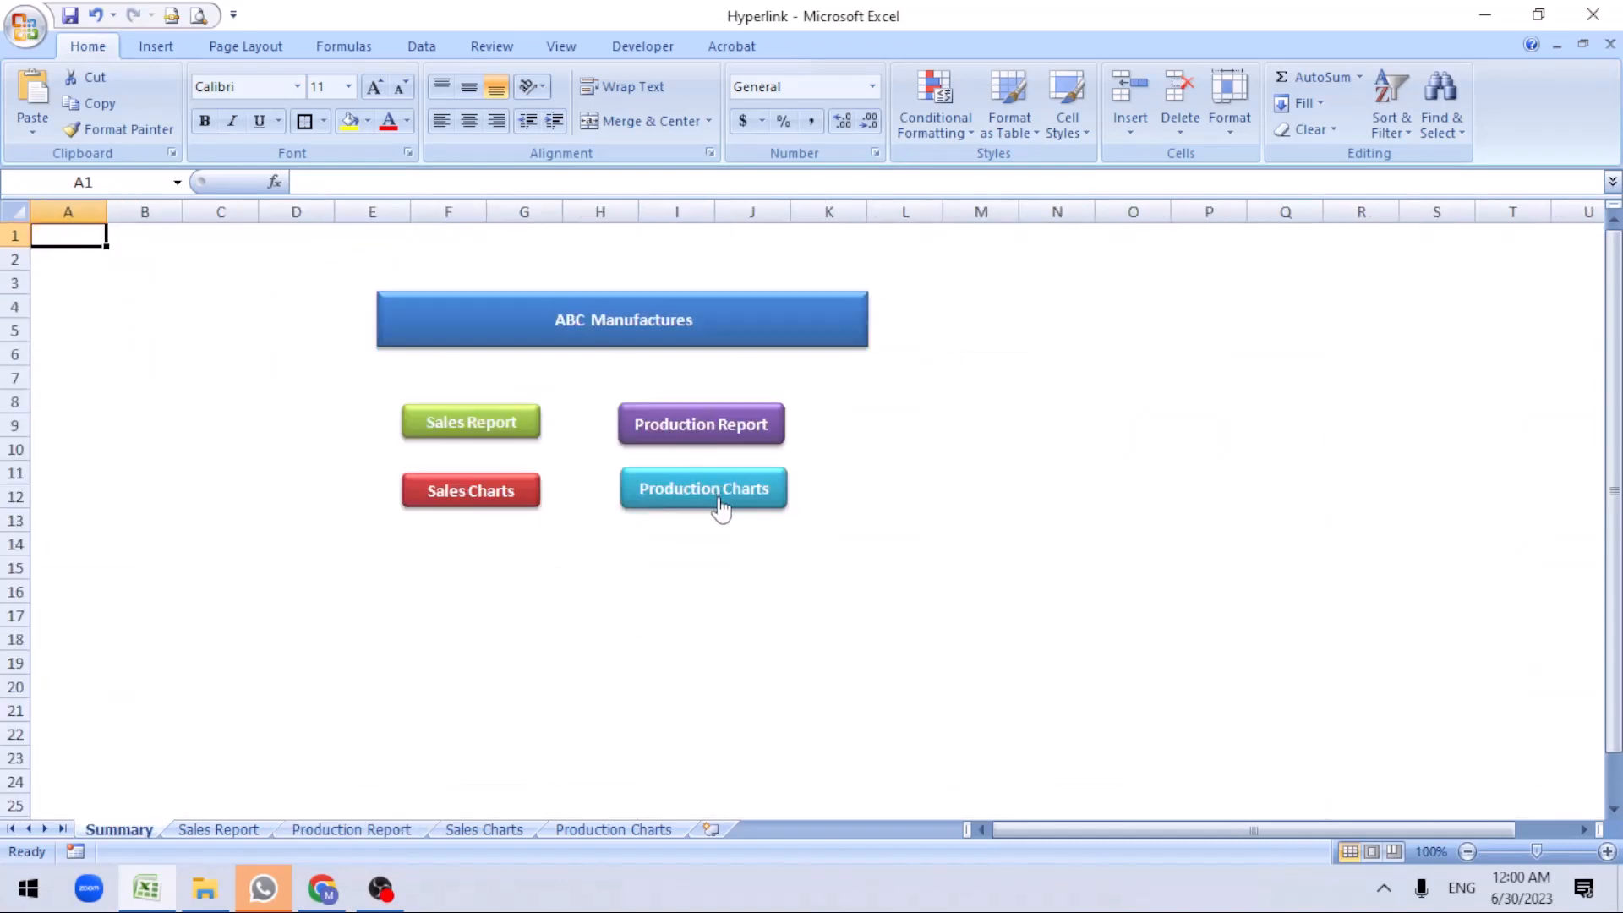
pyautogui.click(703, 488)
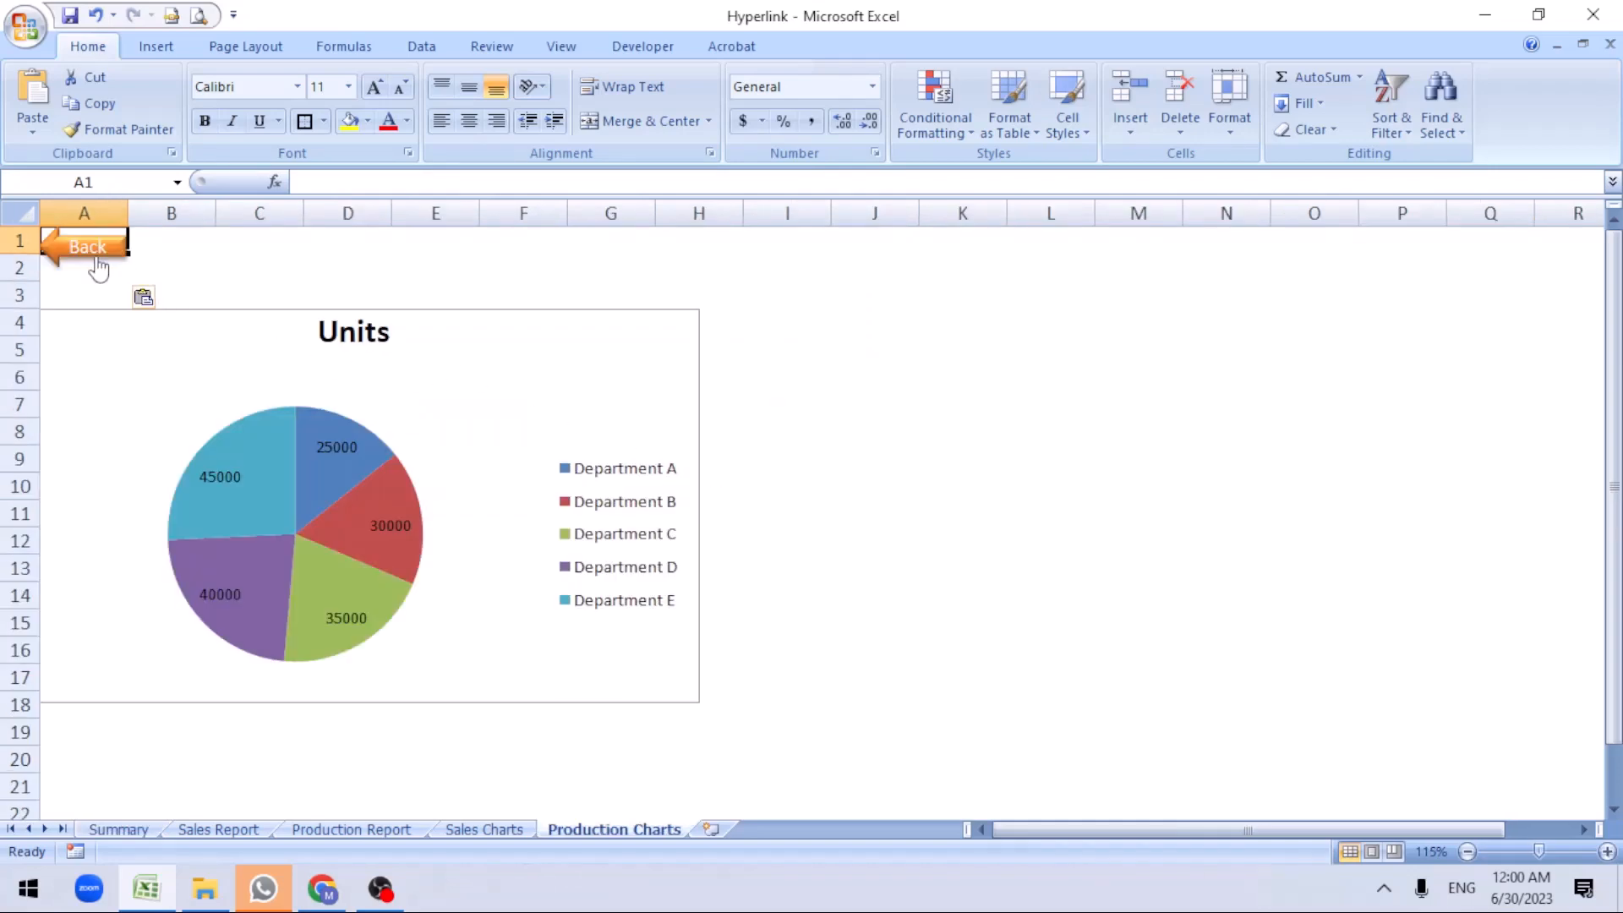
pyautogui.click(87, 246)
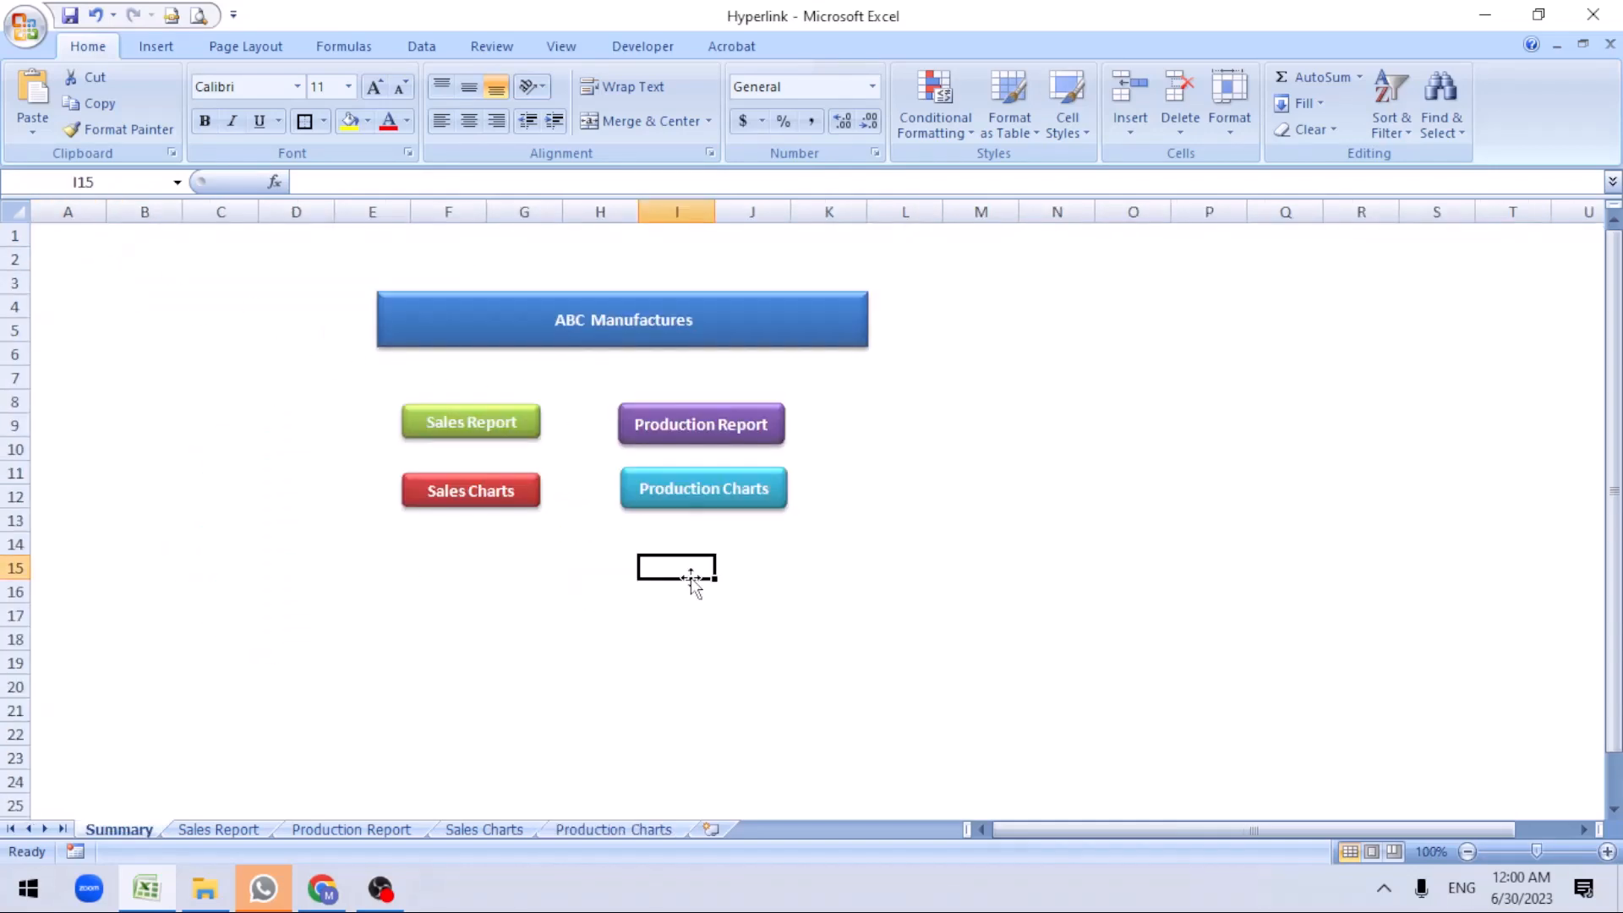
pyautogui.moveTo(983, 463)
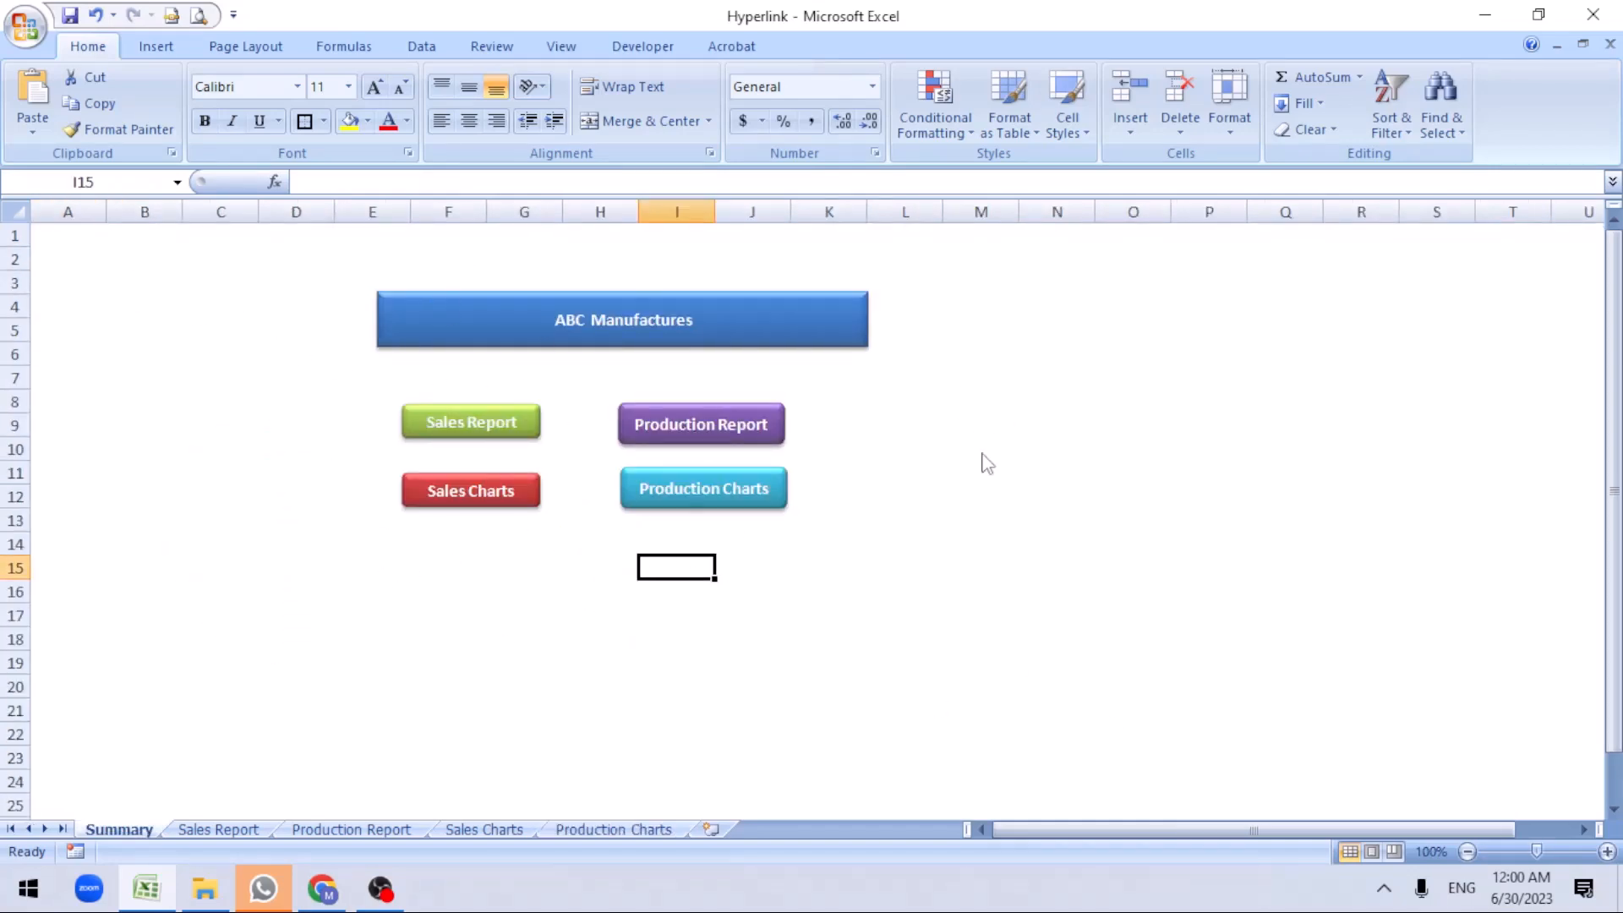
pyautogui.moveTo(706, 728)
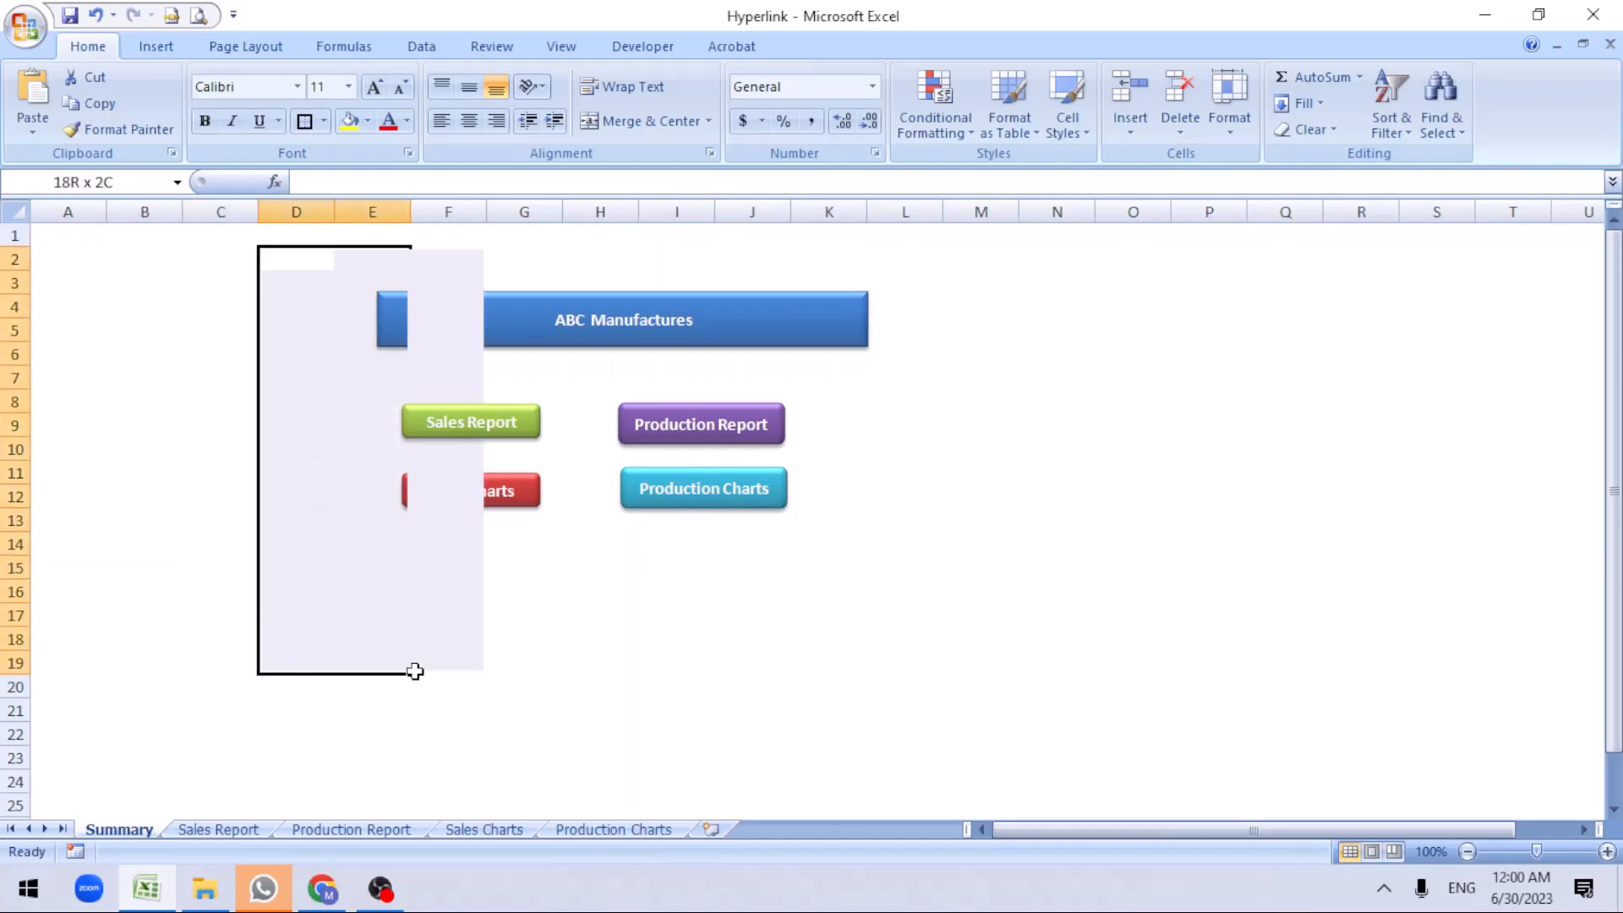
pyautogui.click(296, 272)
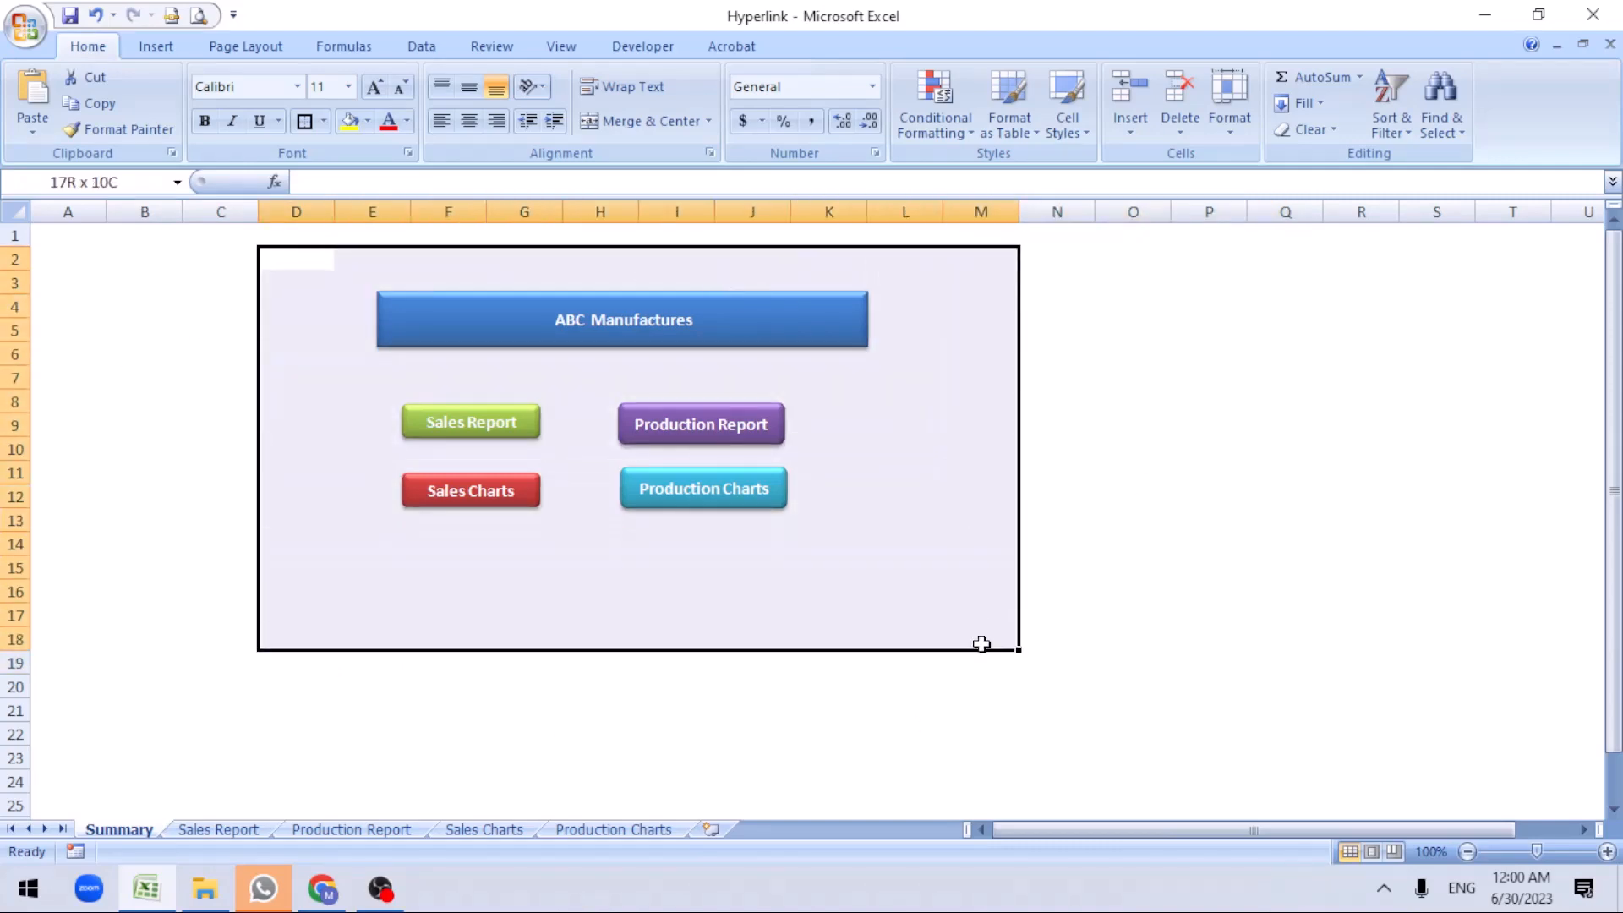
pyautogui.click(753, 615)
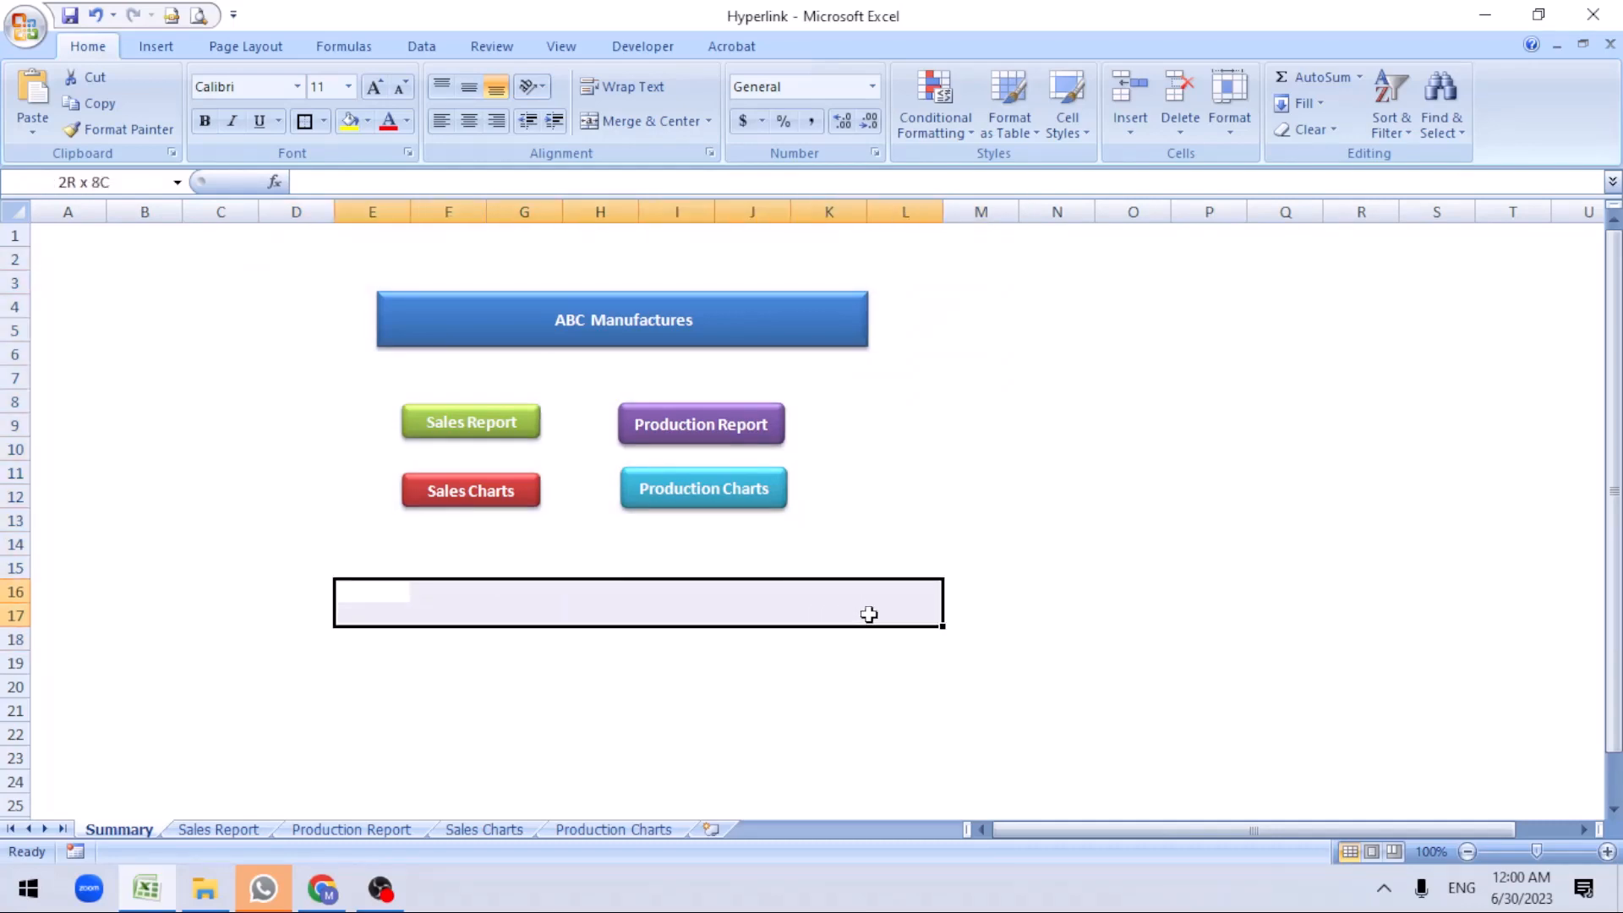
pyautogui.click(373, 591)
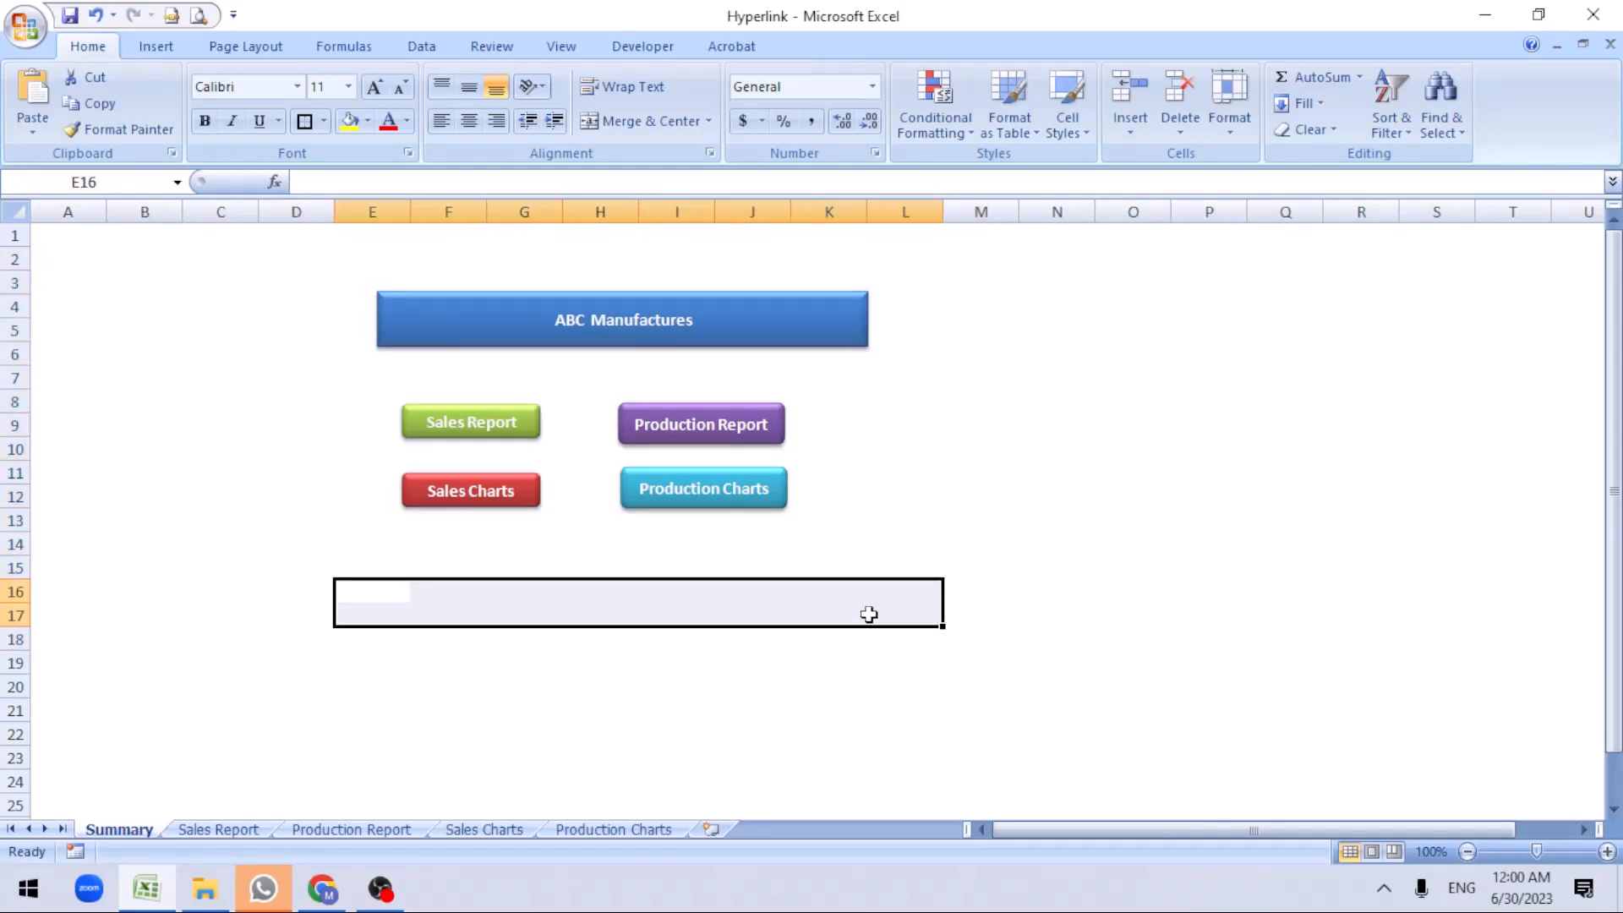
pyautogui.moveTo(302, 595)
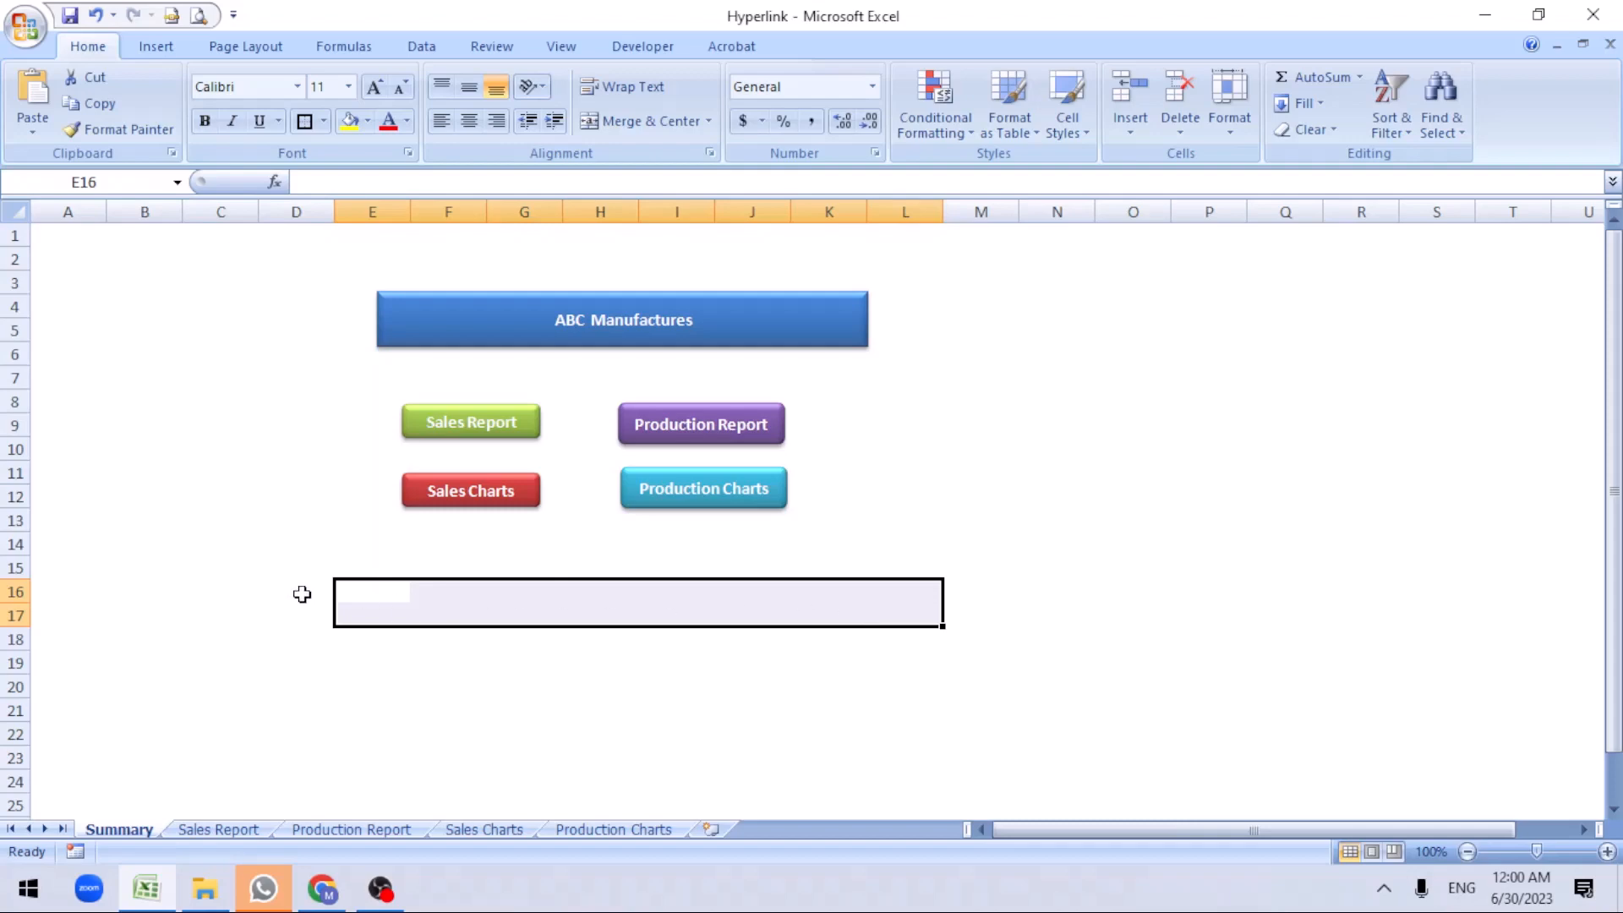